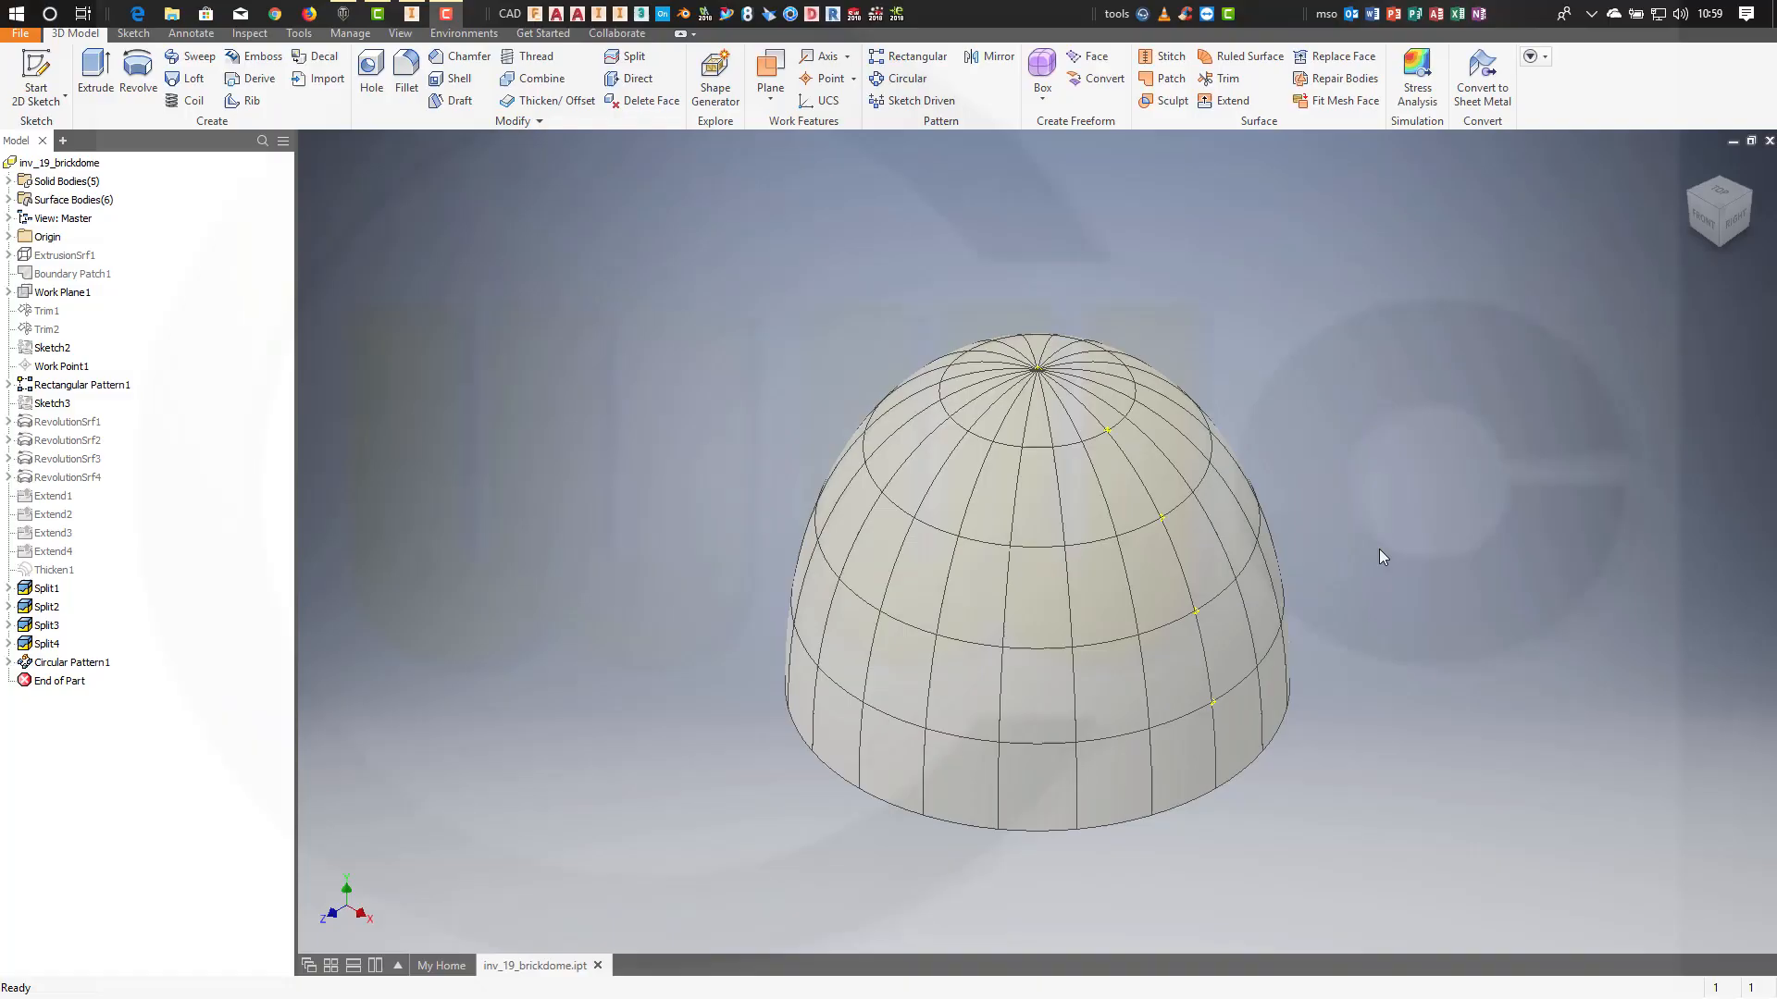
mouse_move(1409, 485)
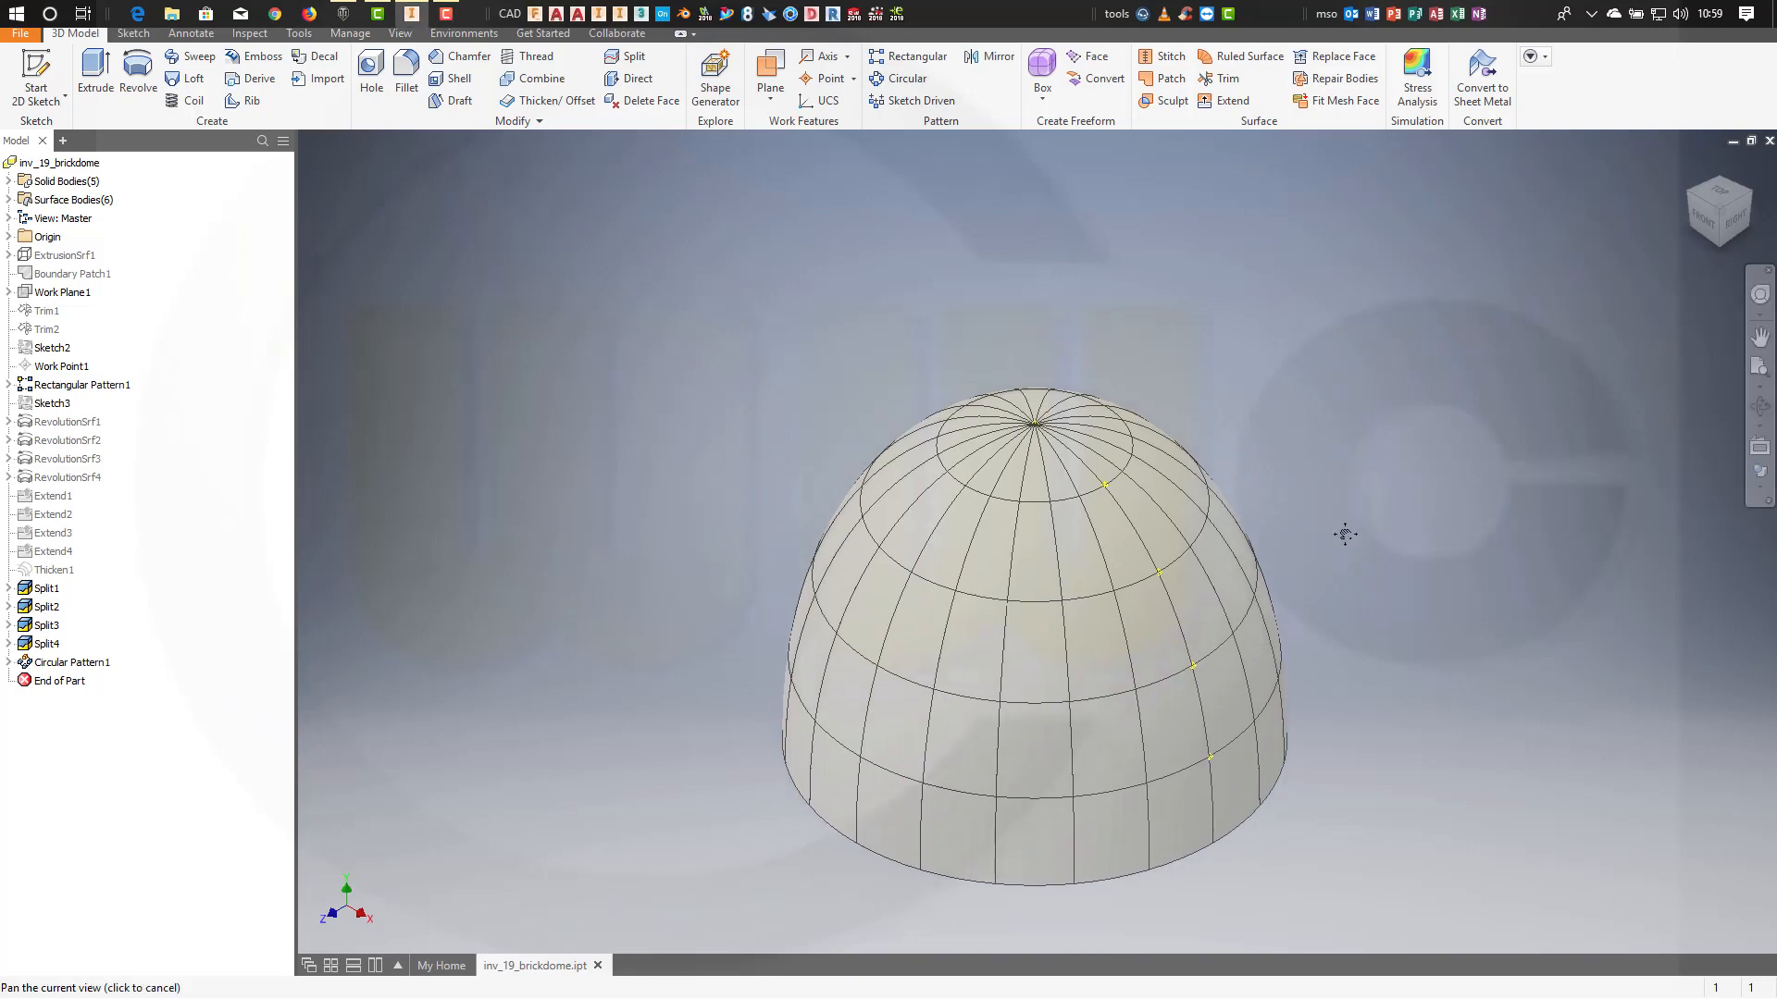
Sketch a circle centred at the origin on the chosen plane, dimensioned 200.
left_click_drag(1344, 534, 1394, 504)
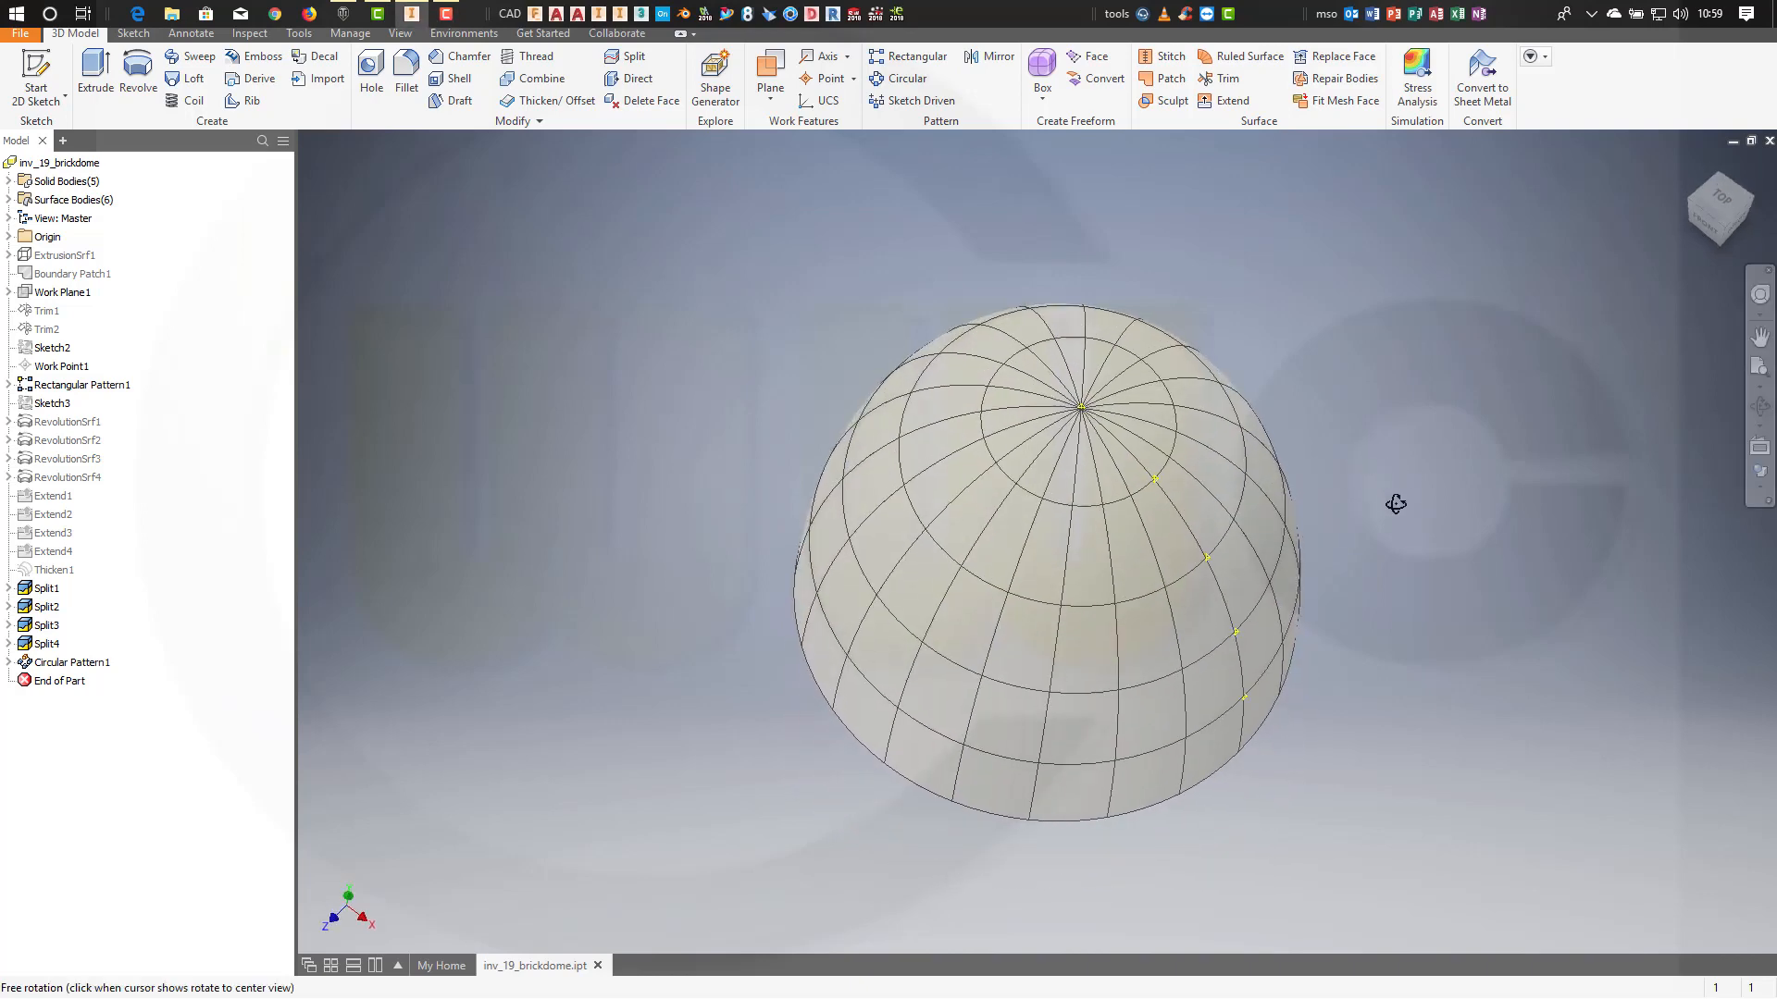
left_click_drag(1393, 505, 1365, 407)
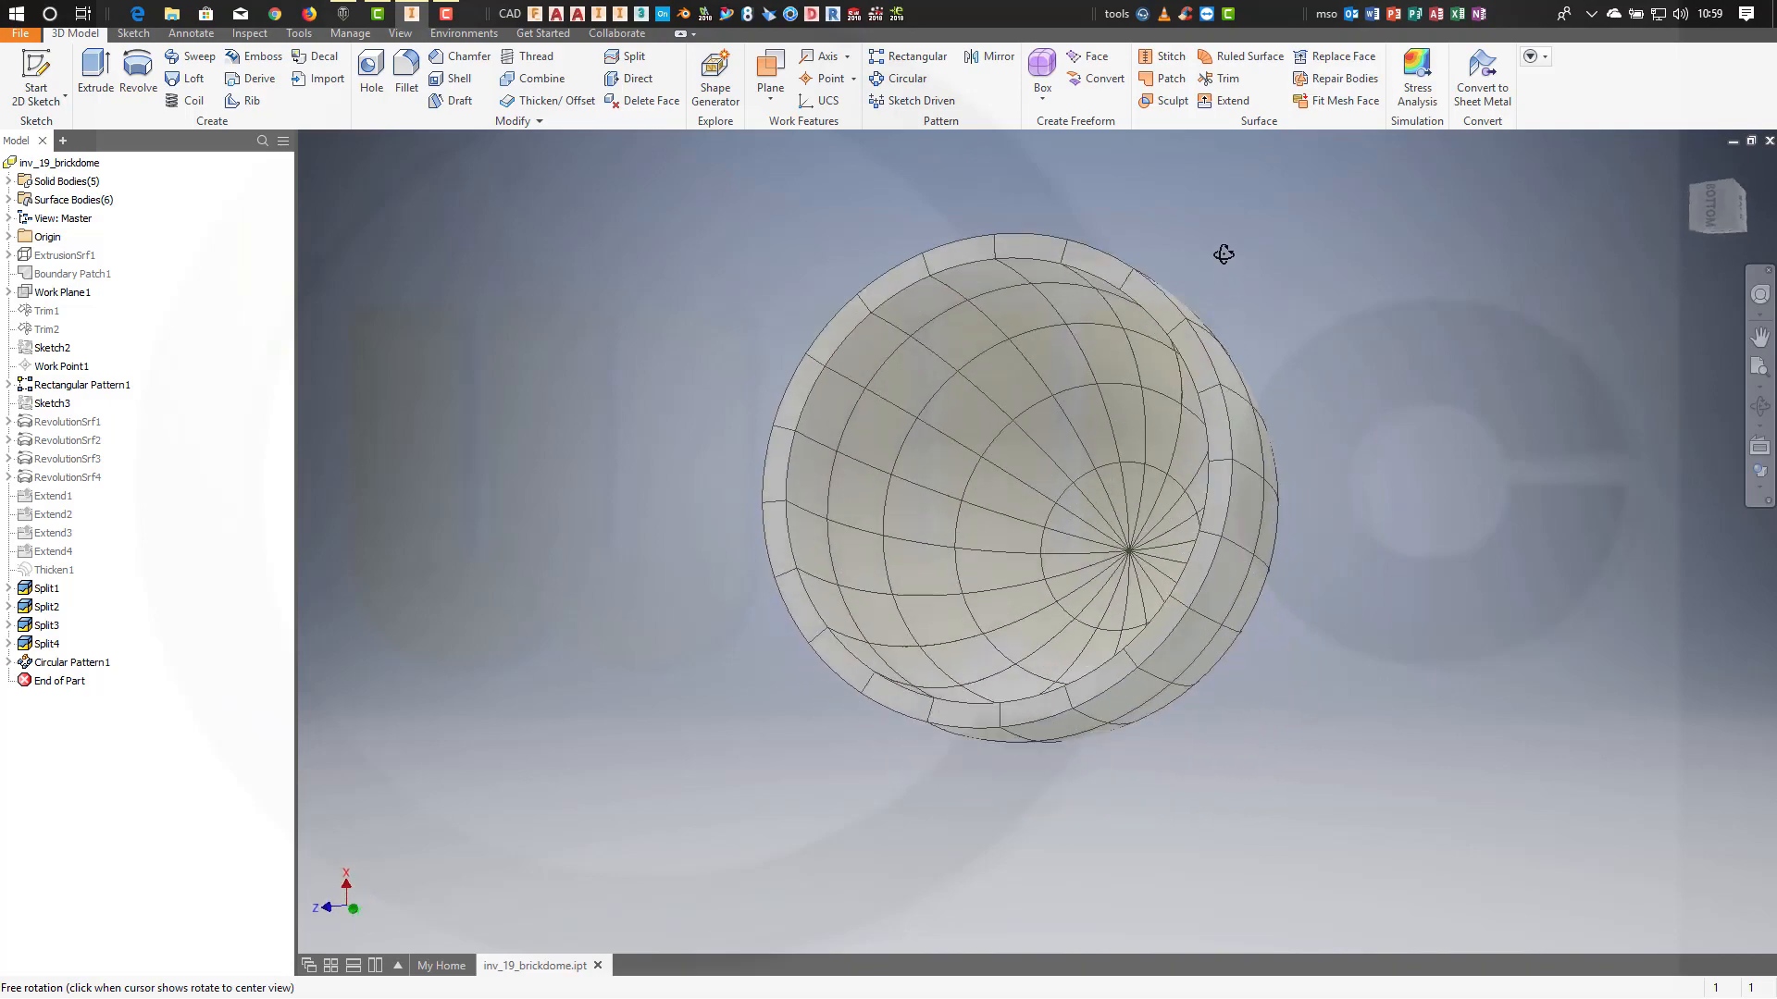
left_click_drag(1223, 253, 1316, 520)
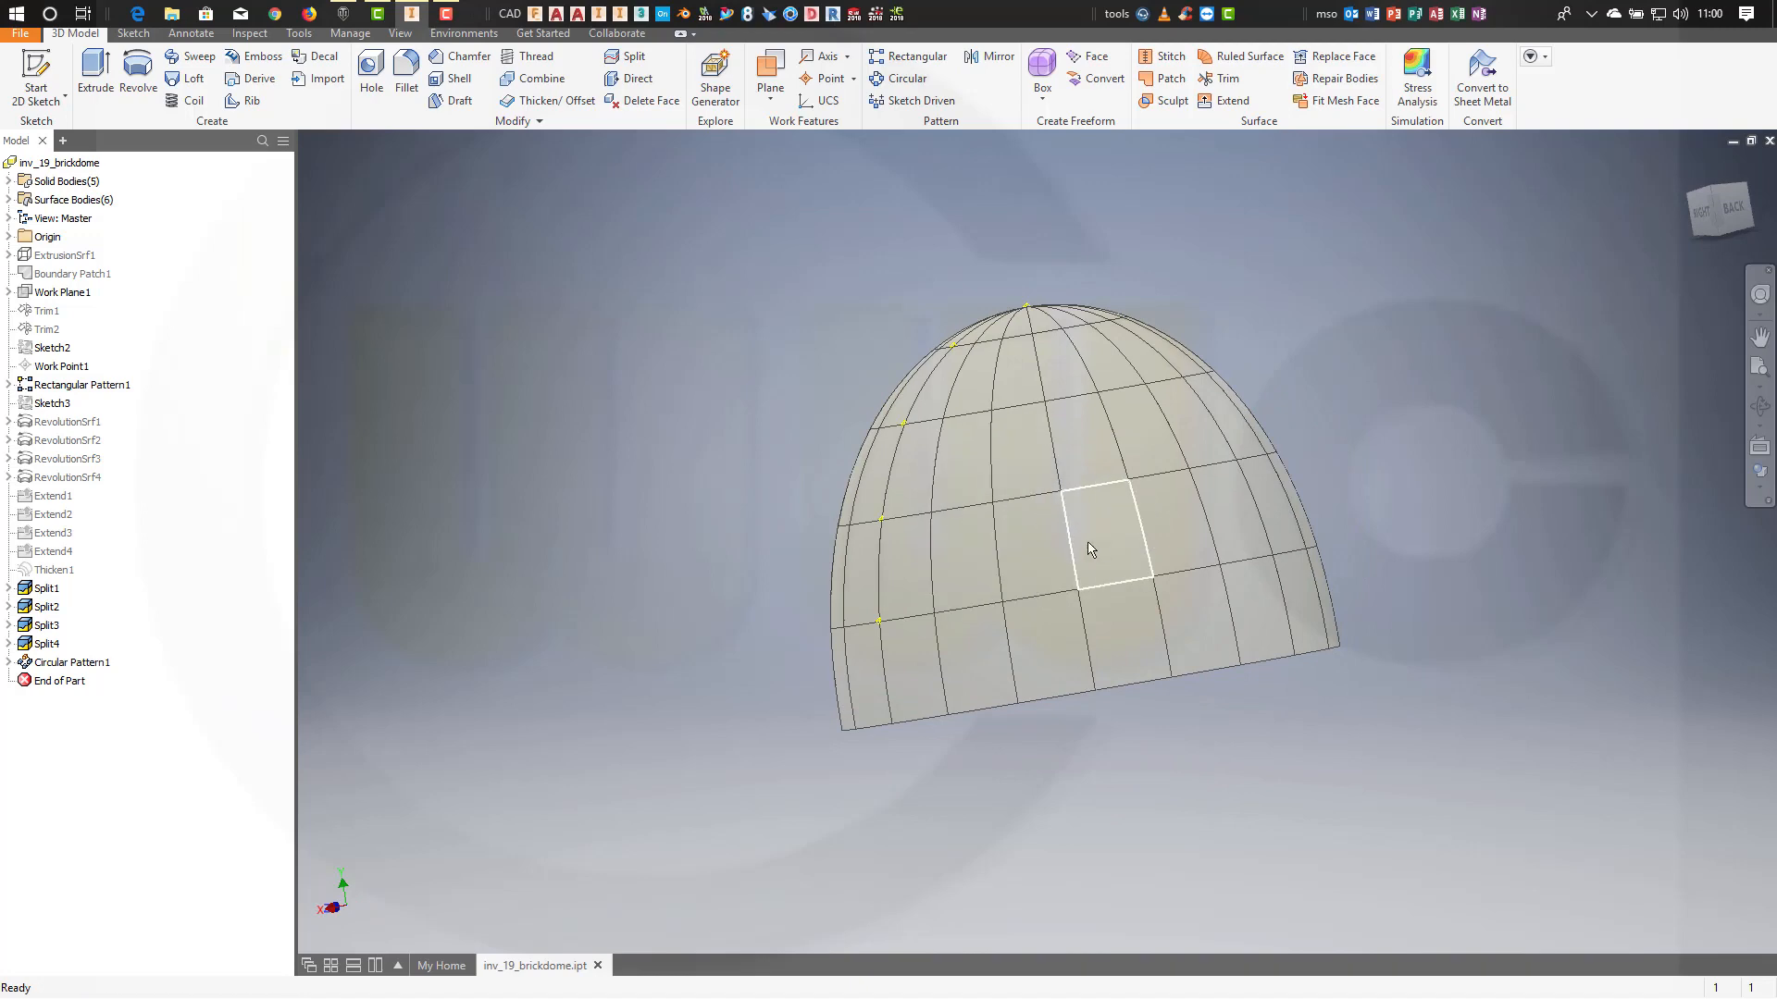
left_click_drag(1088, 550, 1373, 476)
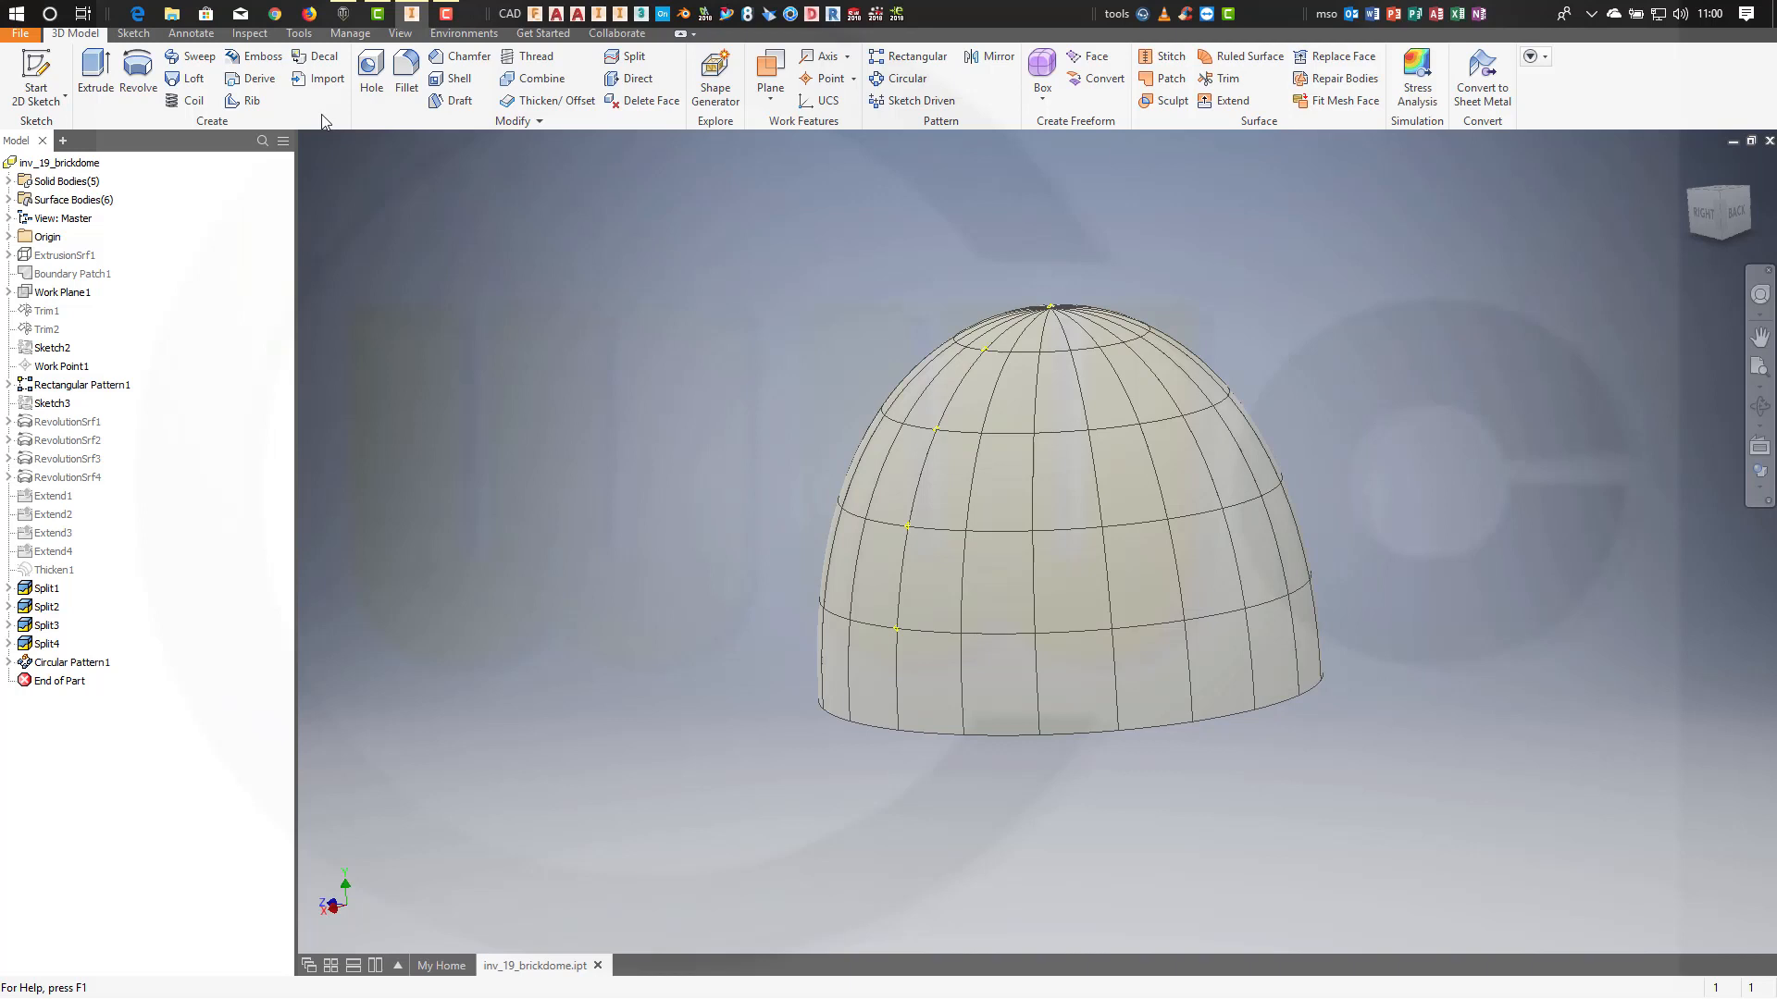
mouse_move(251, 78)
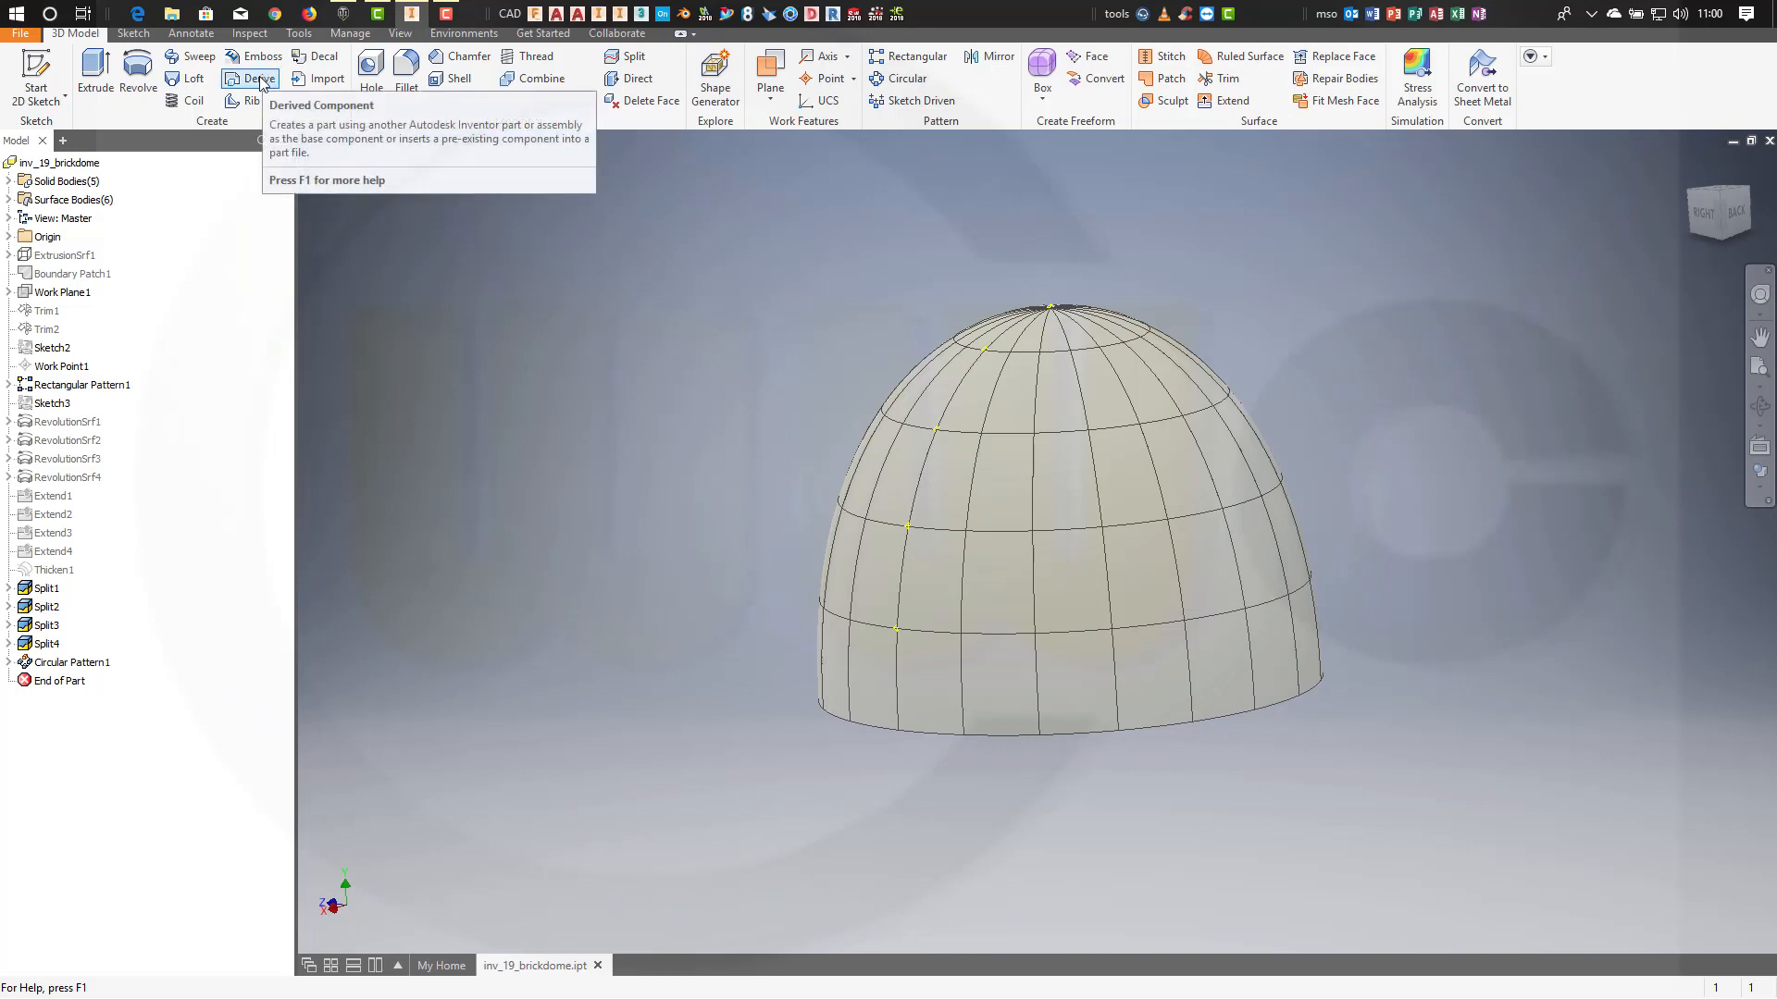
mouse_move(825, 352)
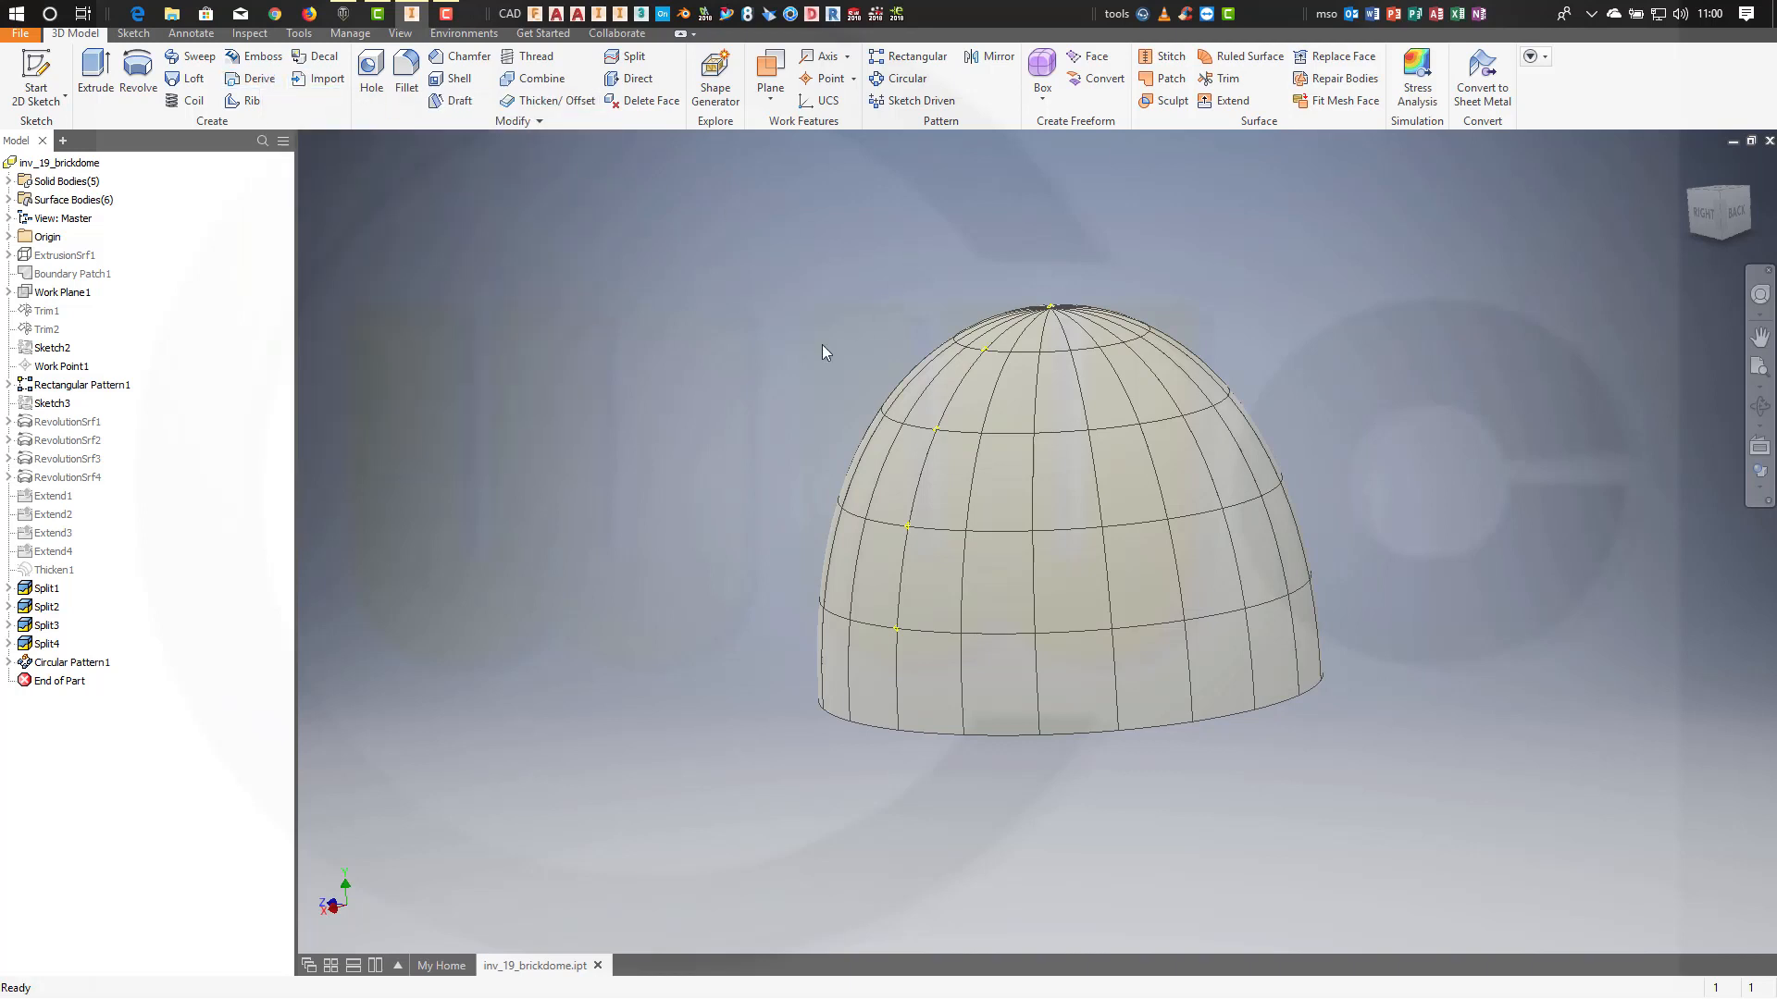
mouse_move(666, 312)
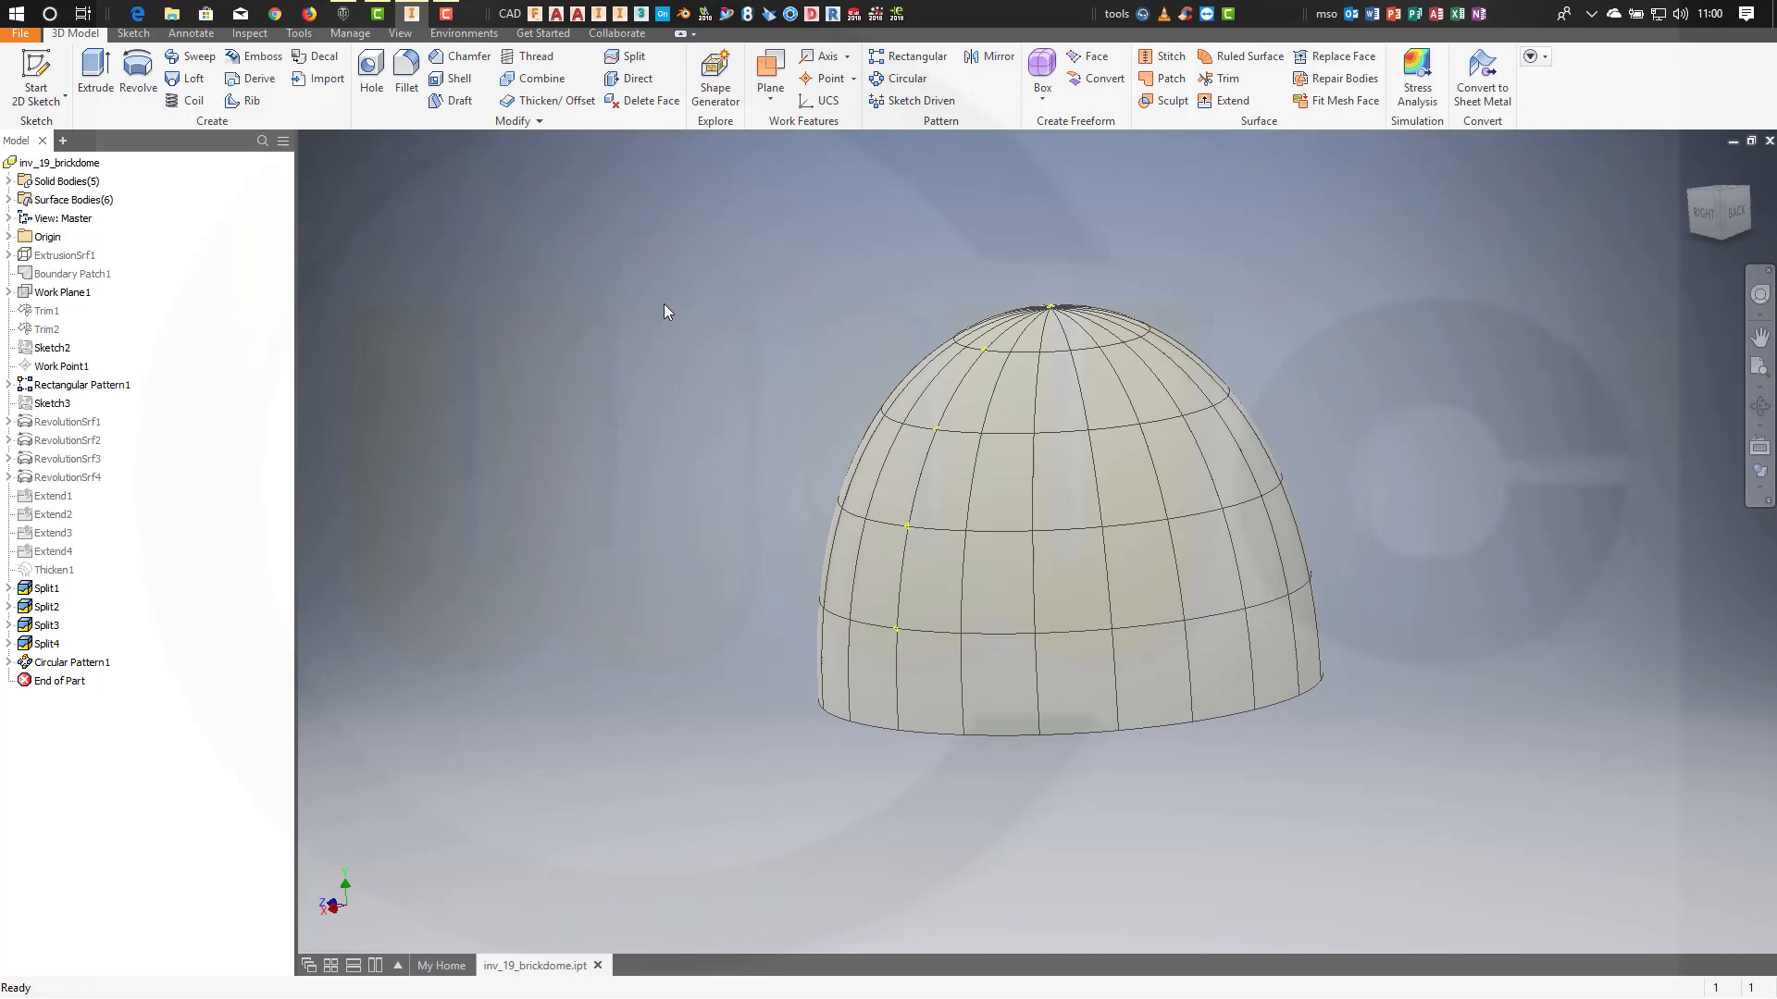
mouse_move(682, 296)
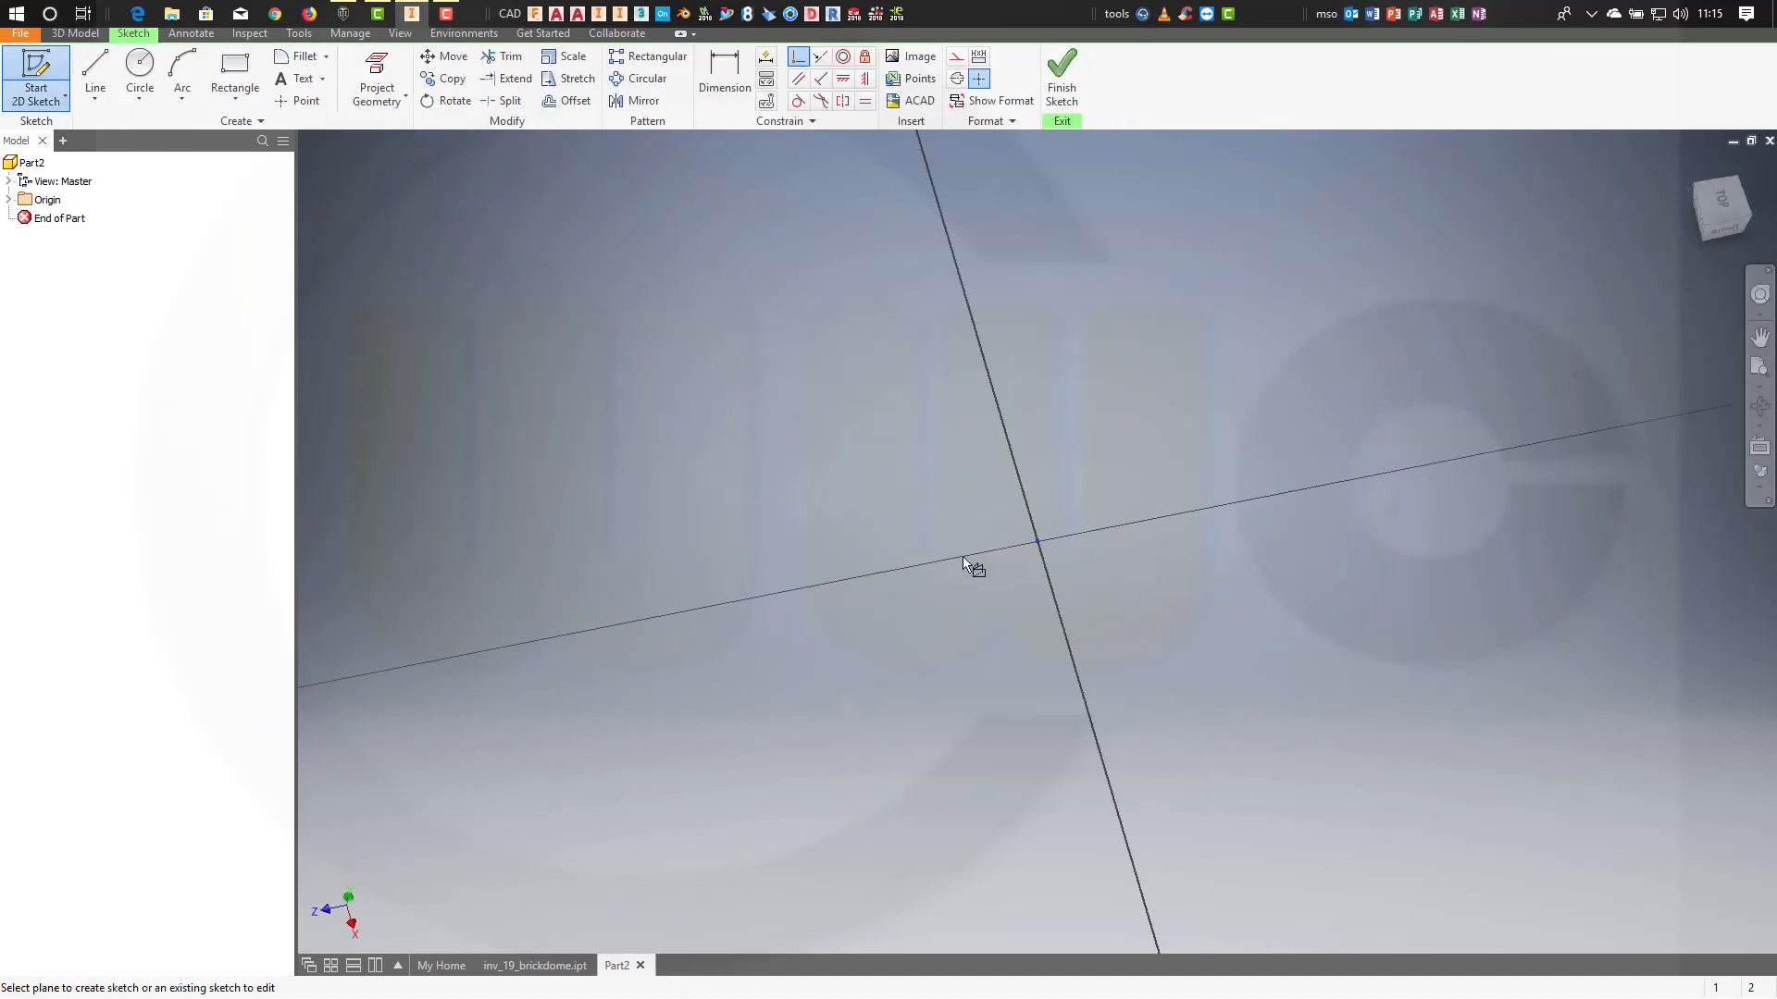
left_click(138, 76)
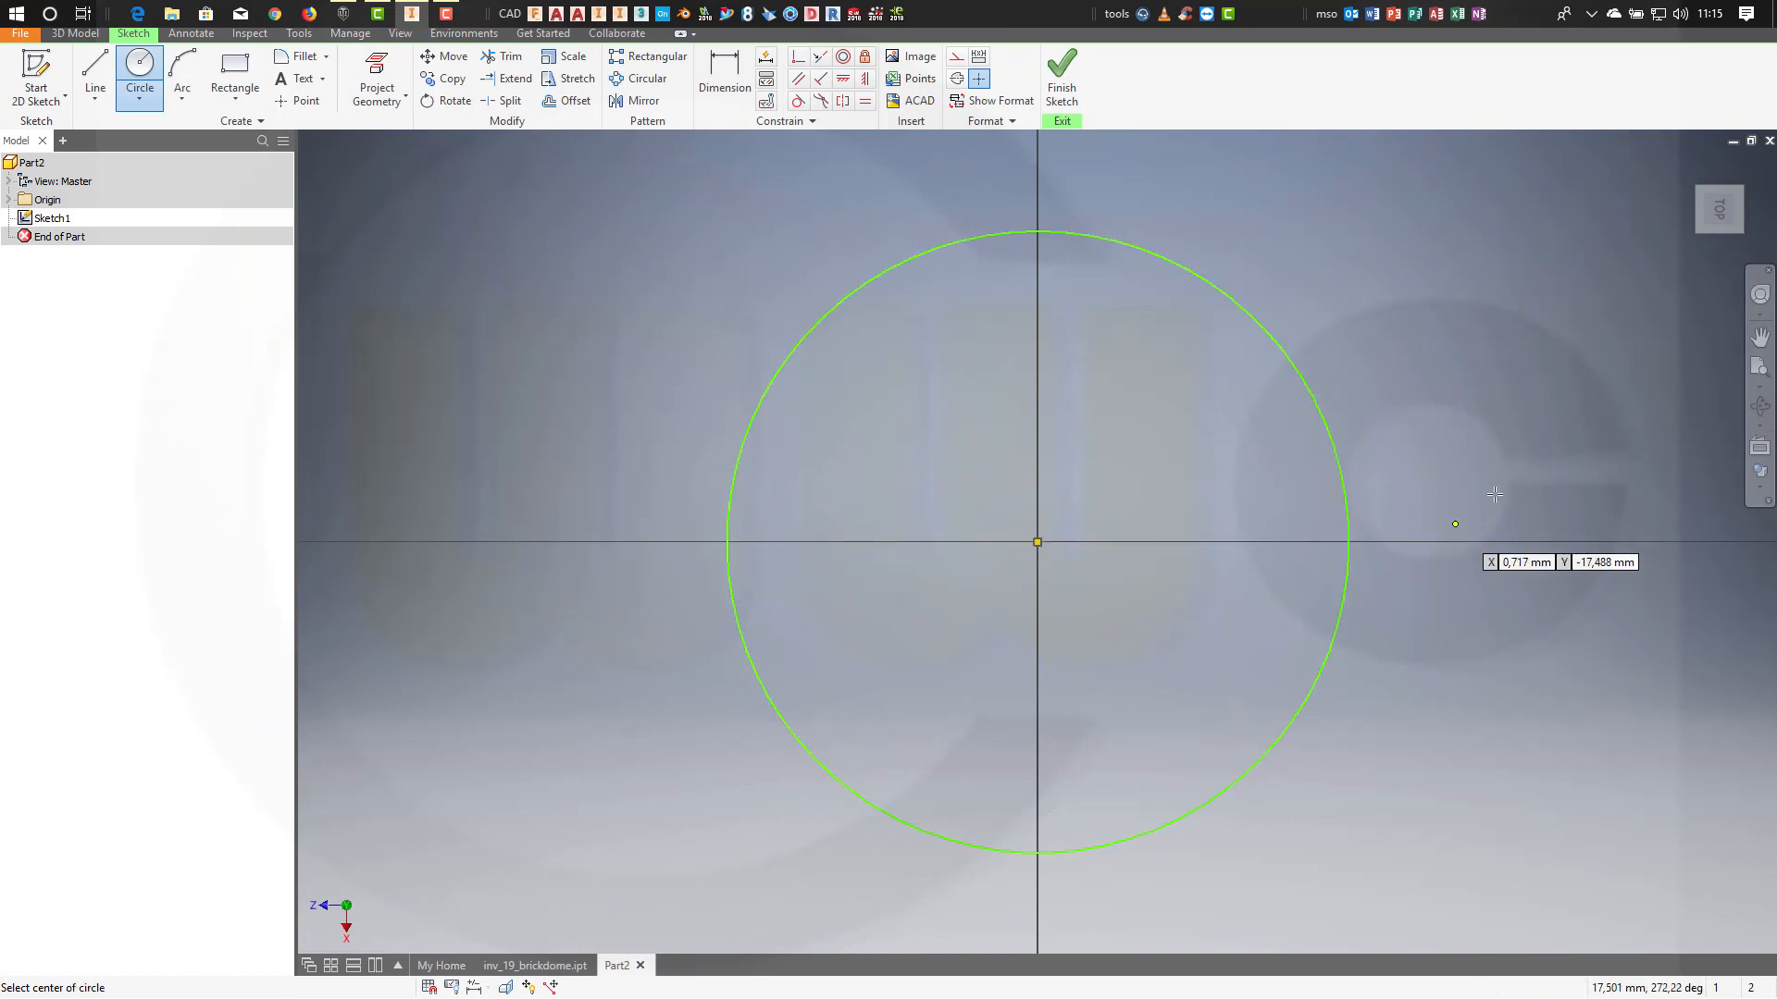
left_click(723, 67)
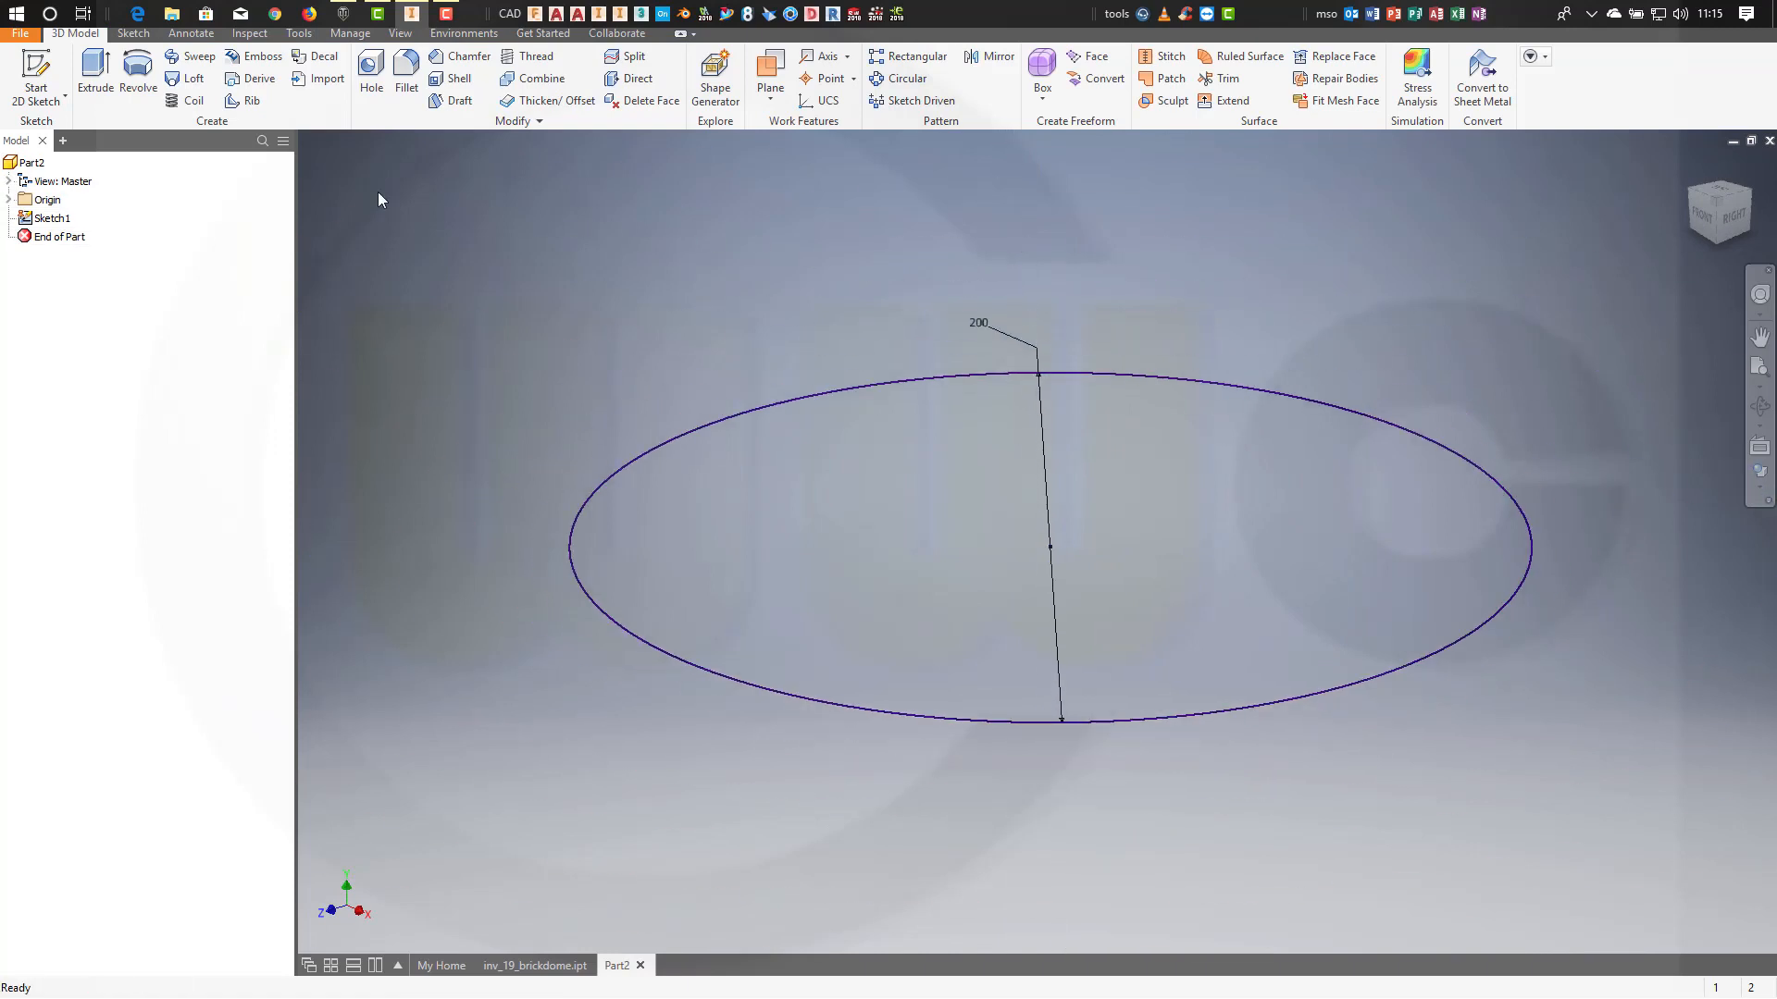
Extrude the circle as a 50 mm surface in the flipped direction.
left_click(95, 68)
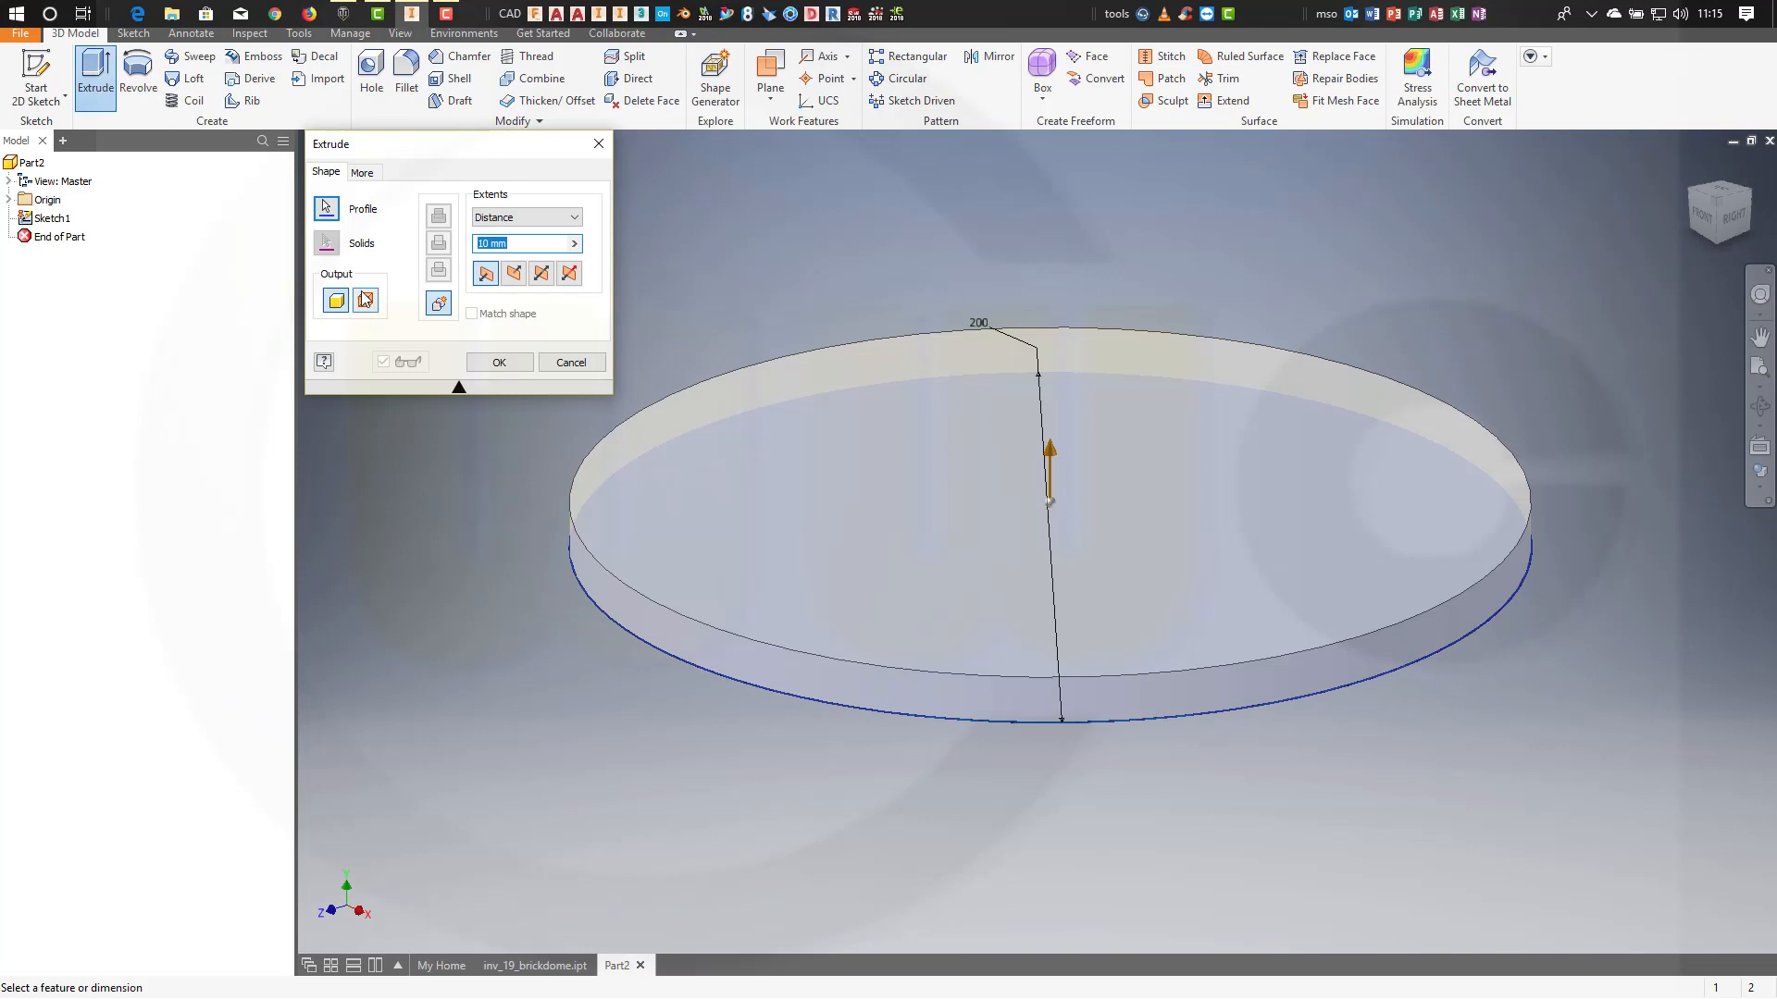
left_click(365, 299)
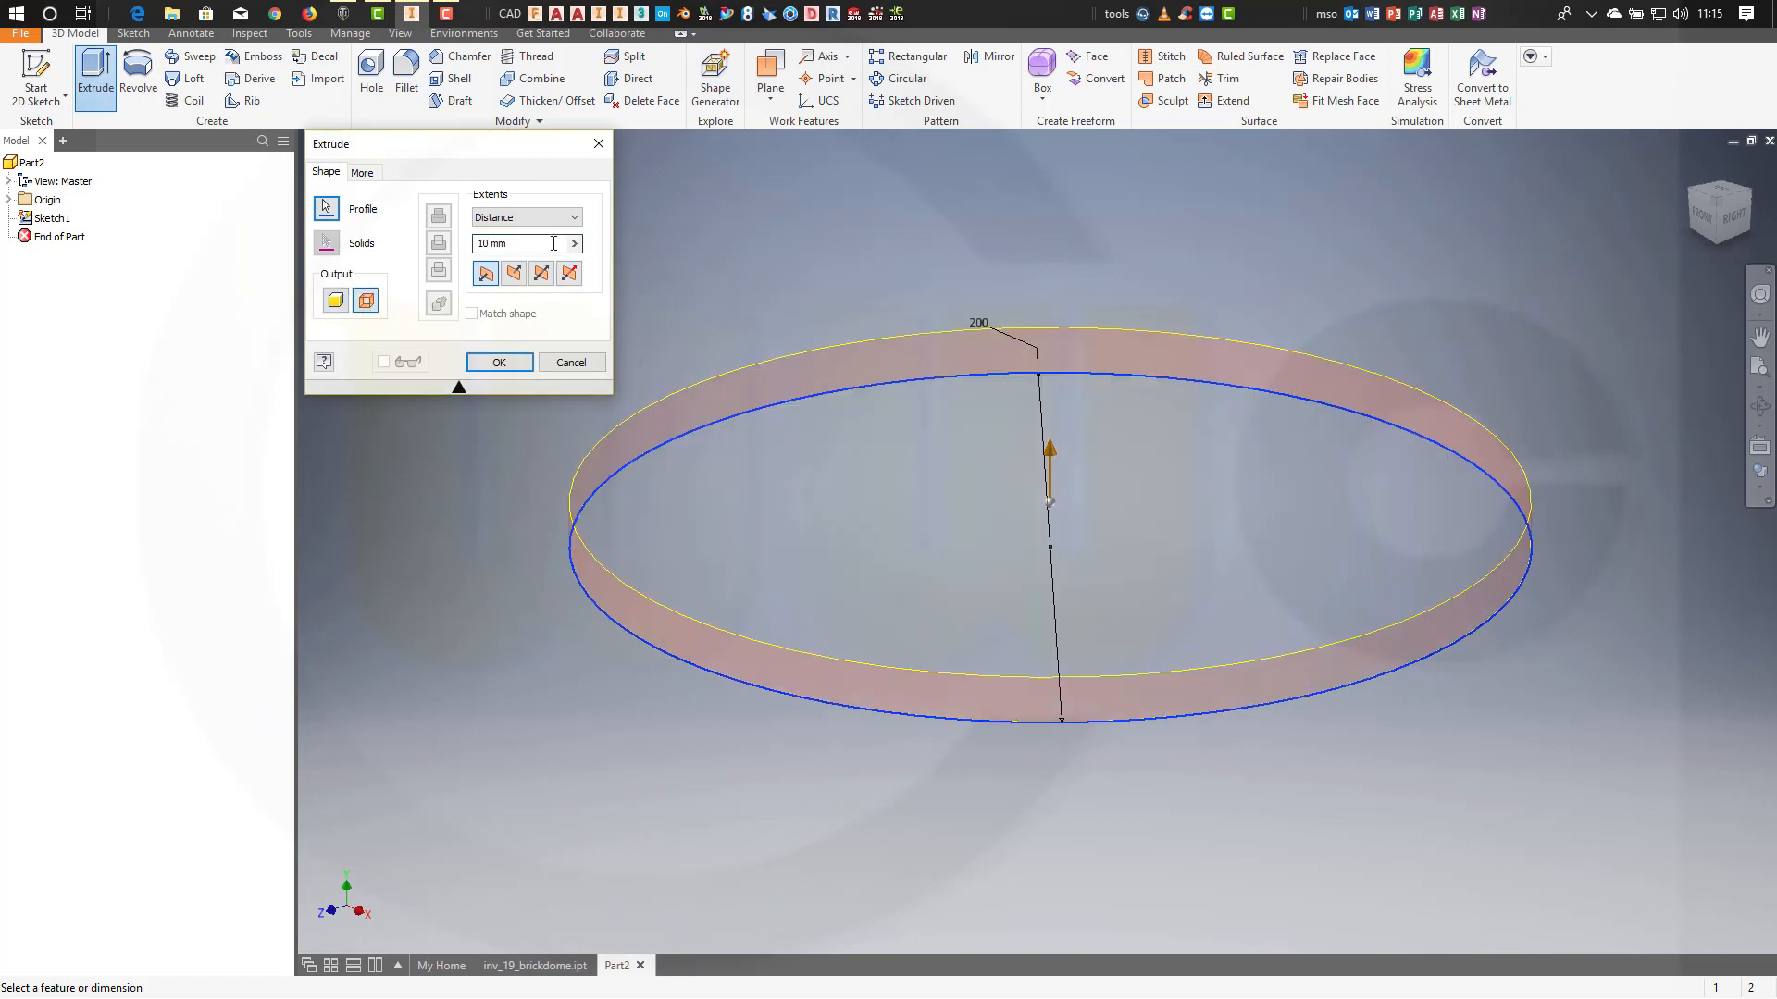
type("50")
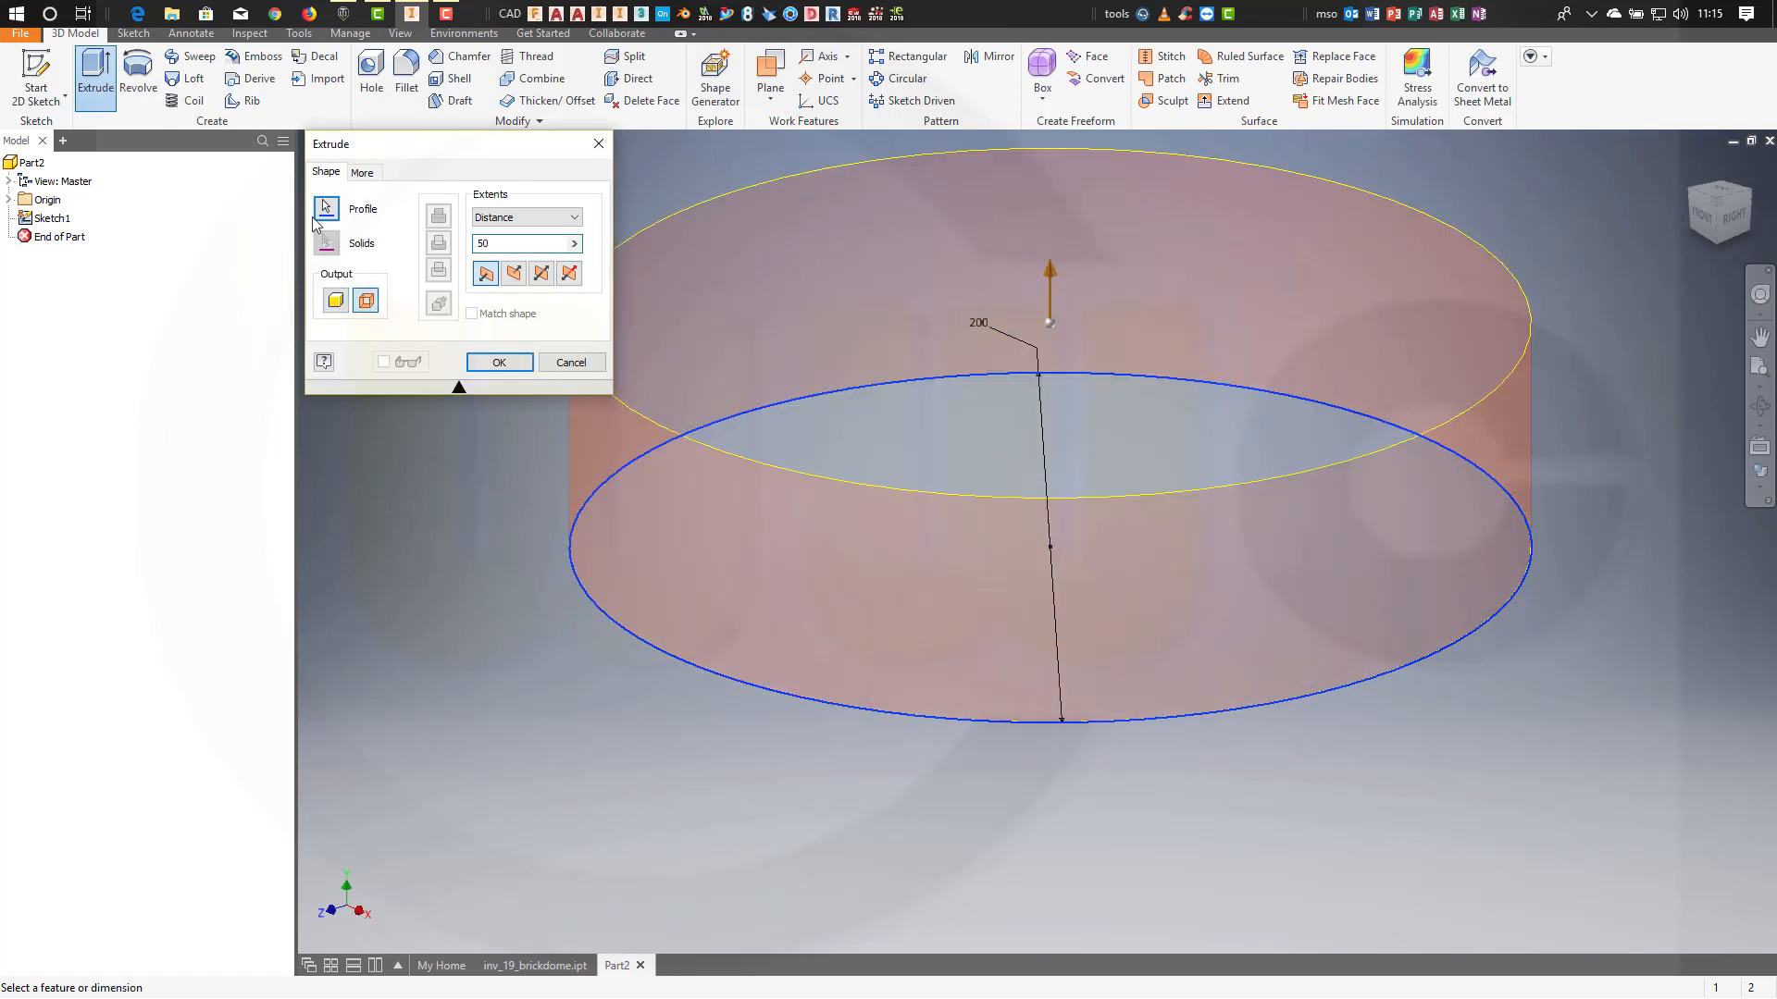
left_click(512, 273)
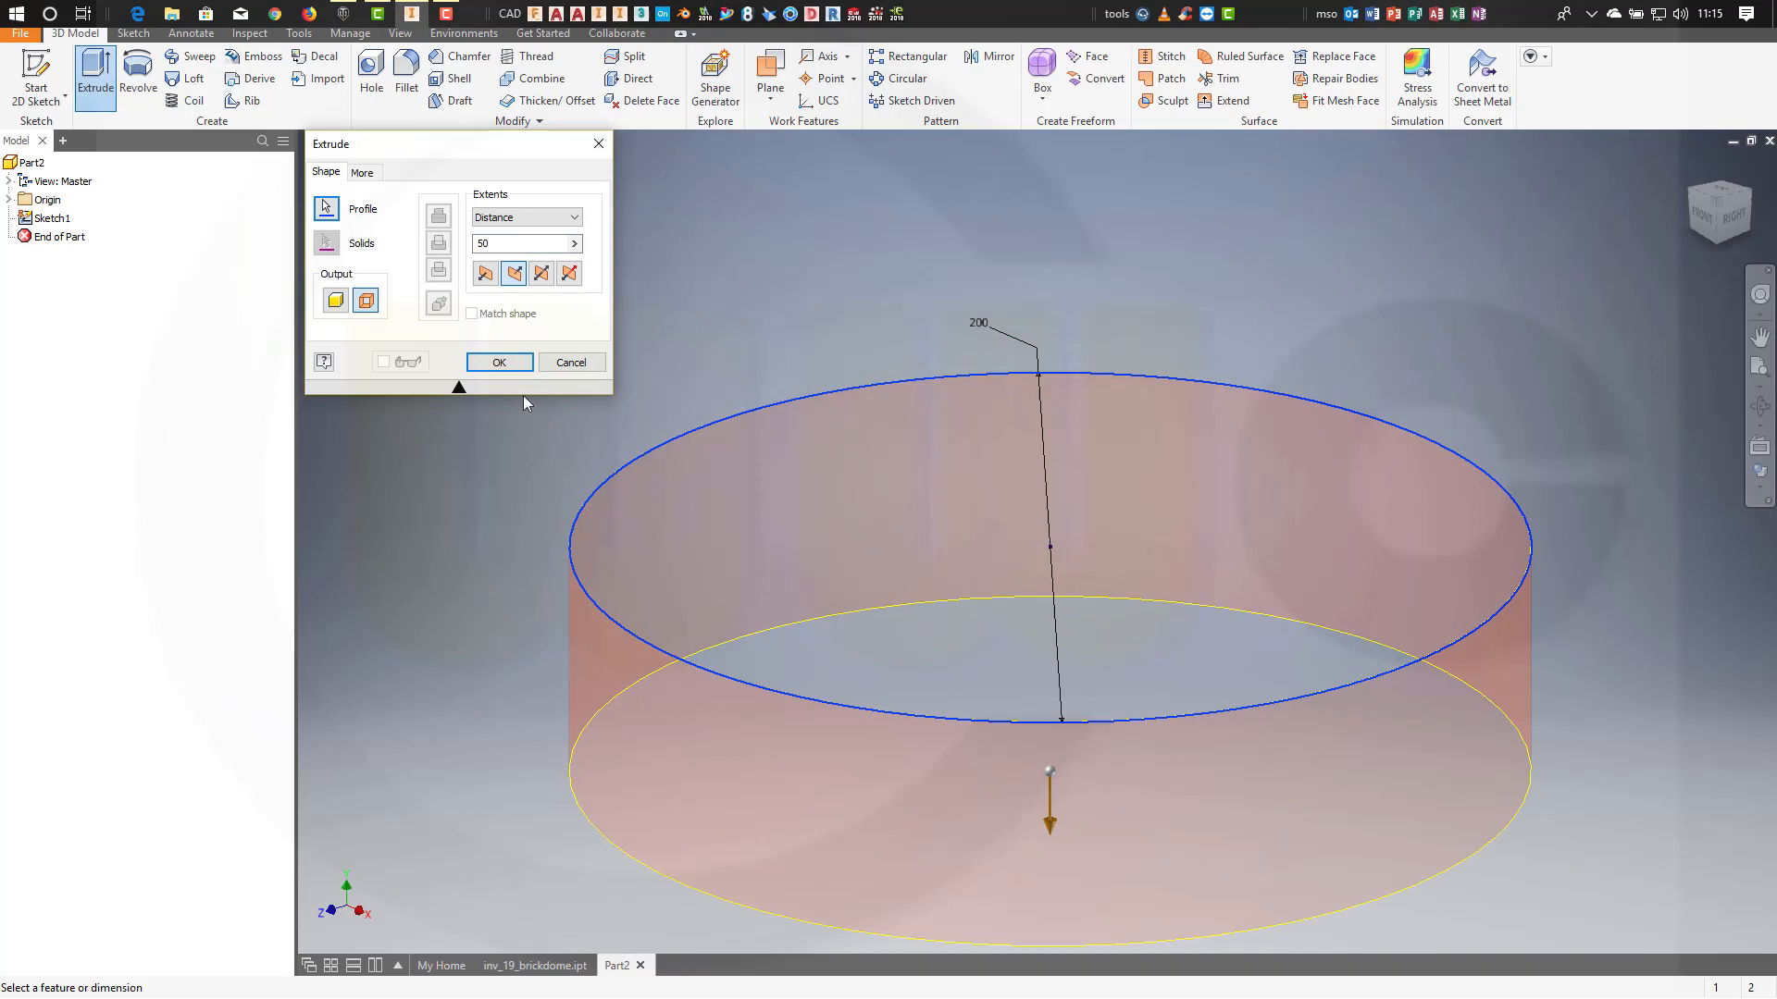
left_click(499, 362)
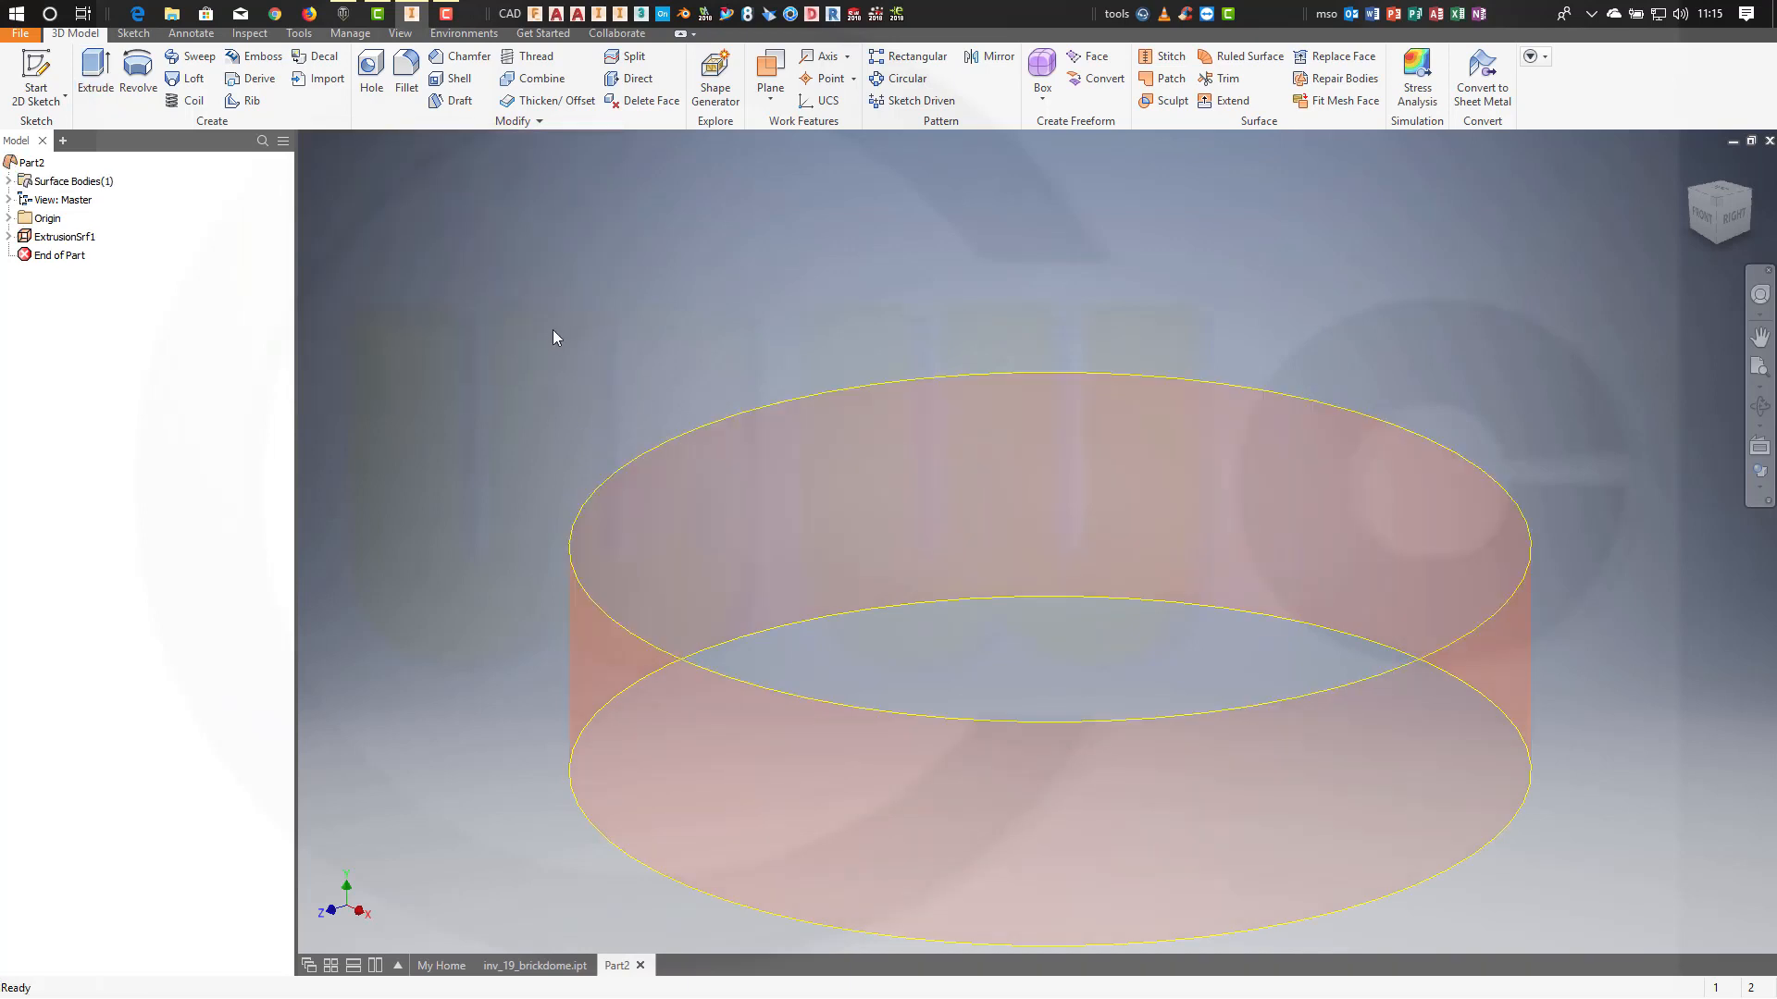
Add a Tangent-condition boundary patch on the cylinder's top edge.
left_click(1170, 77)
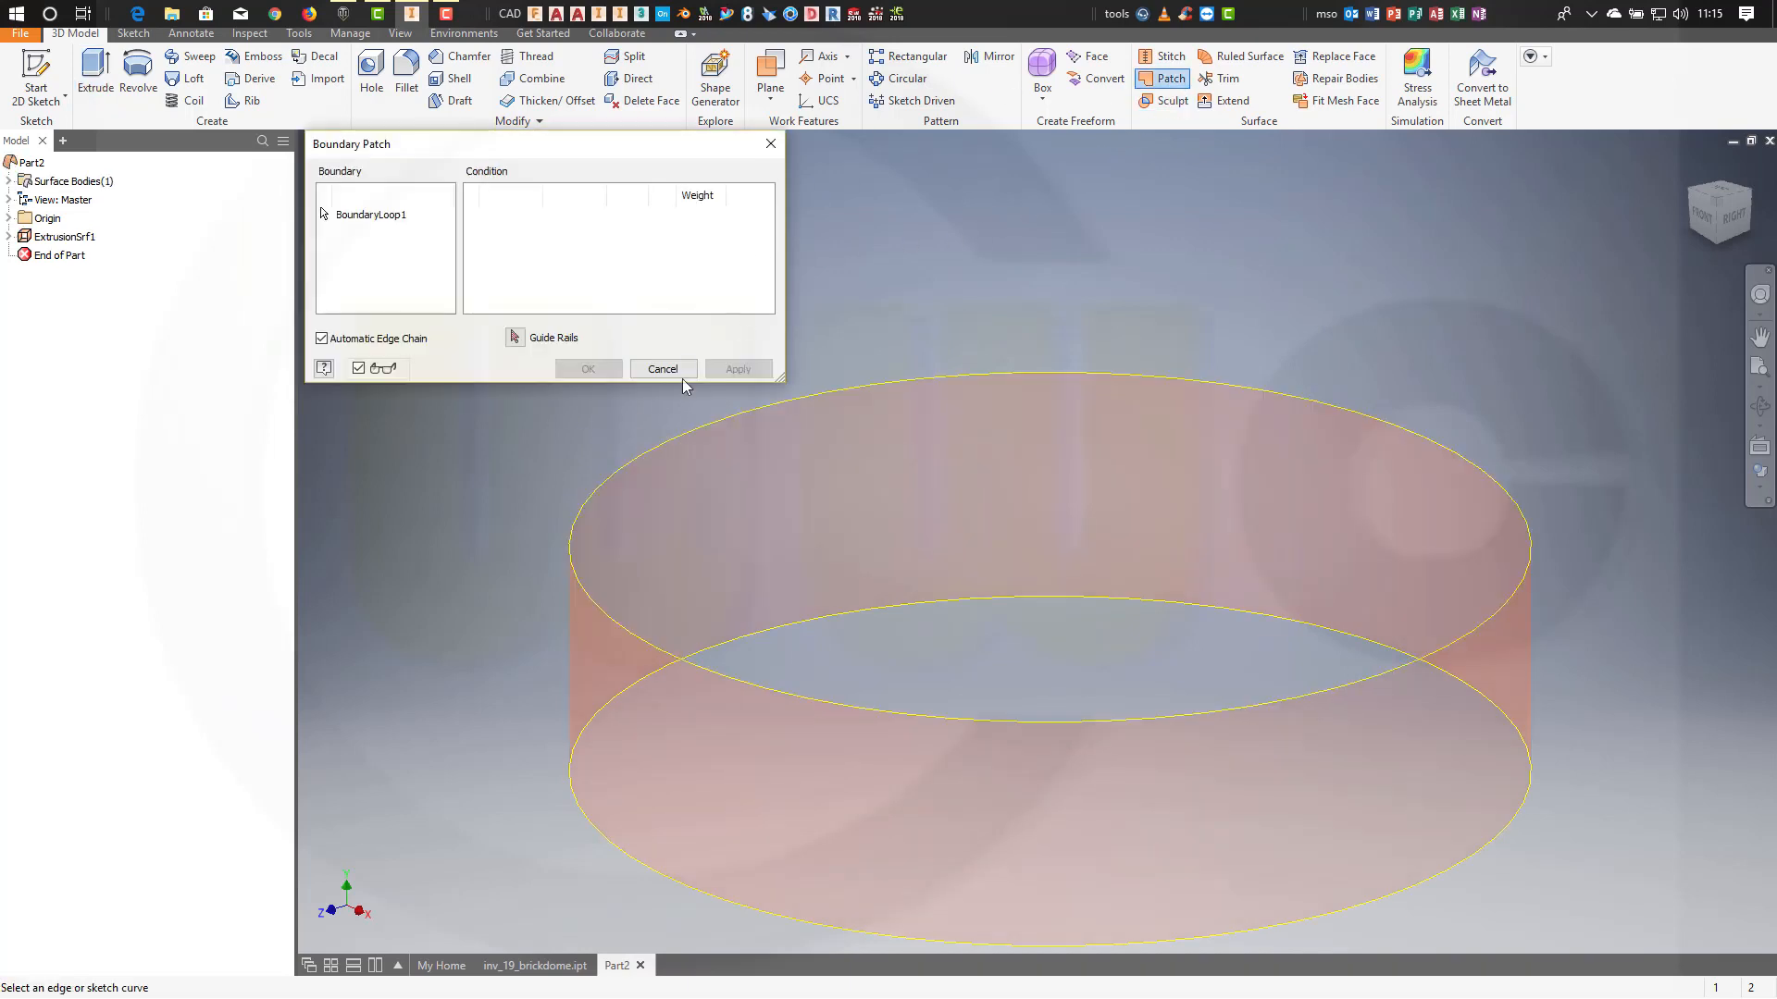
left_click(986, 380)
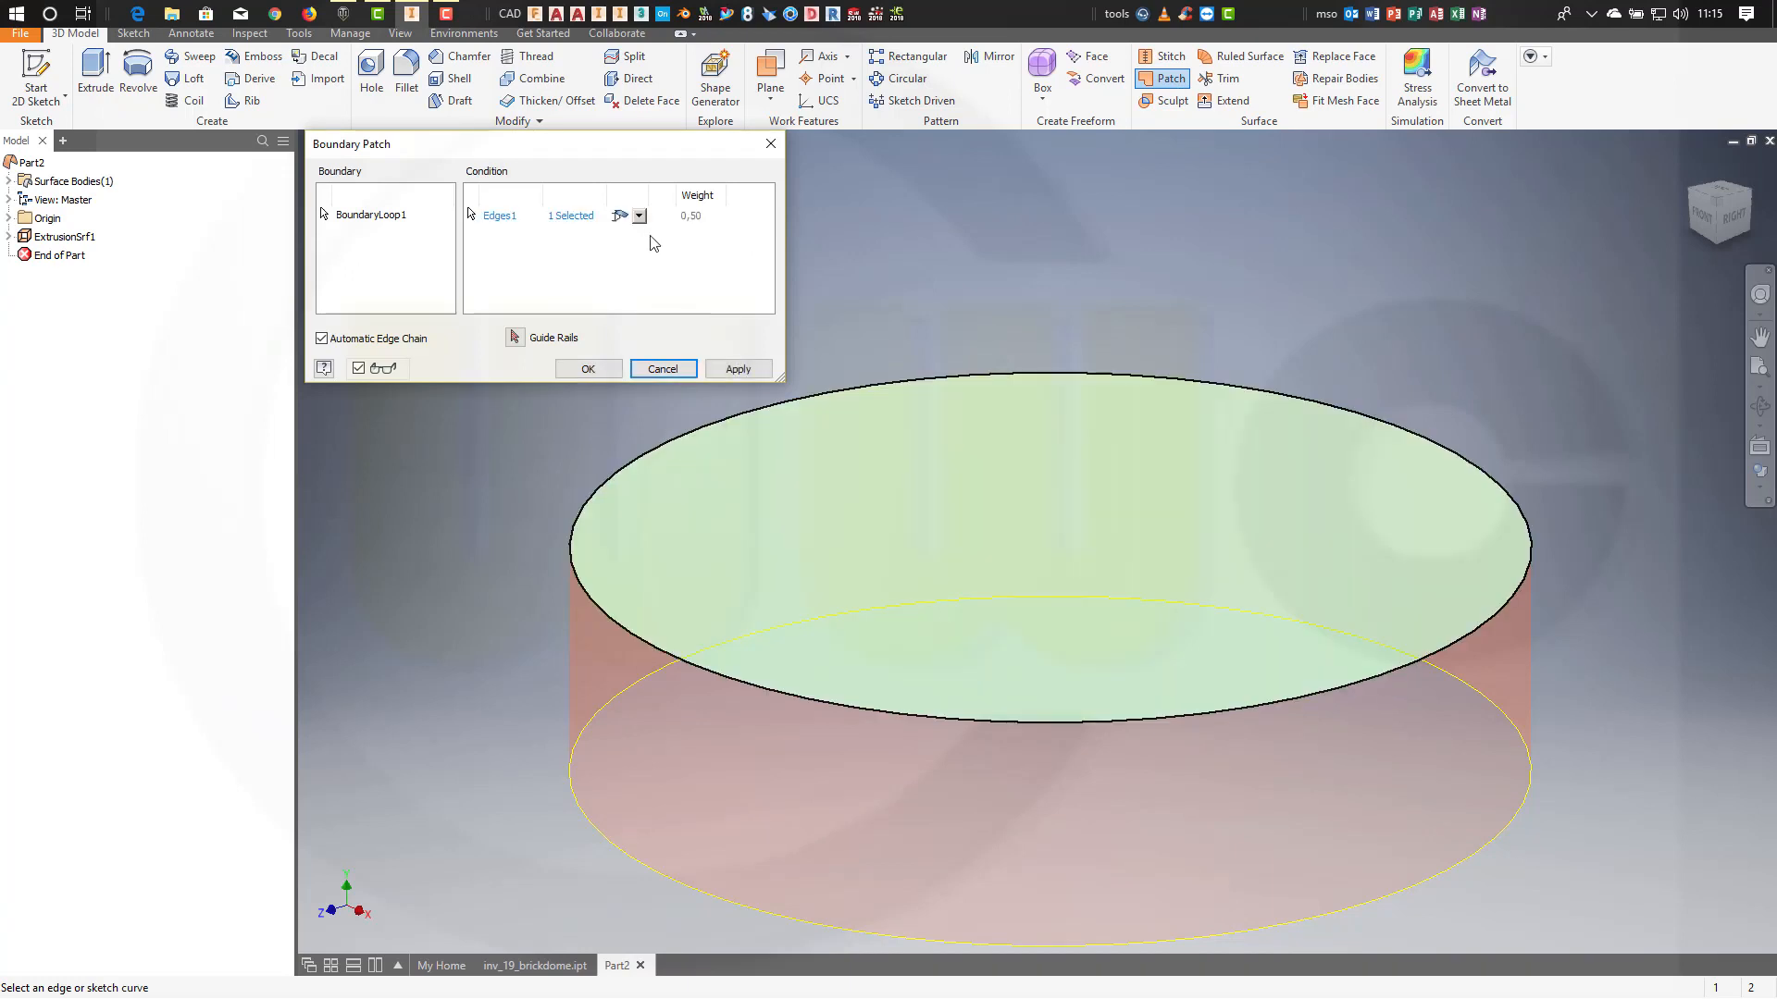
left_click(637, 216)
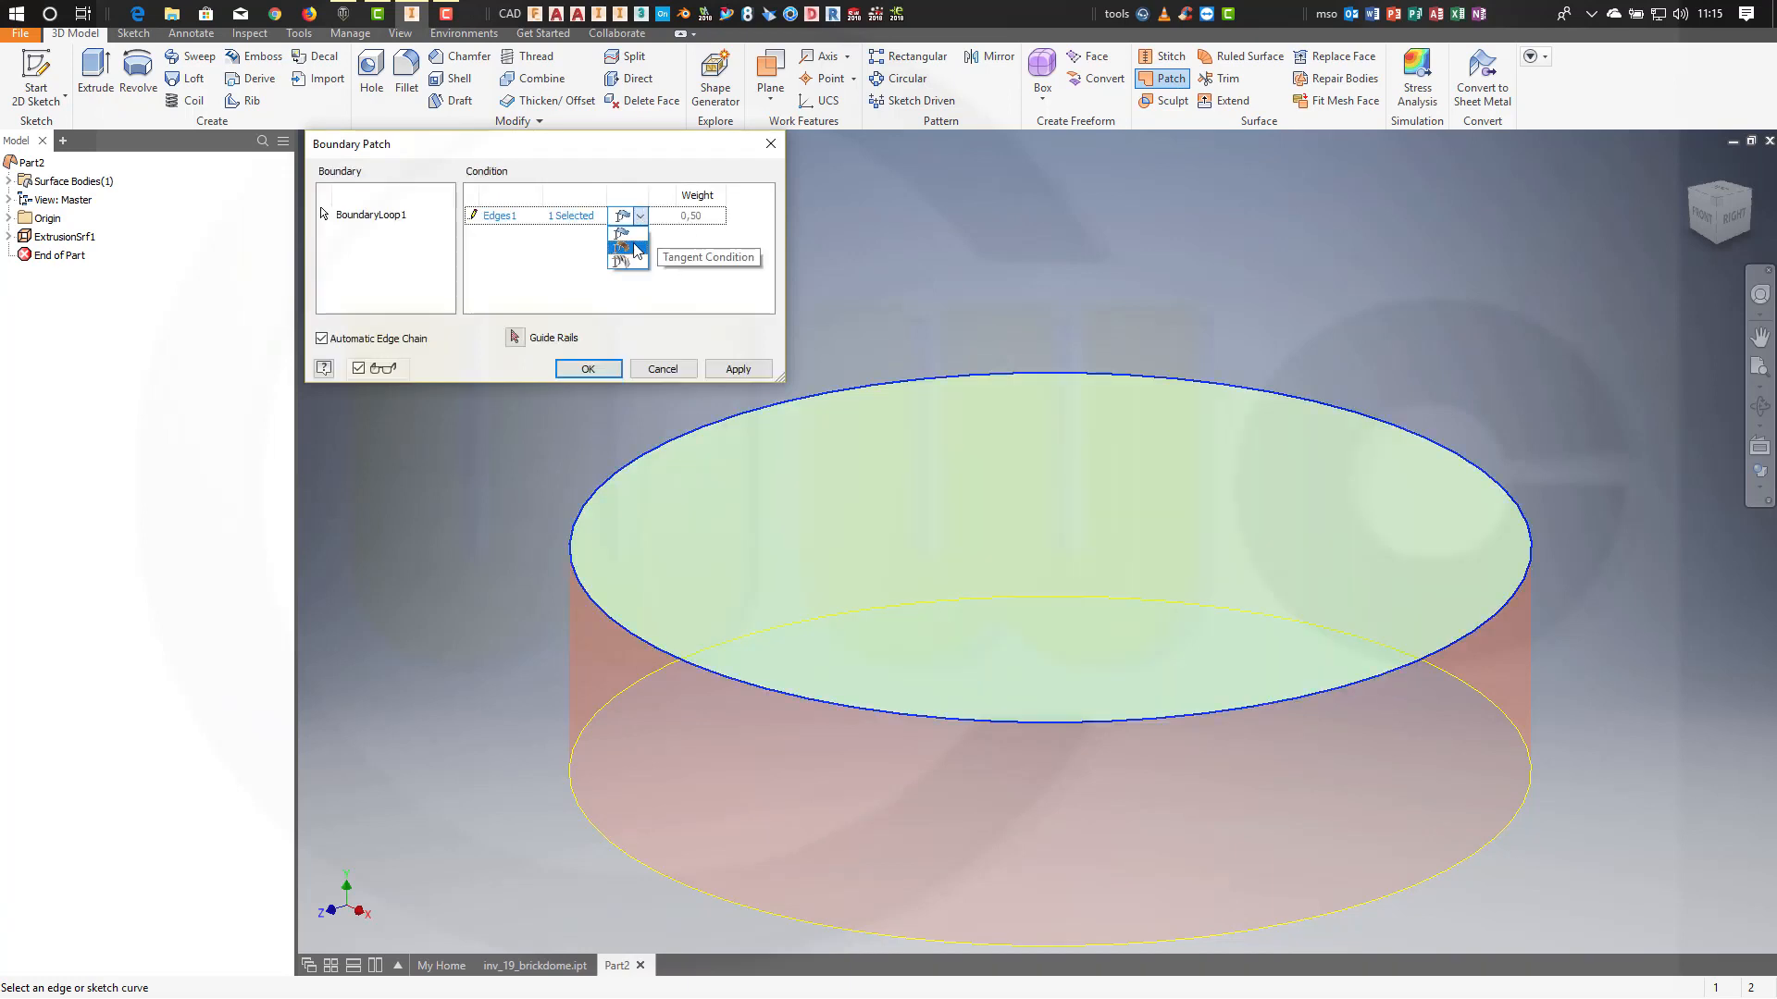
left_click(621, 251)
type("0,9")
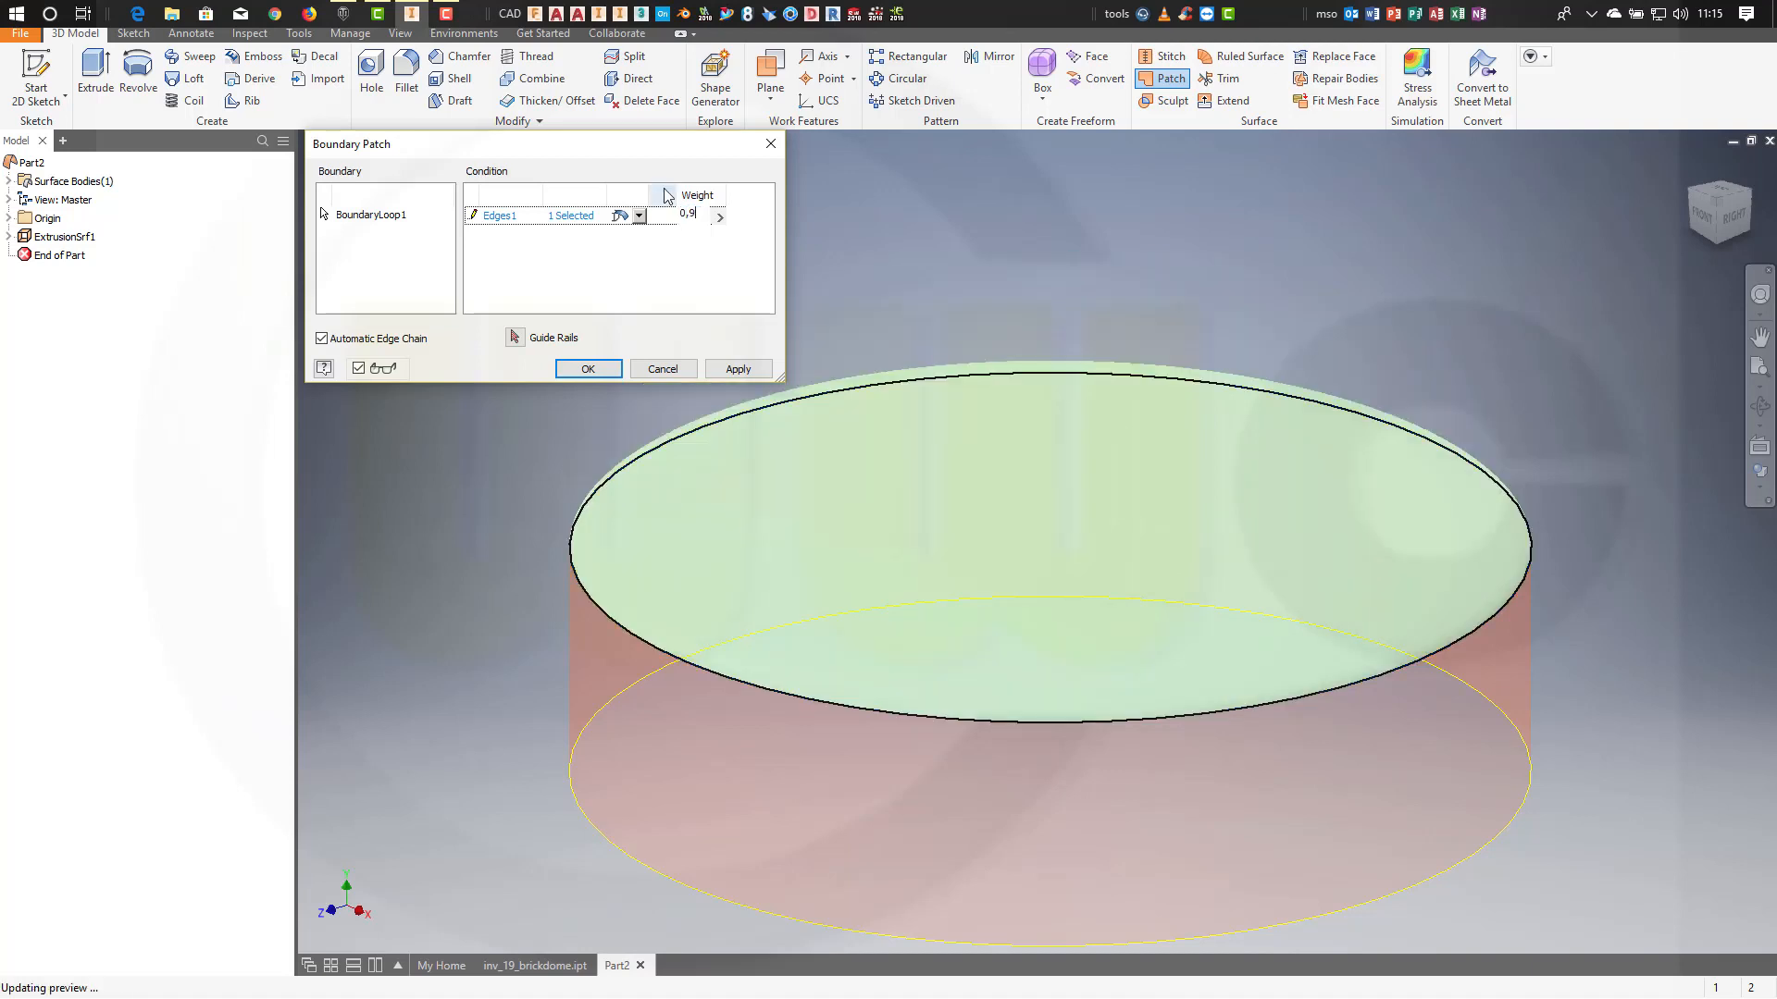
left_click(589, 368)
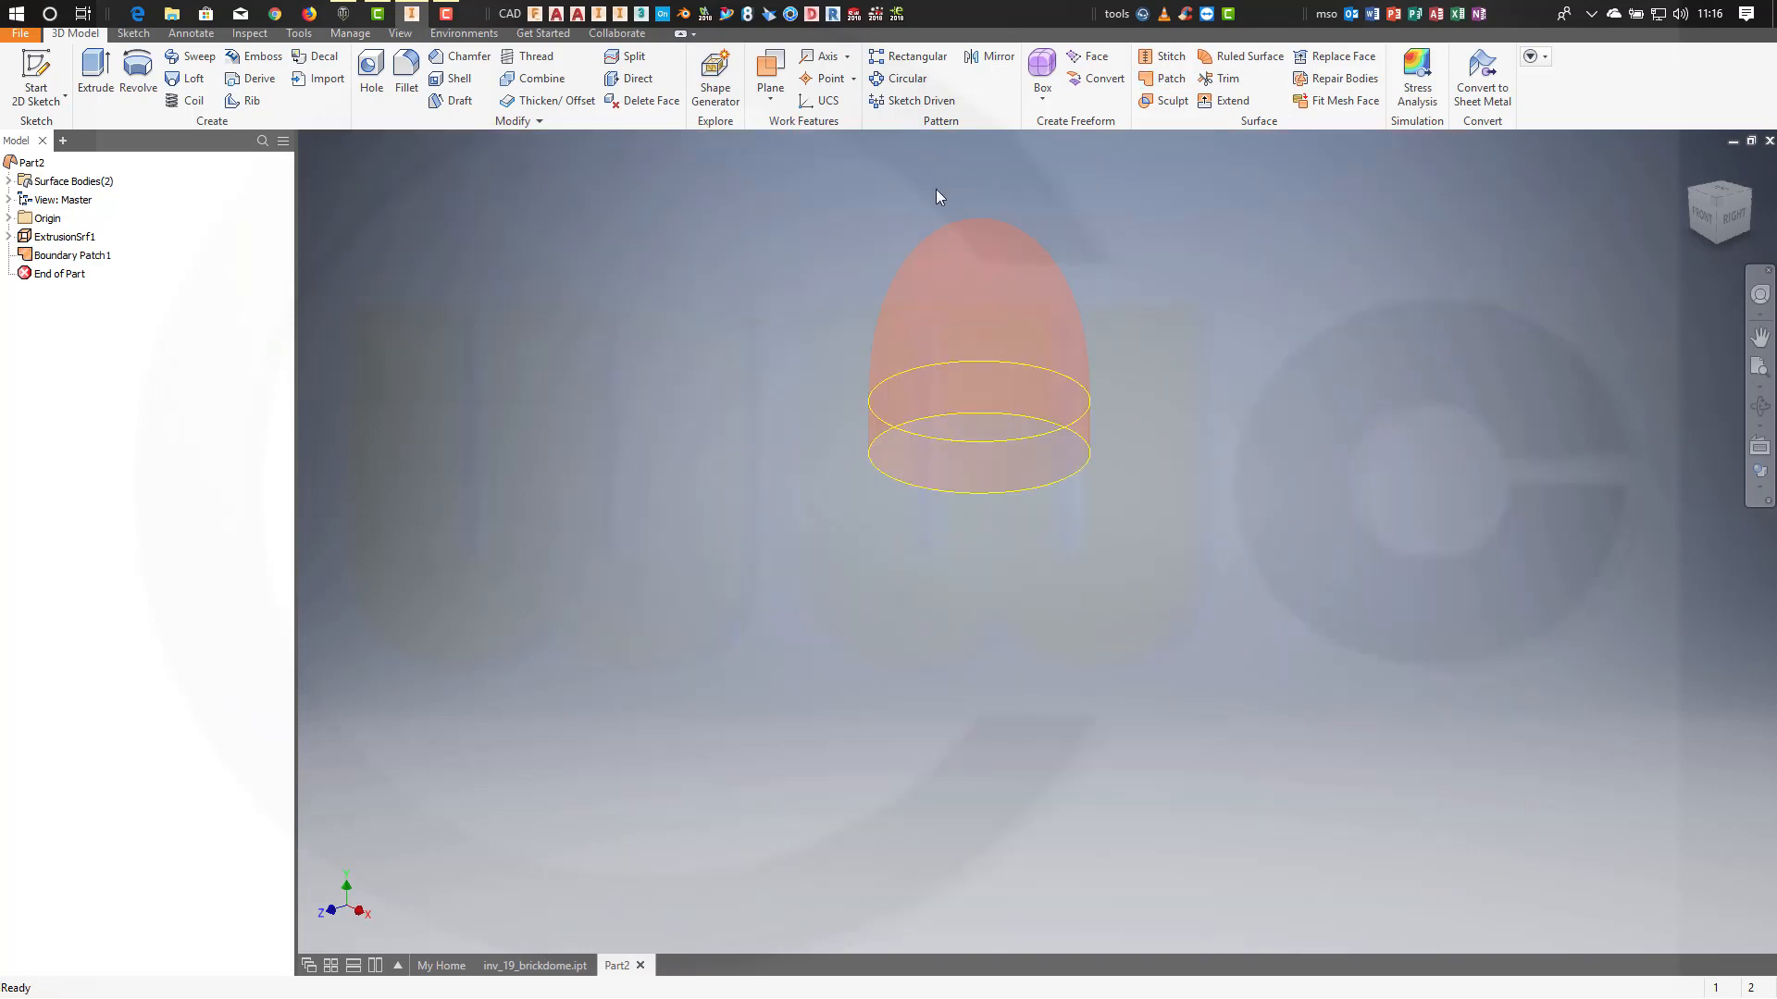
Turn off visibility of ExtrusionSrf1 from its browser context menu.
left_click(71, 255)
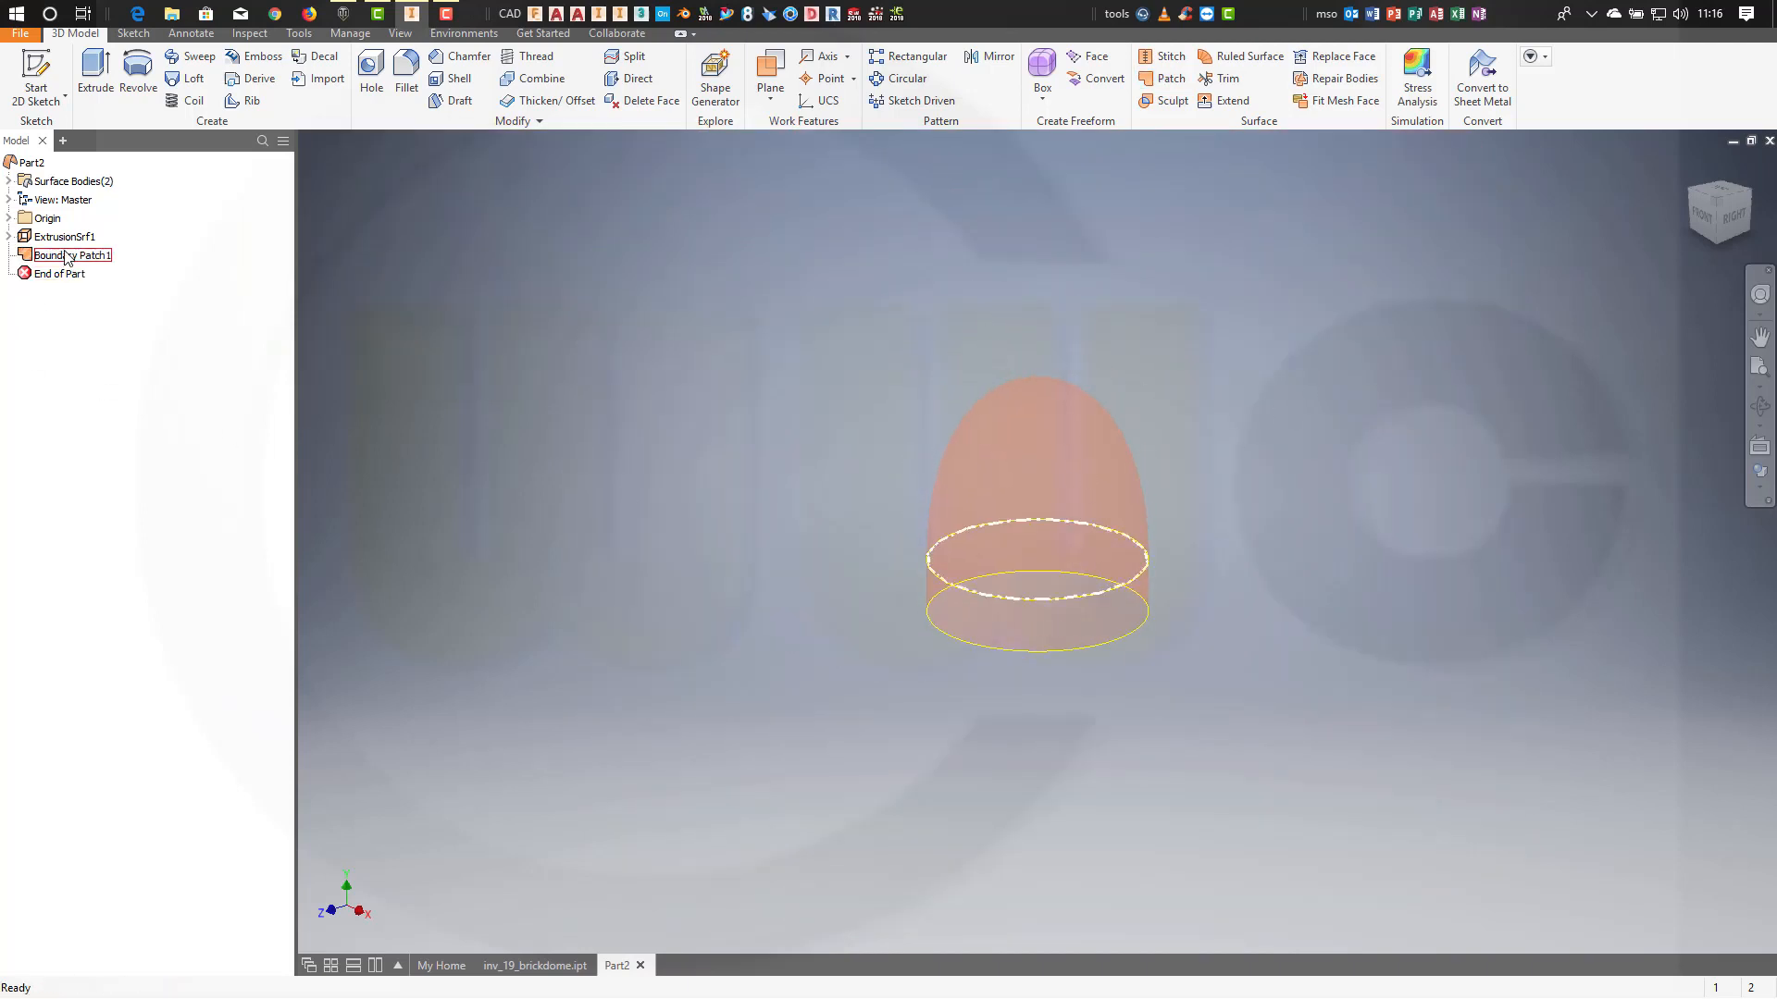
right_click(62, 236)
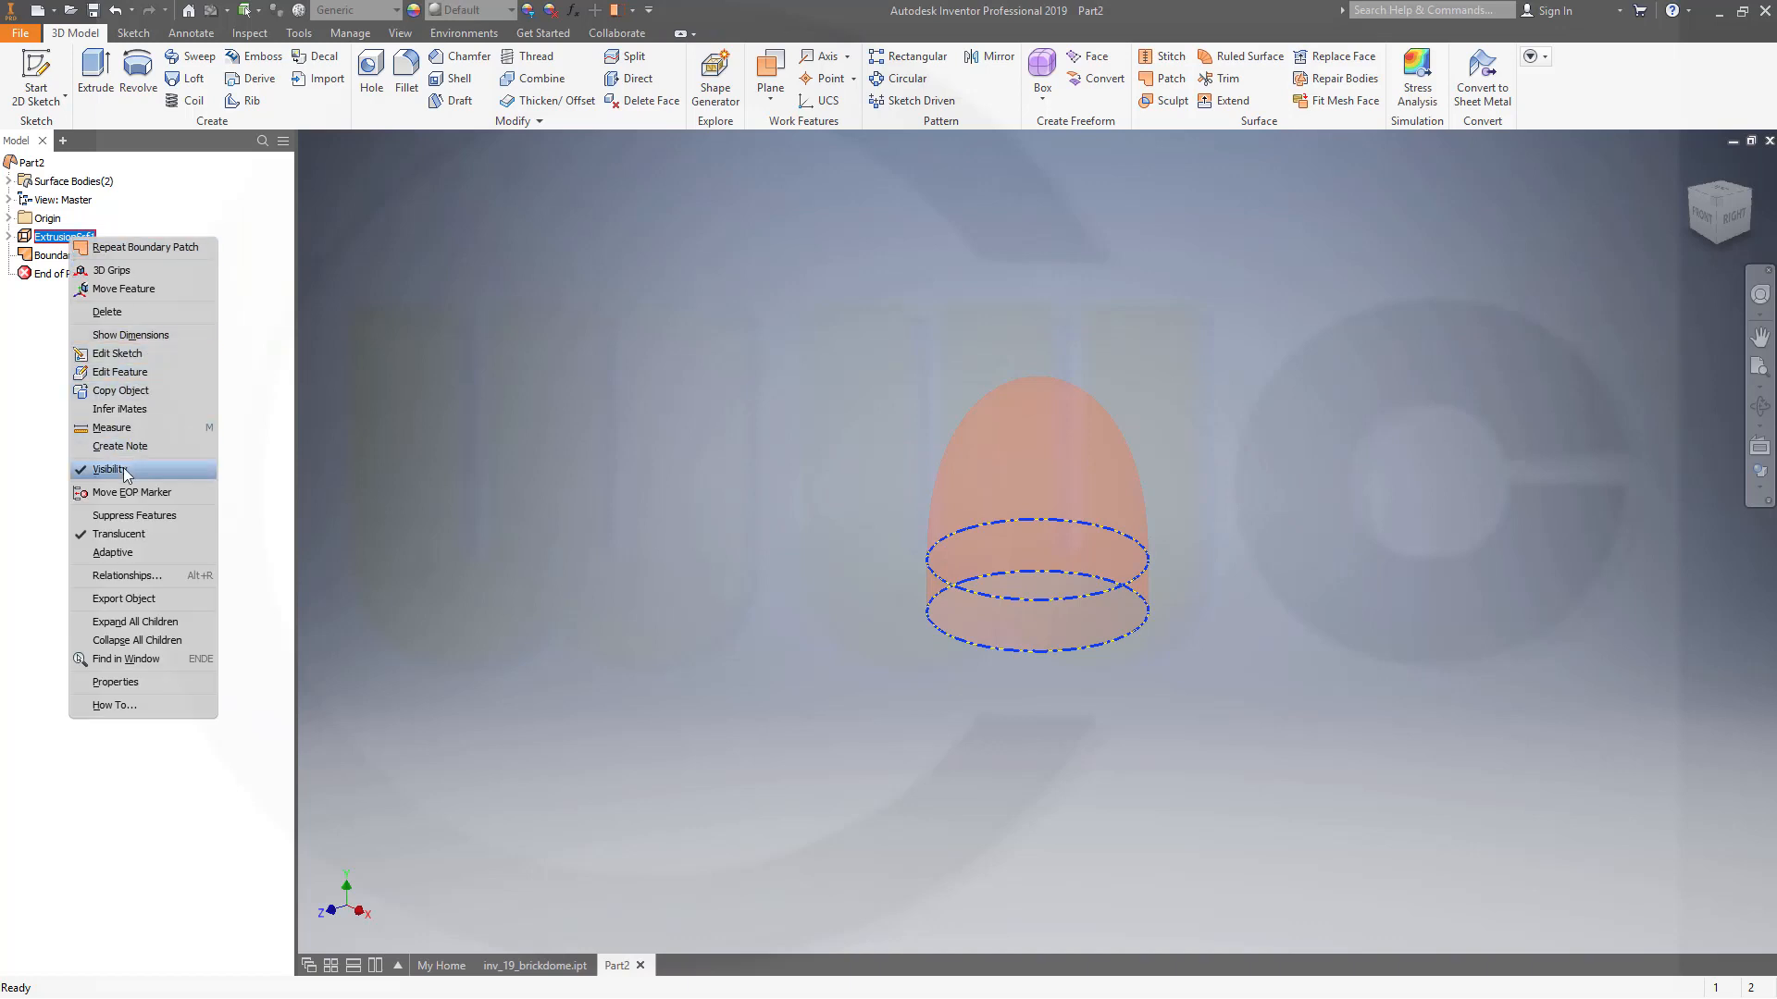
left_click(111, 469)
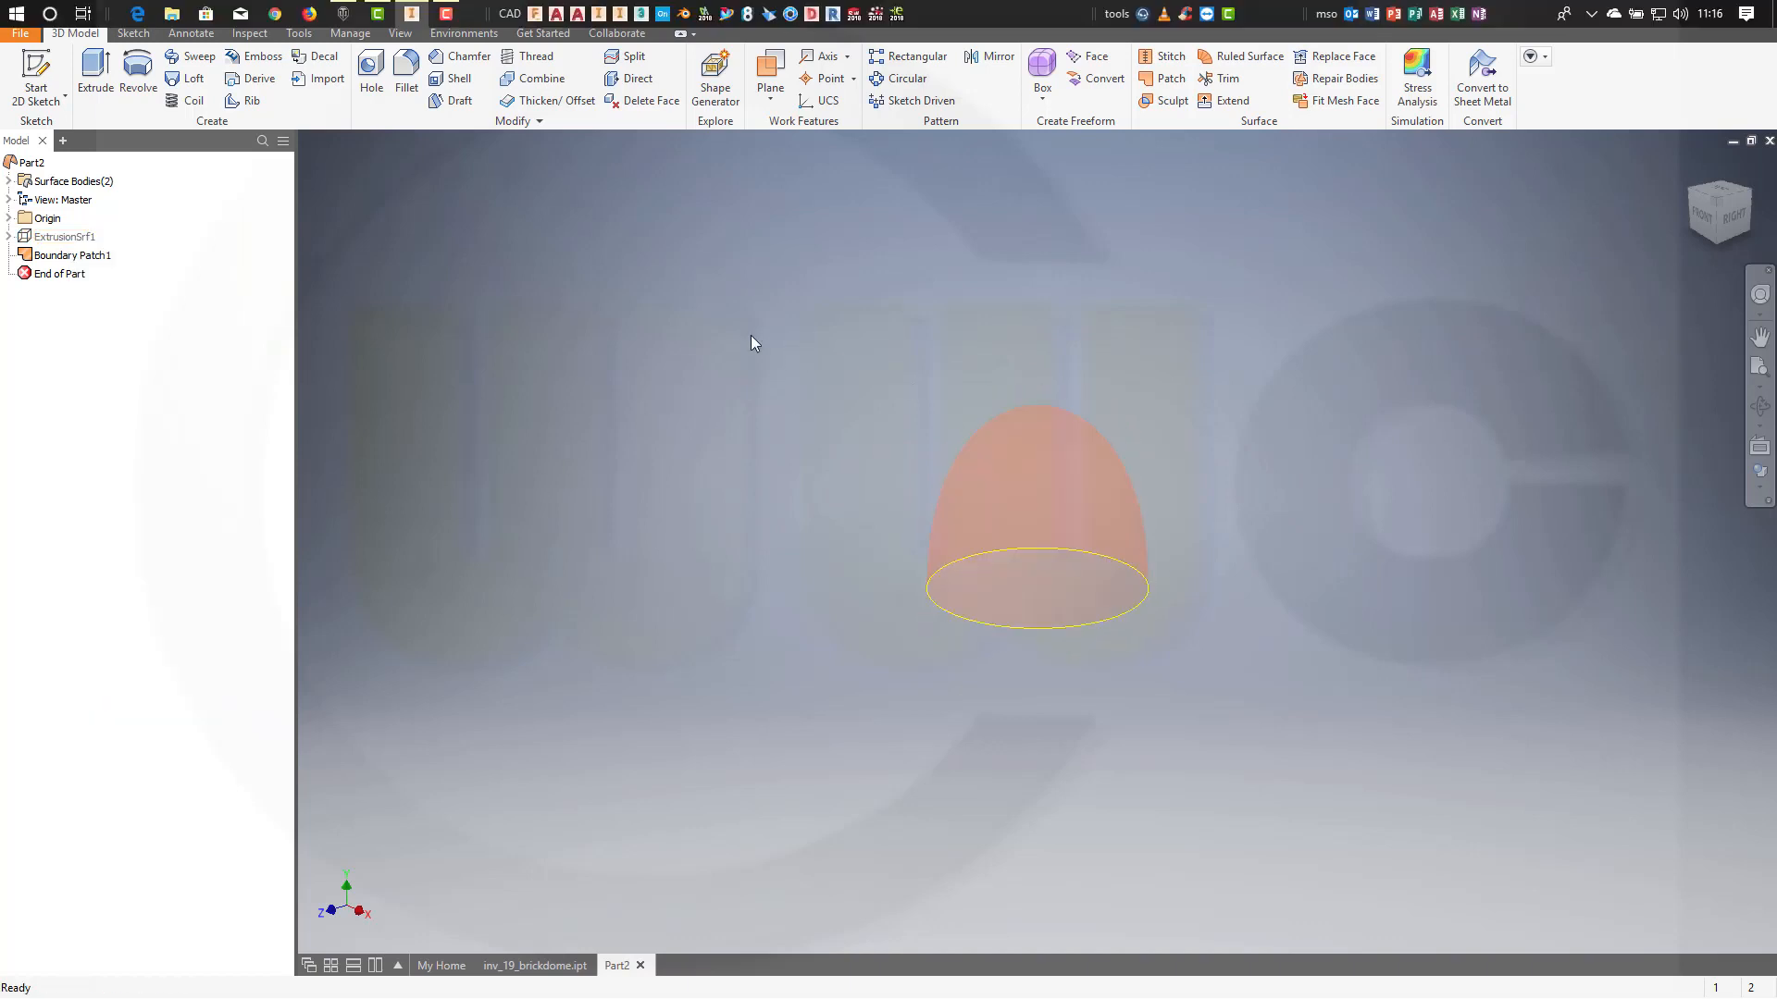
mouse_move(743, 207)
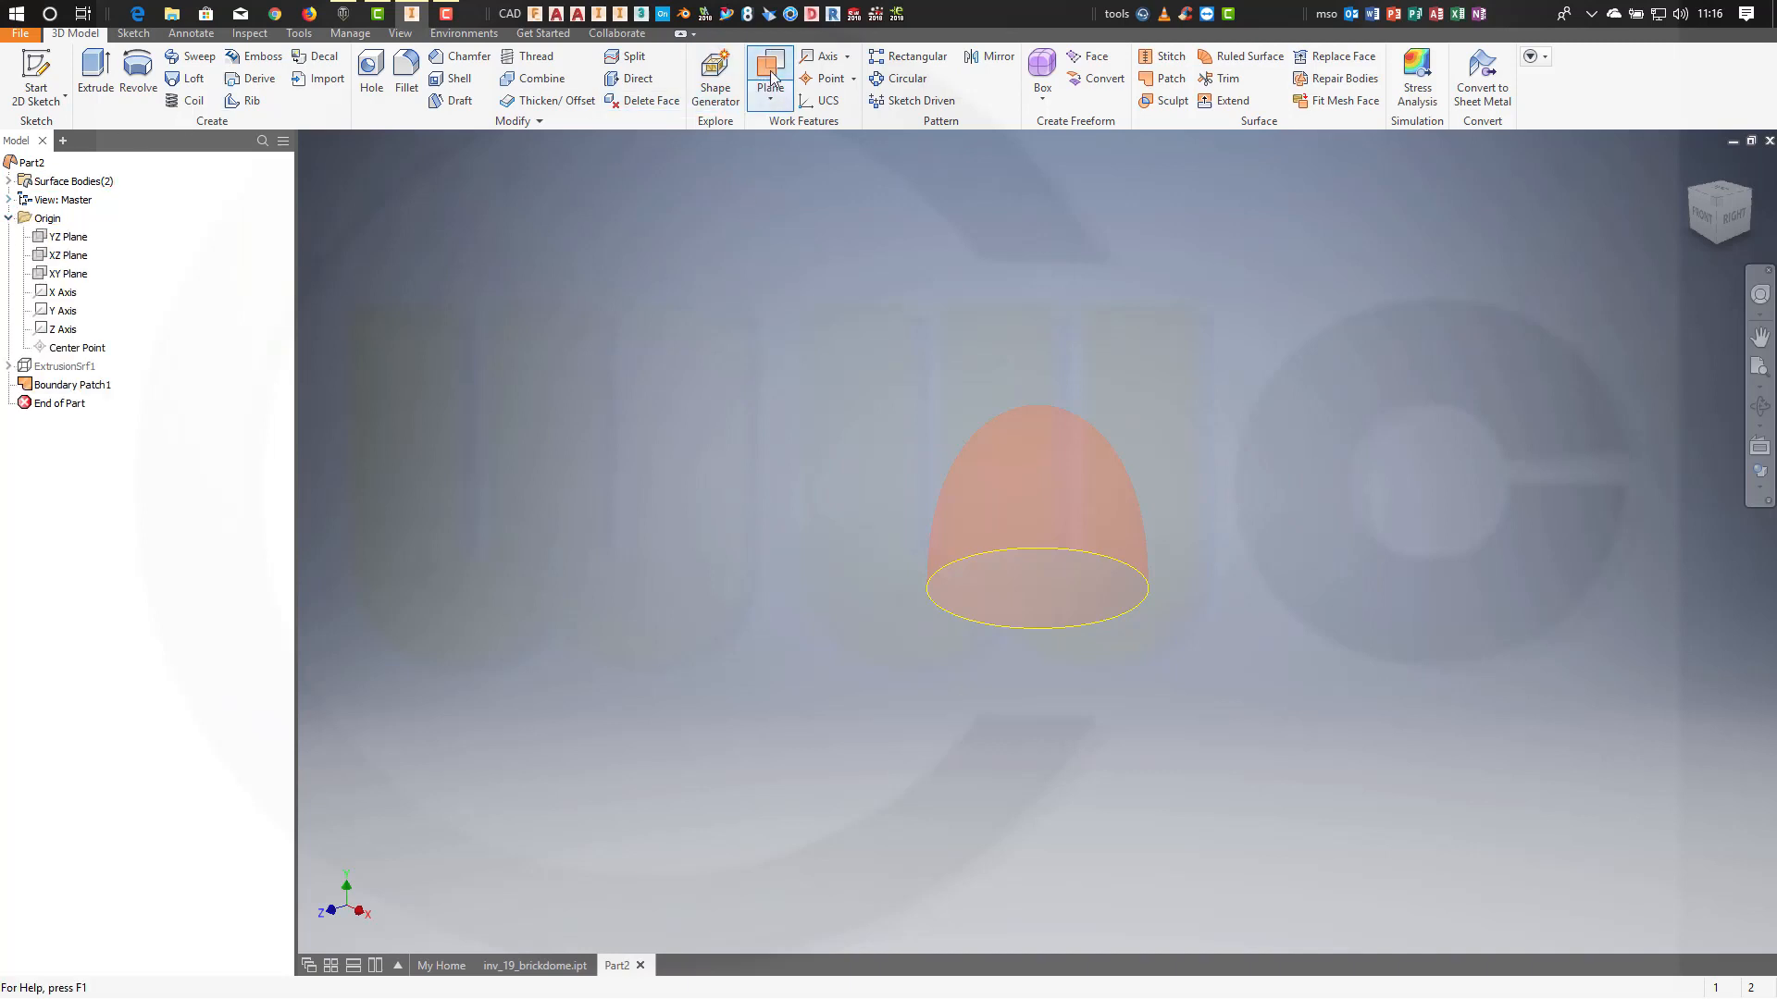
Create a work plane about the Y axis with an angle of -1.
left_click(64, 311)
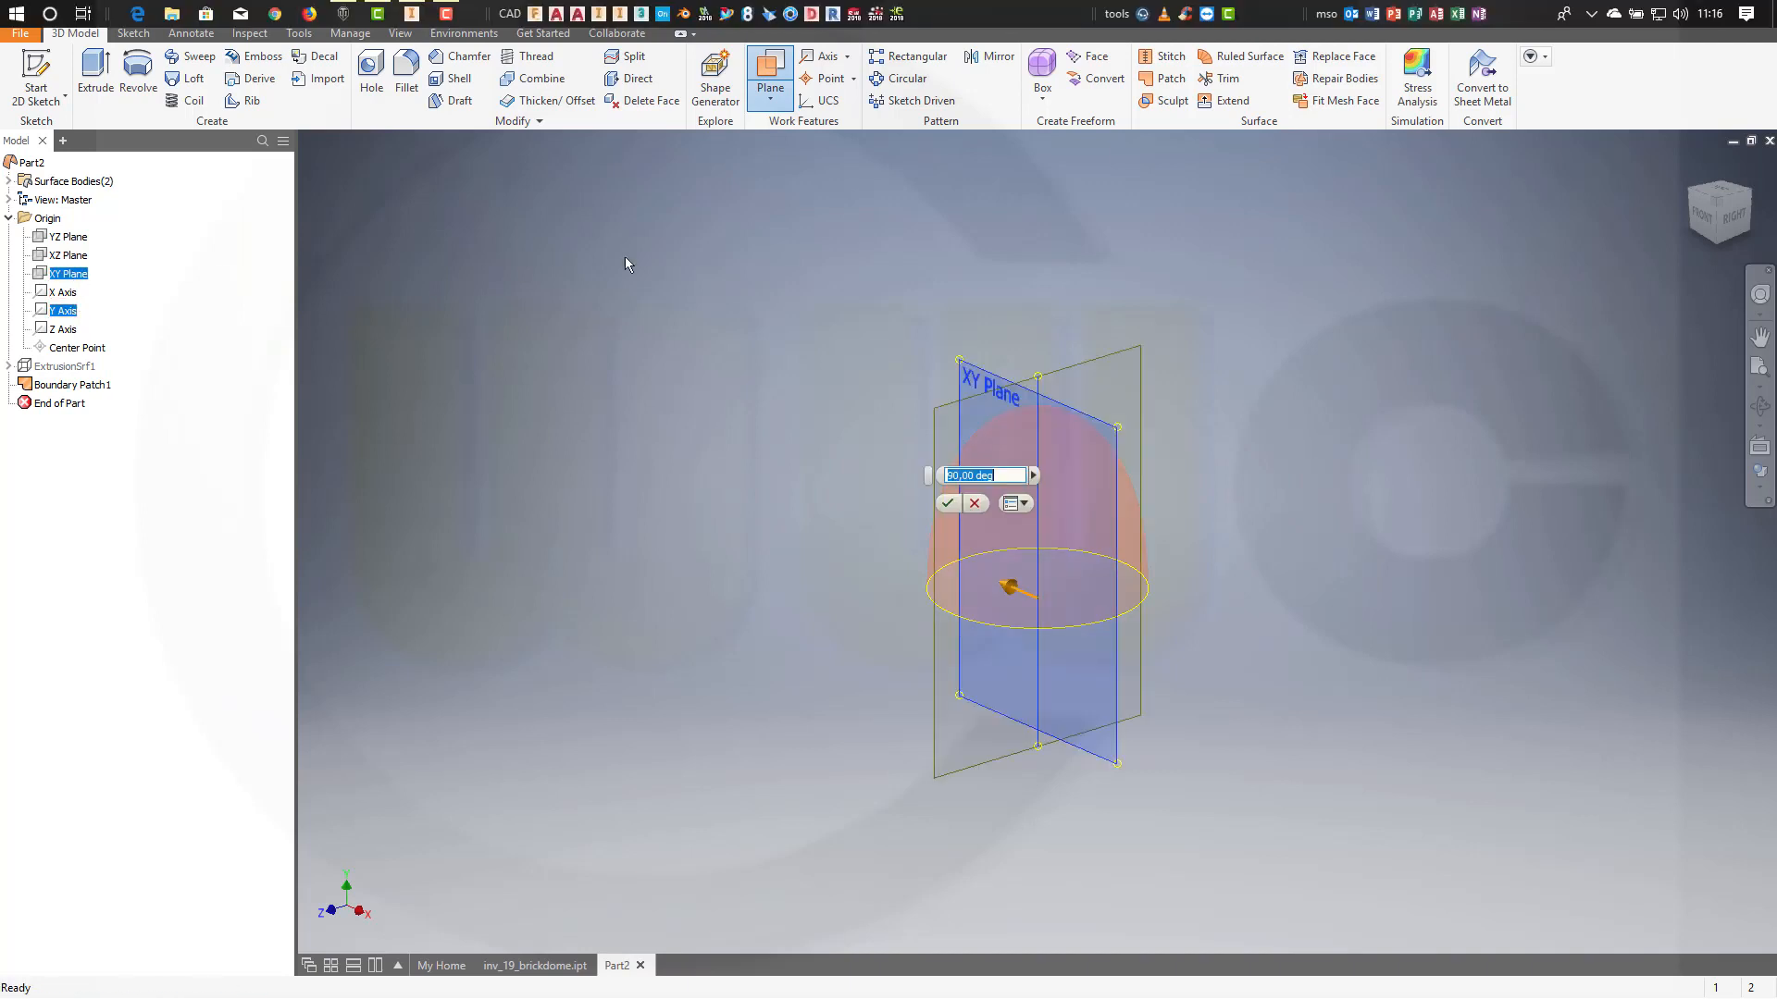
type("-1")
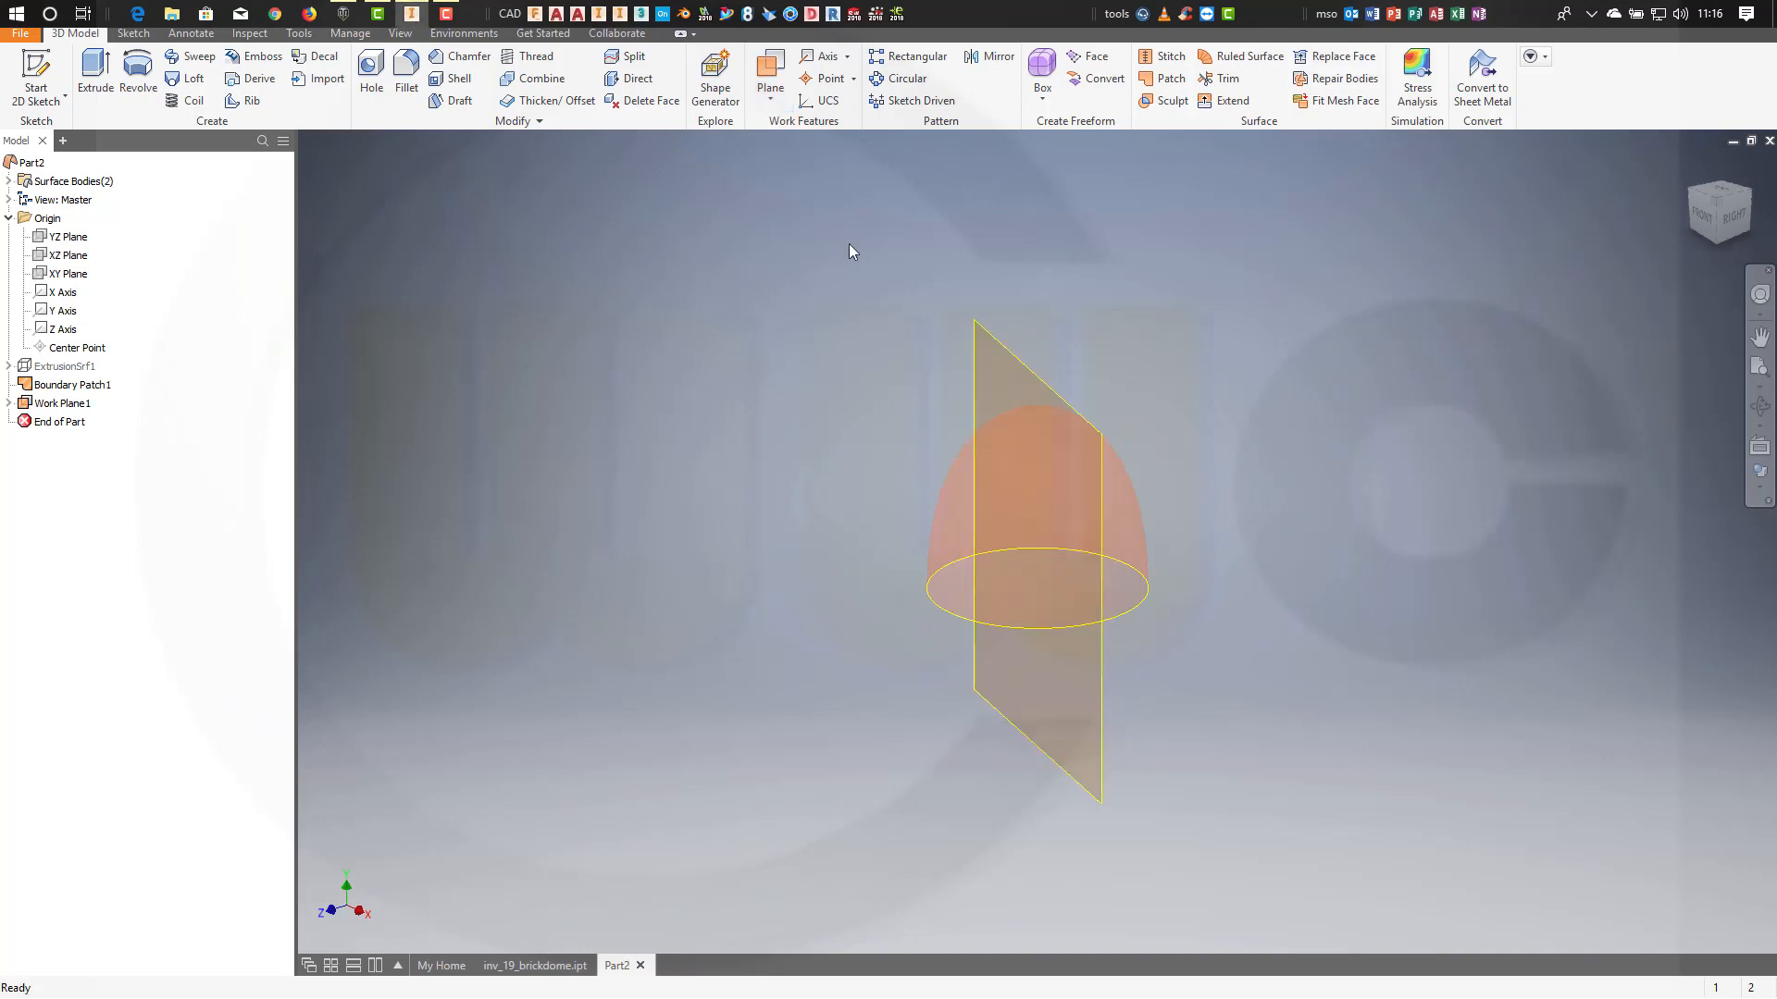
mouse_move(857, 188)
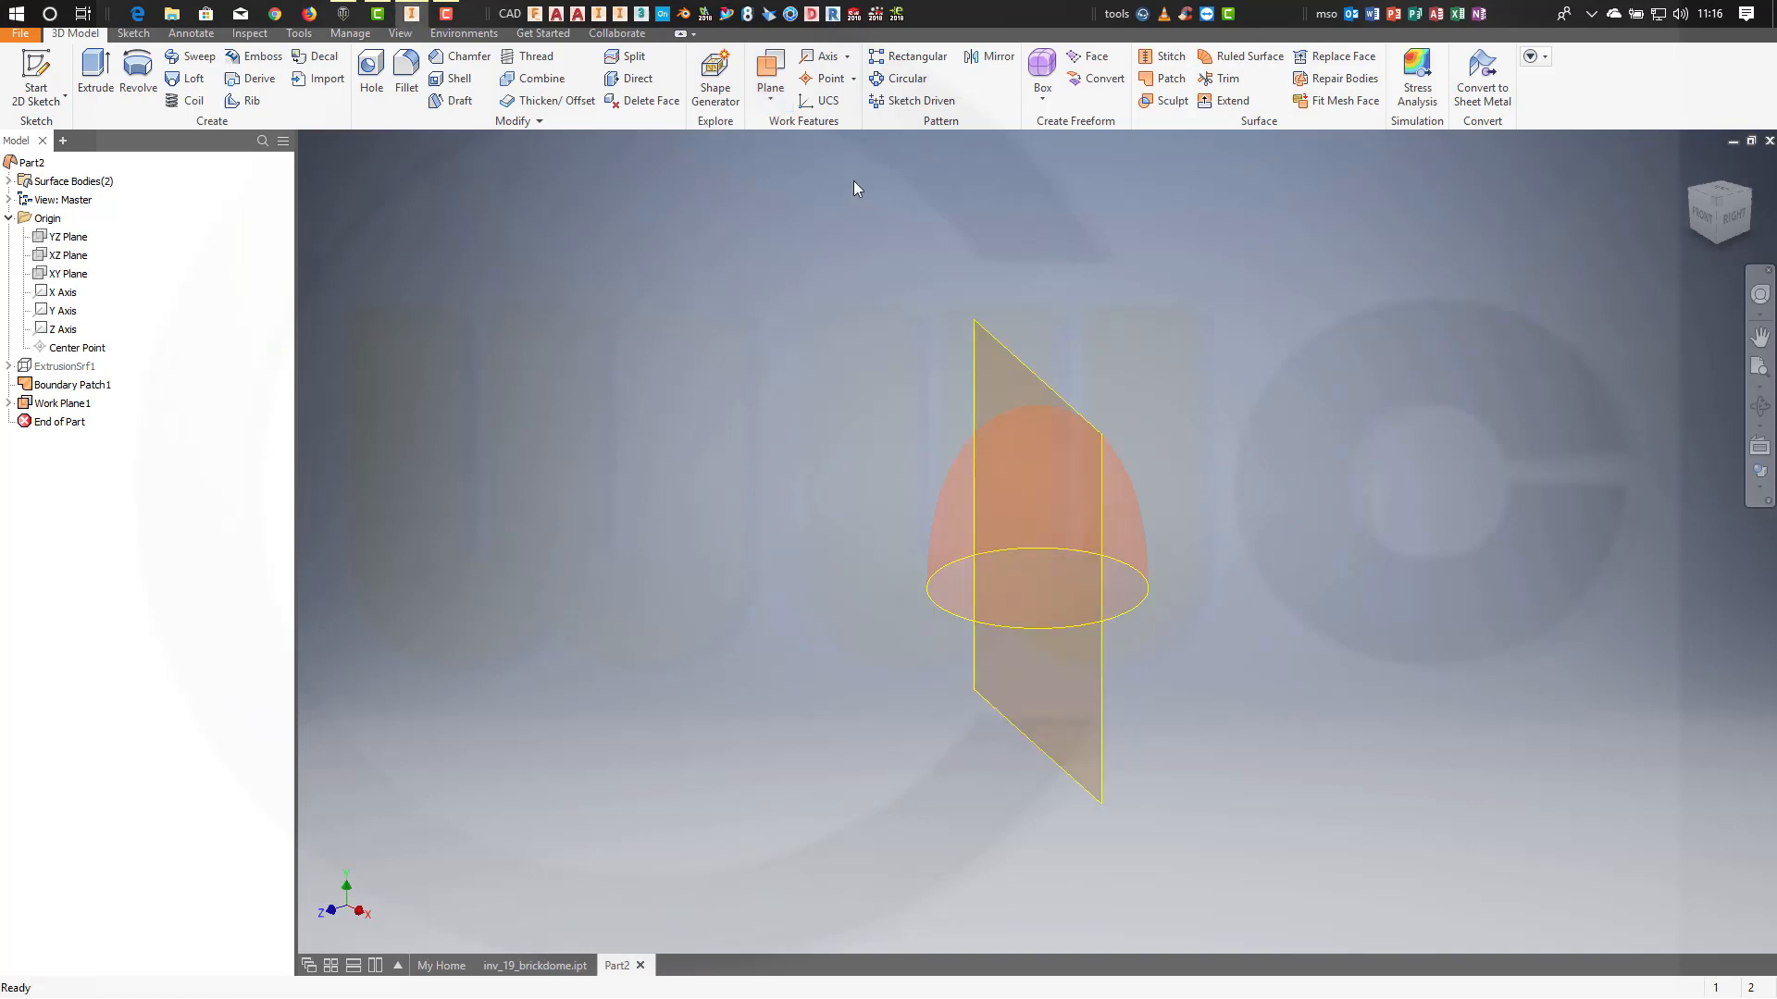
Trim the dome patch with Work Plane1 and orbit to inspect the half dome.
left_click(1222, 78)
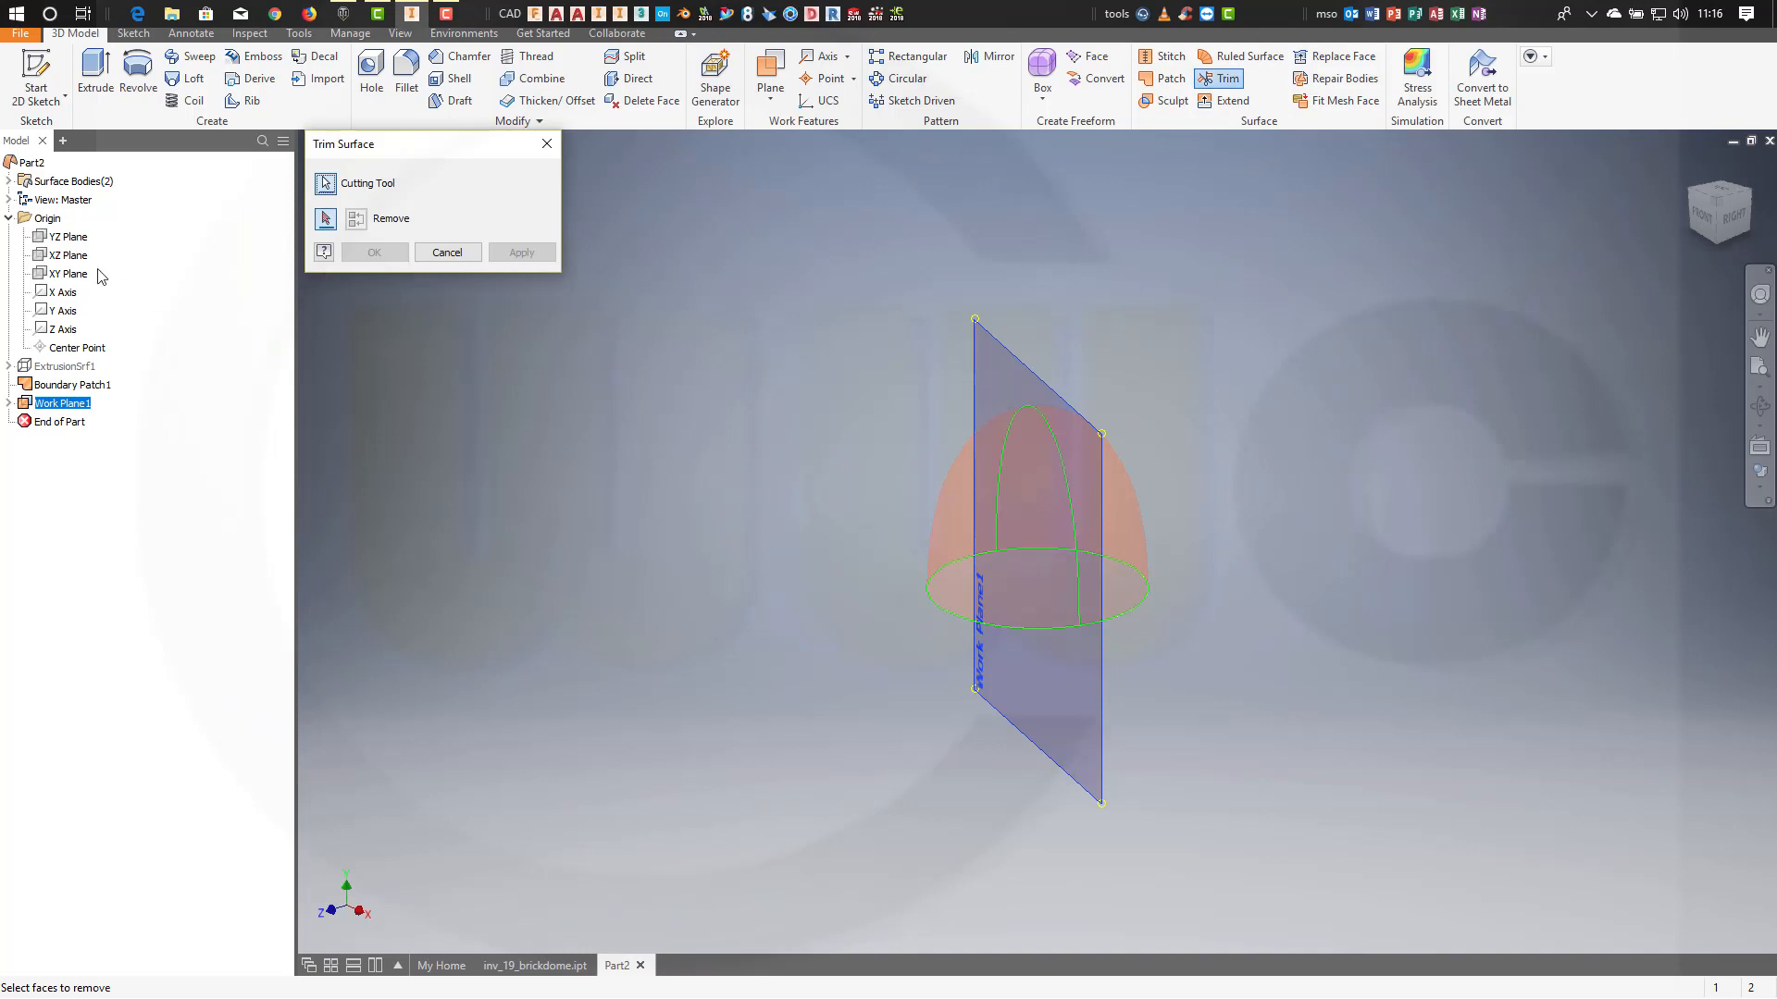
left_click(67, 273)
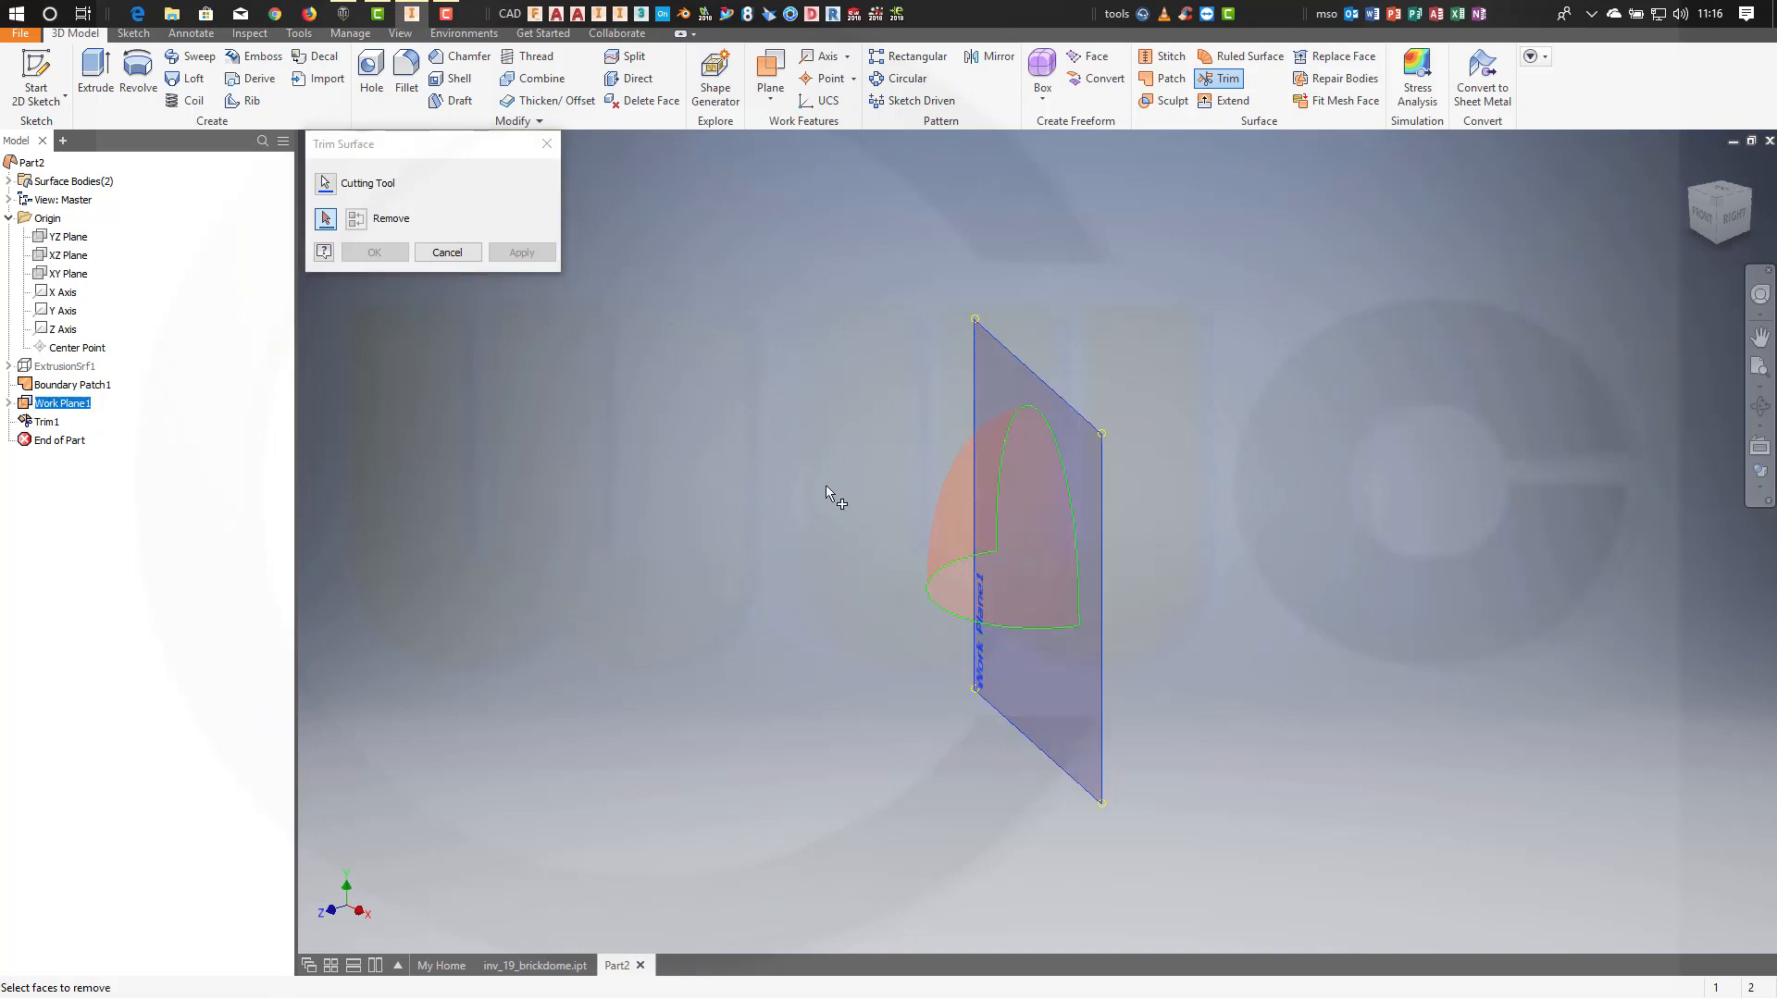
left_click_drag(827, 493, 819, 479)
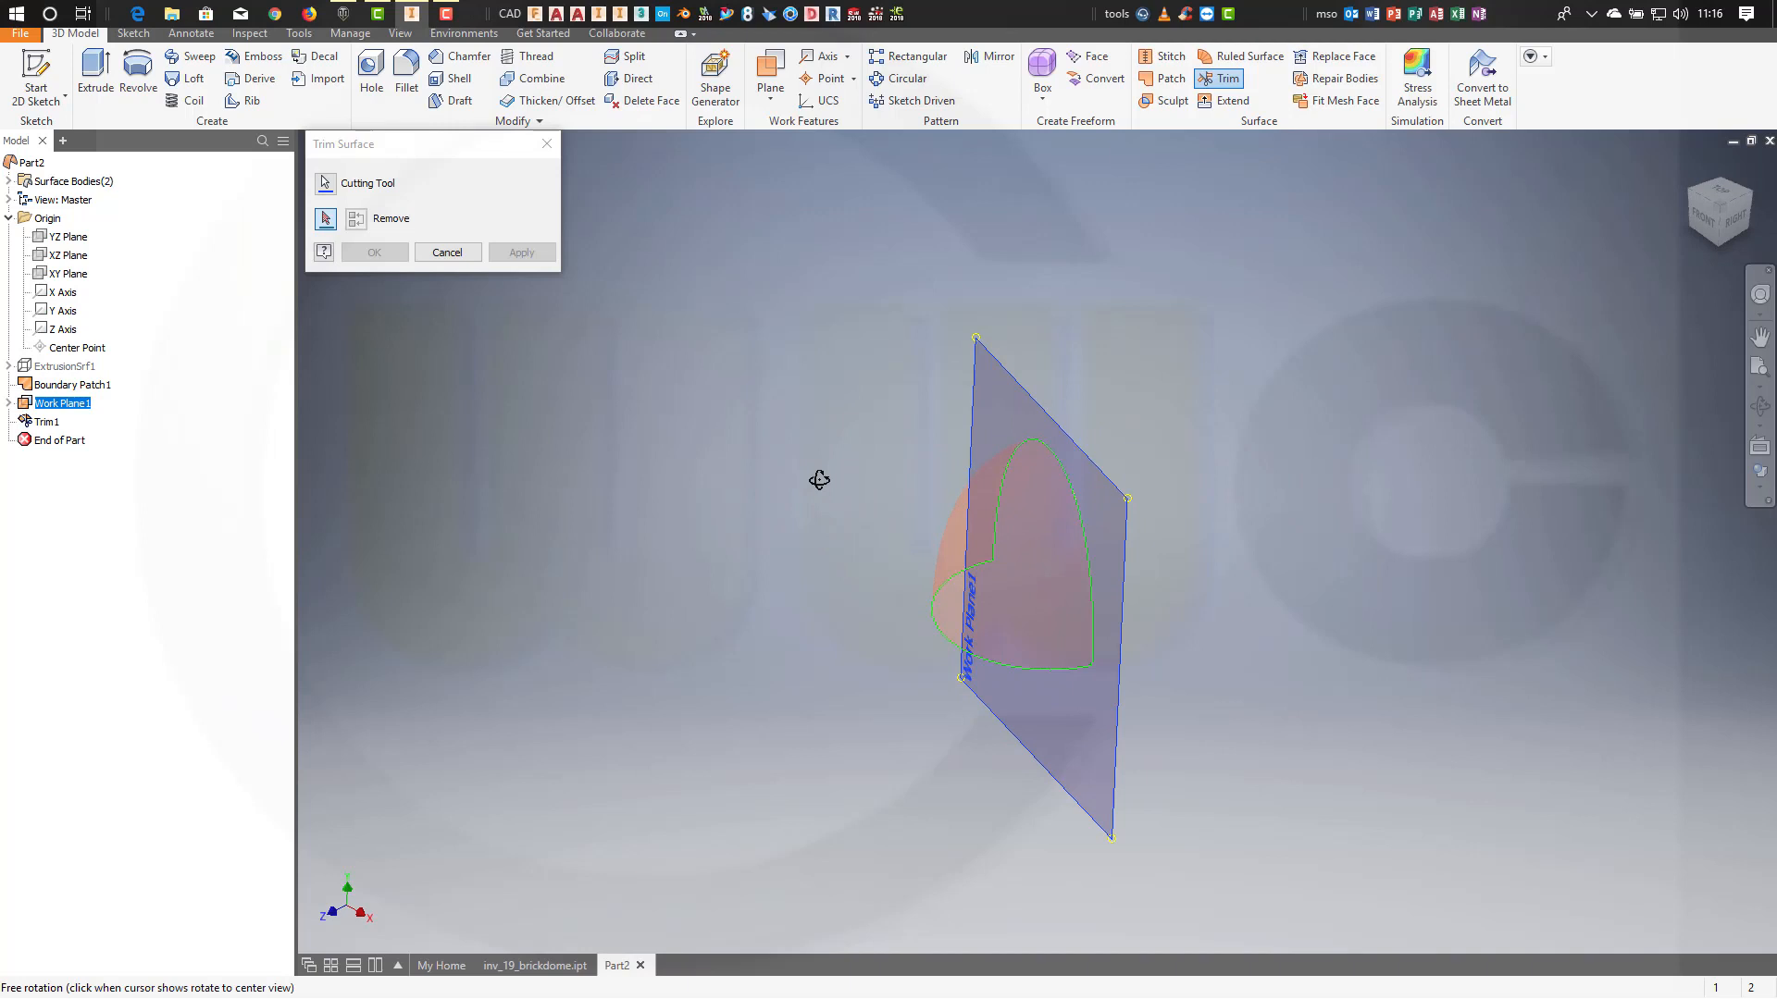
left_click_drag(818, 479, 789, 374)
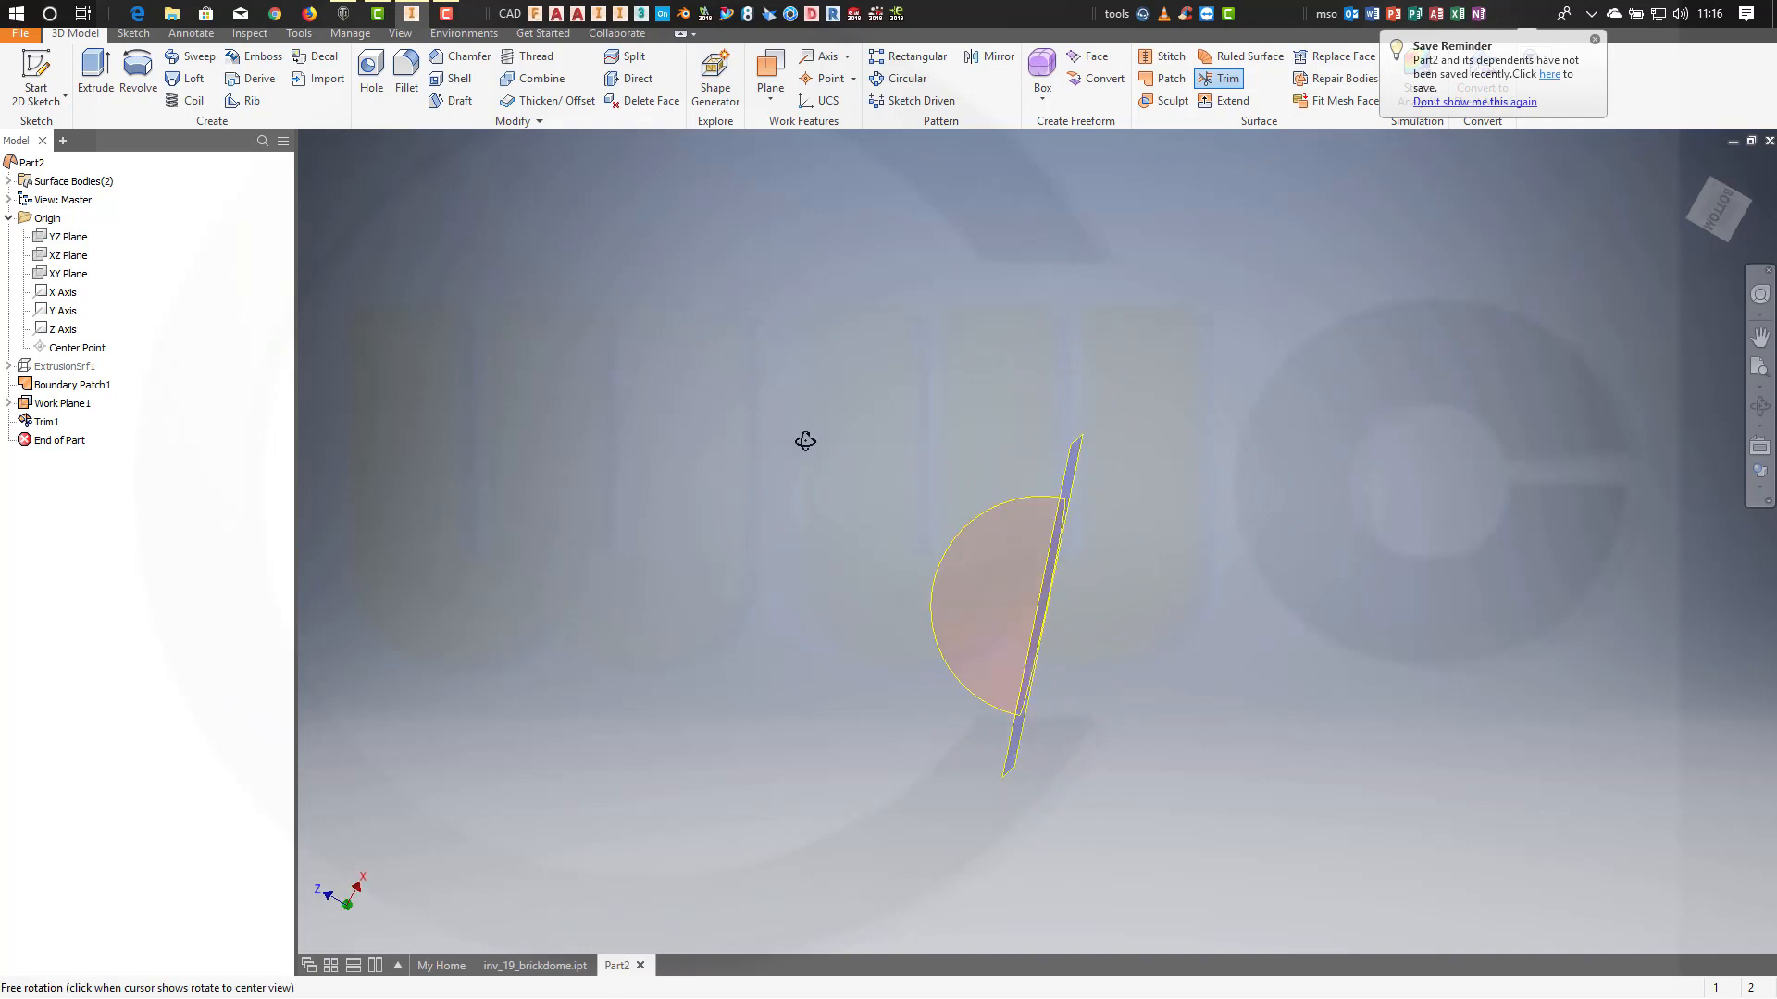
left_click_drag(805, 440, 410, 568)
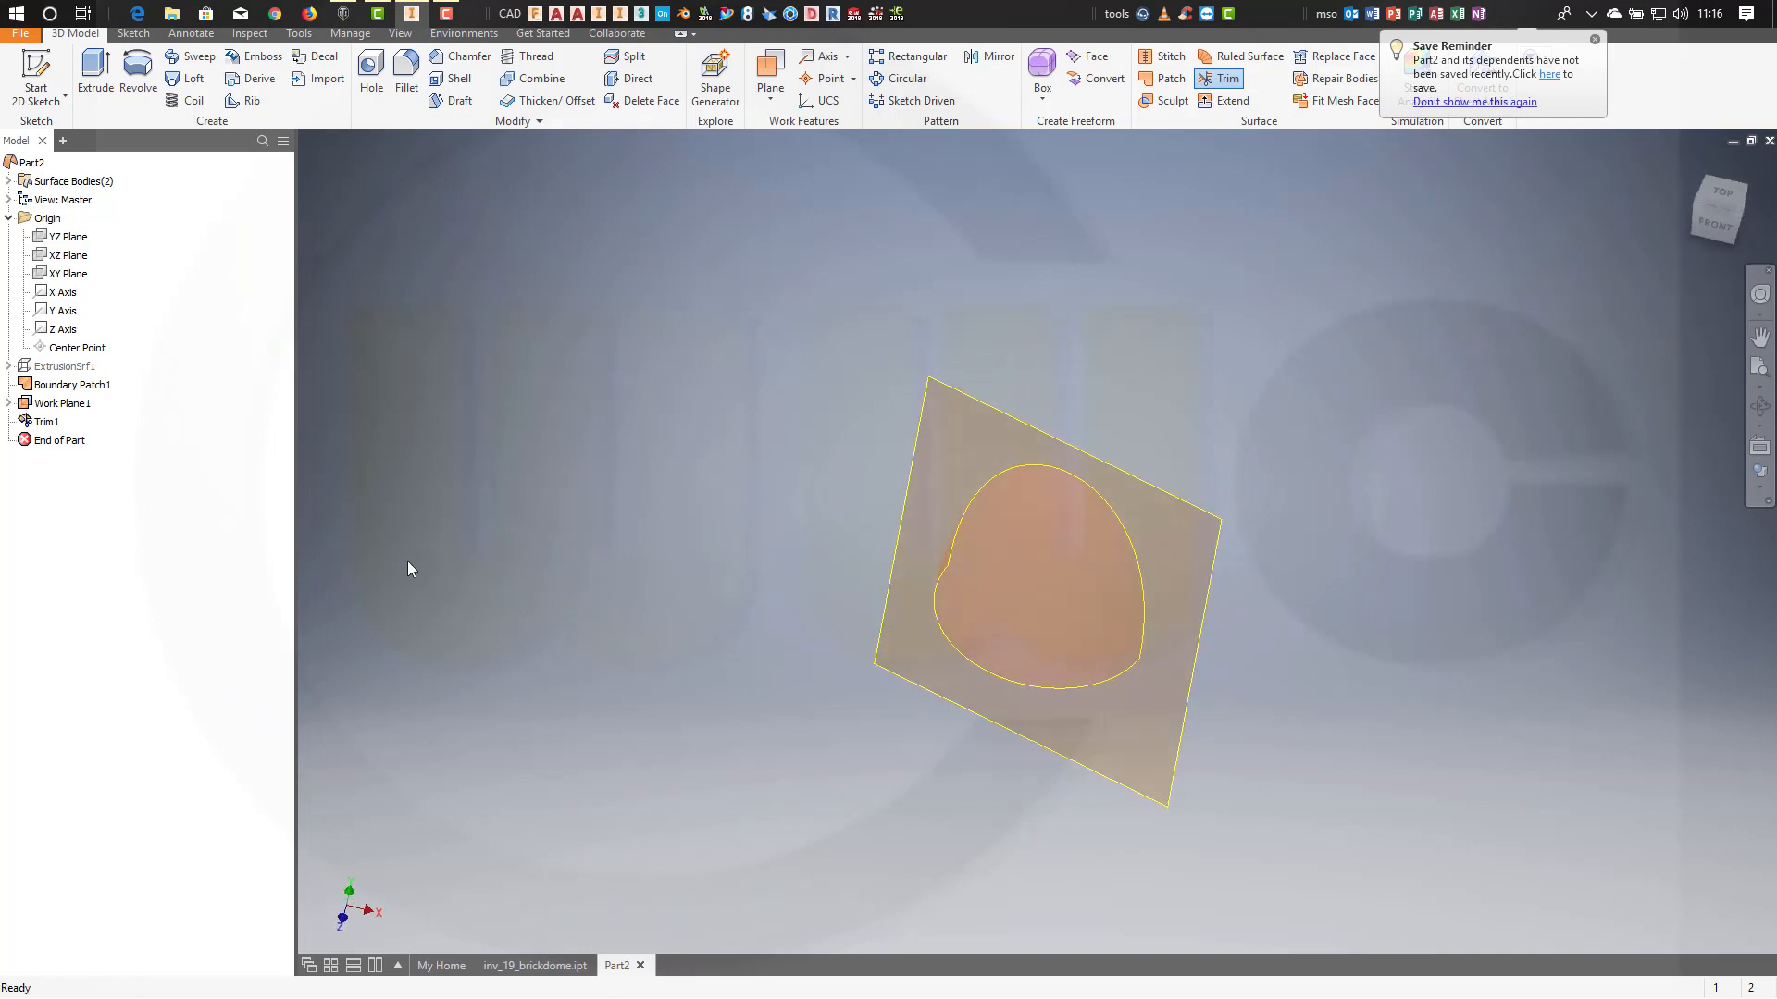
Change Work Plane1's tilt angle and re-edit Trim1 to cut with the XY Plane.
left_click(64, 403)
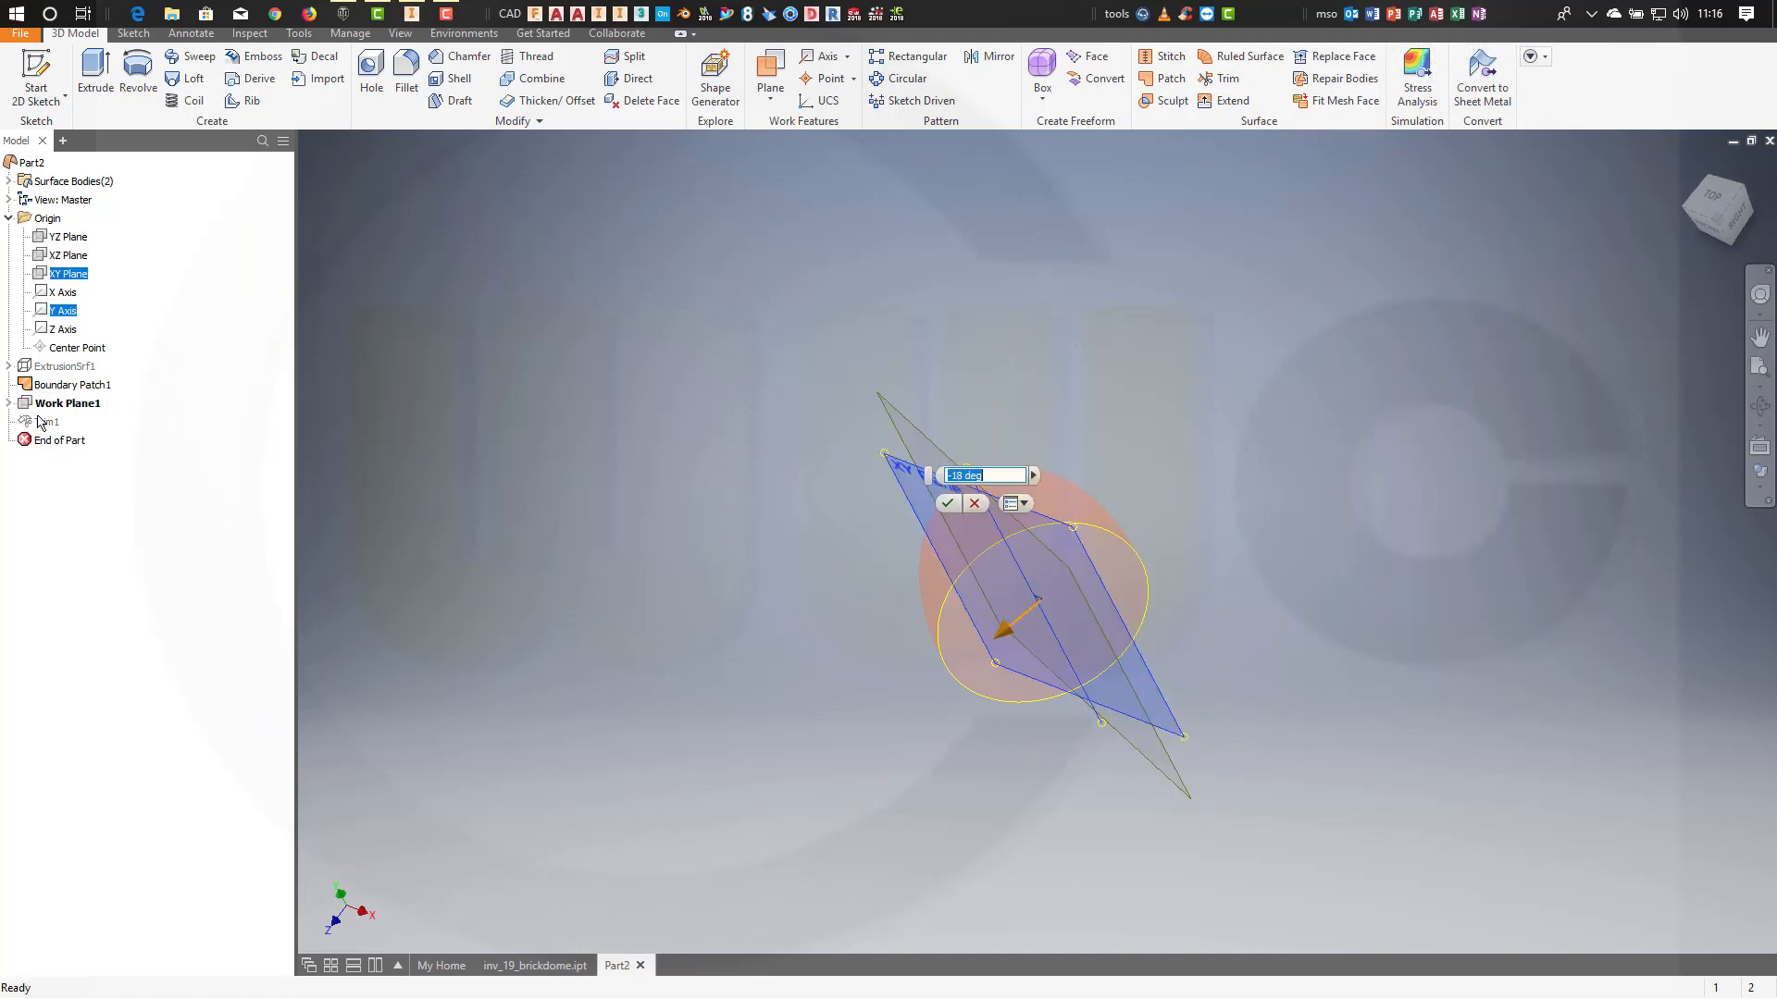
left_click(948, 502)
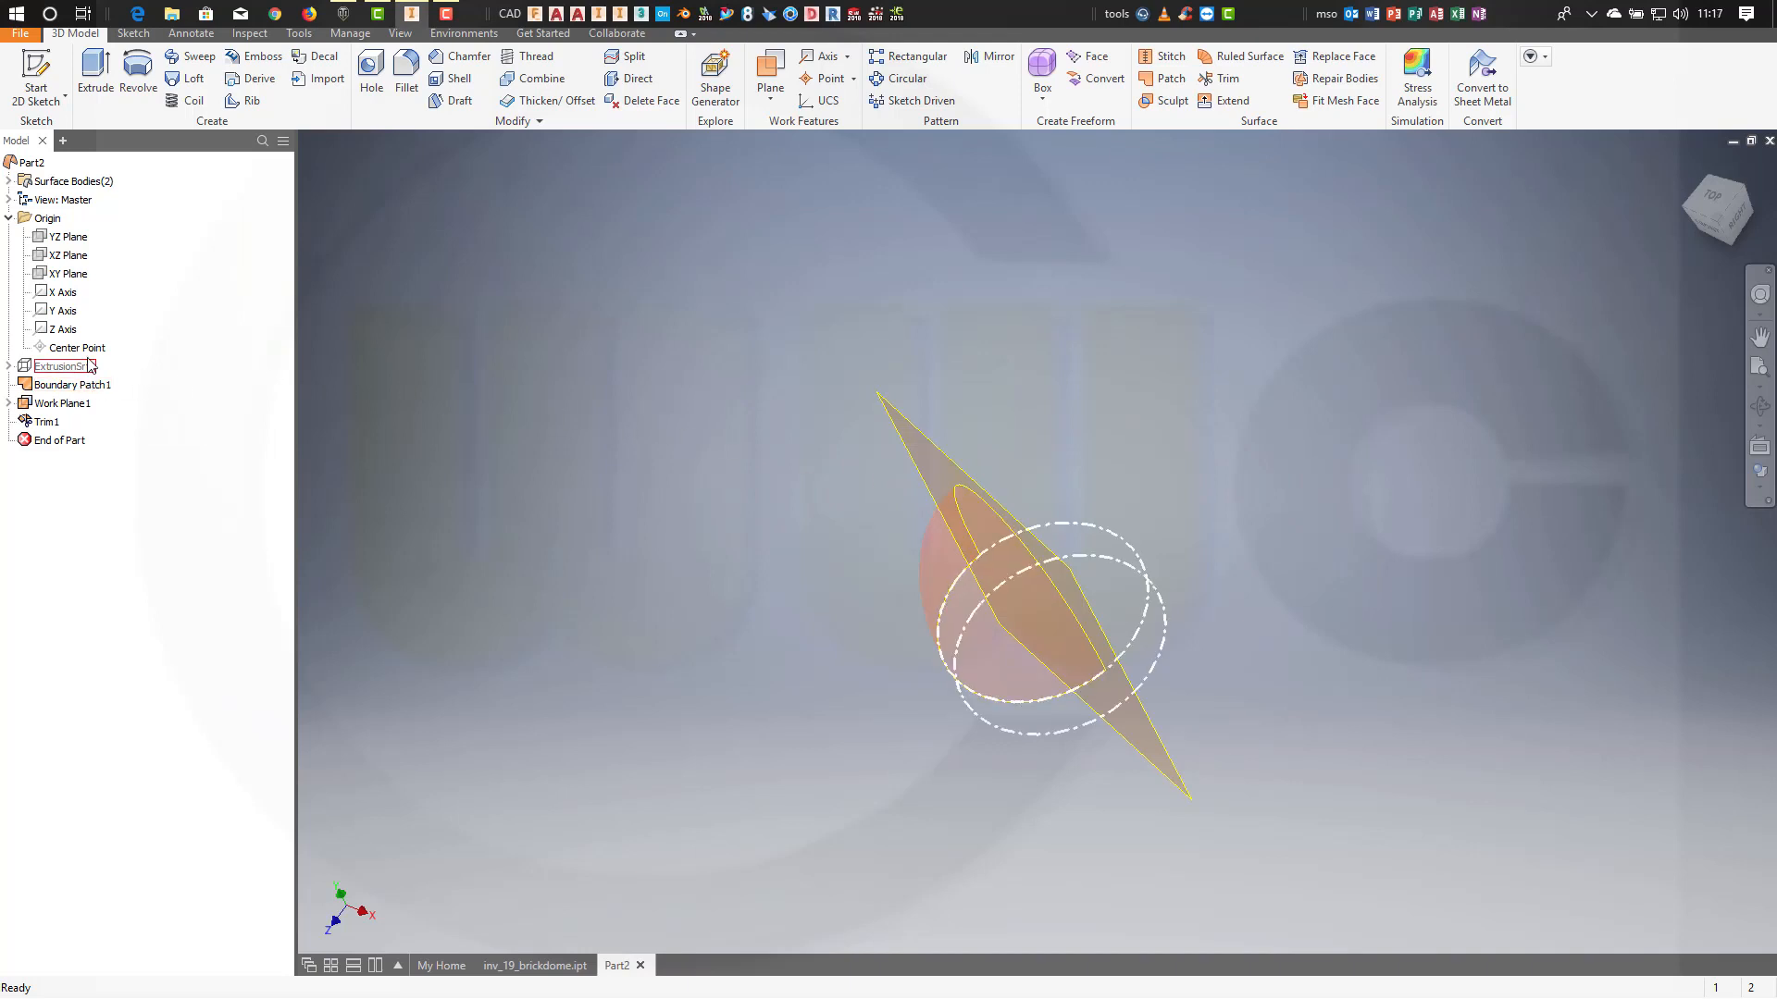
left_click(47, 422)
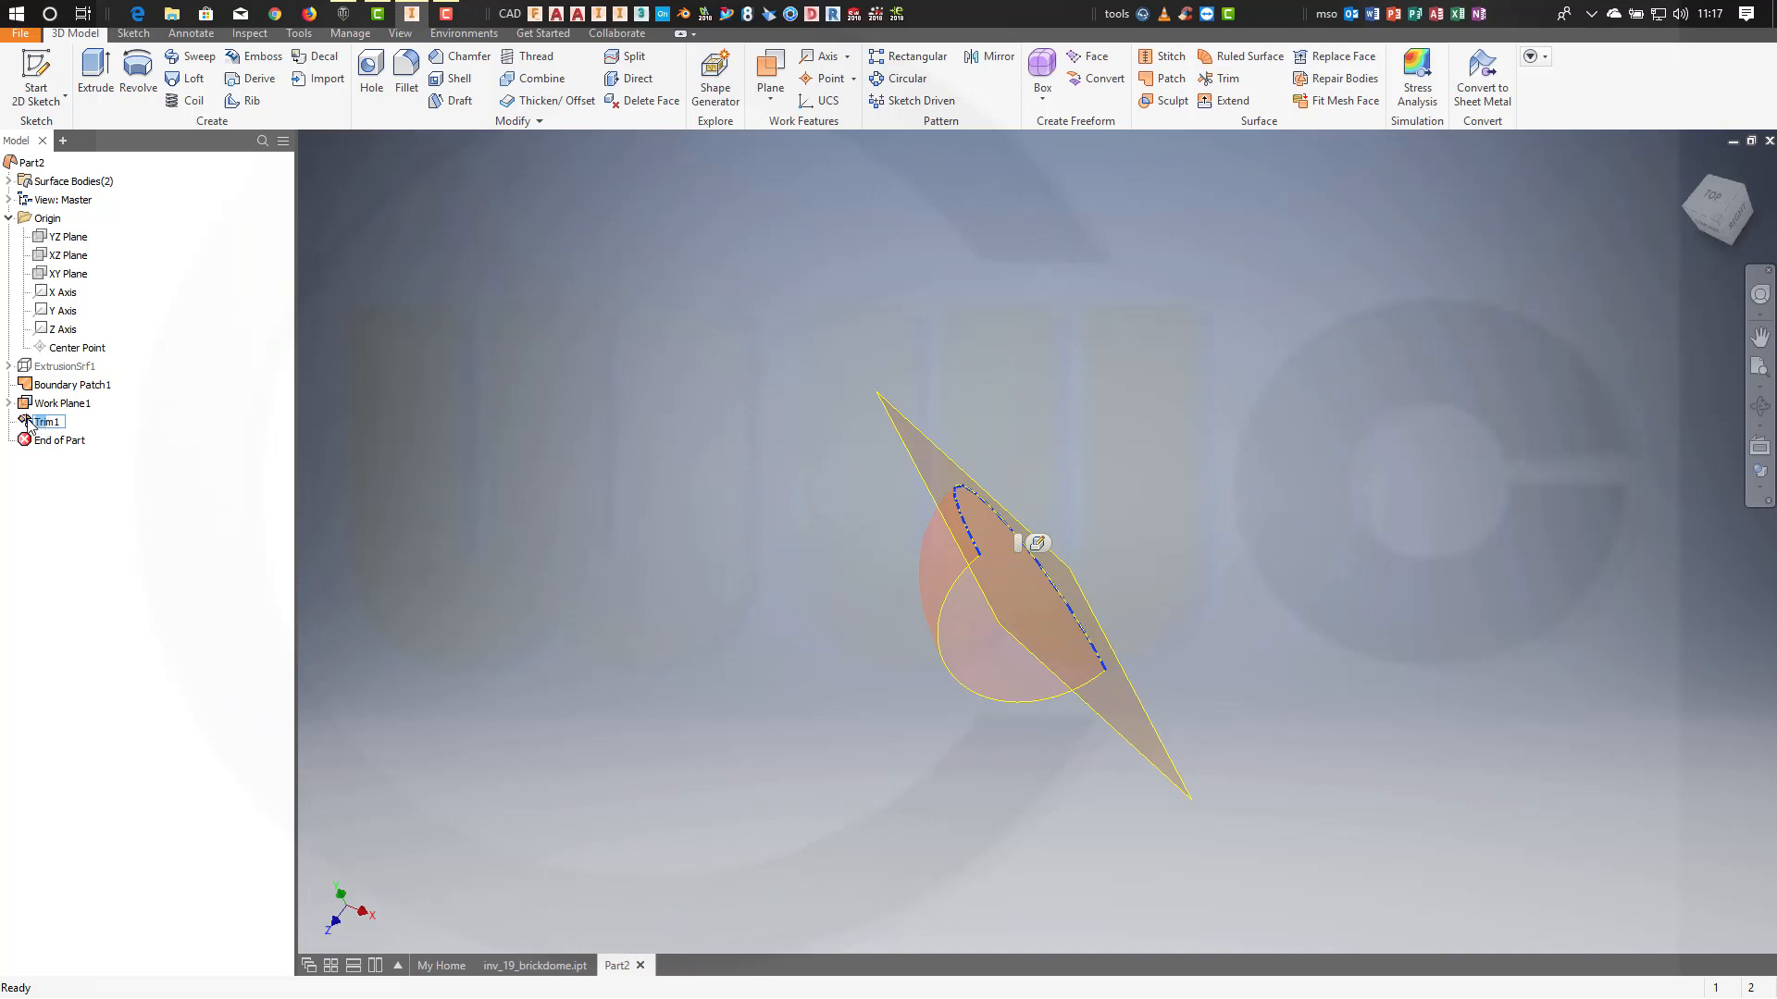
double_click(47, 422)
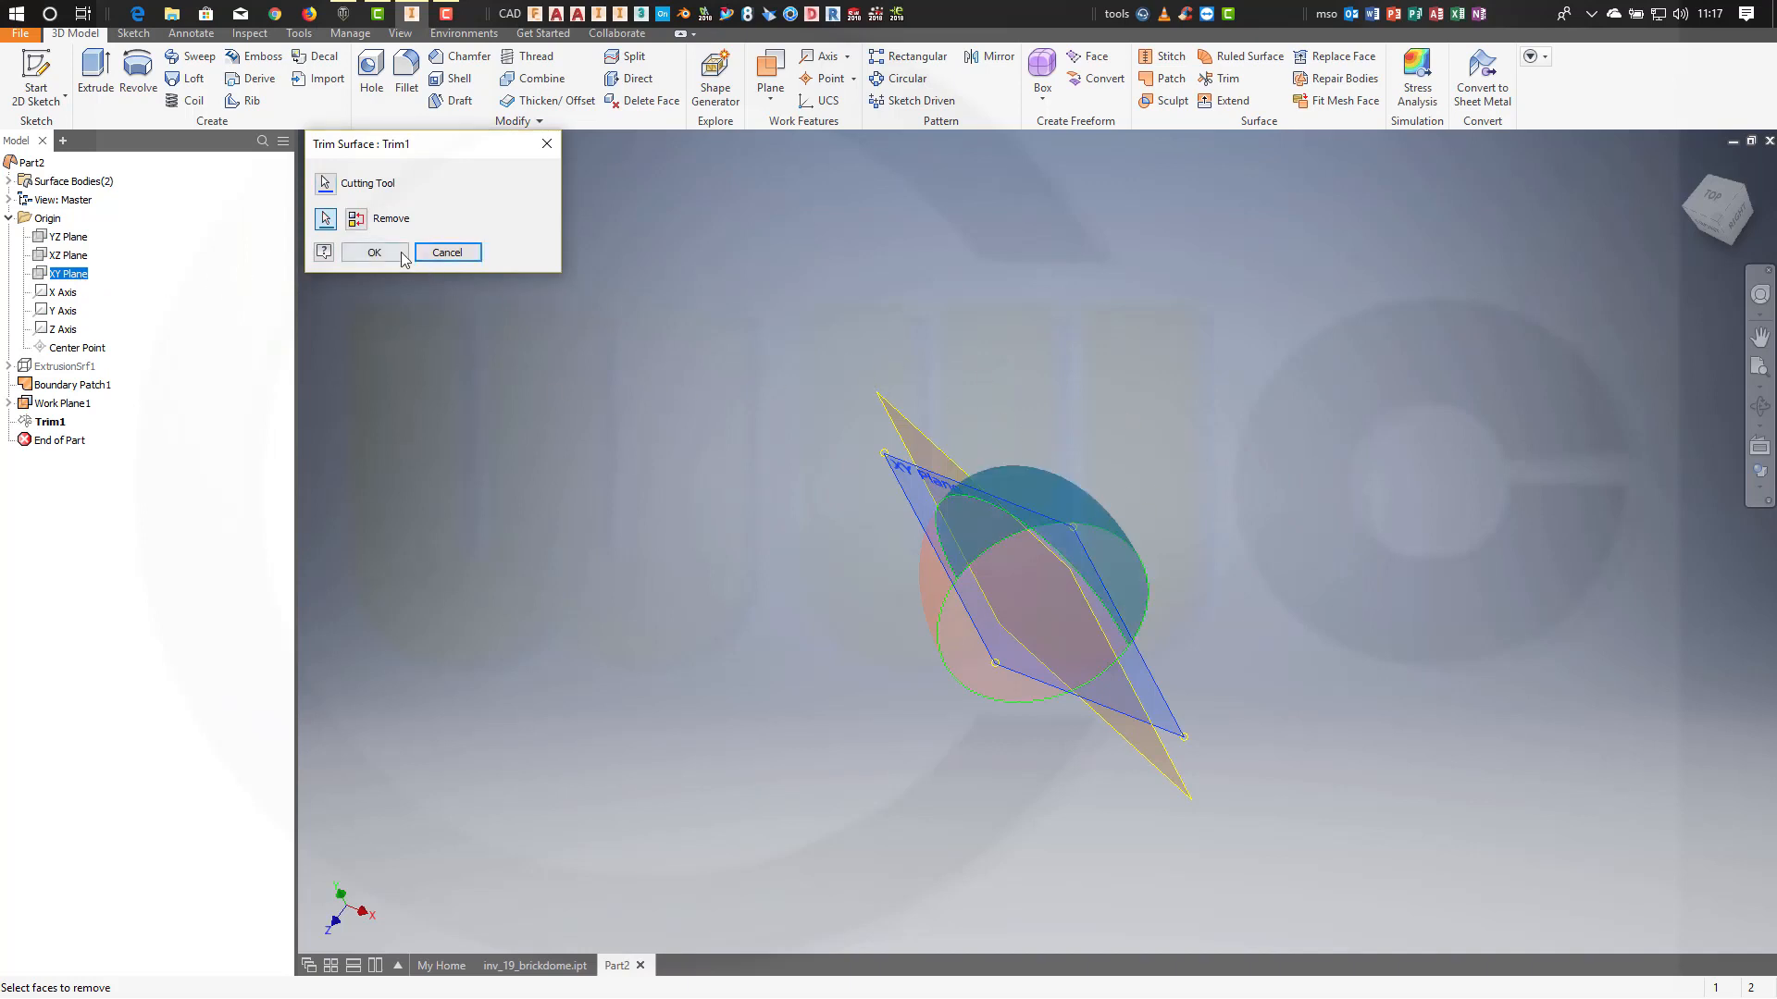
left_click(373, 252)
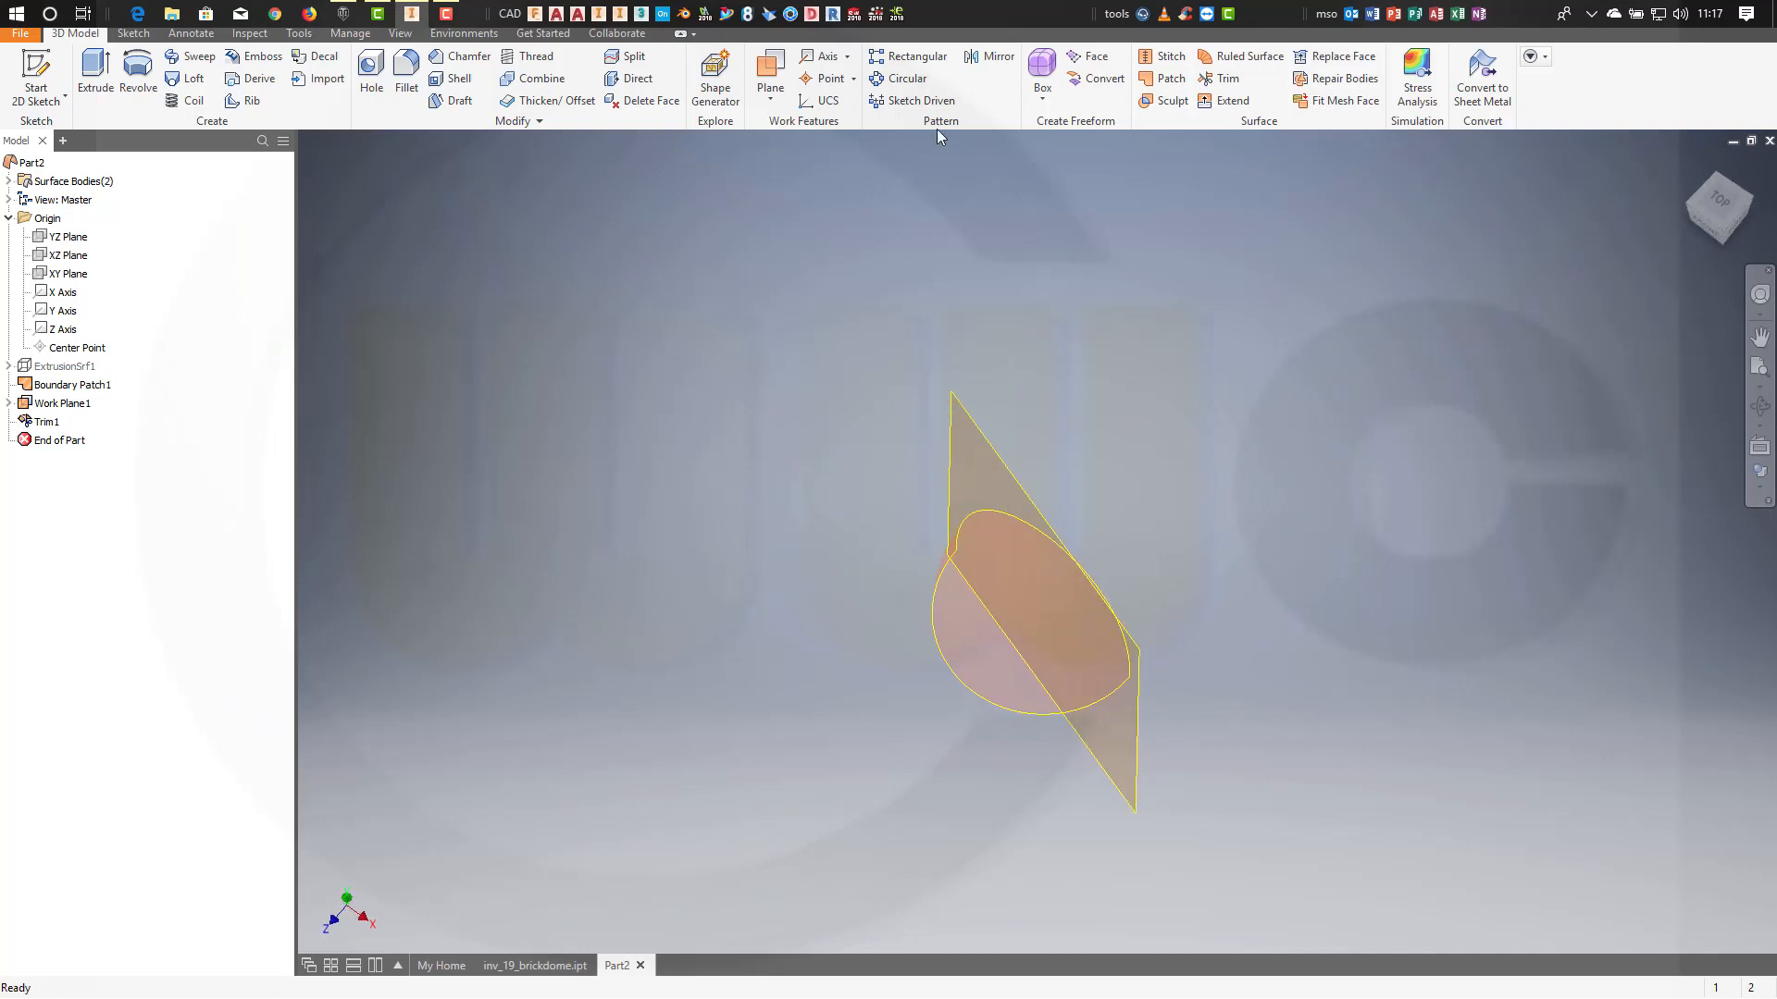
Trim the dome again with the tilted Work Plane1, leaving a thin sliver.
left_click(1224, 78)
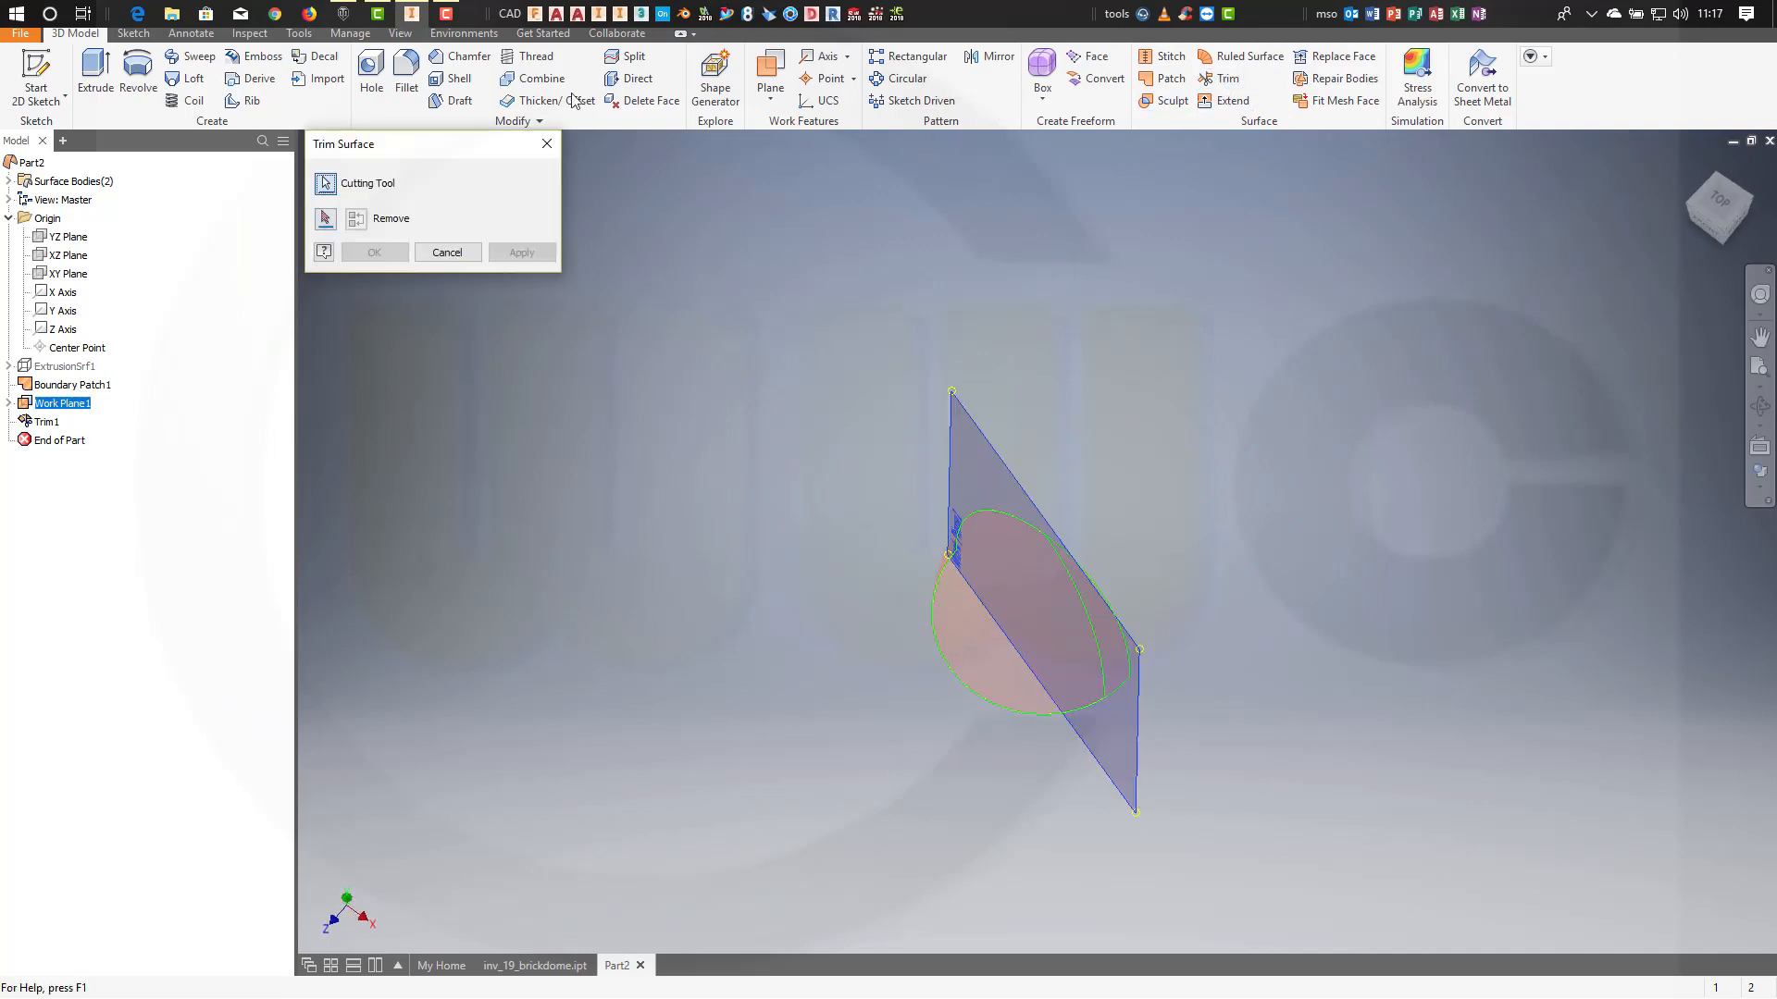
left_click(324, 217)
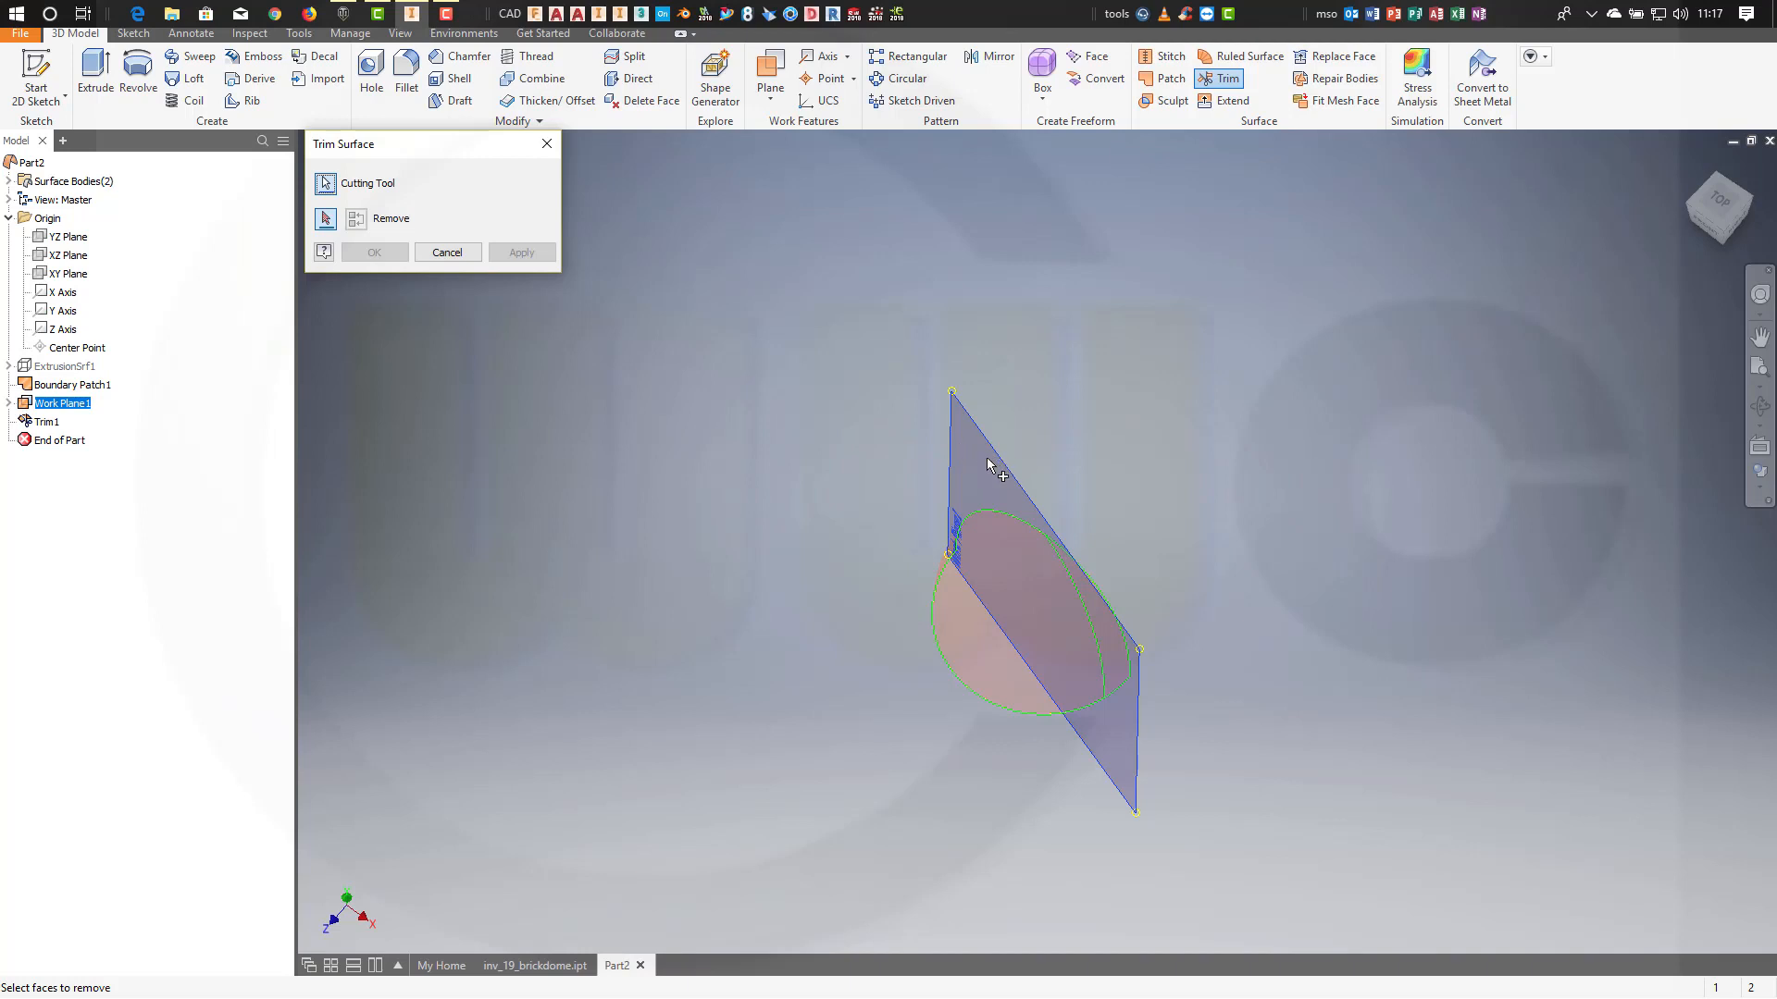
mouse_move(481, 388)
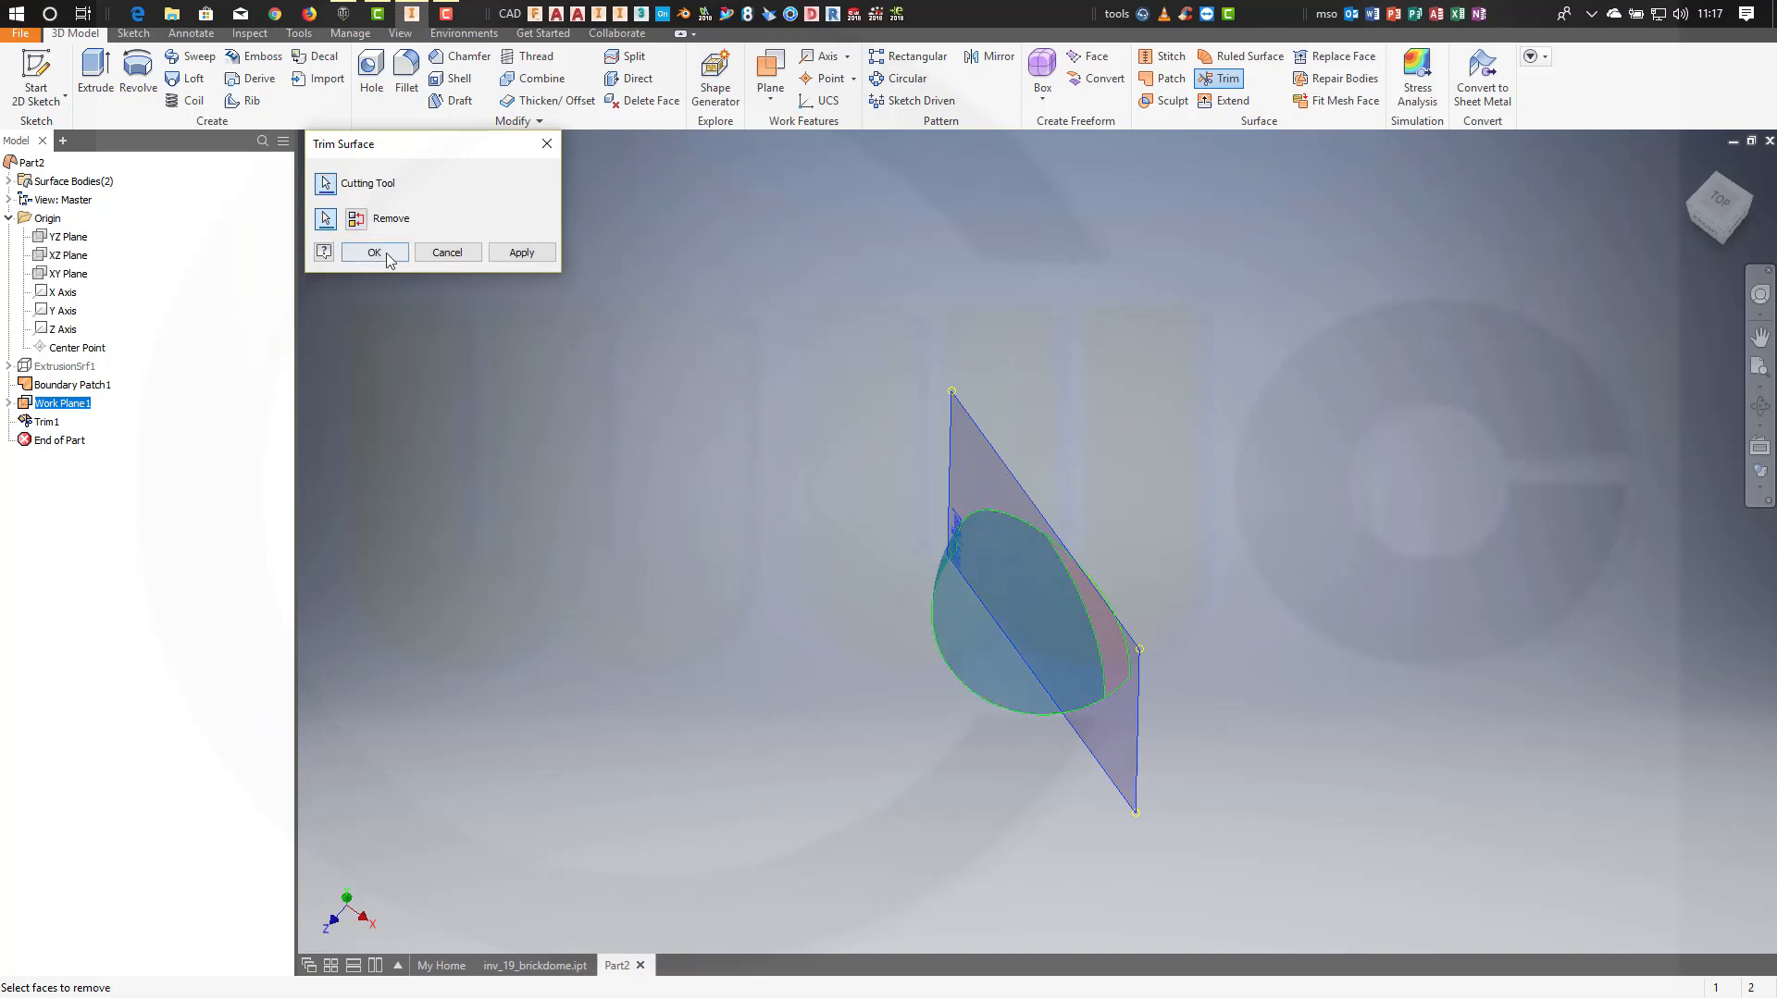
left_click(374, 252)
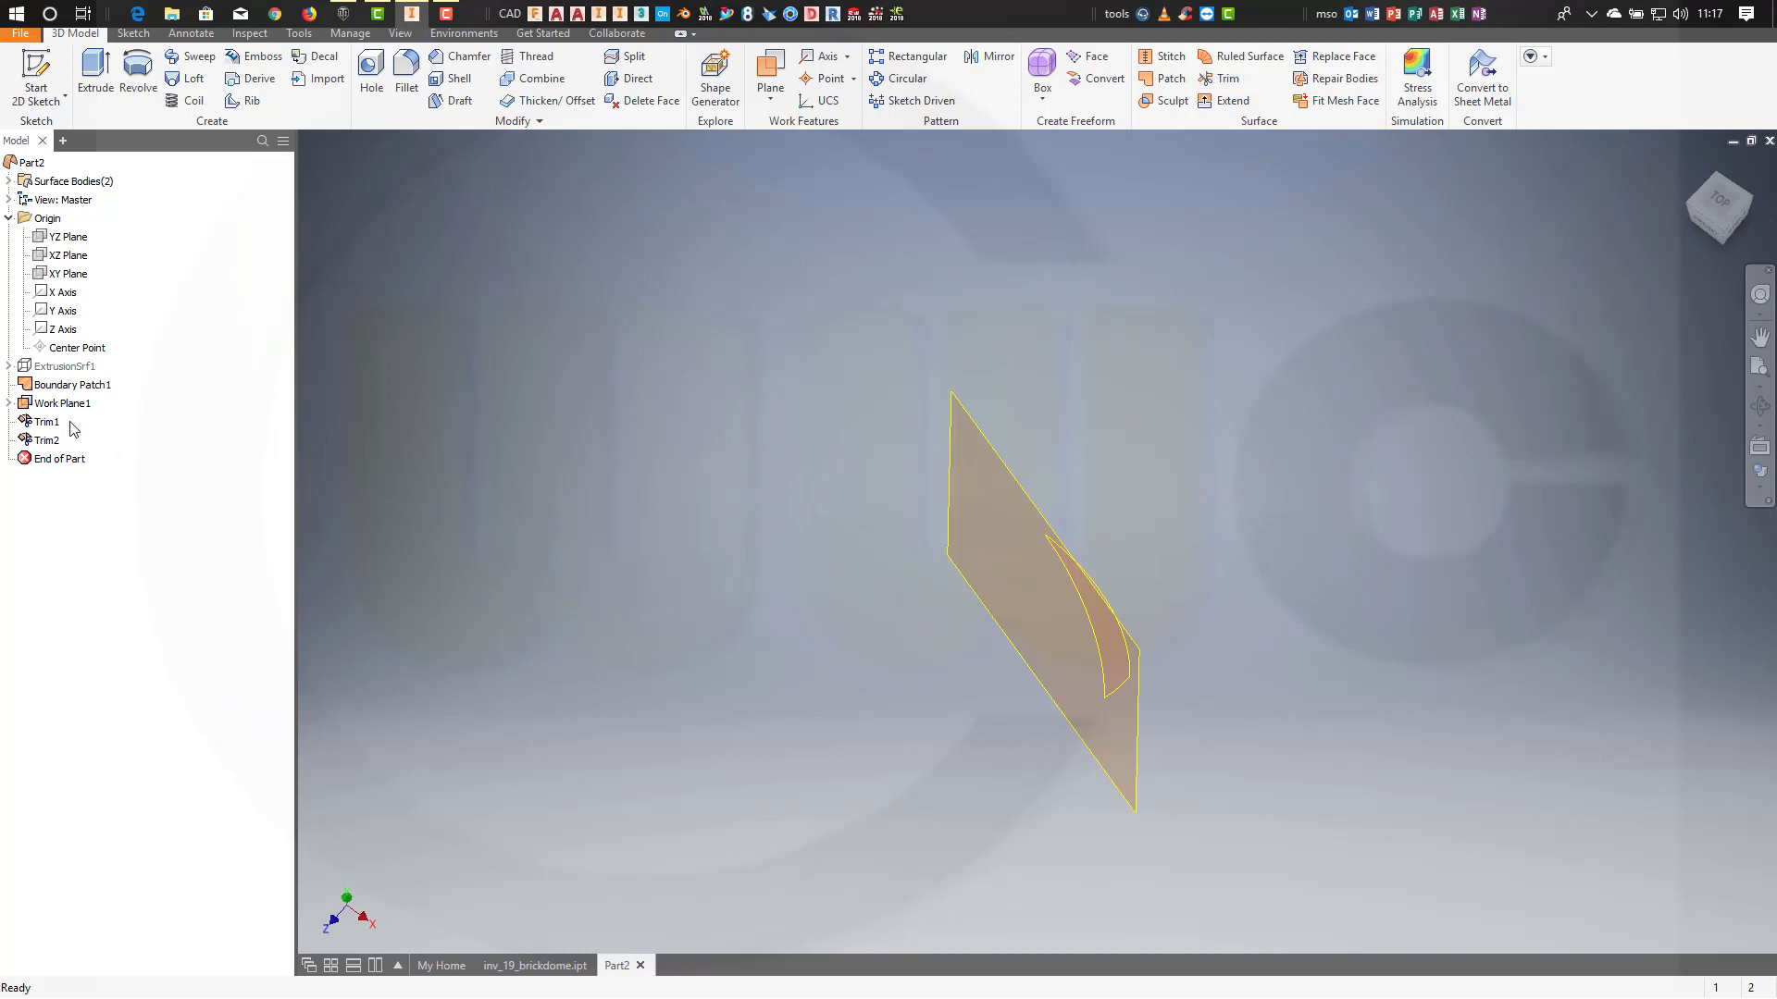
Hide Work Plane1 and add a front-plane sketch projecting the slice's edges.
right_click(61, 403)
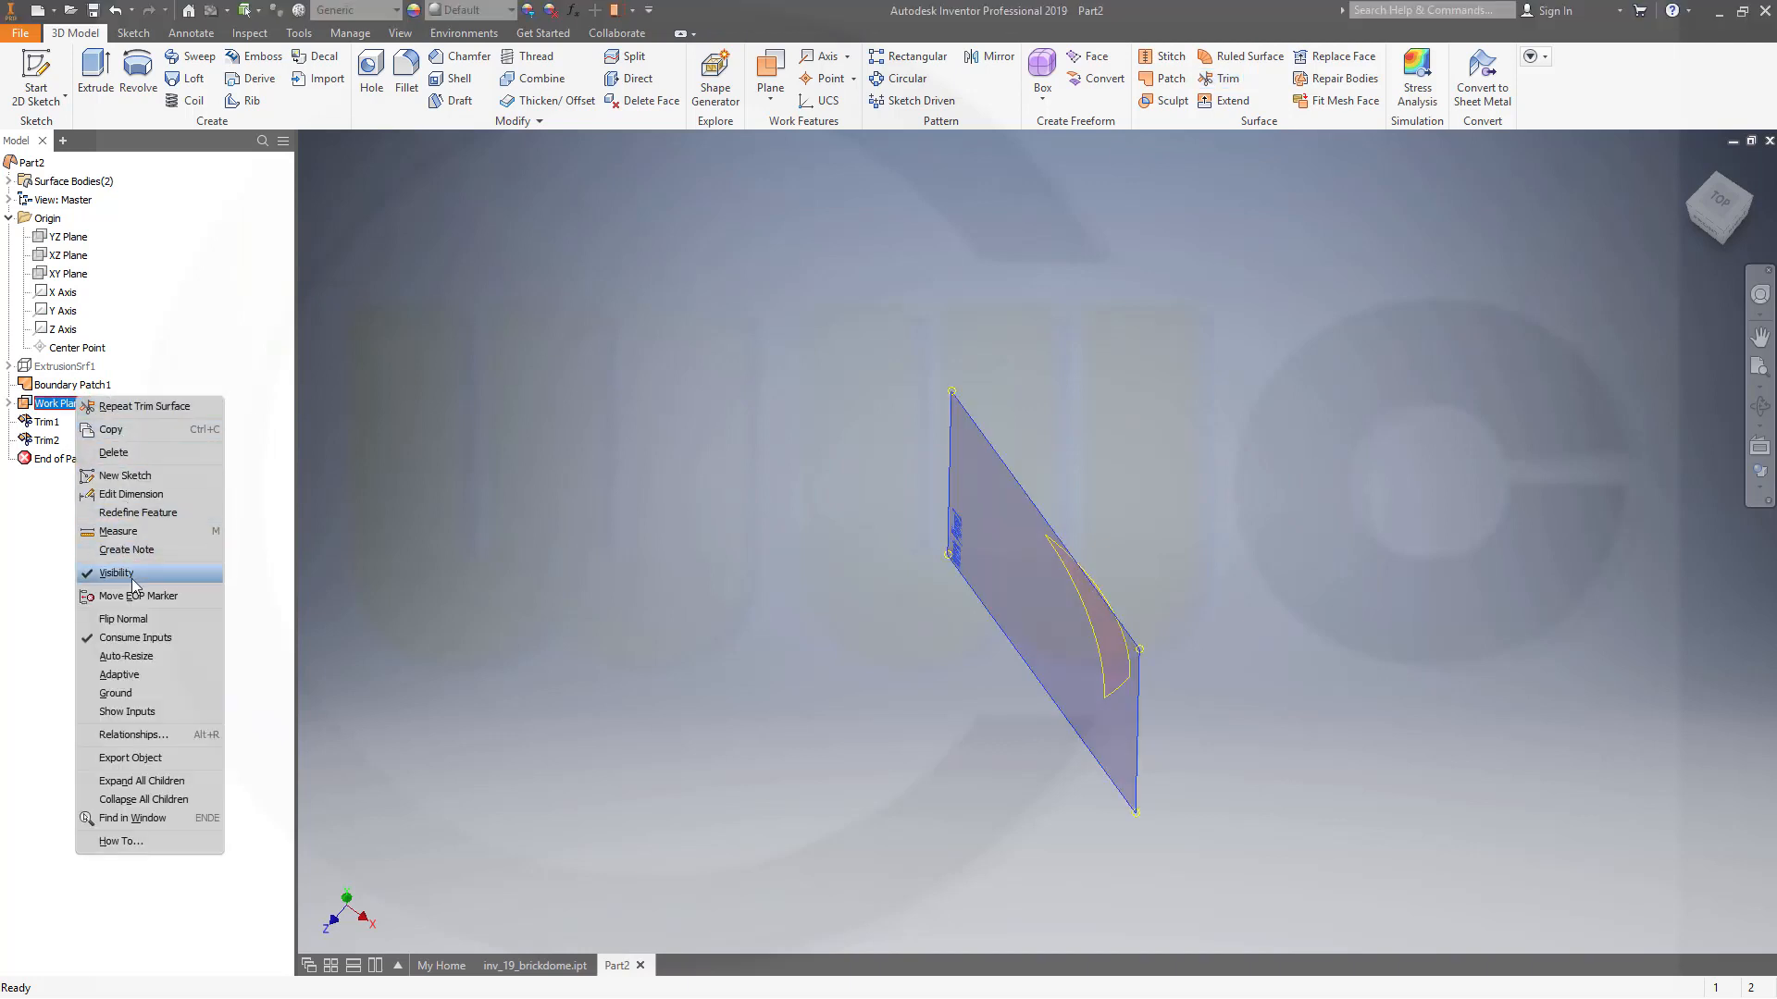
left_click(117, 572)
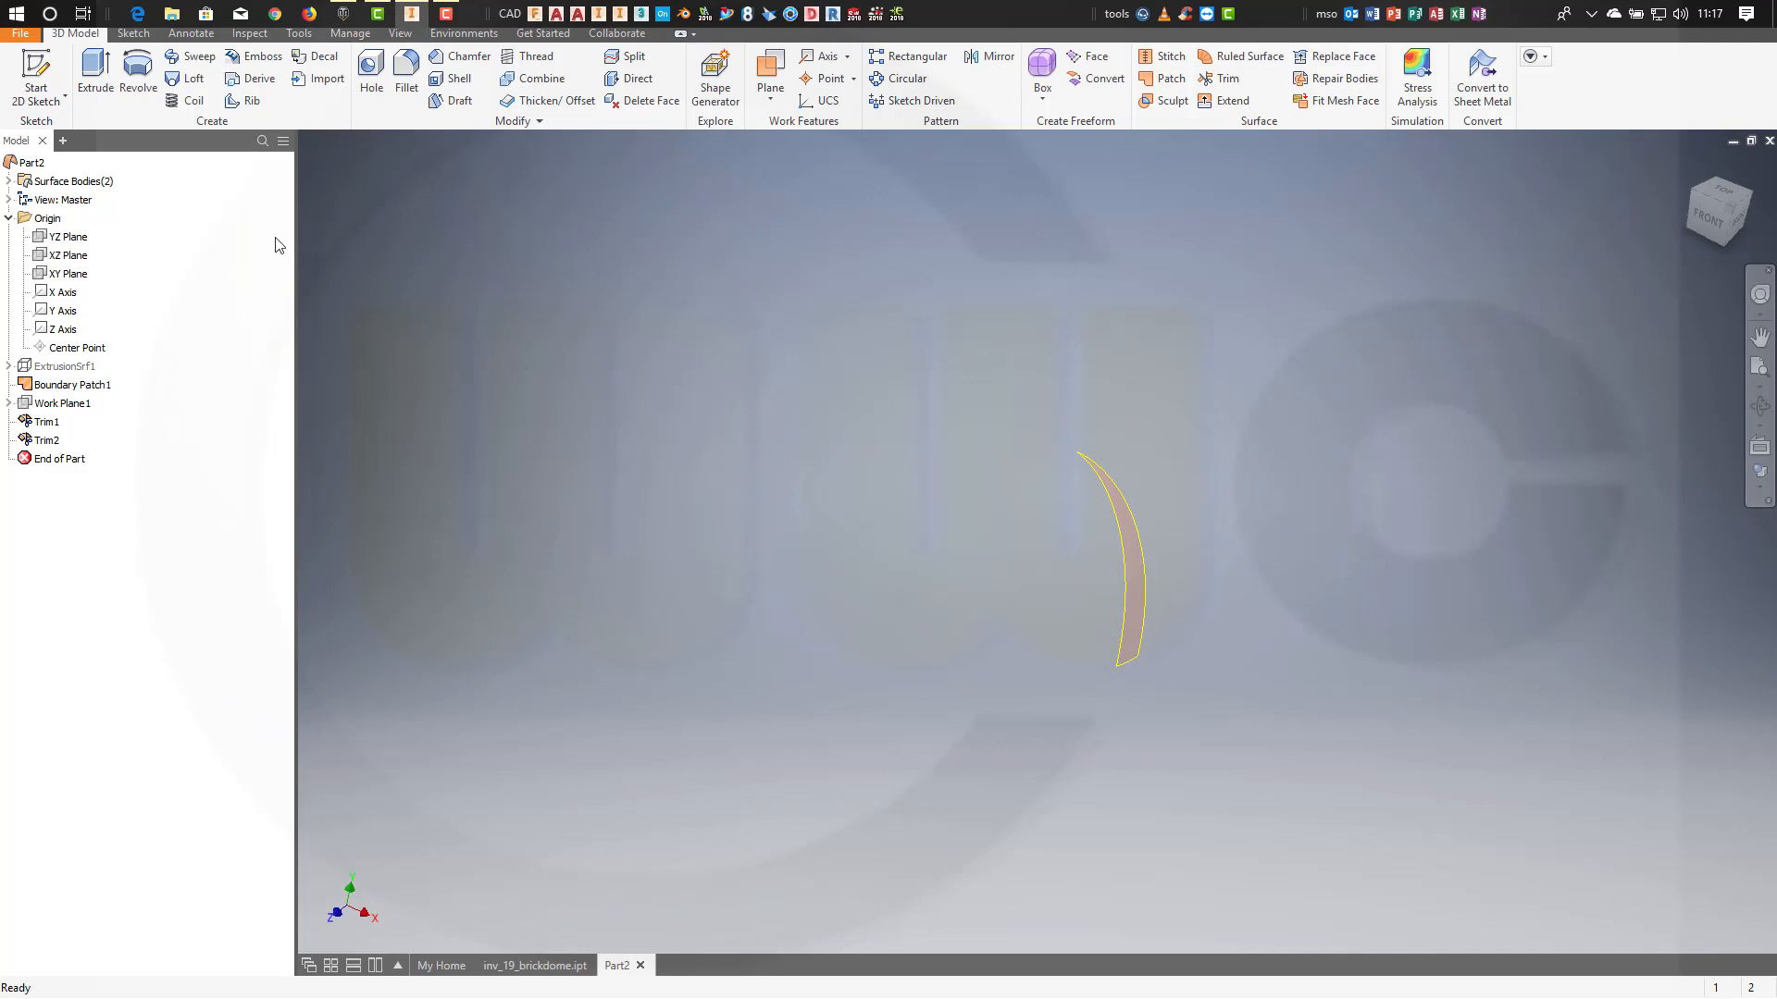
left_click(35, 71)
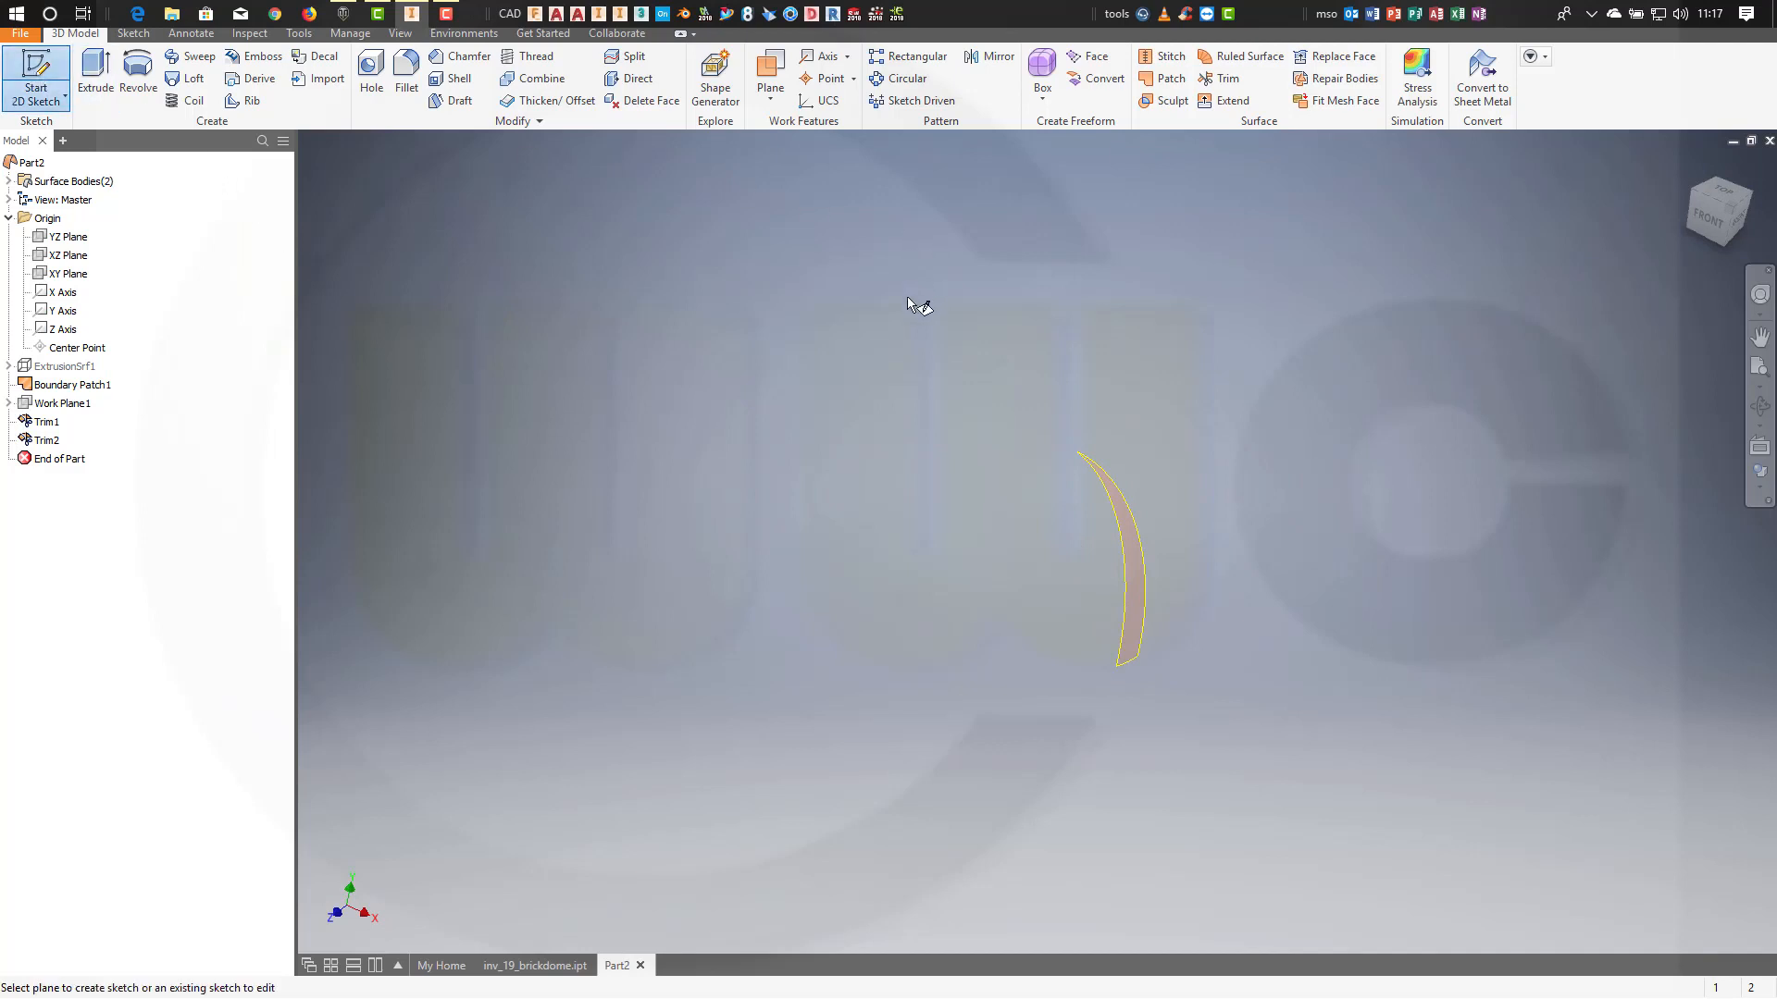
left_click(68, 273)
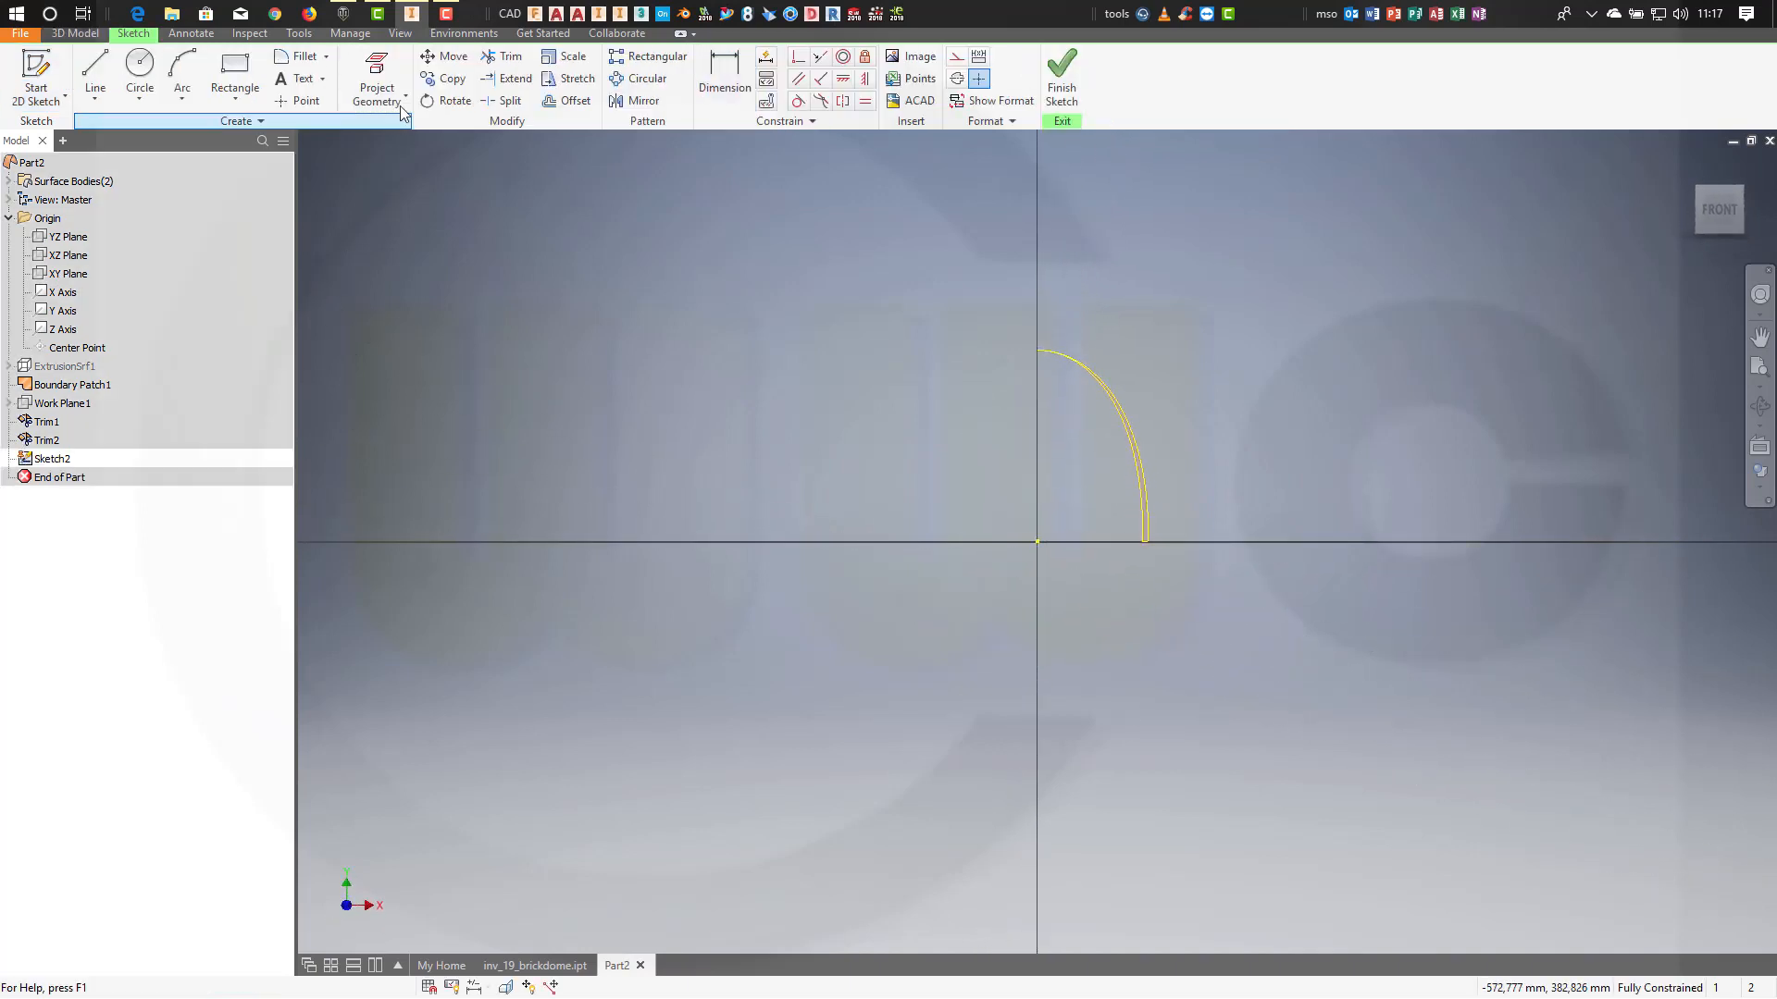
left_click(377, 79)
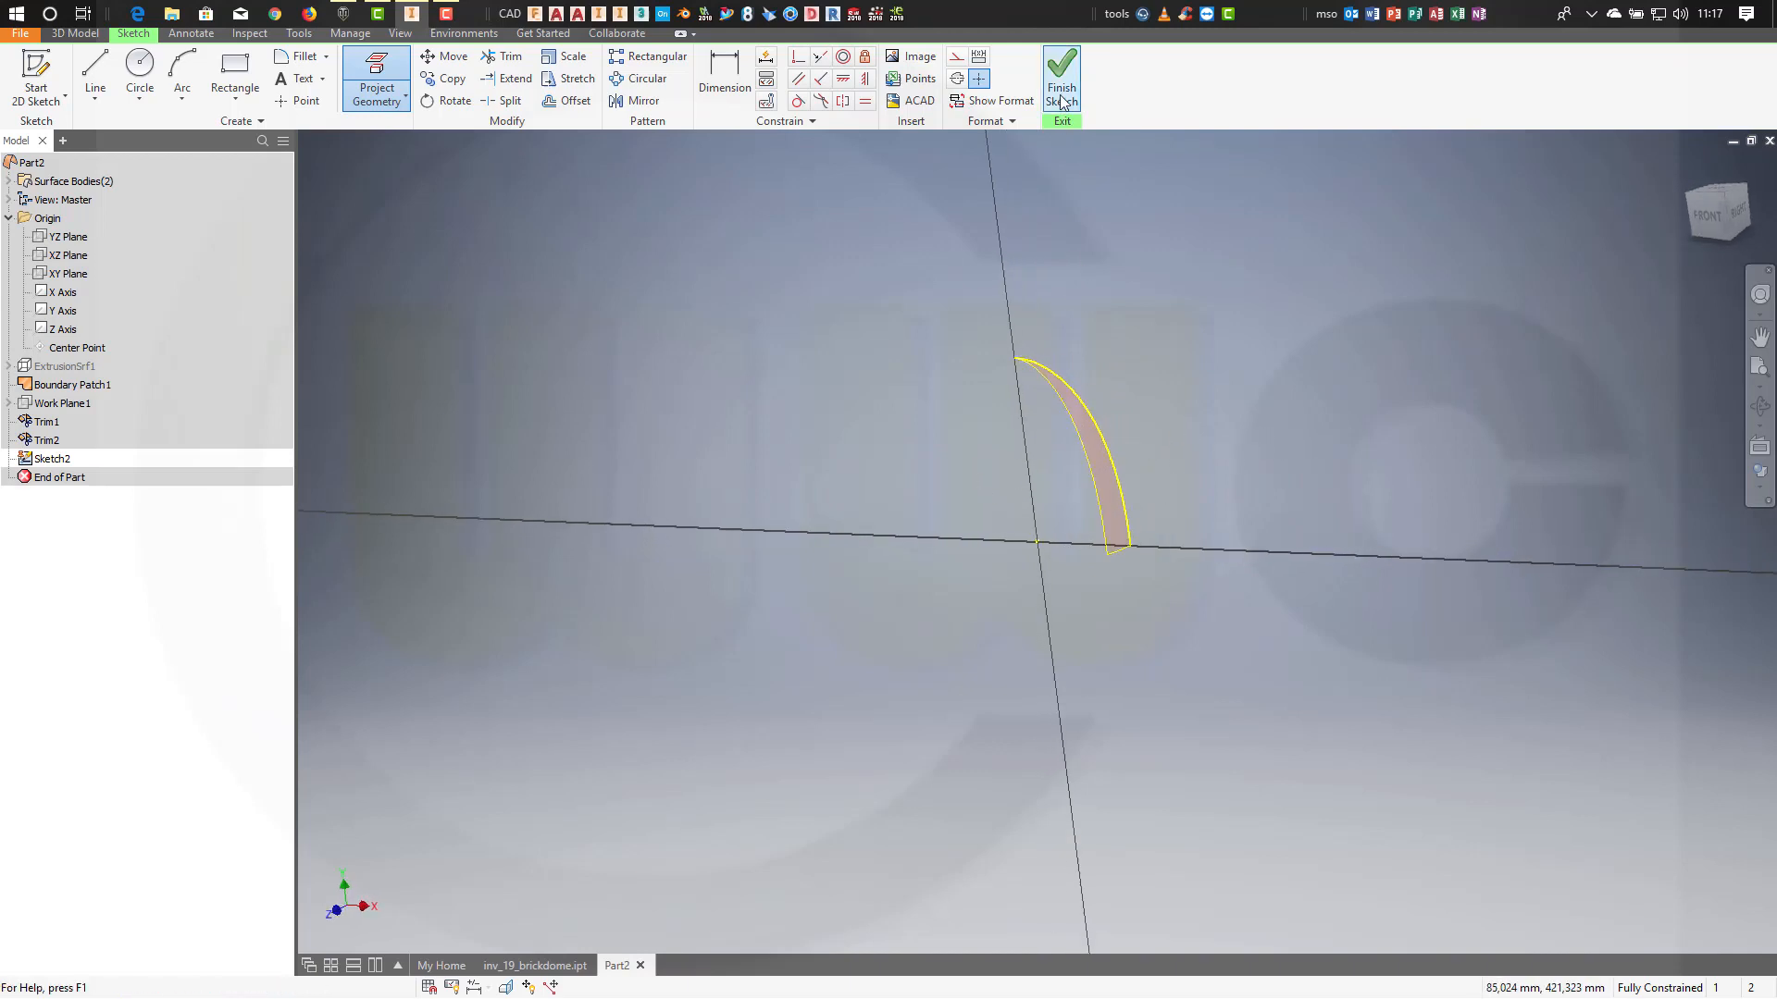
left_click(1060, 80)
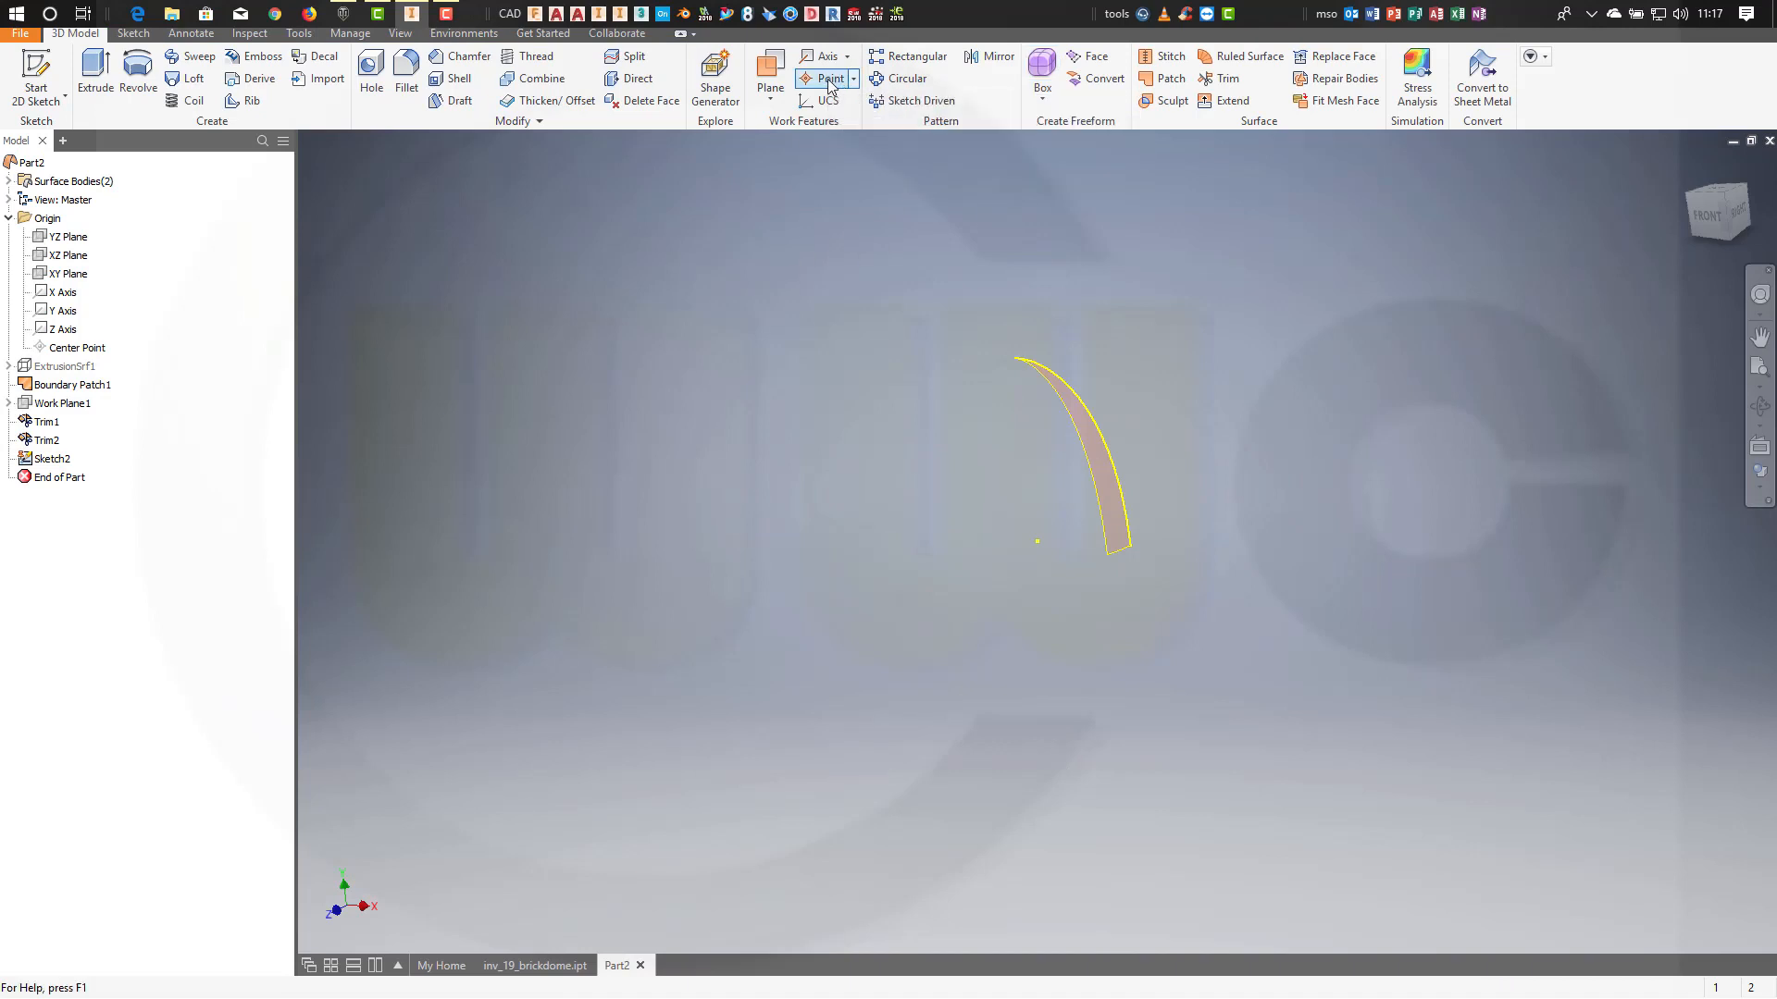
Put Work Point1 at the sliver's bottom corner and pattern it over the curve length.
left_click(829, 77)
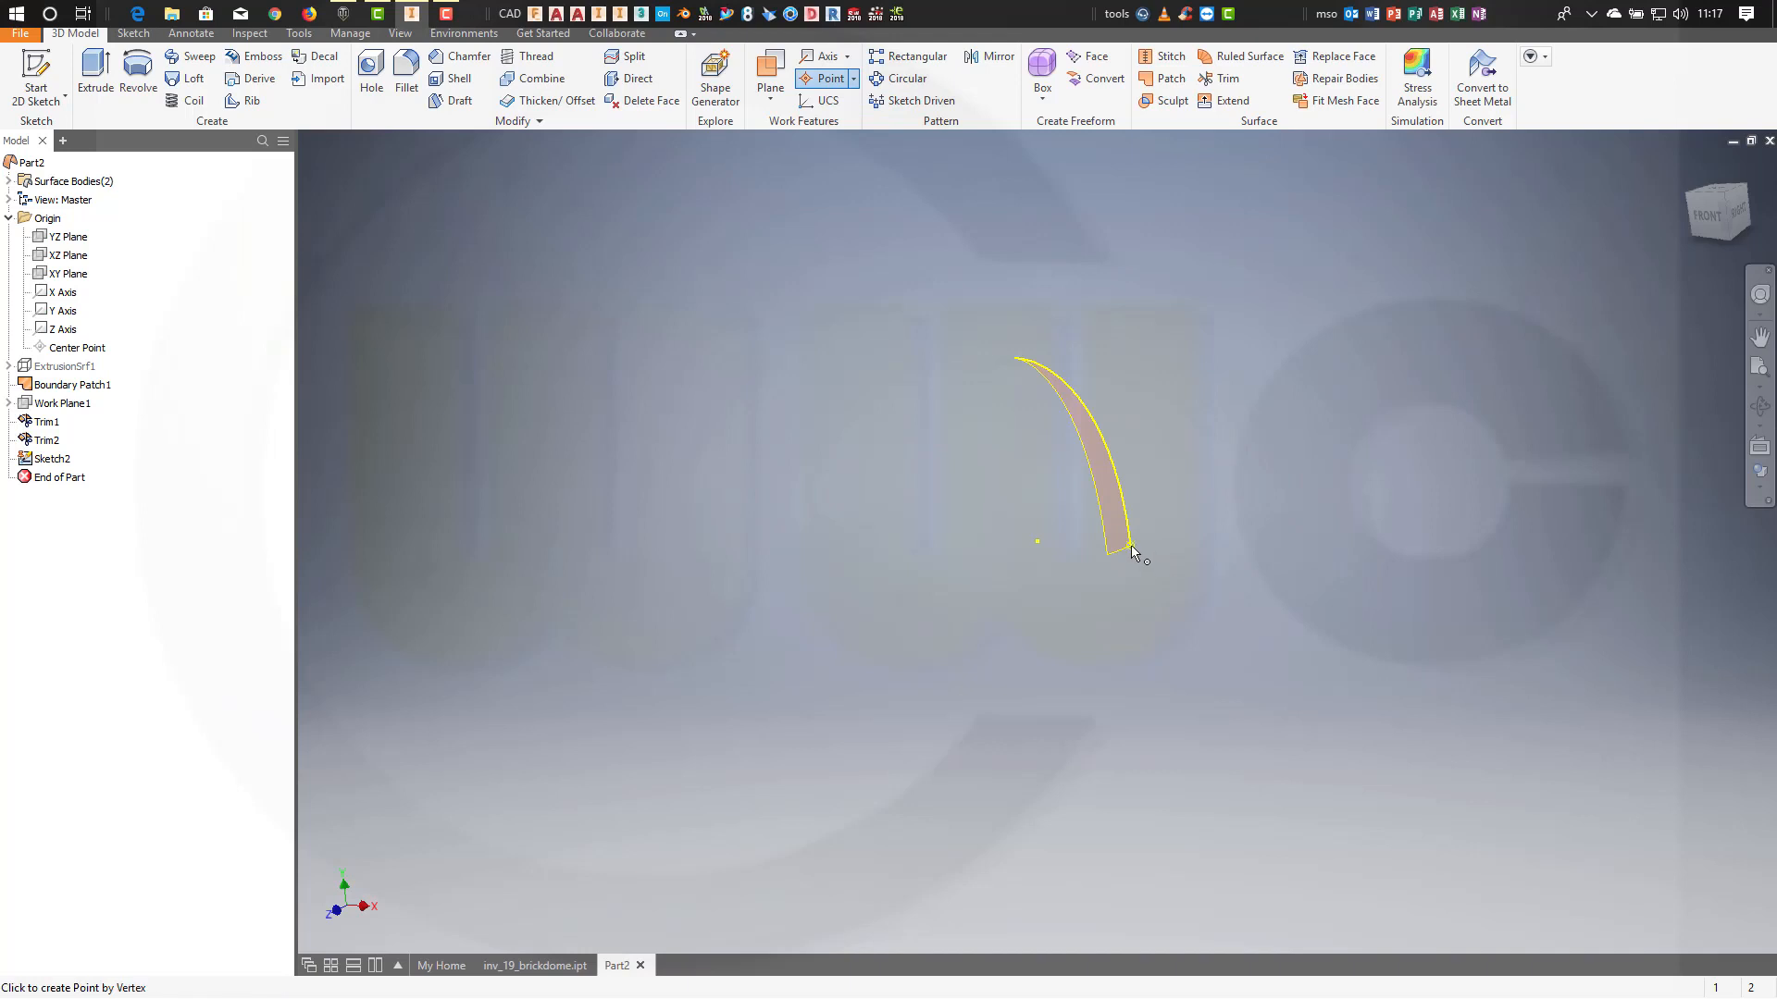
left_click(1129, 544)
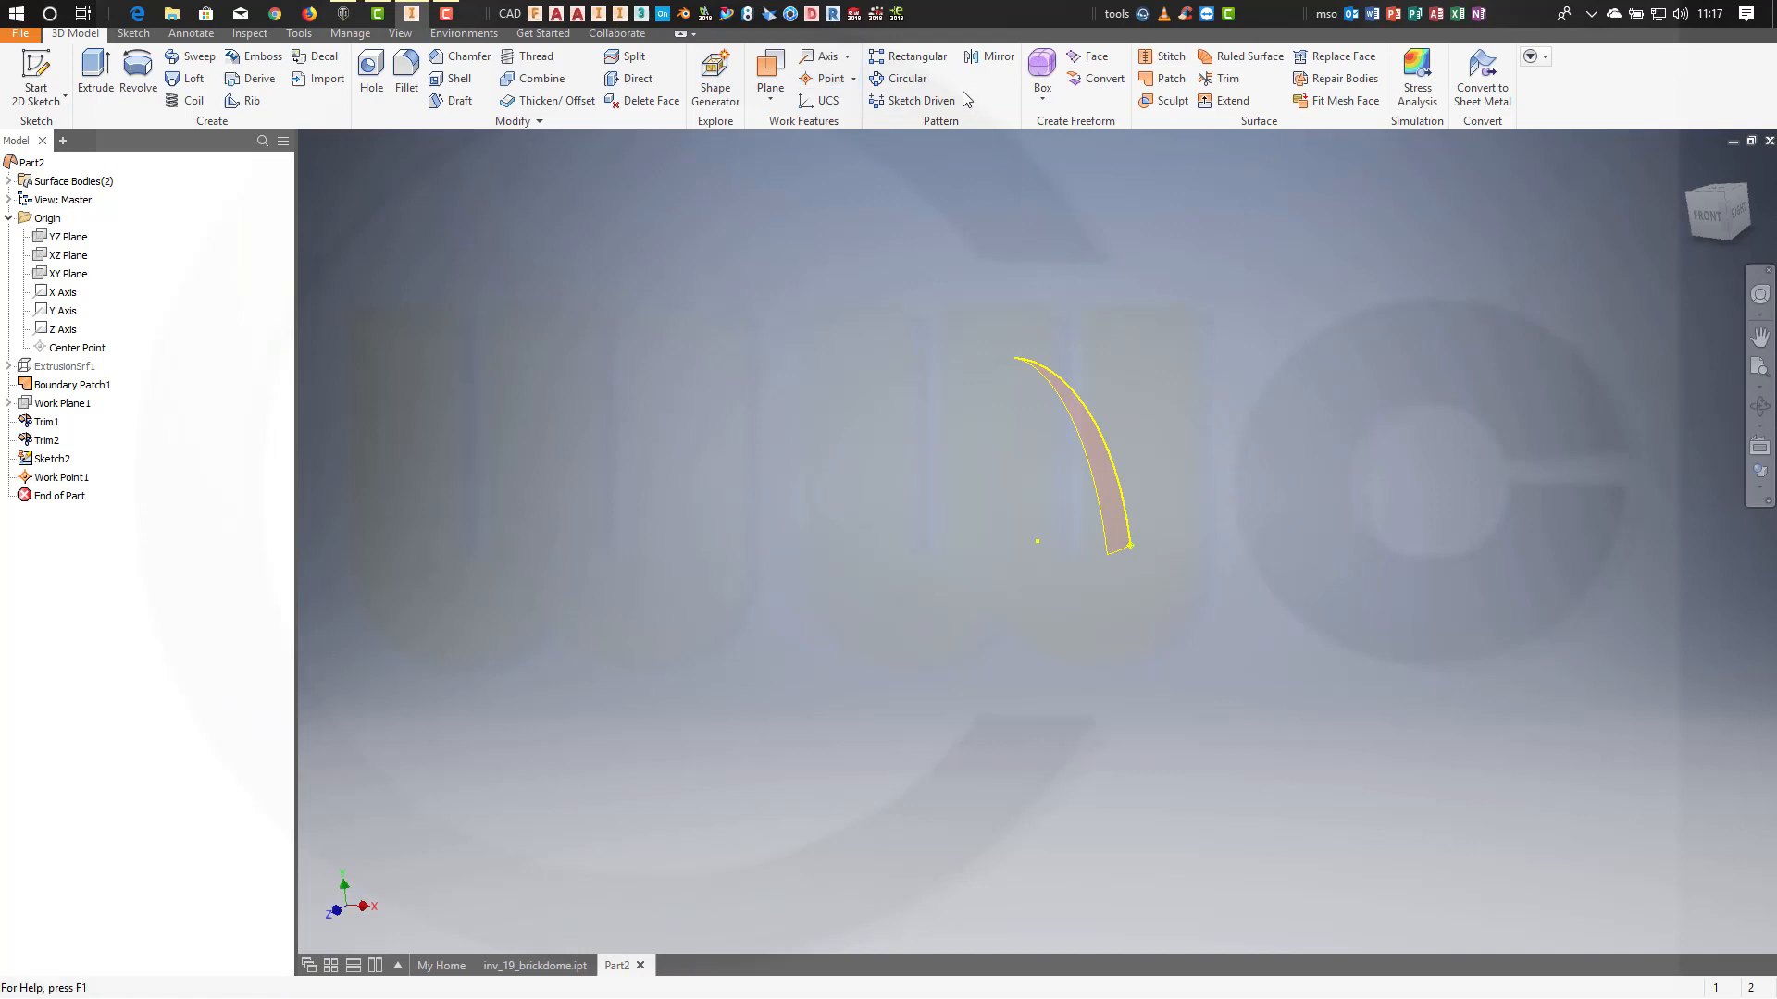
left_click(914, 56)
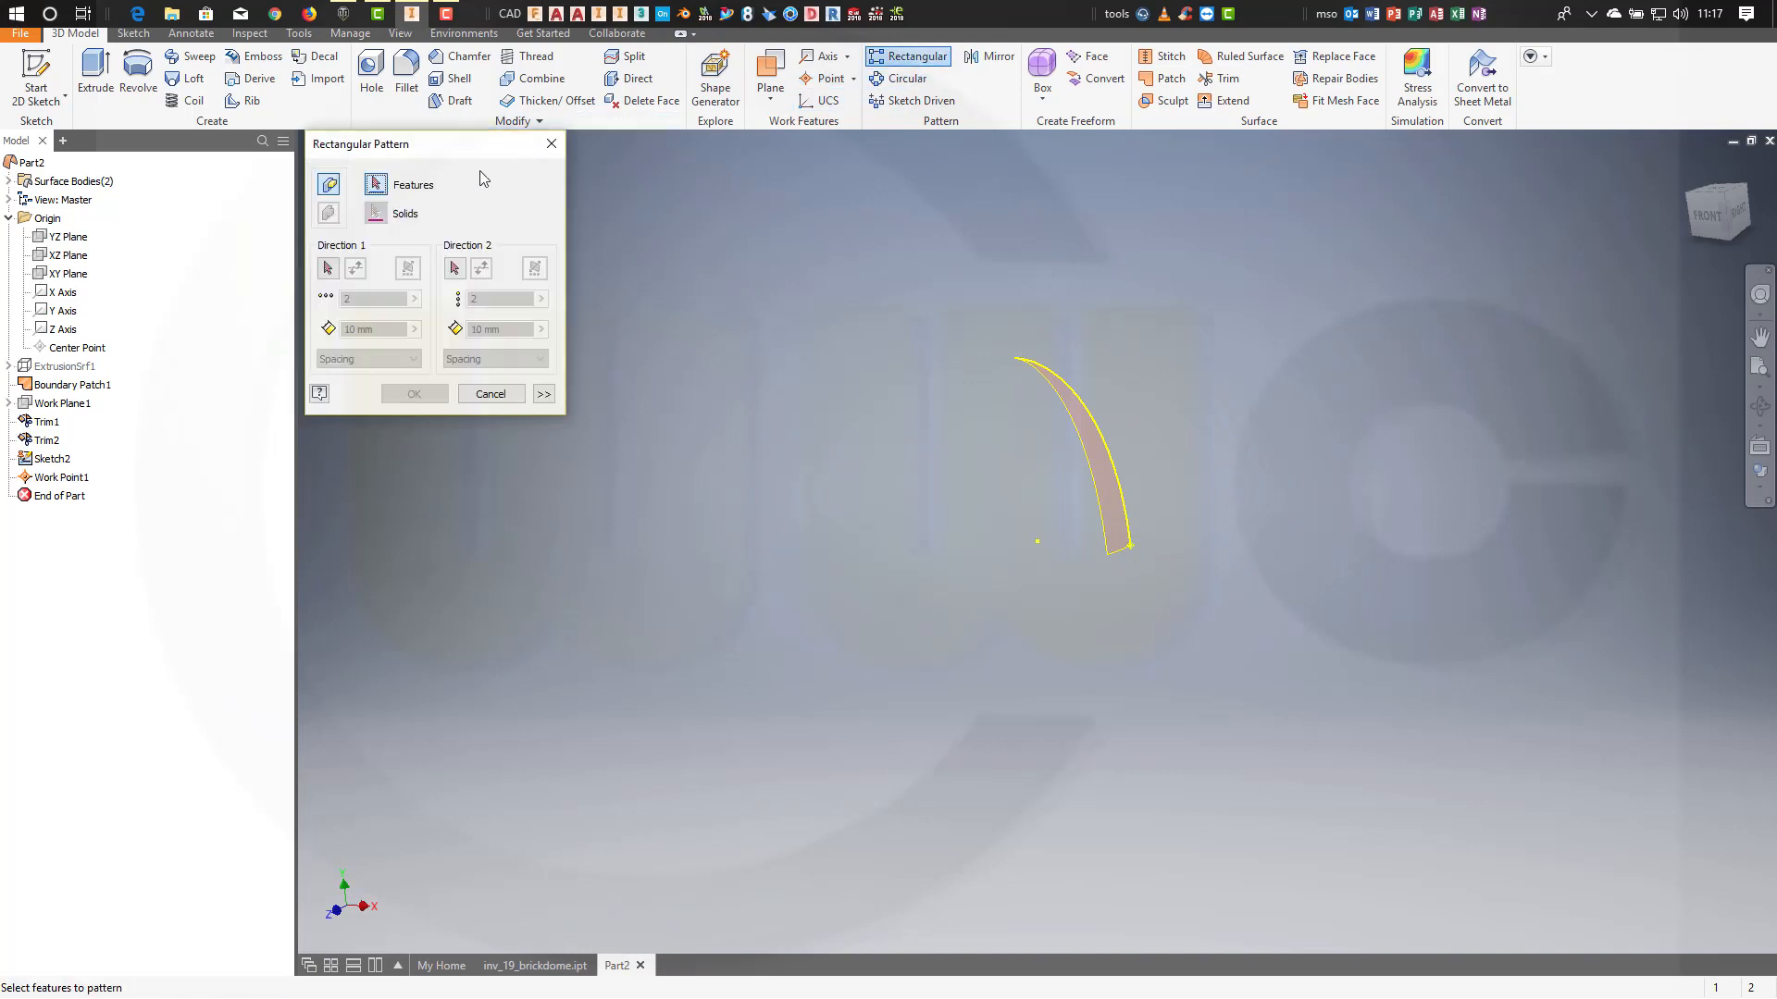
mouse_move(566, 273)
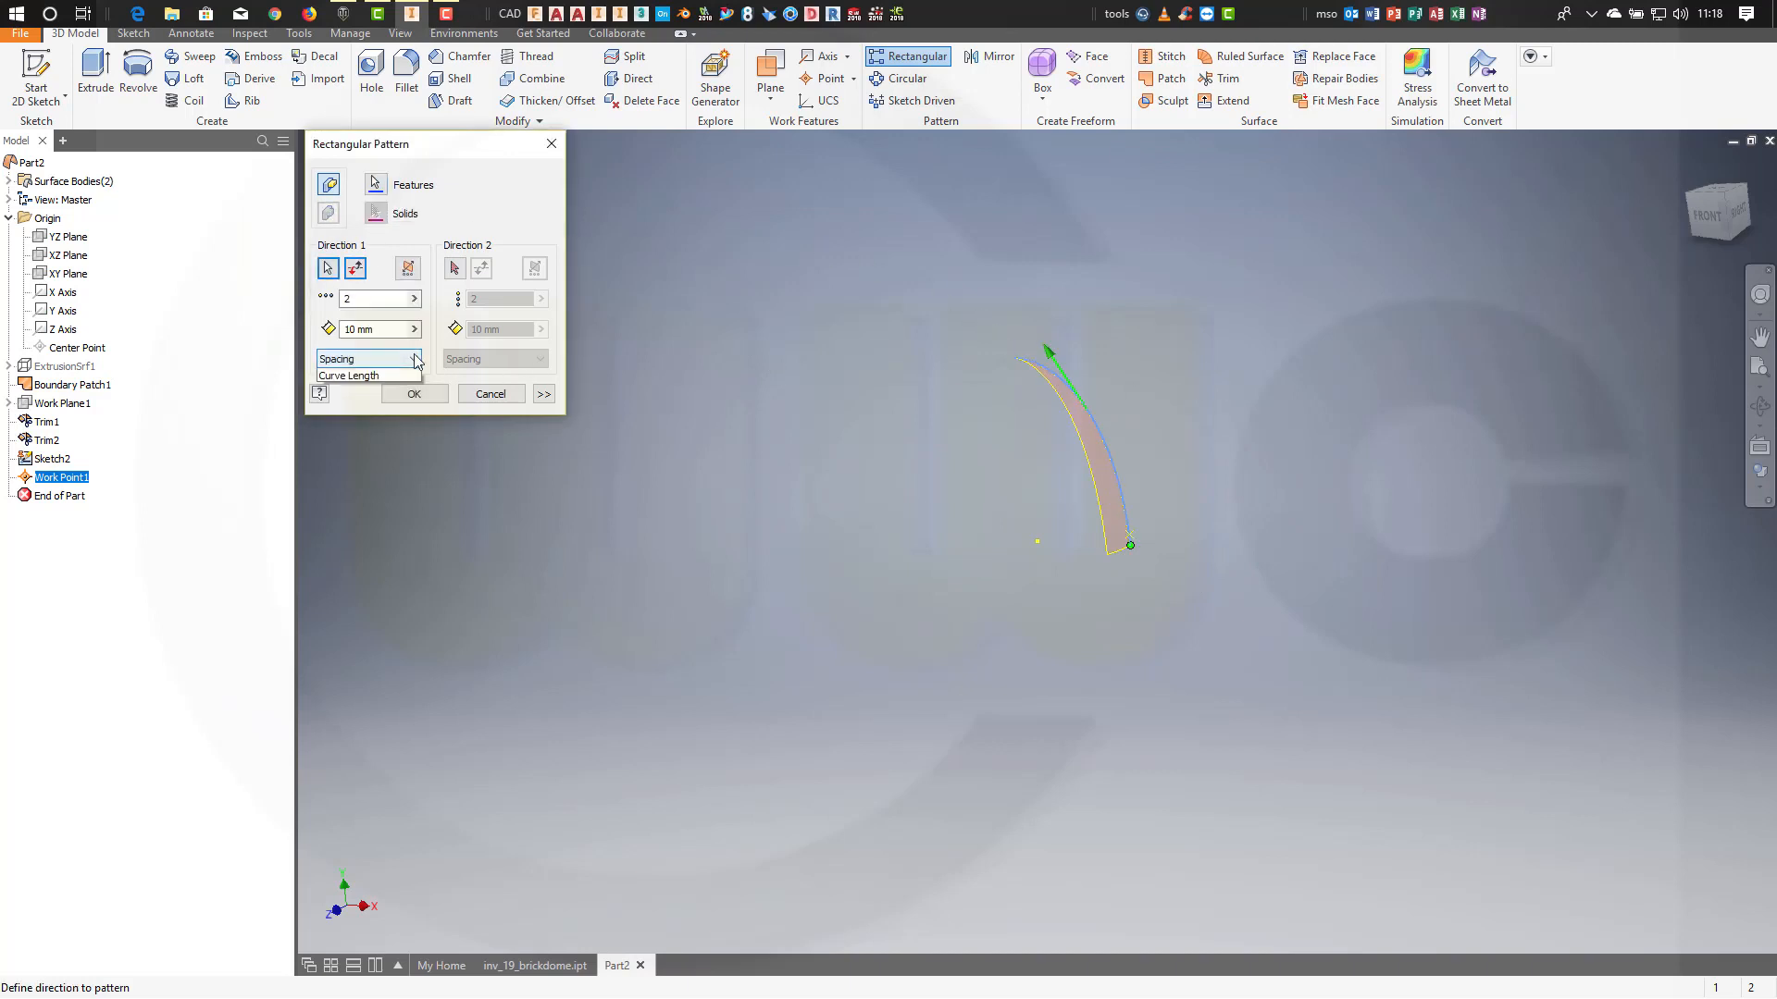
left_click(348, 374)
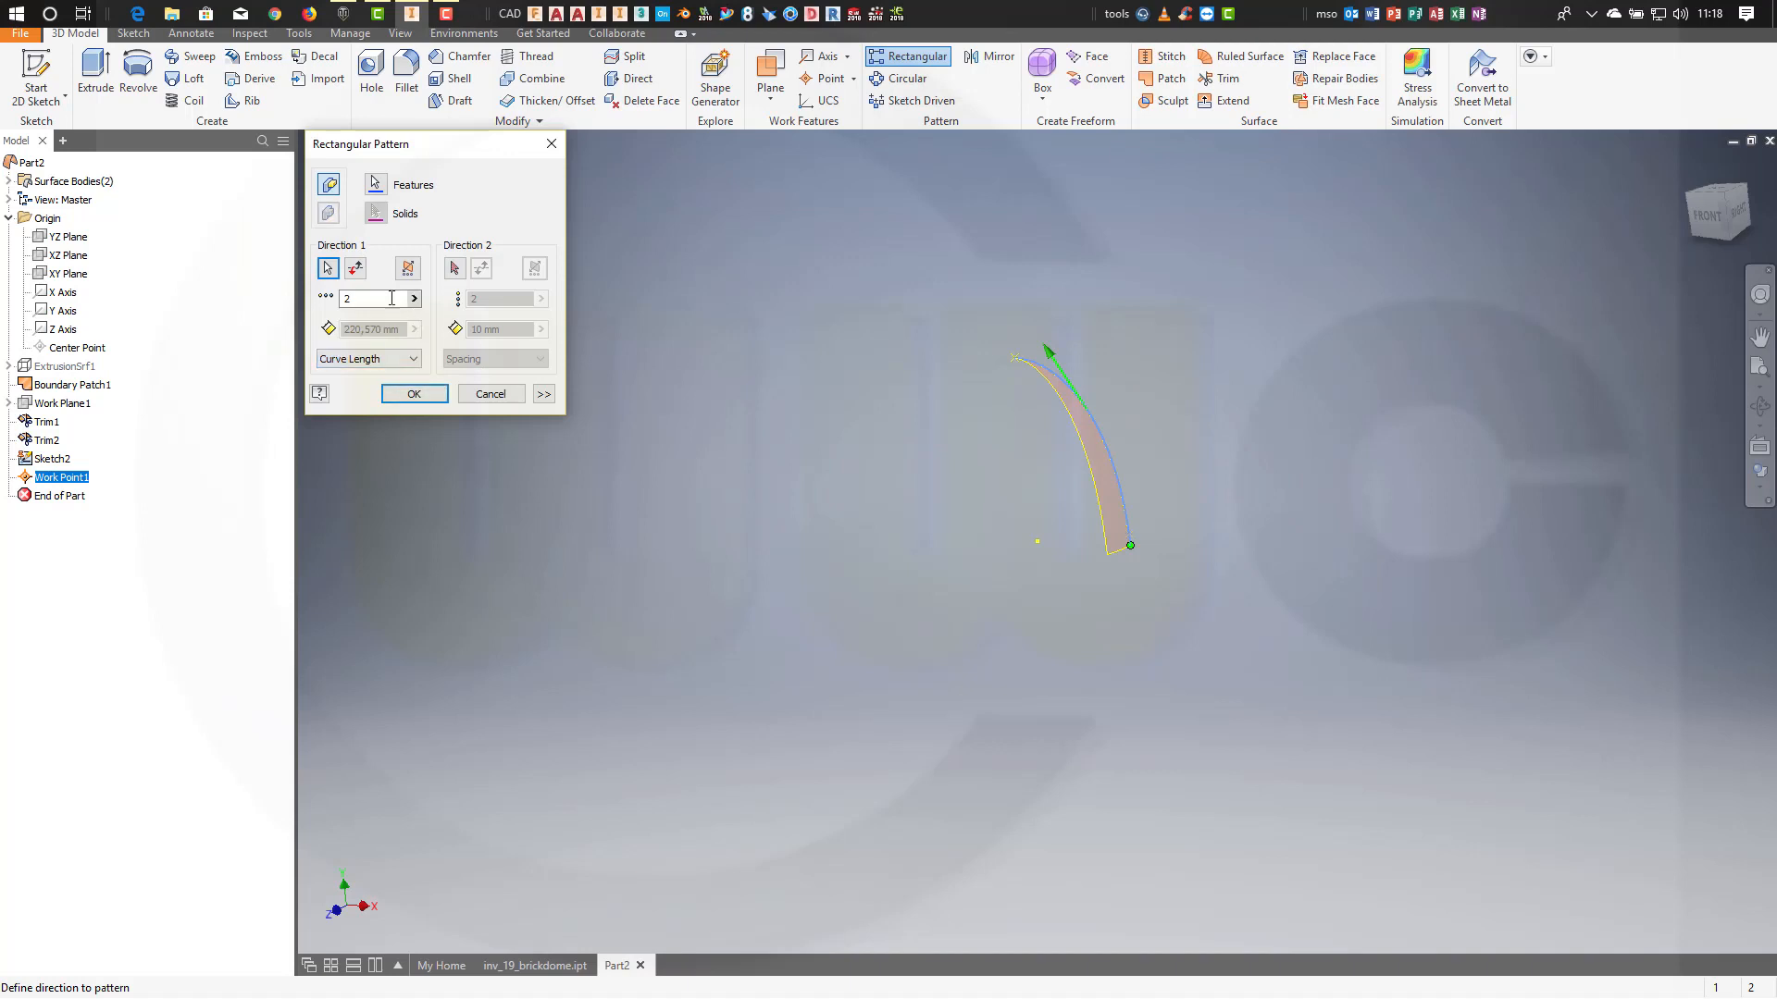
left_click(490, 393)
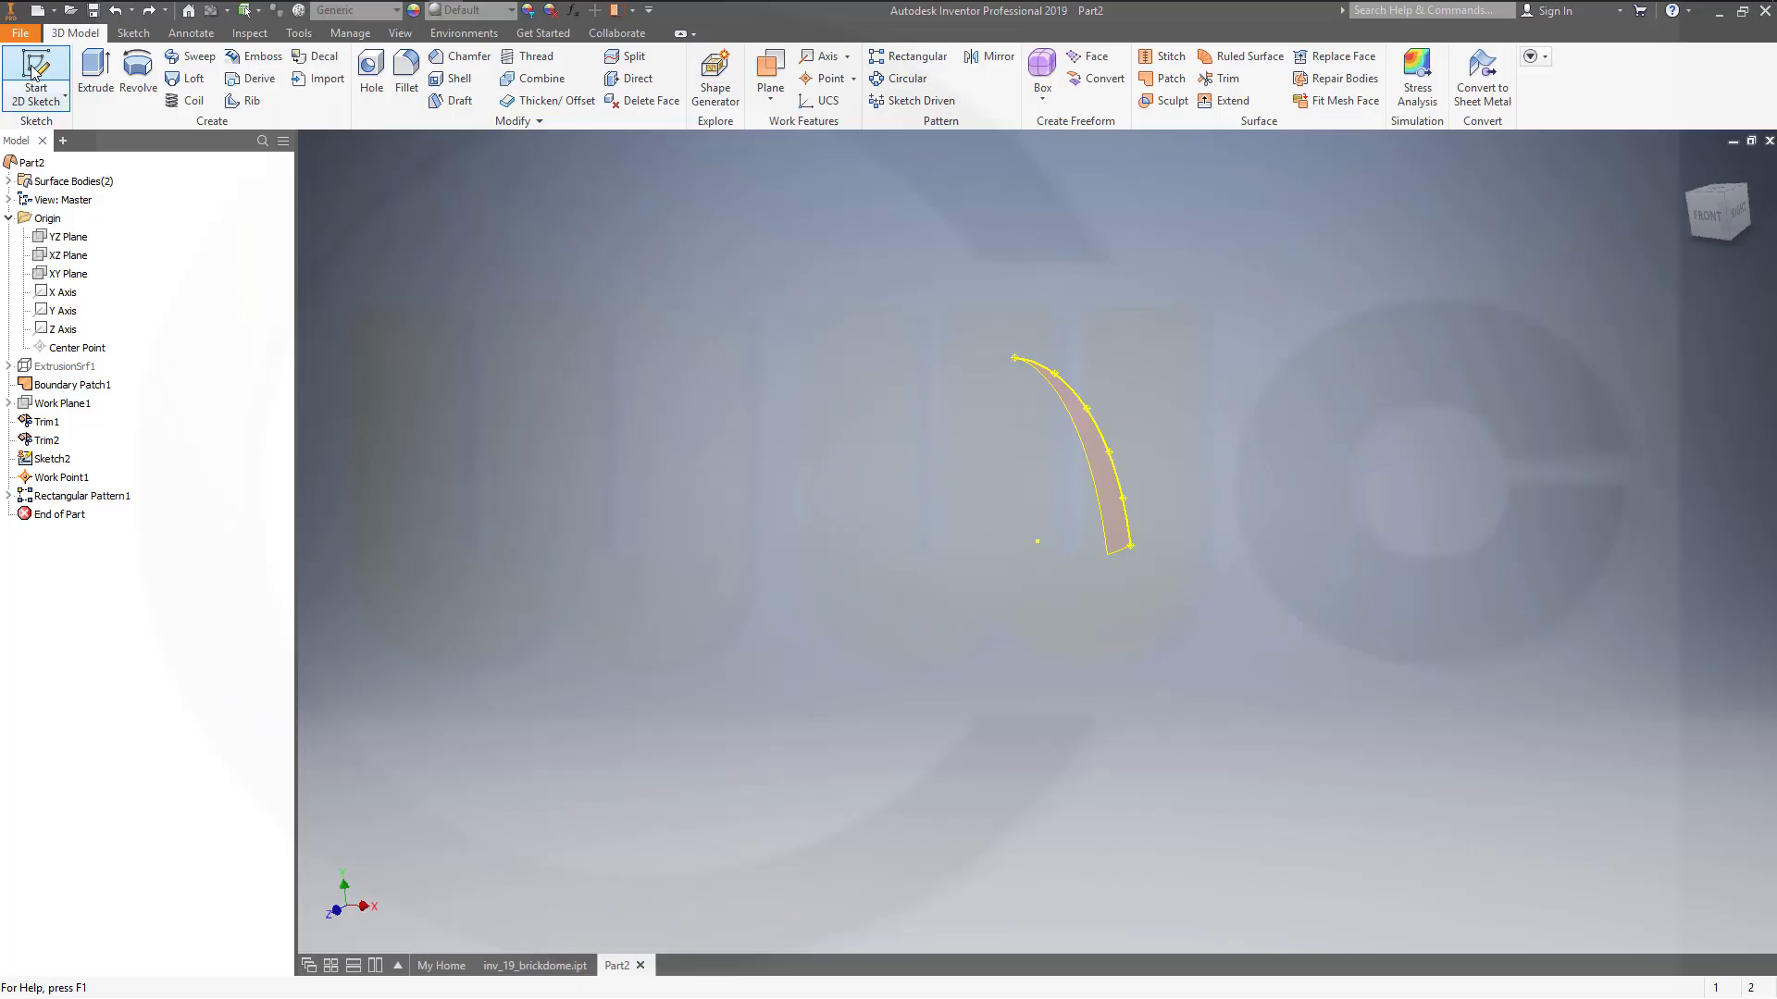
Start Sketch3 and begin projecting the thickened arc's edges into it.
left_click(35, 76)
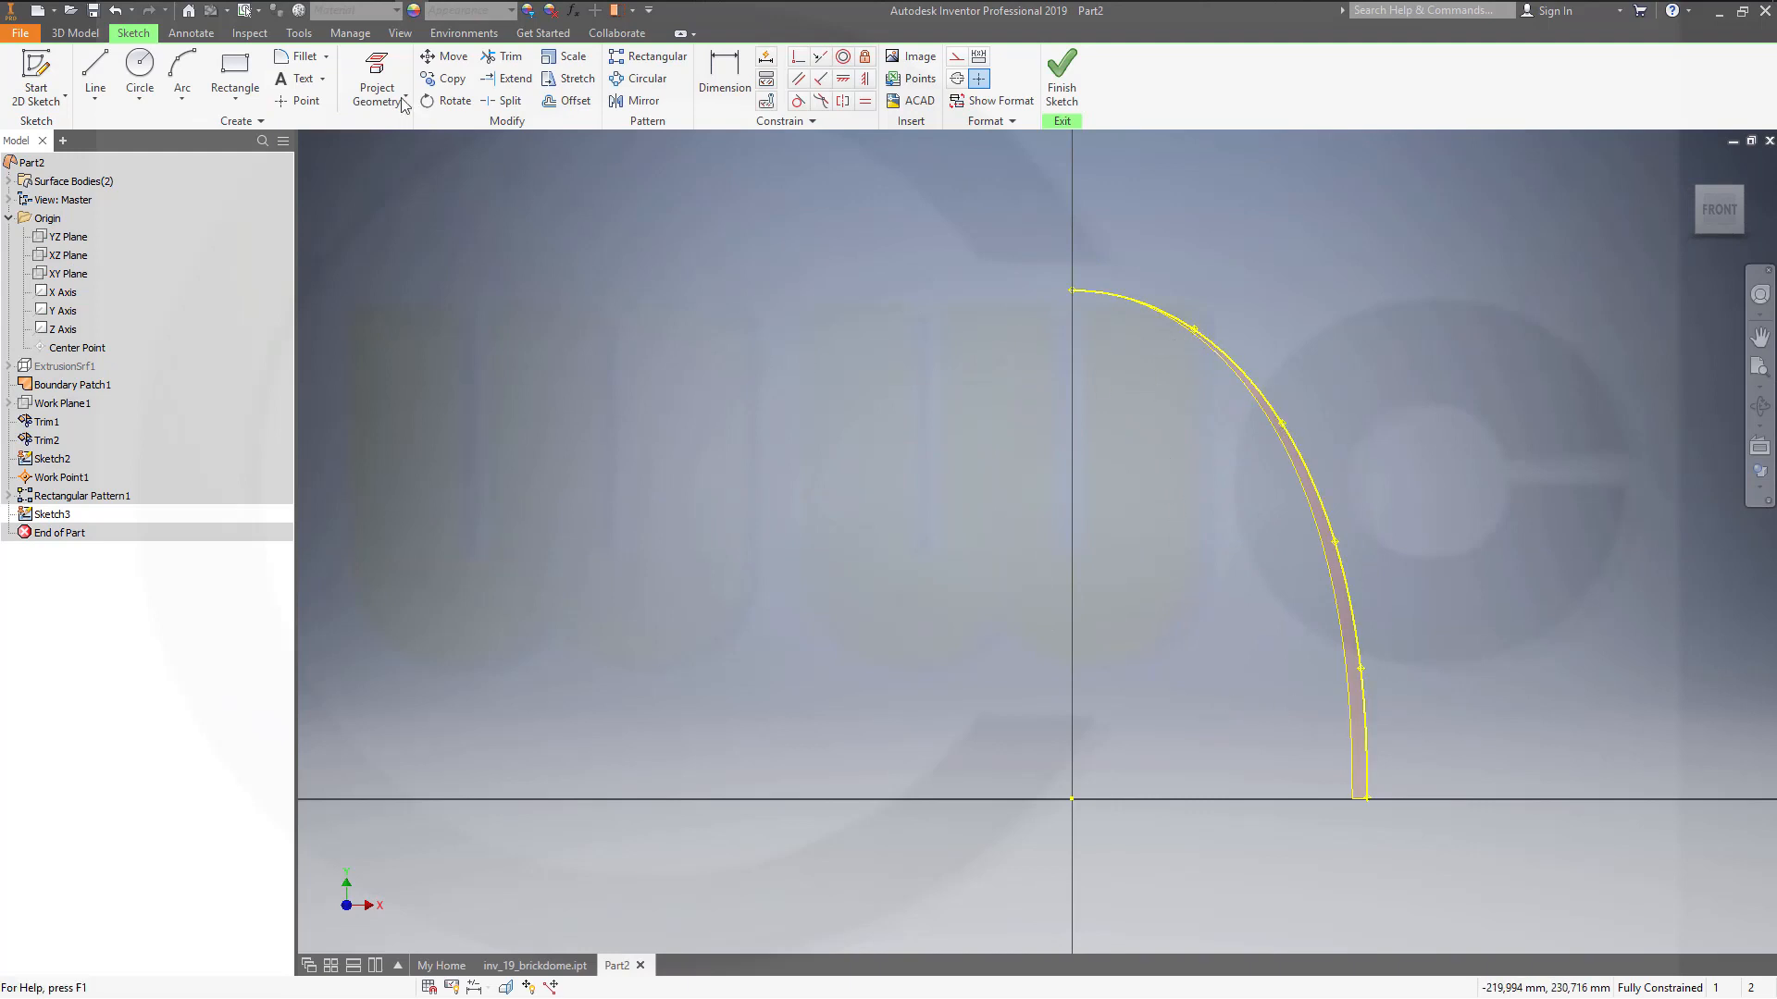
left_click(376, 76)
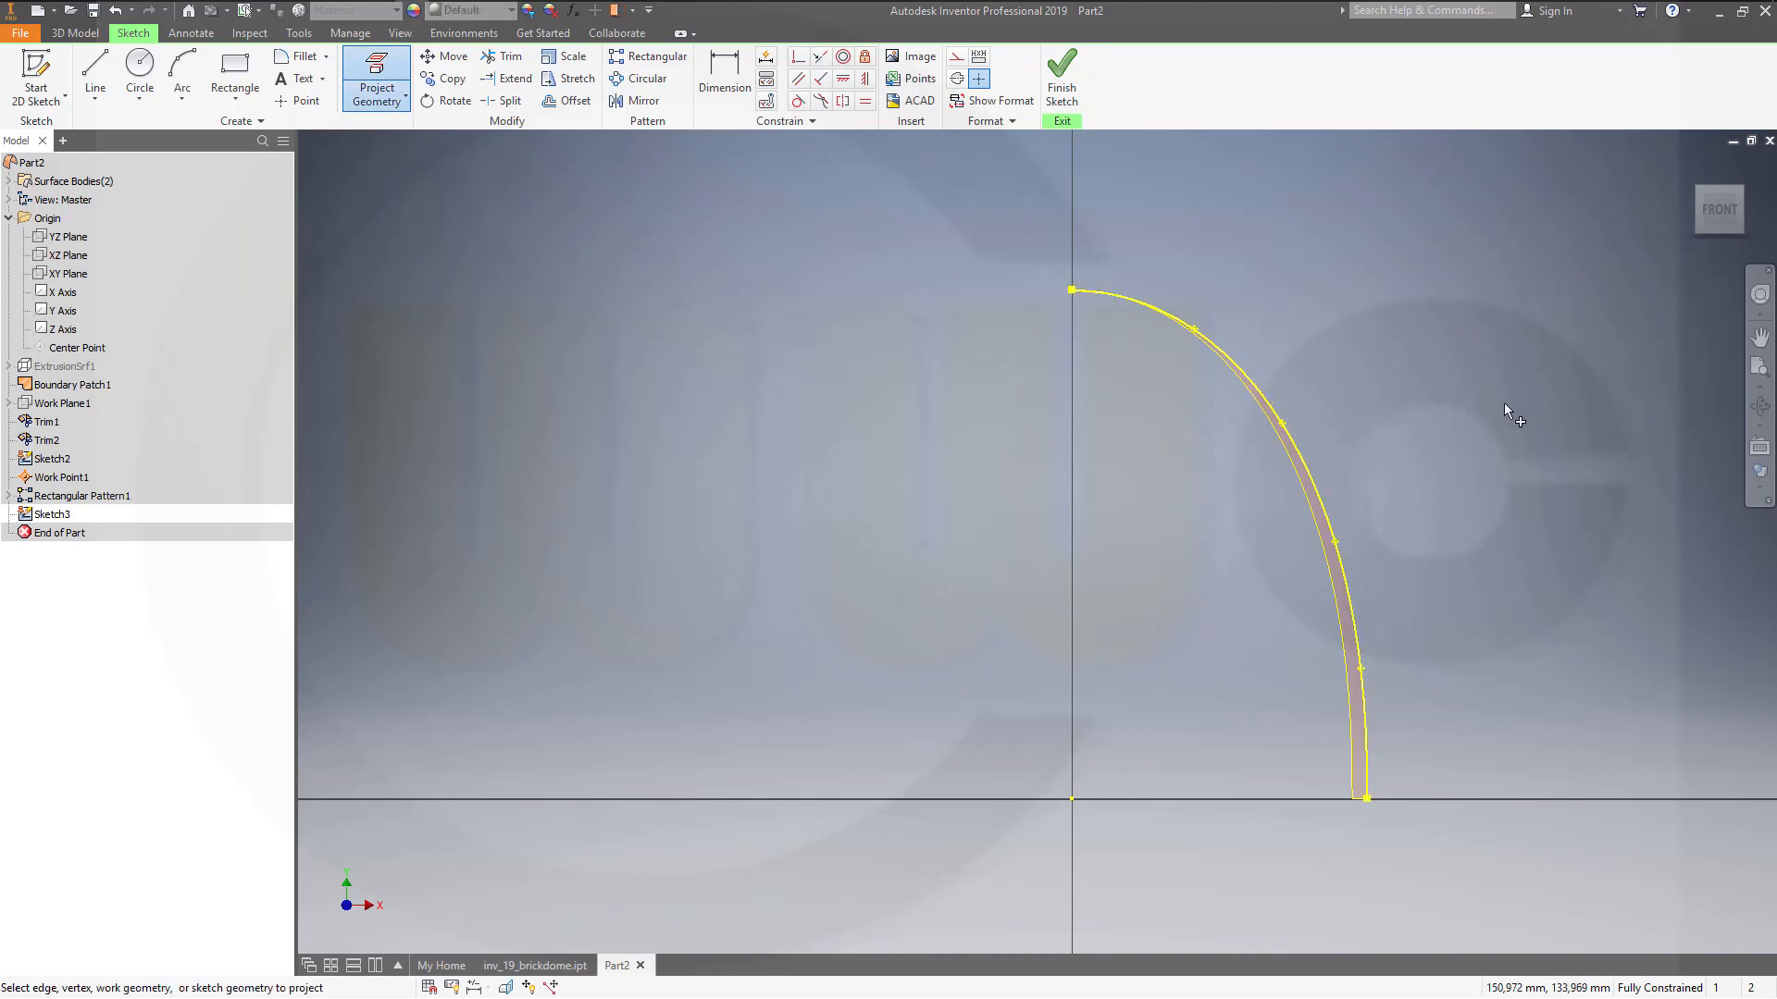
mouse_move(1388, 736)
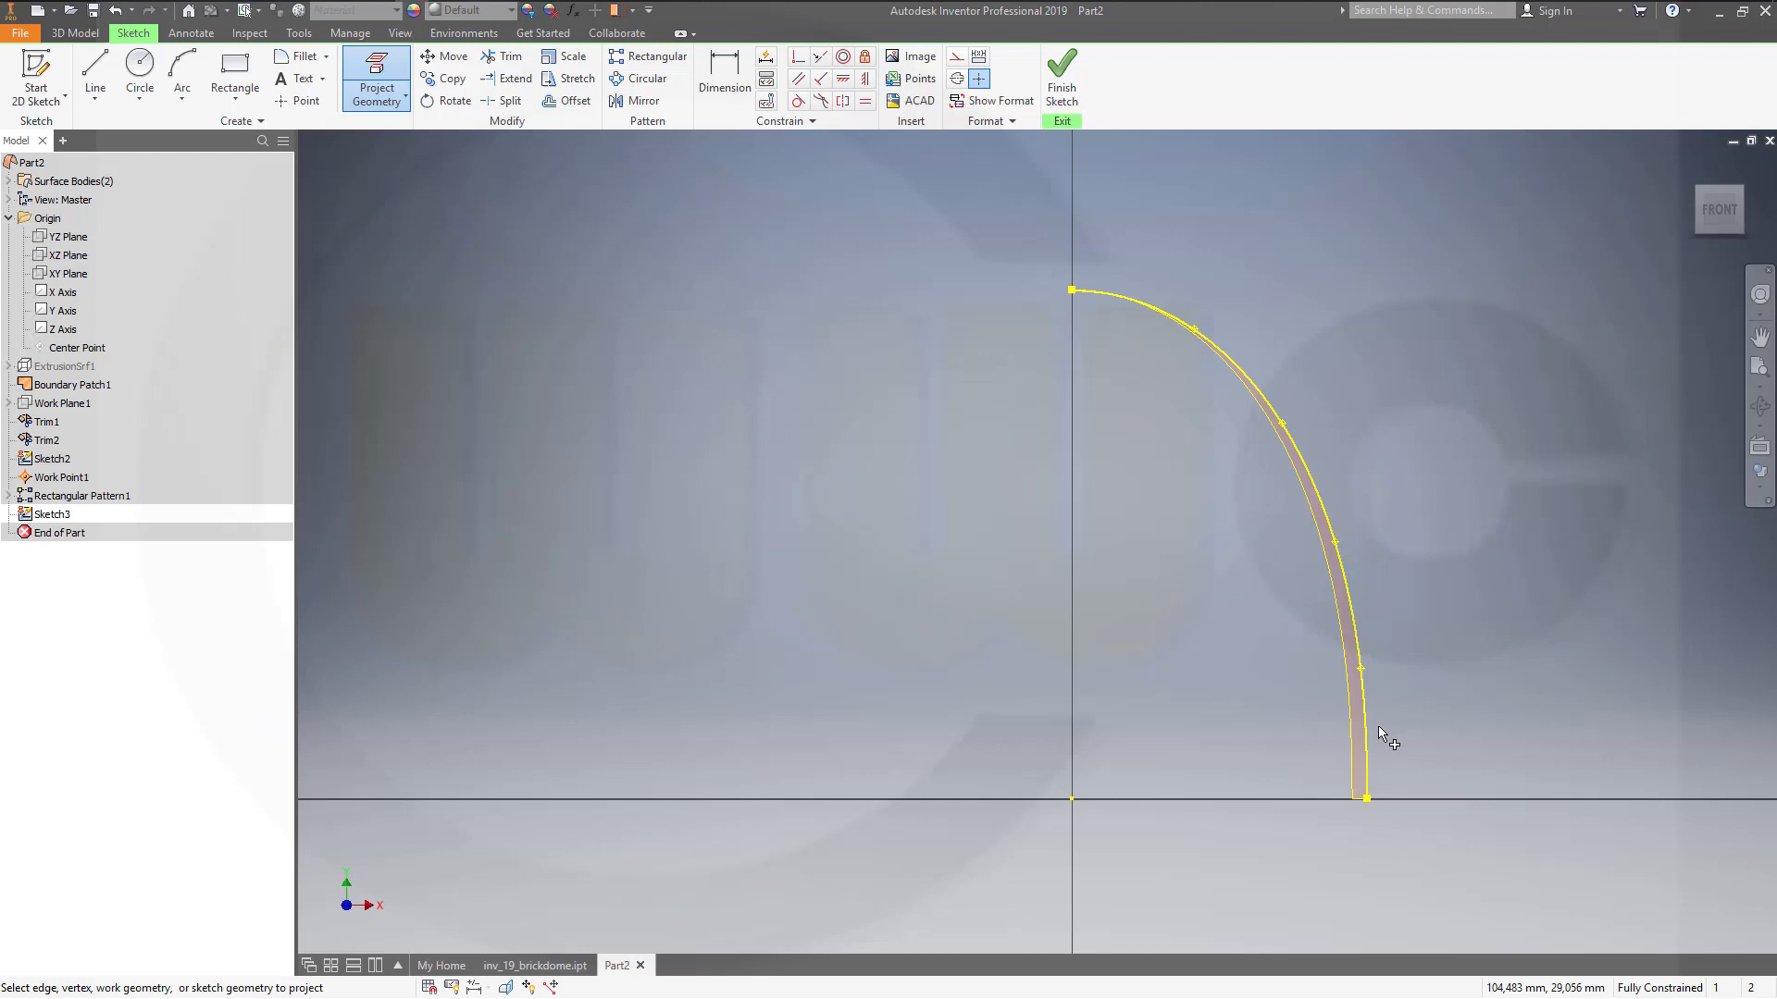
mouse_move(1367, 676)
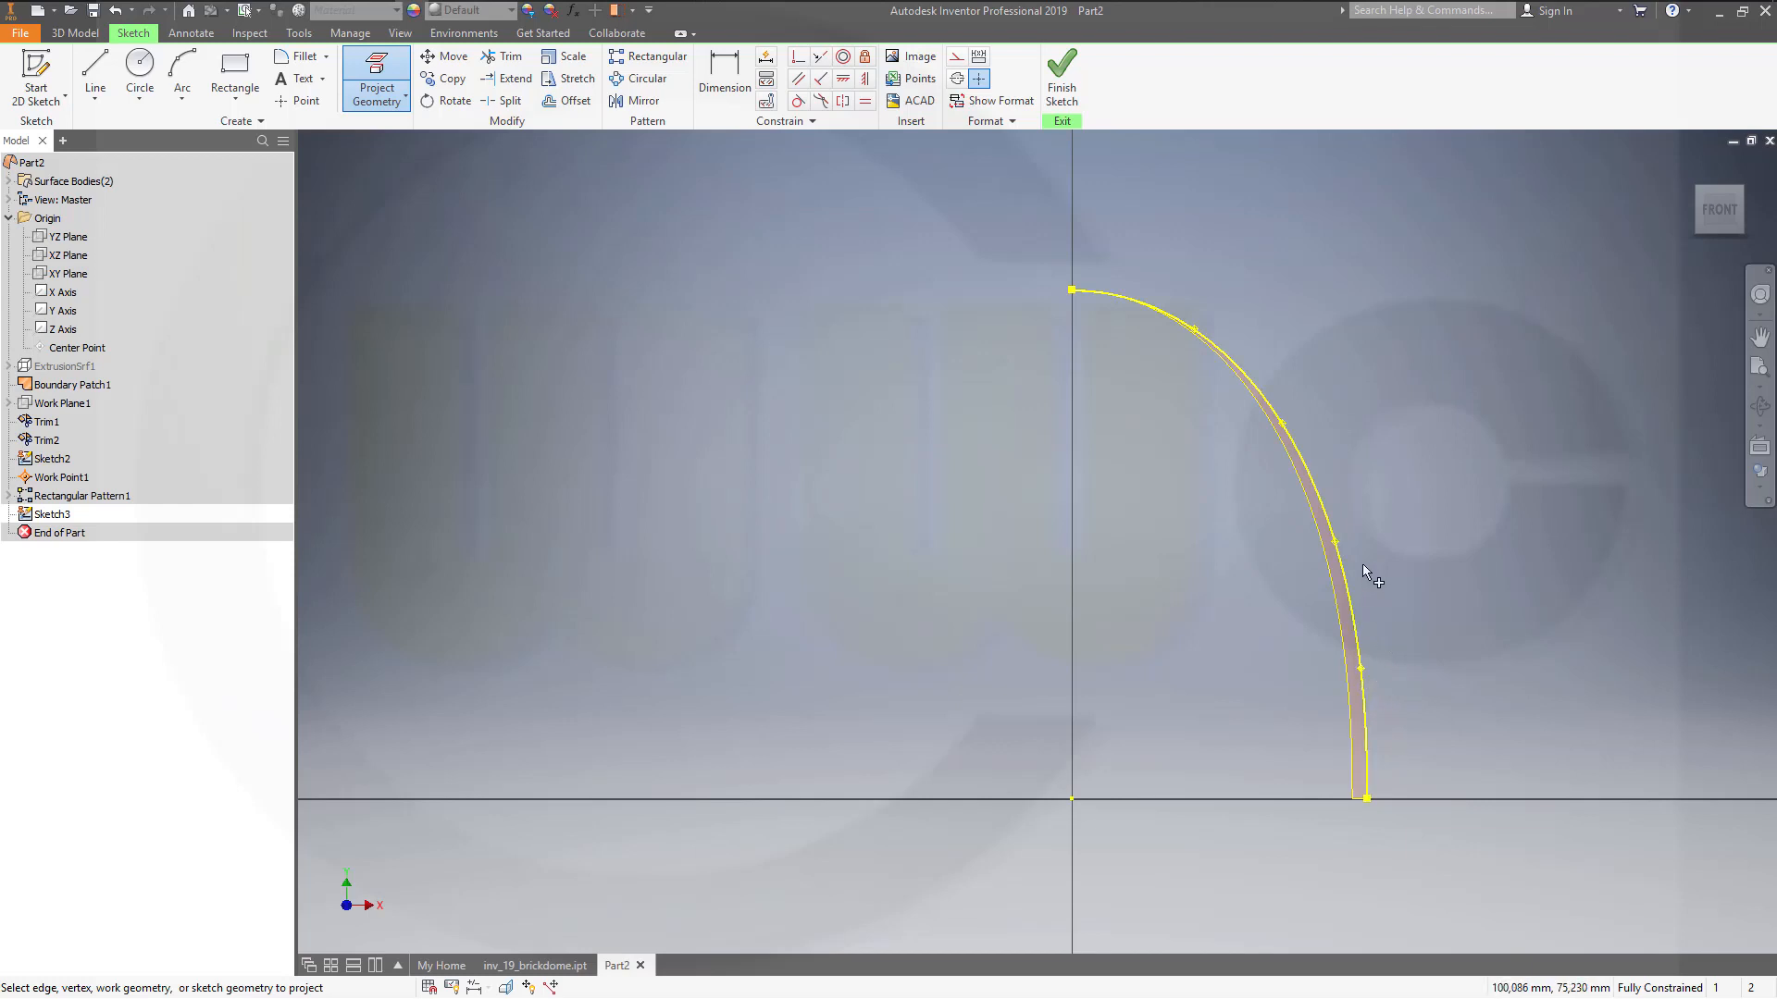
mouse_move(1405, 552)
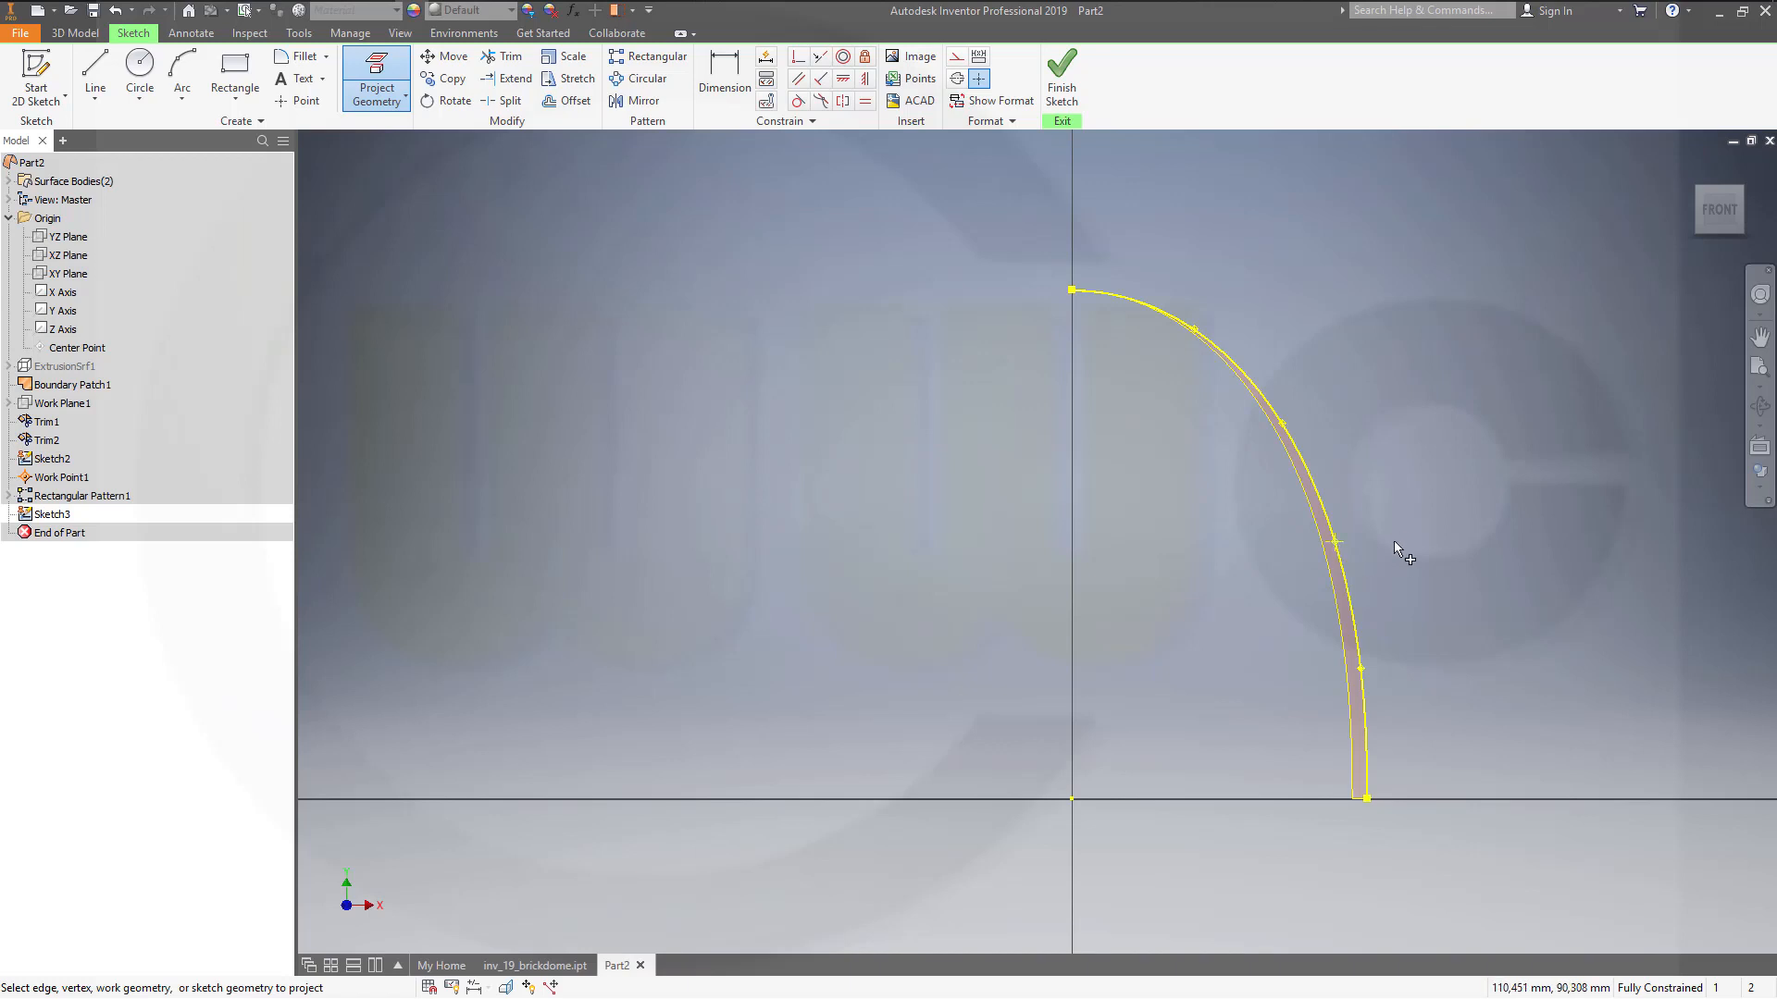
mouse_move(1366, 677)
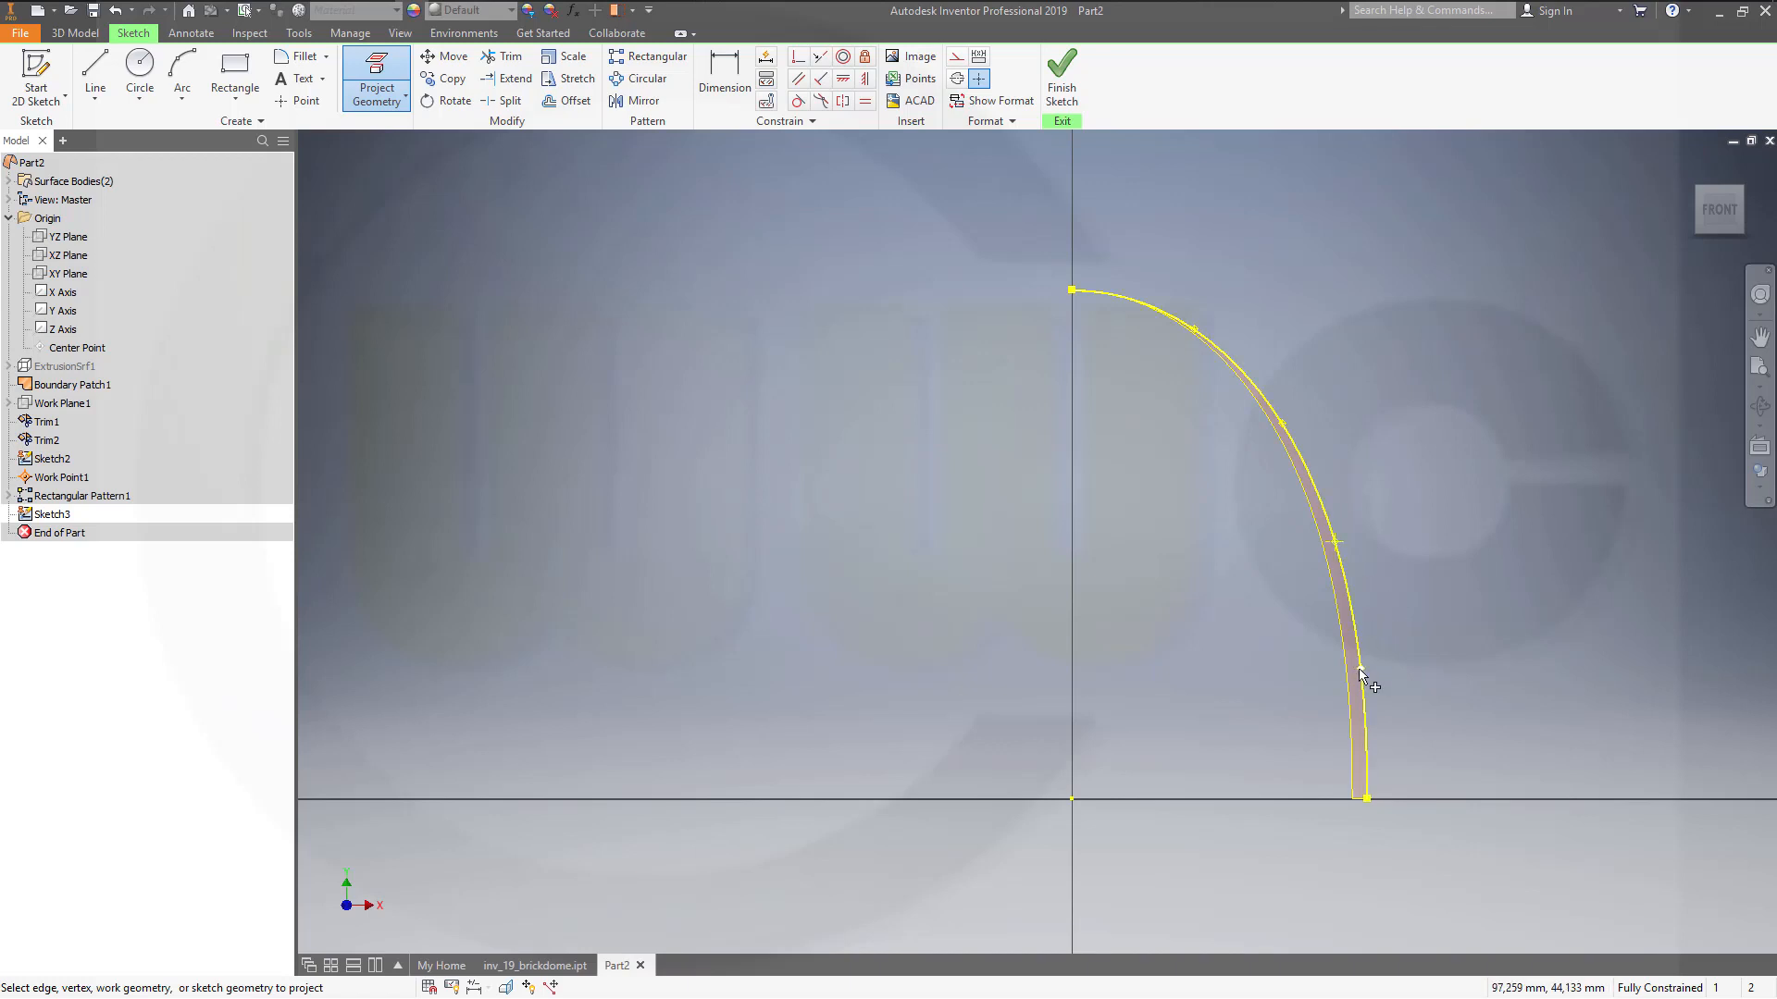
mouse_move(1362, 422)
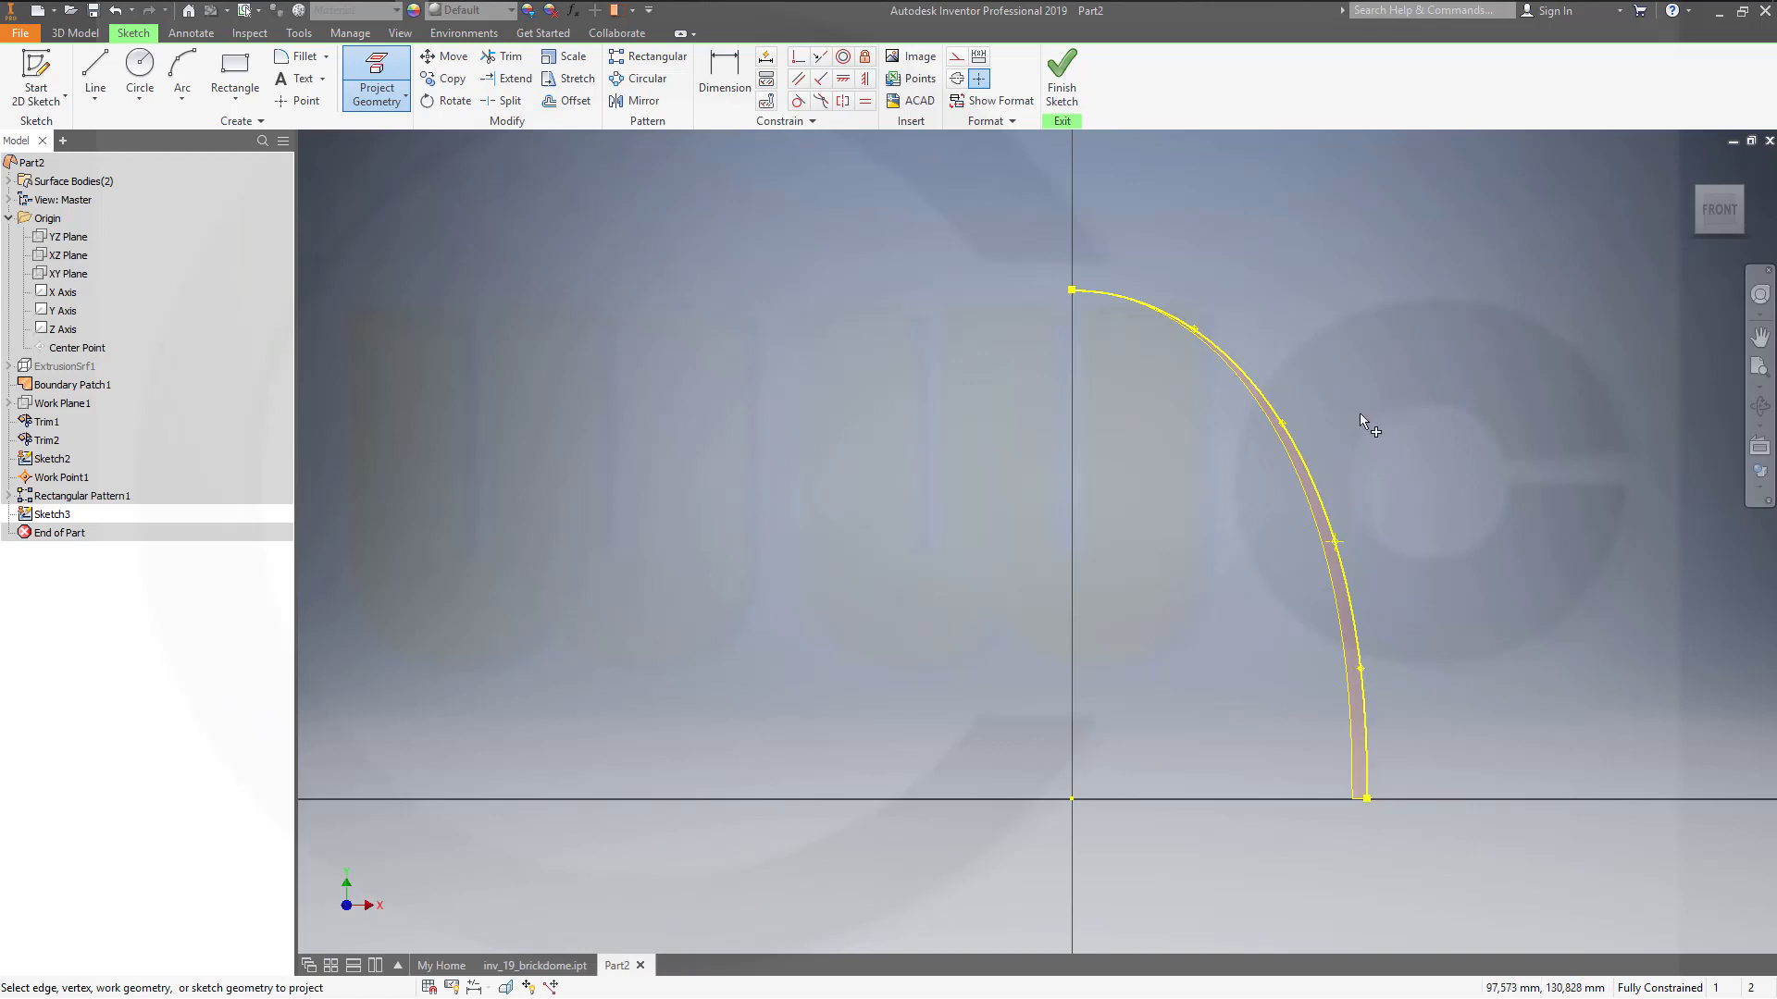
mouse_move(1286, 436)
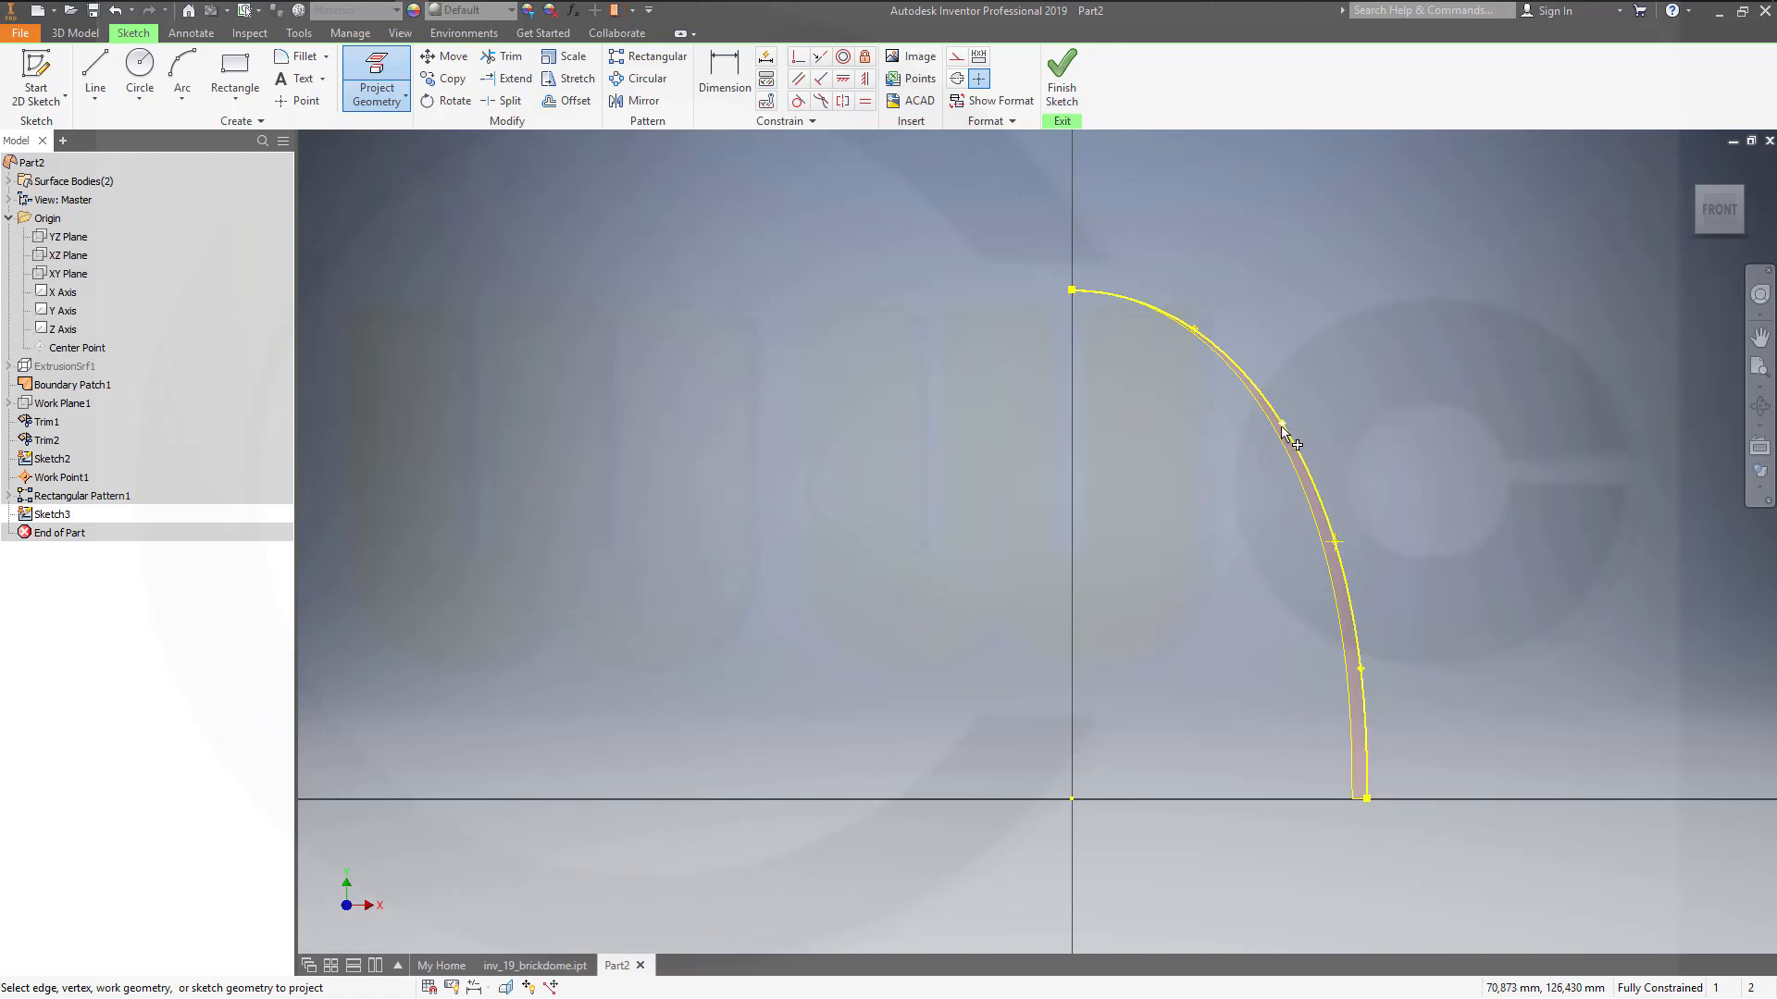
mouse_move(1211, 343)
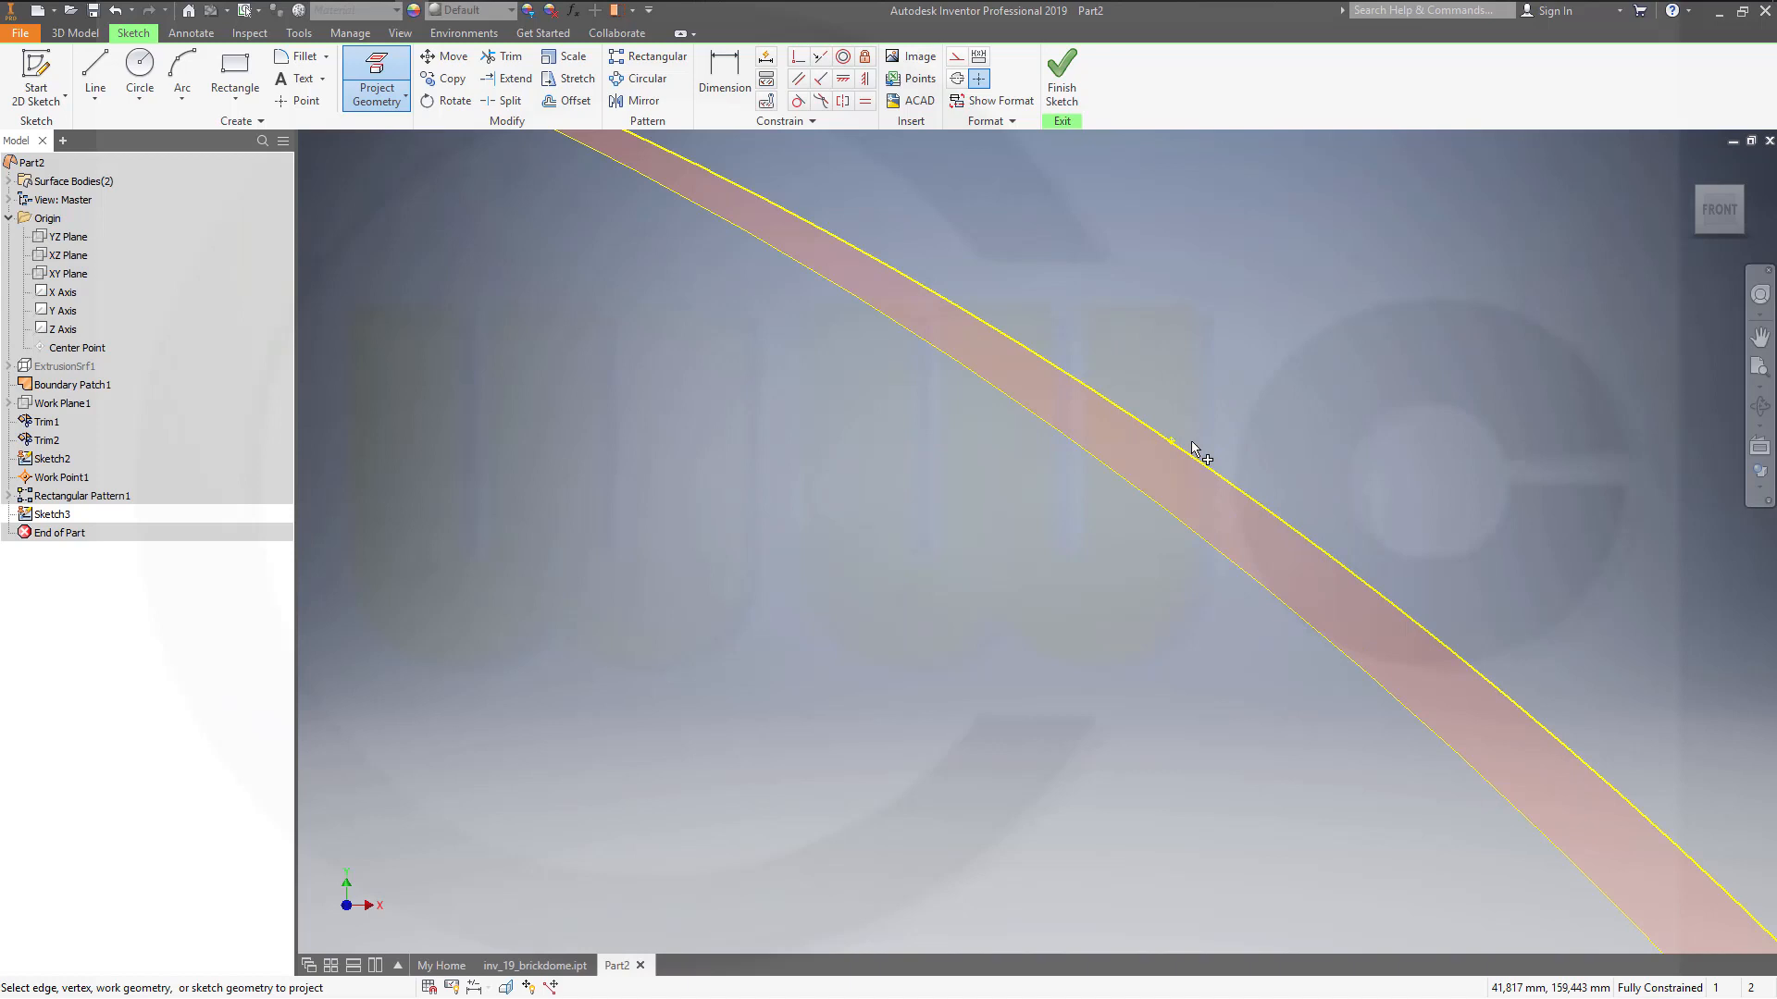
mouse_move(1181, 450)
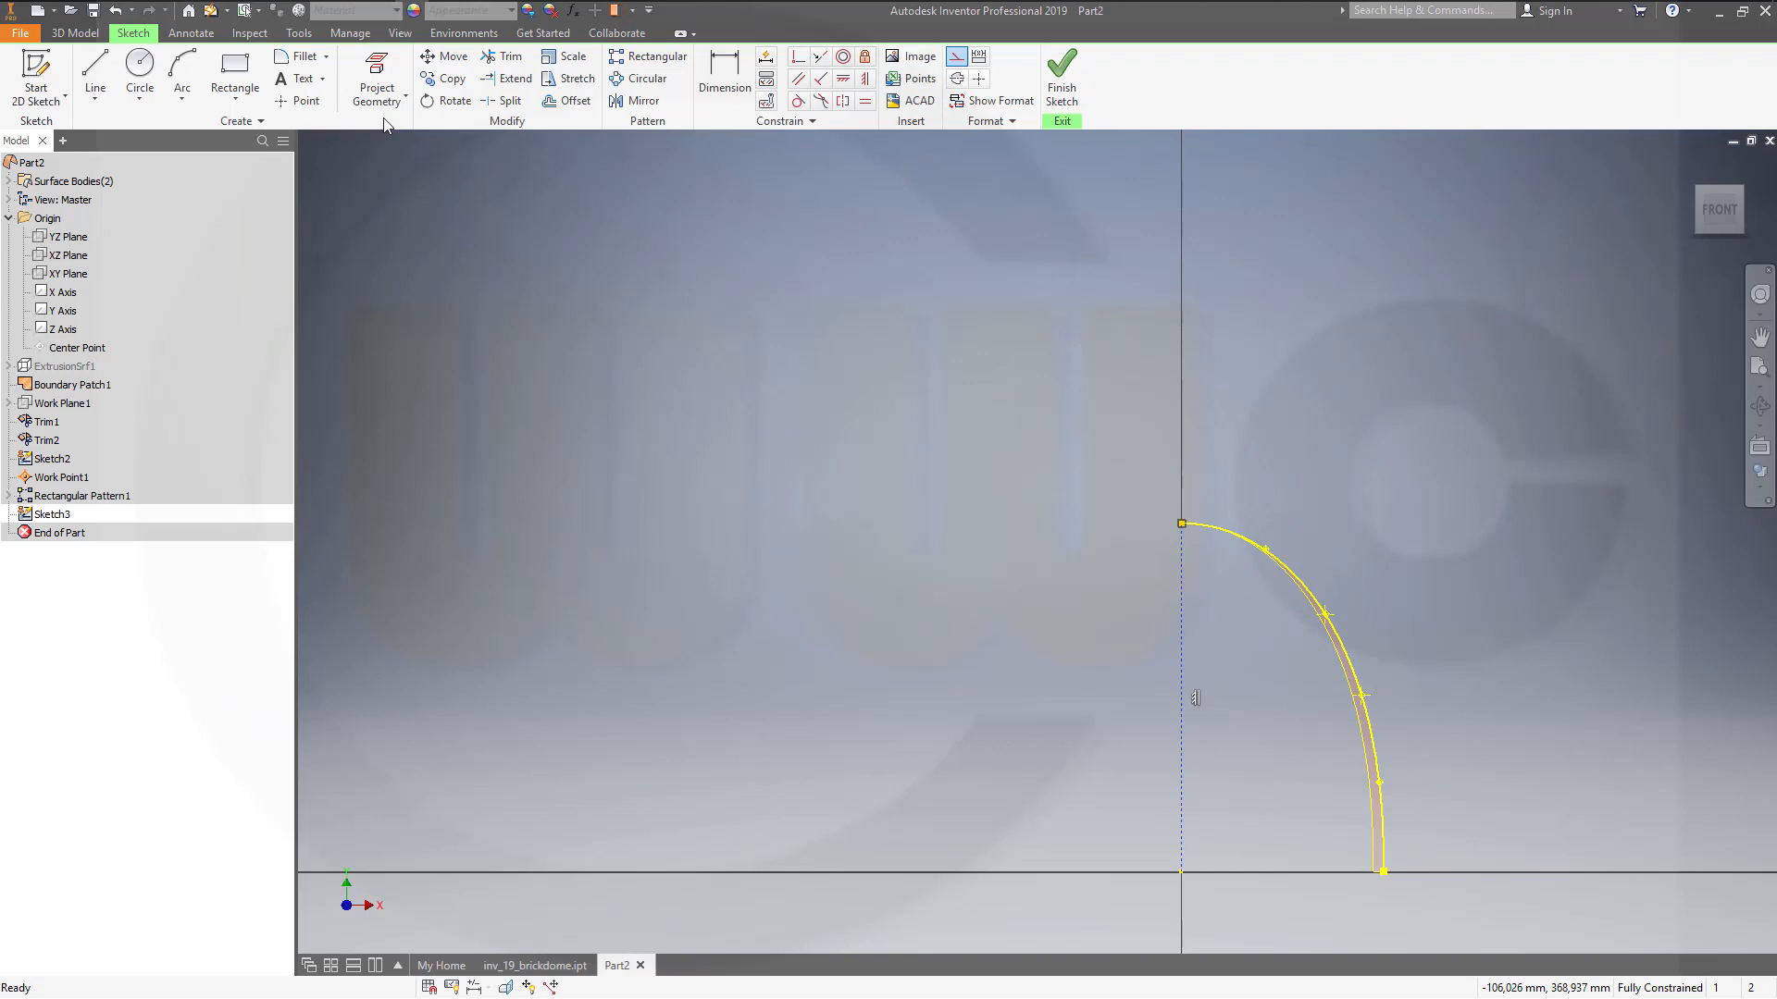
Draw four lines from the outer arc points to the vertical axis and trim their overshooting ends.
left_click(94, 74)
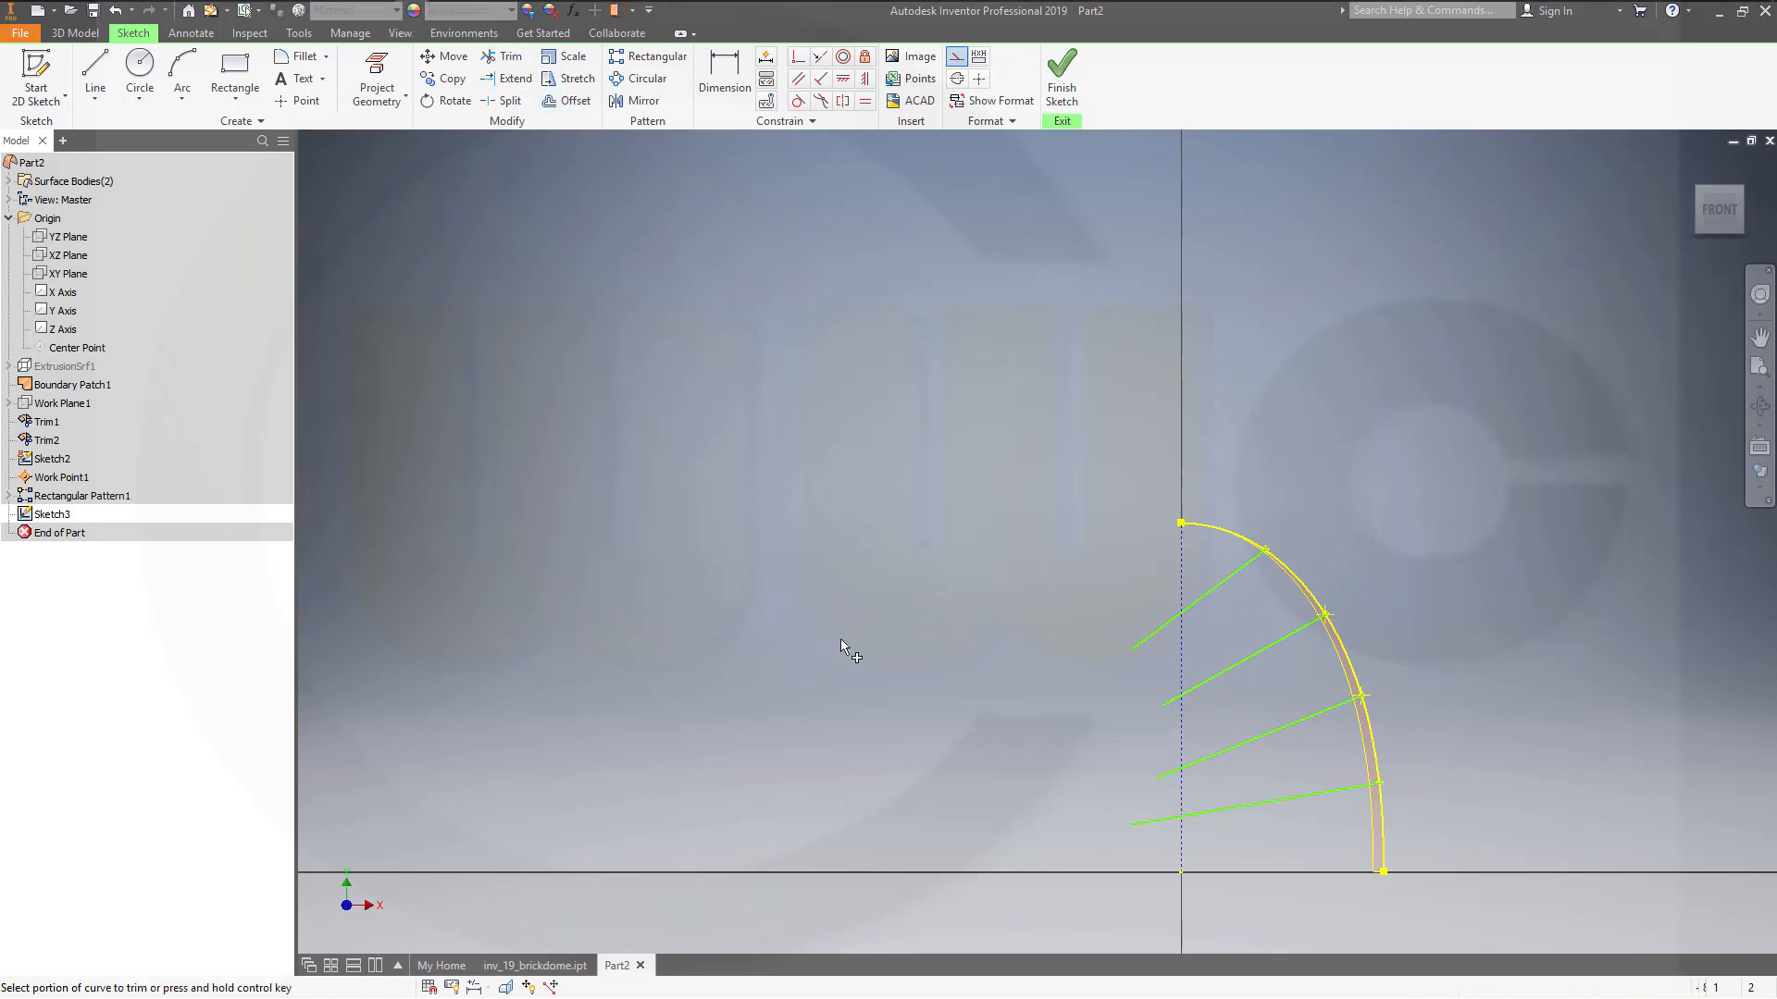
left_click(501, 57)
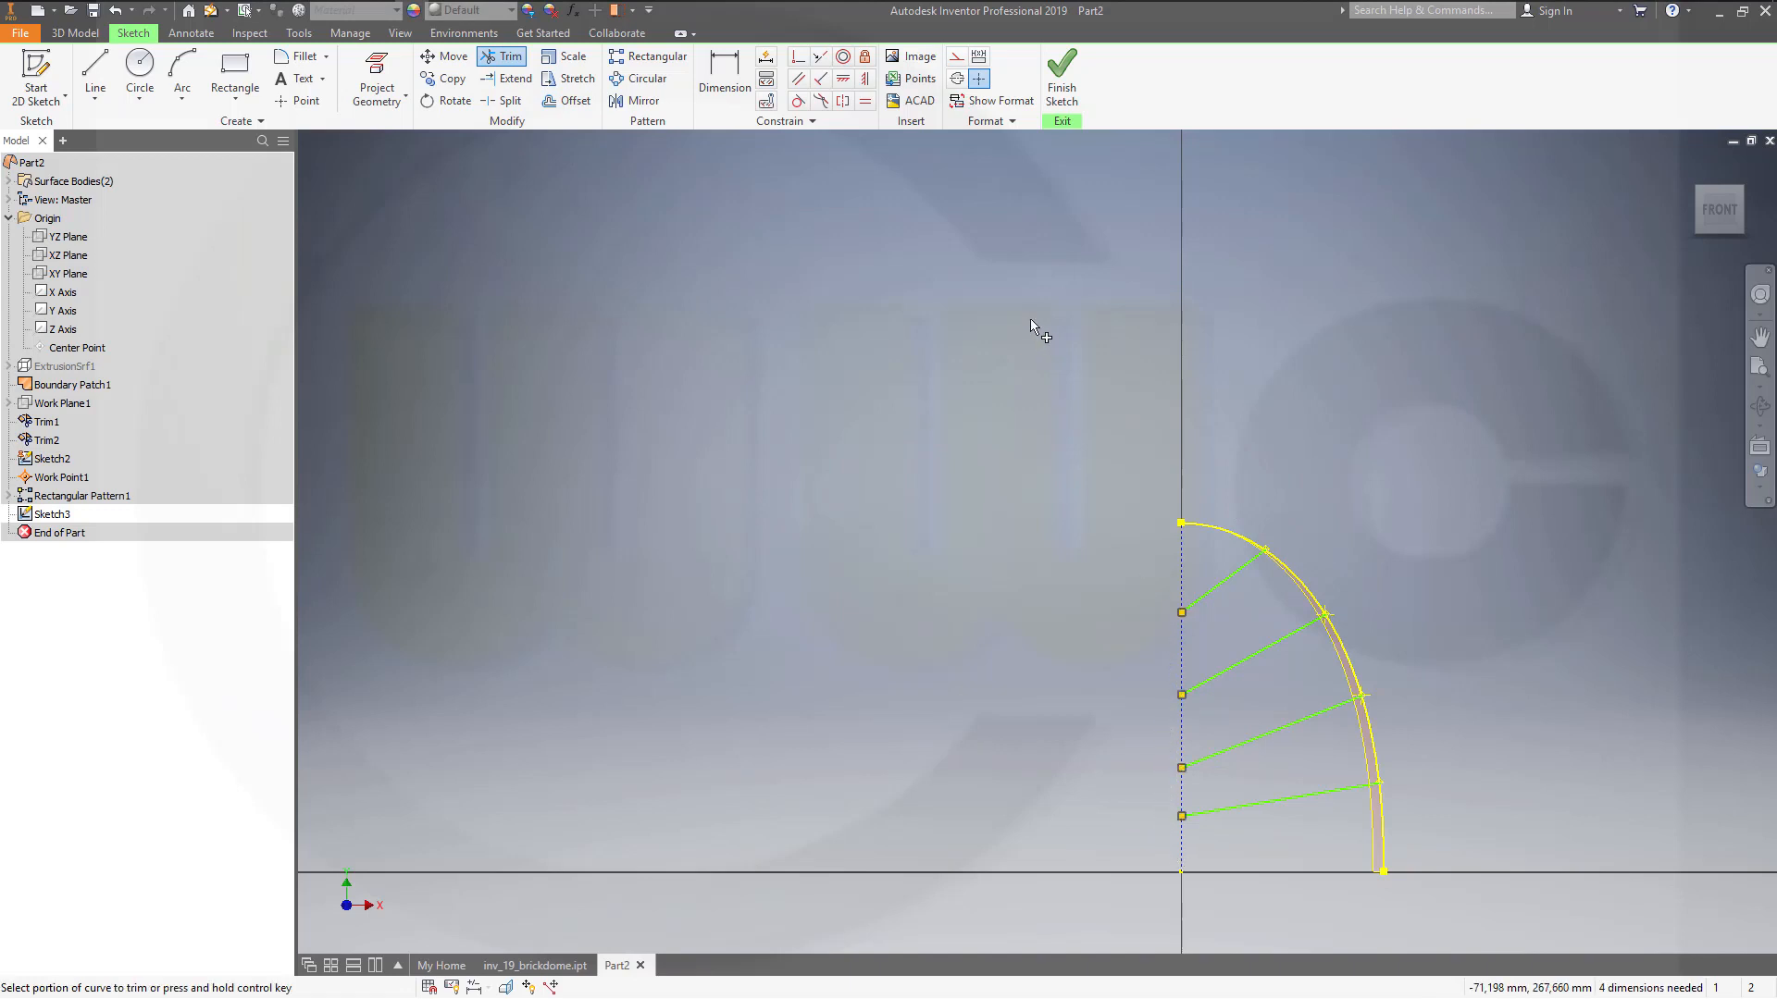
mouse_move(1252, 595)
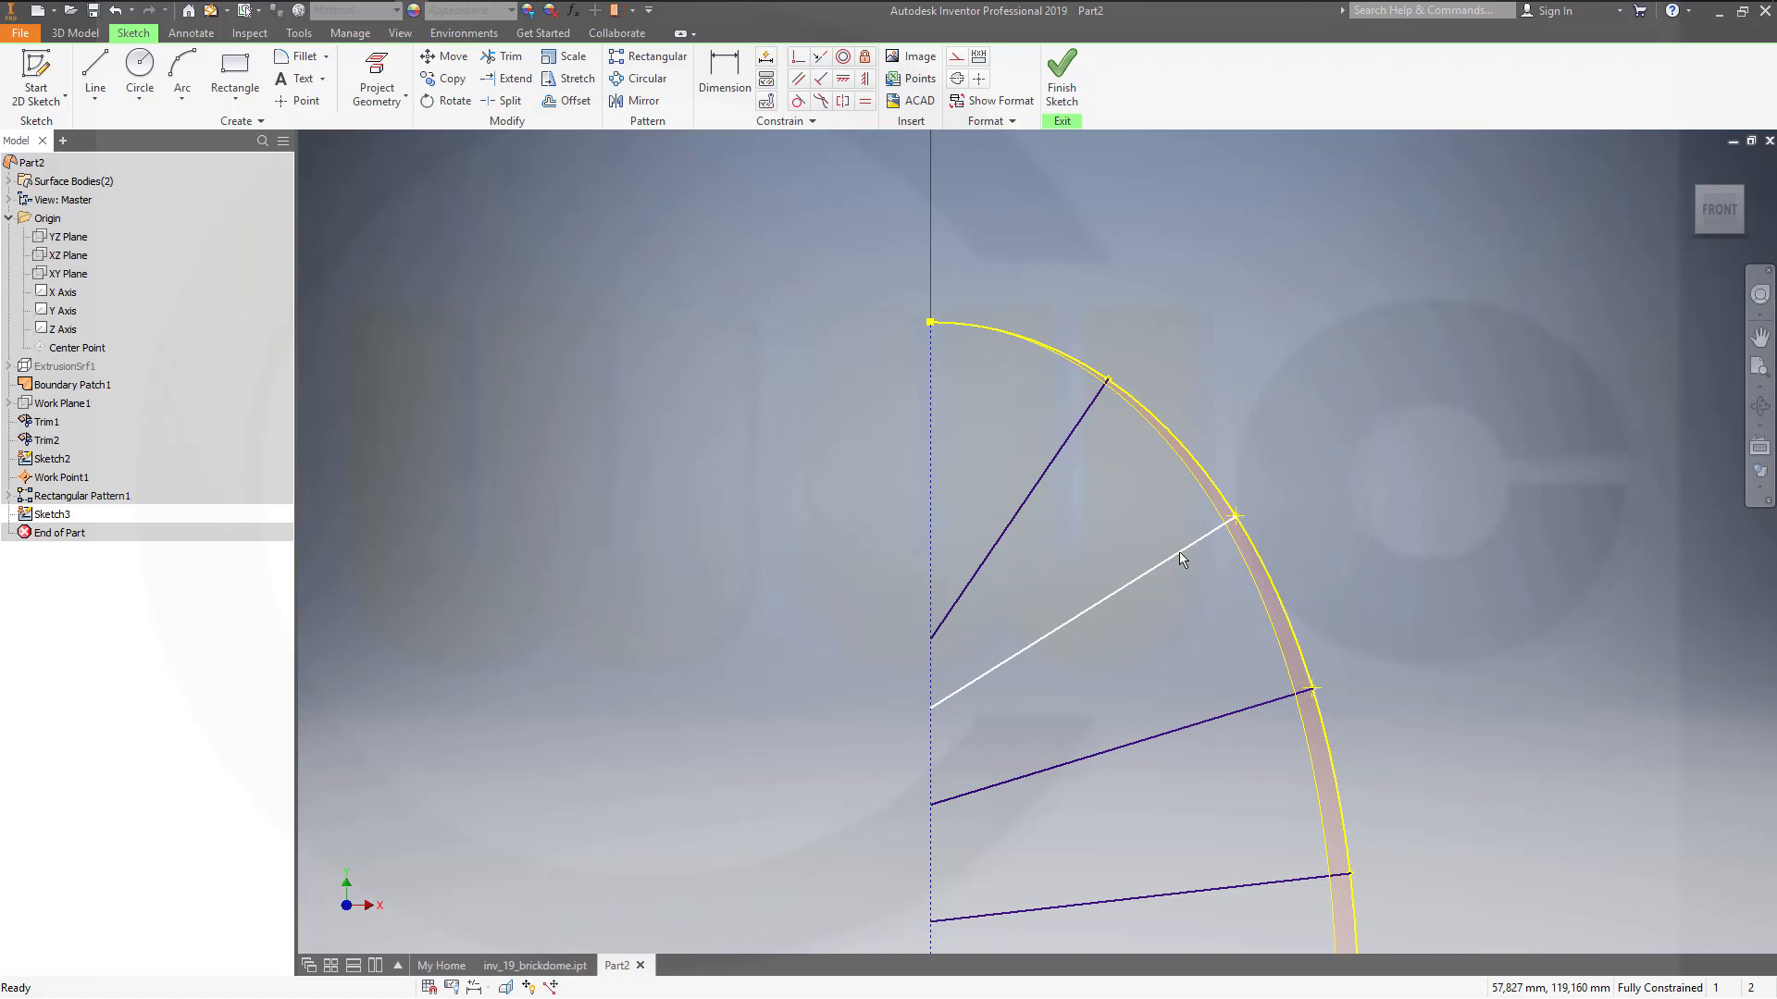
Constrain the four dividing lines perpendicular to the arc until Sketch3 is fully constrained.
left_click(1223, 533)
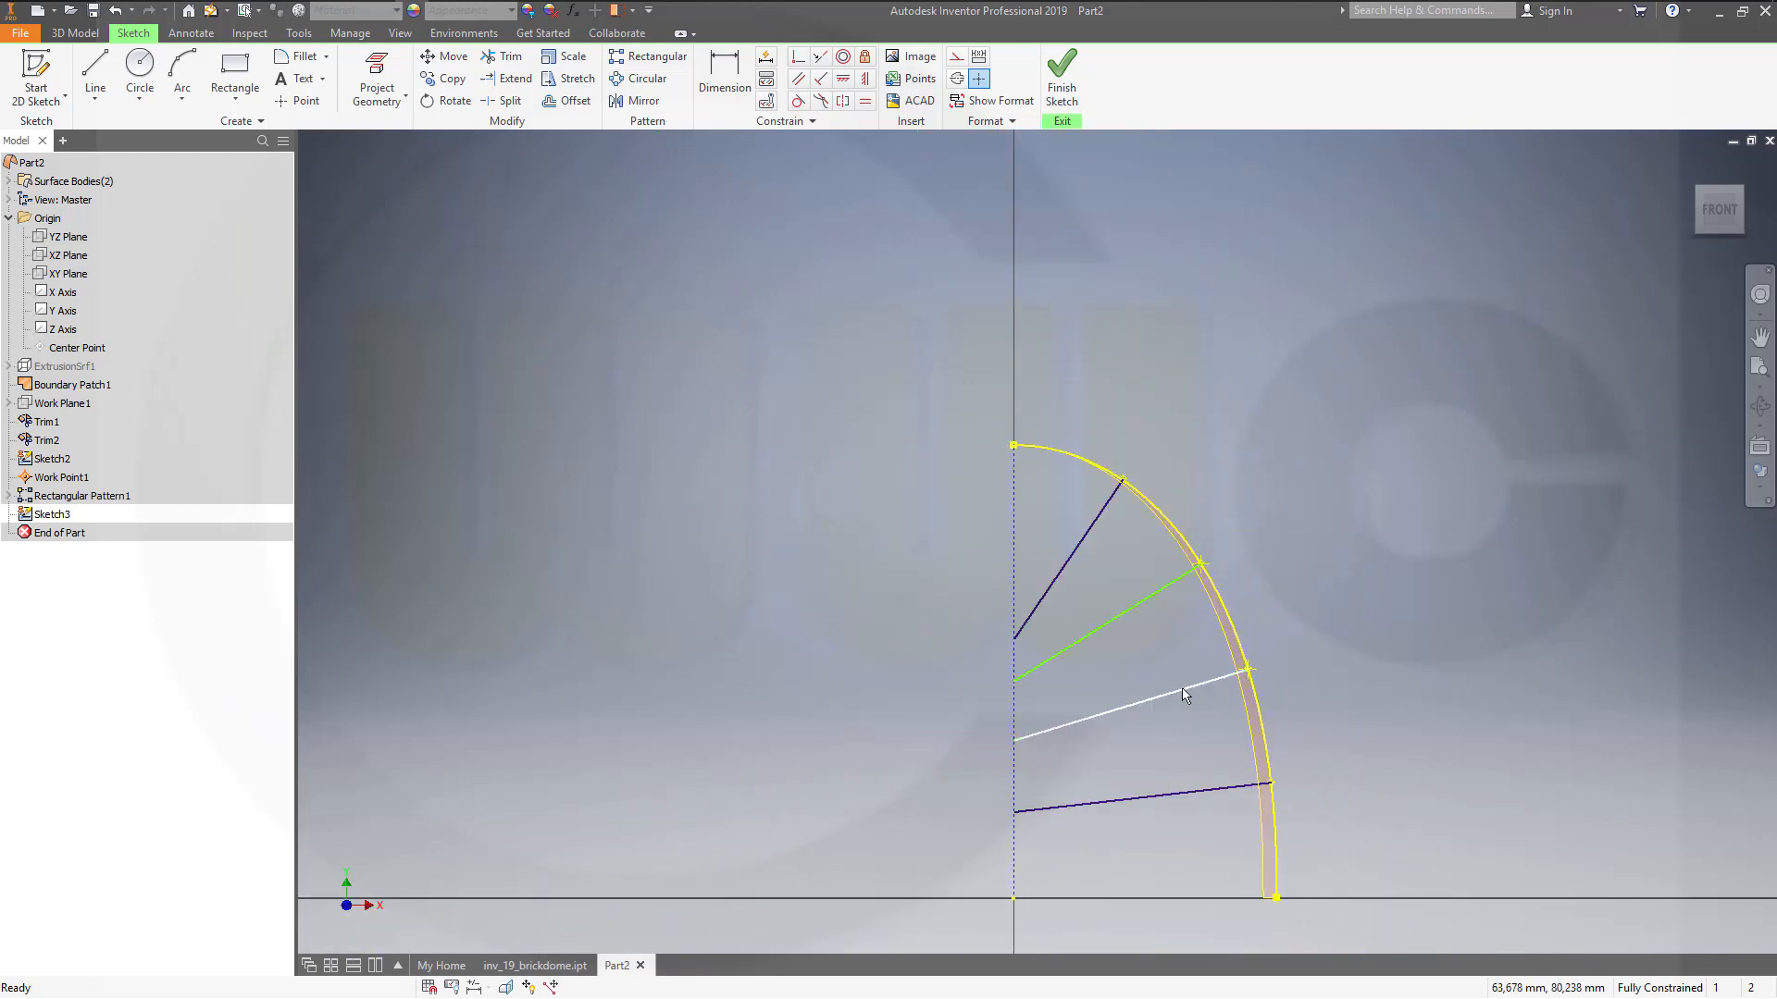
Delete the two middle dividing lines and redraw them from the arc points to the axis.
left_click(1116, 623)
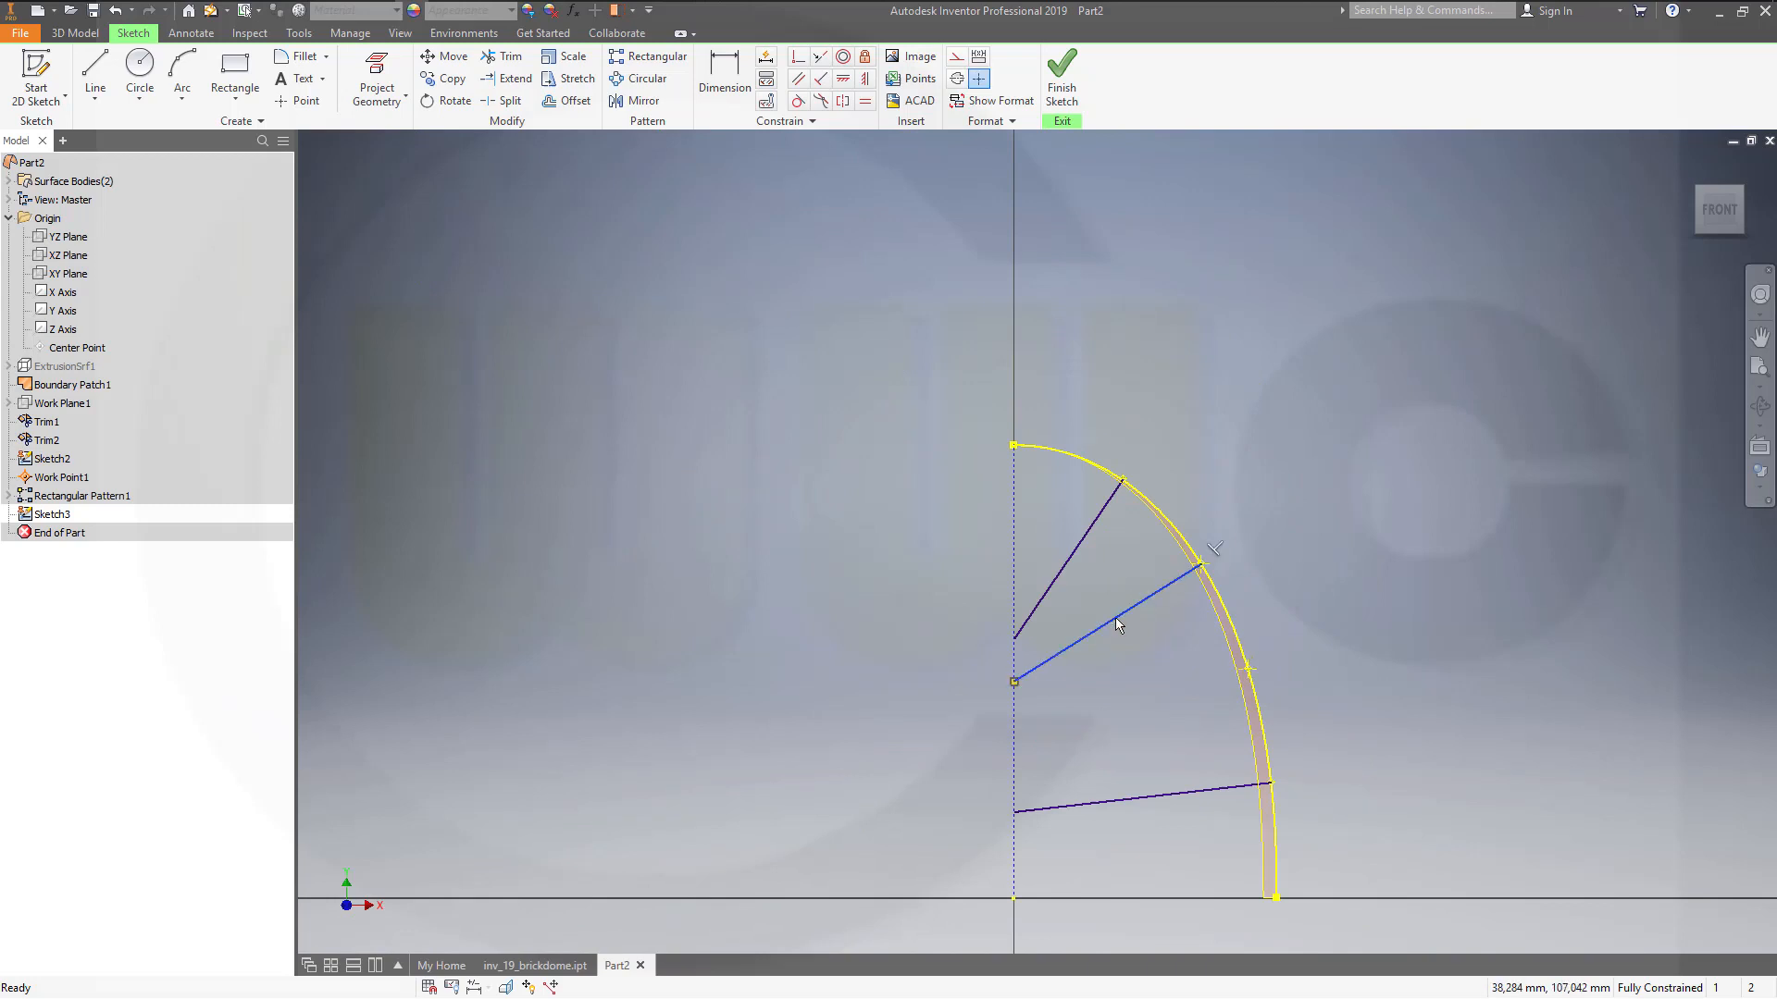
left_click(654, 56)
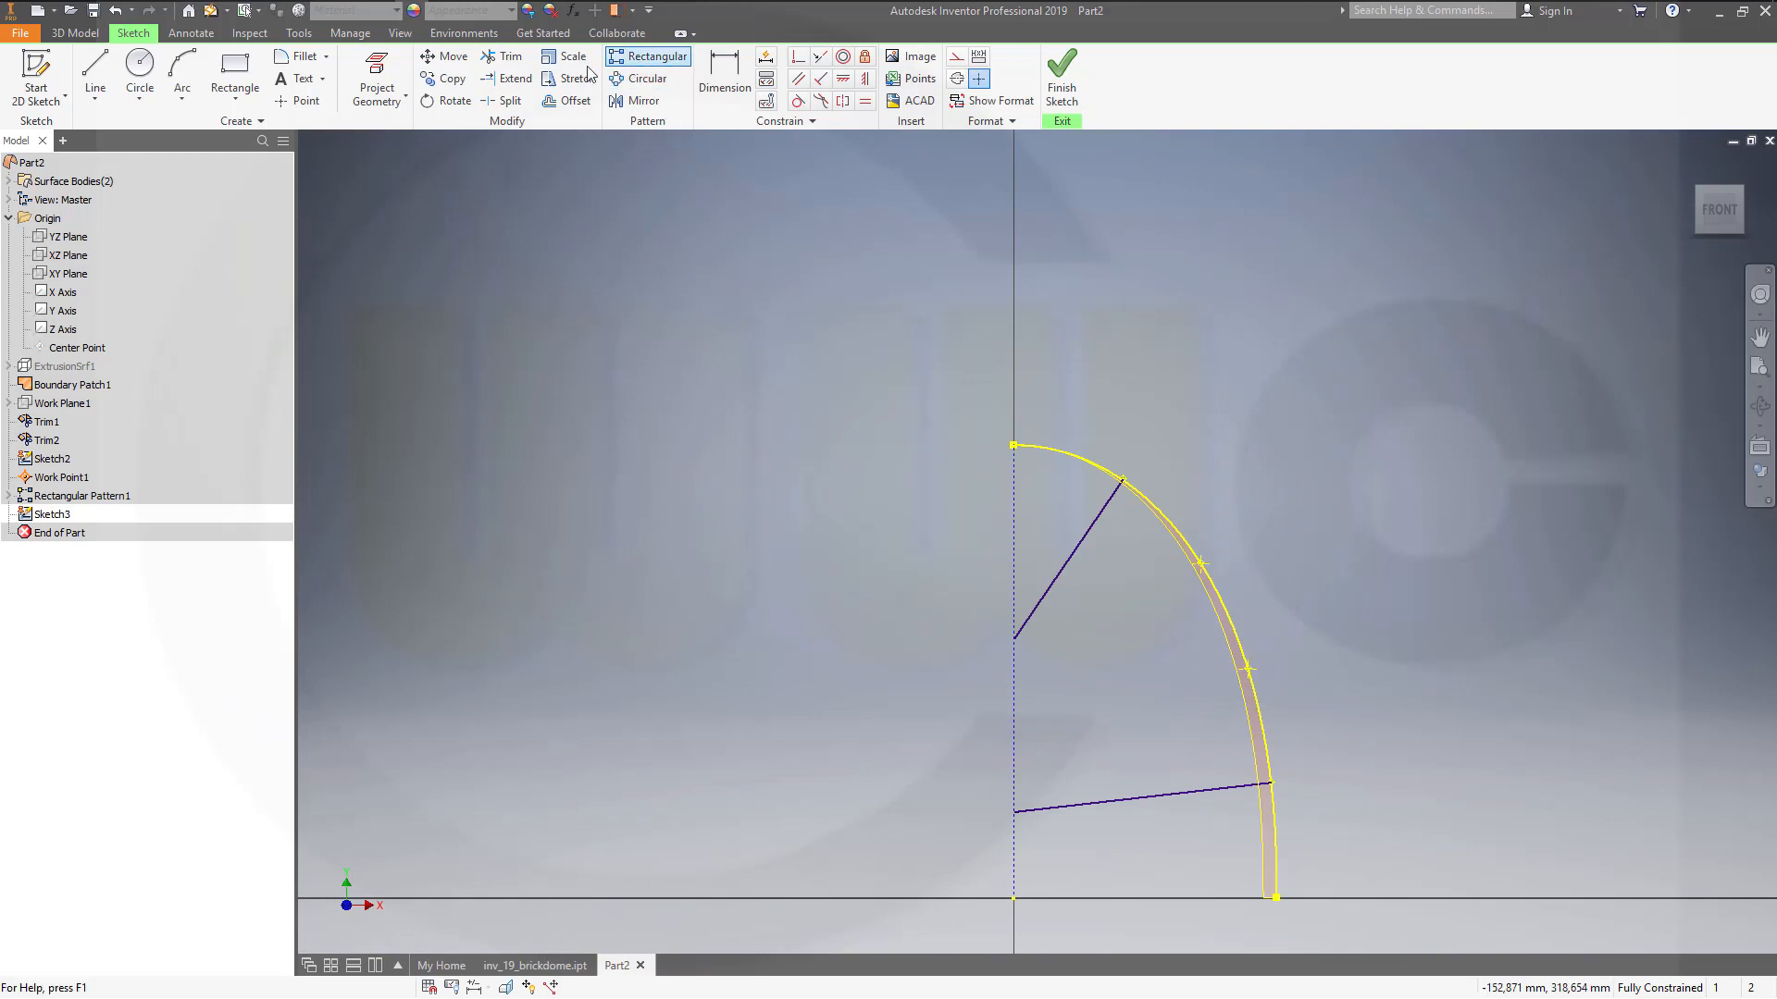
left_click(94, 71)
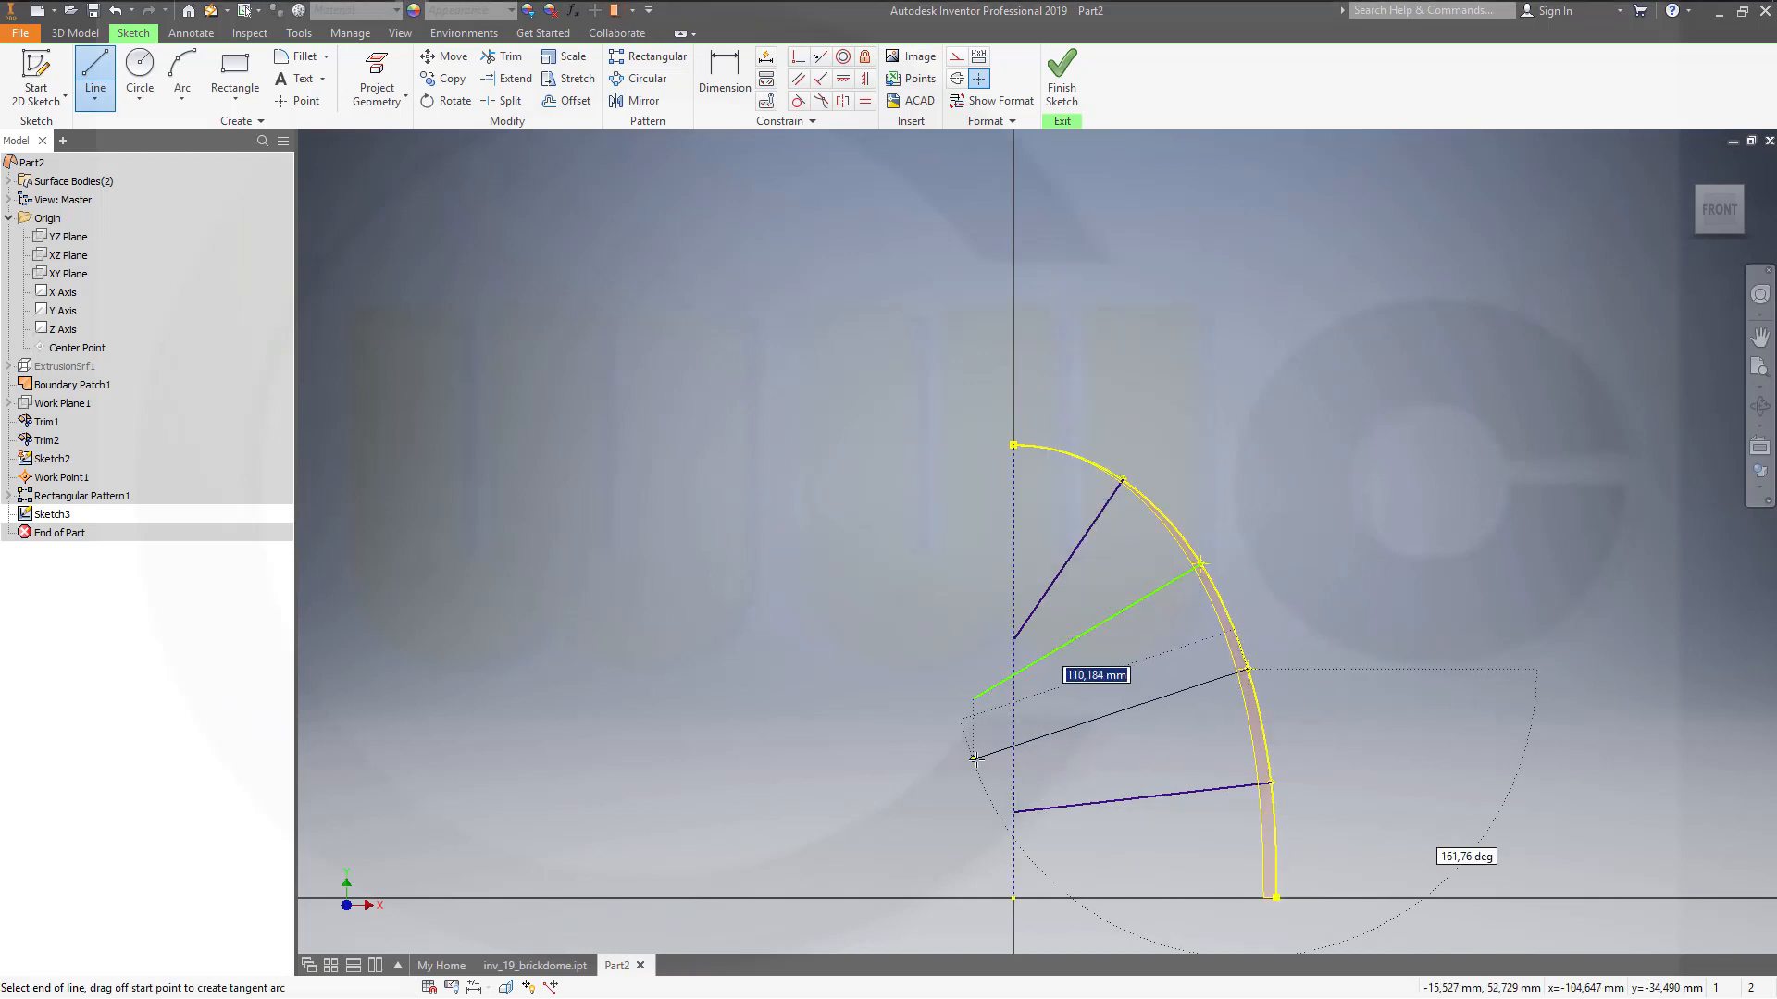
left_click(501, 56)
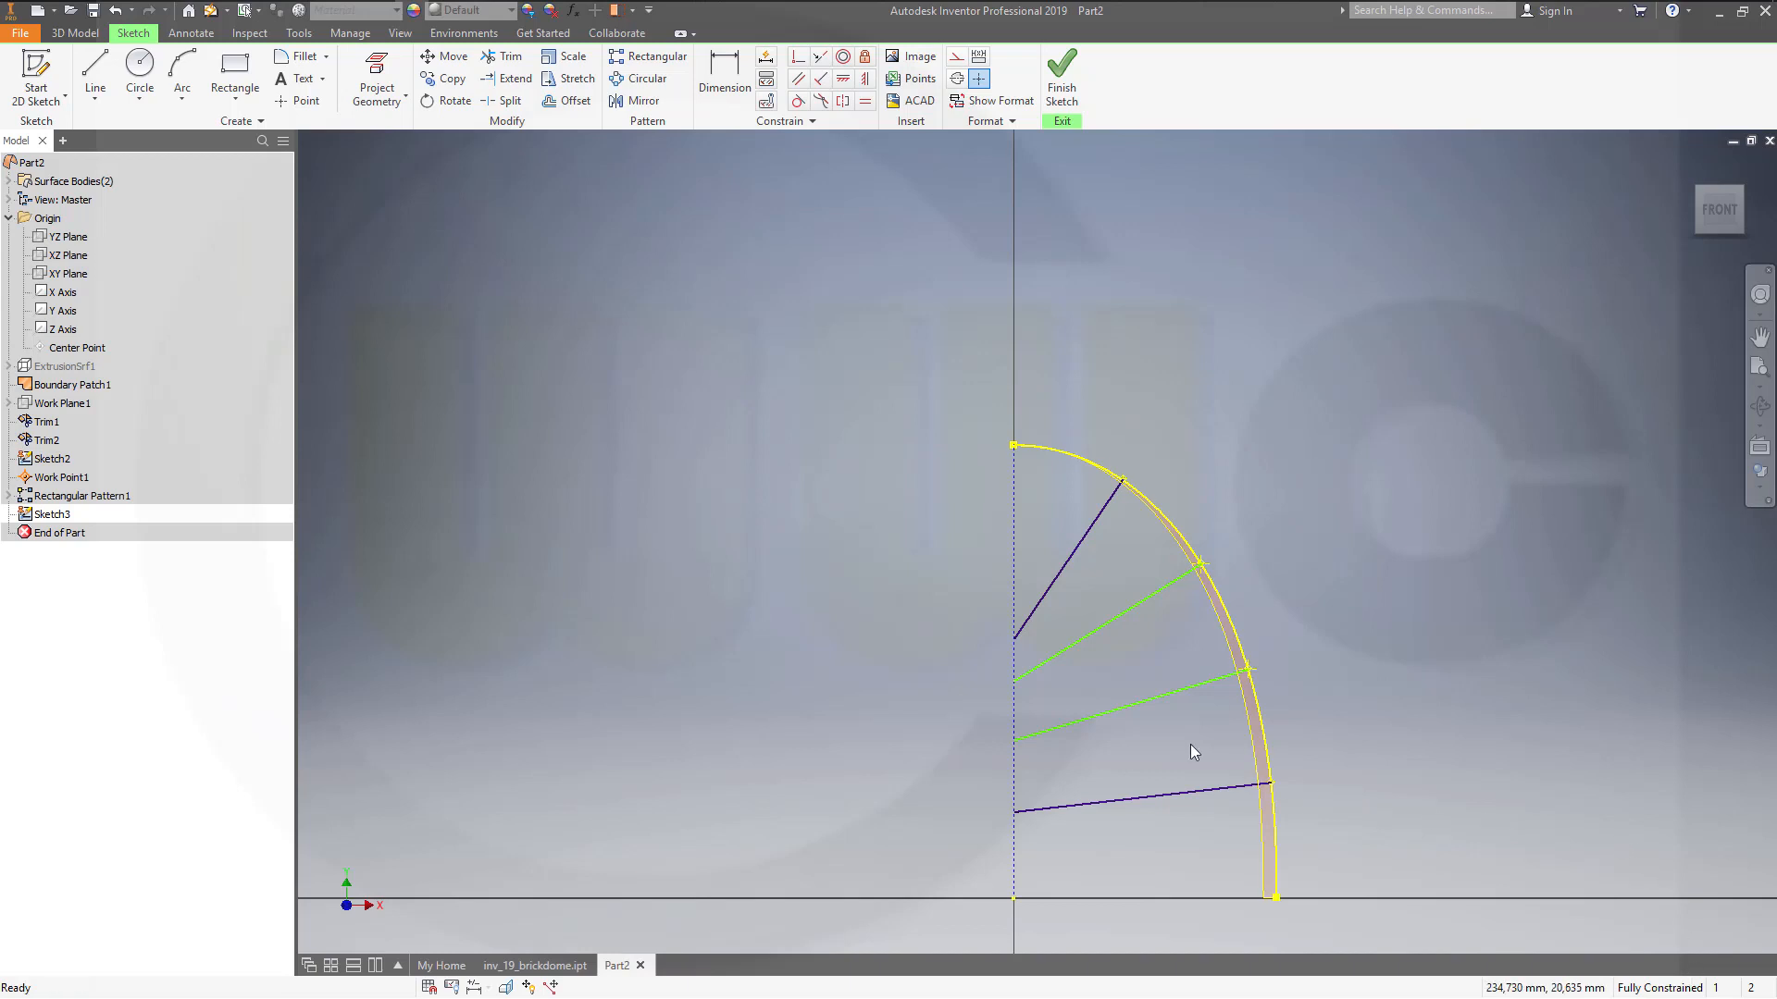
mouse_move(1415, 747)
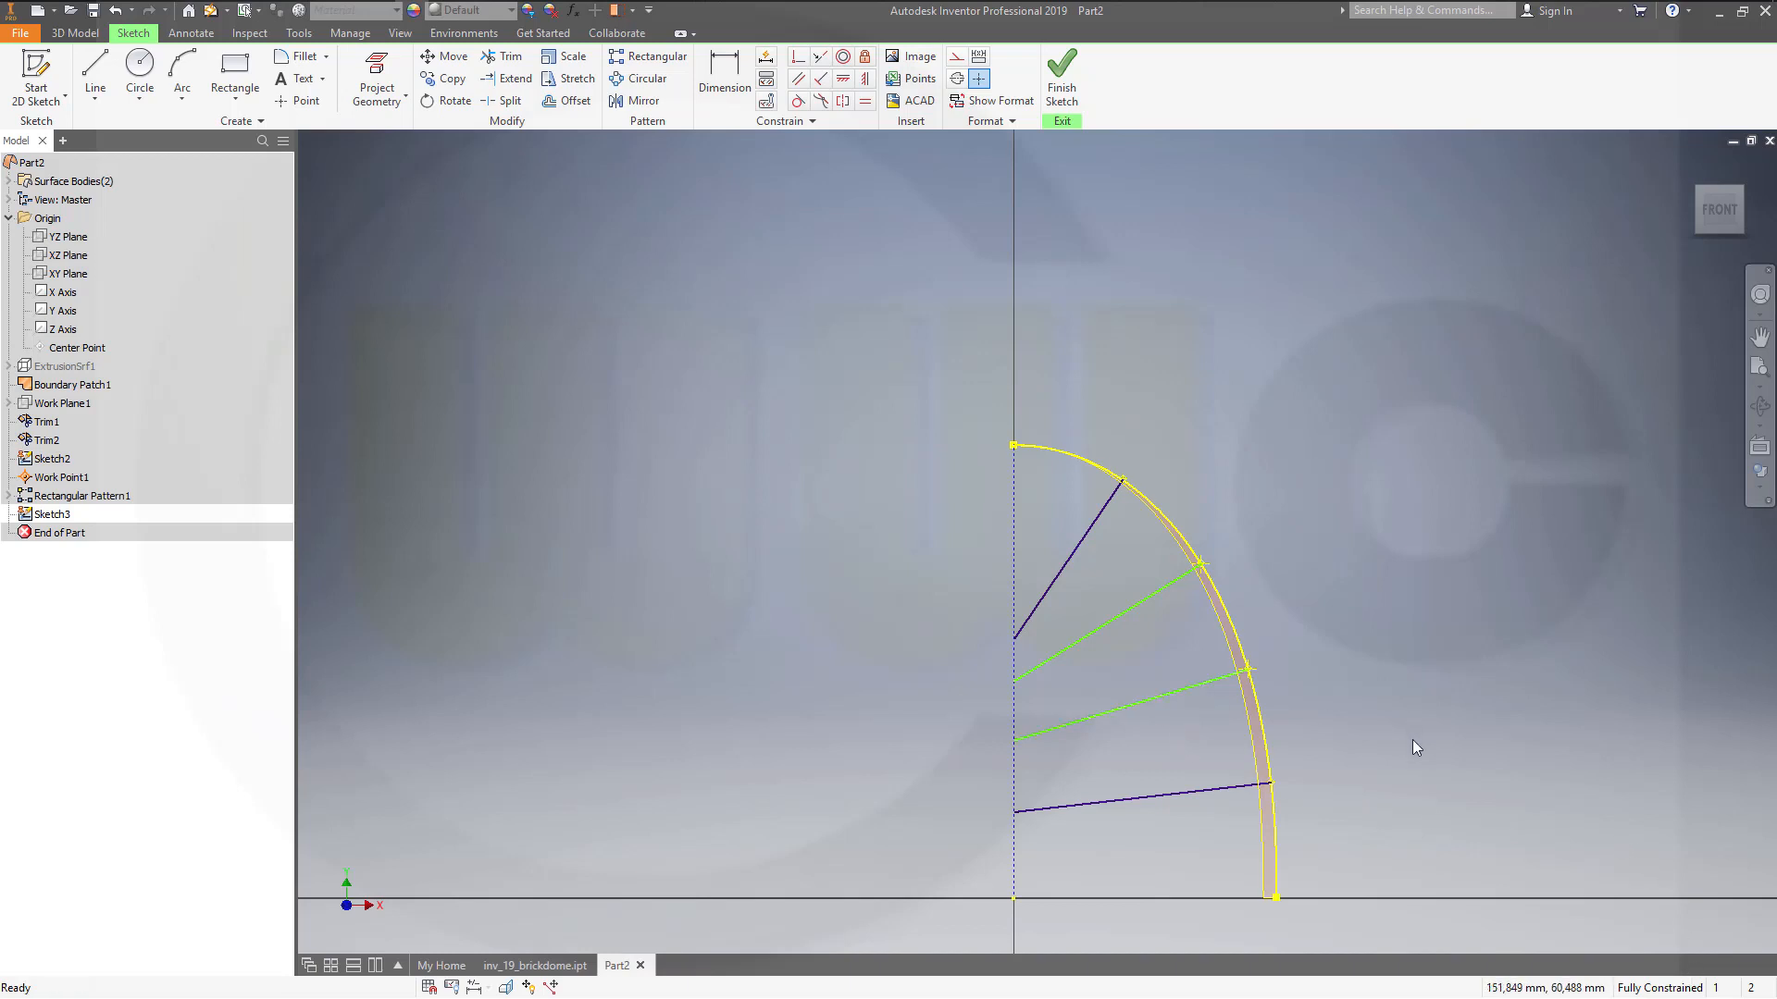
mouse_move(1453, 632)
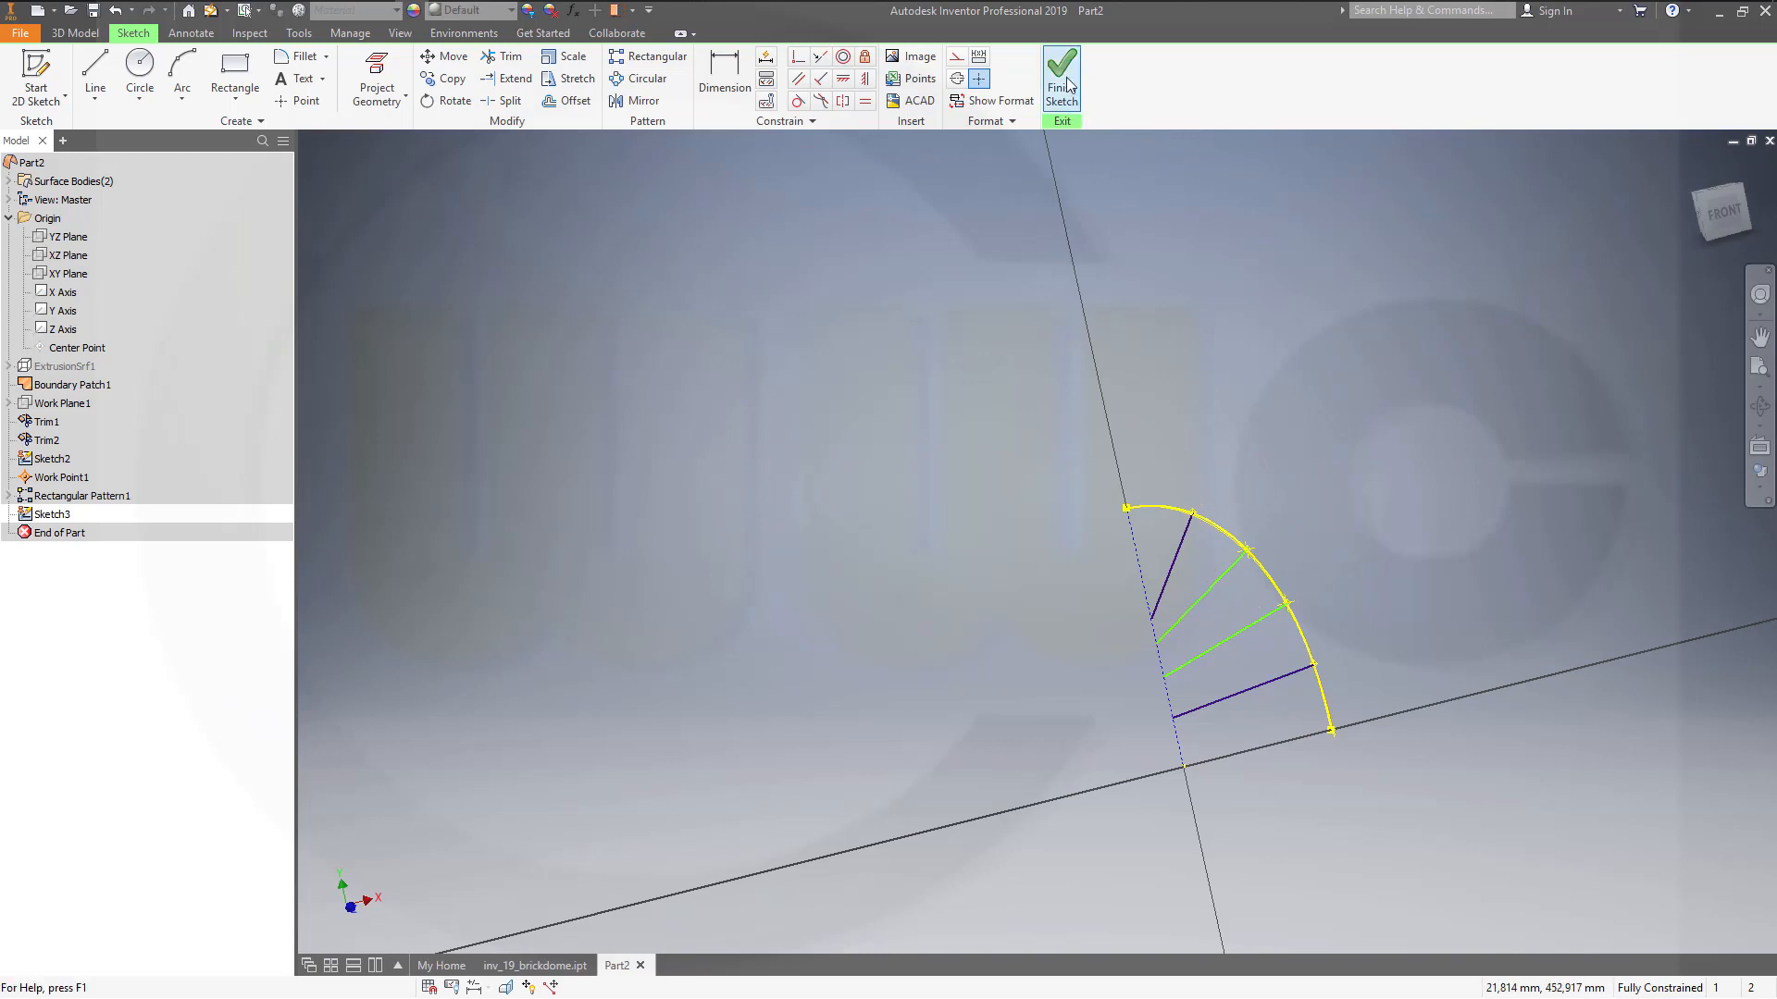
mouse_move(1062, 80)
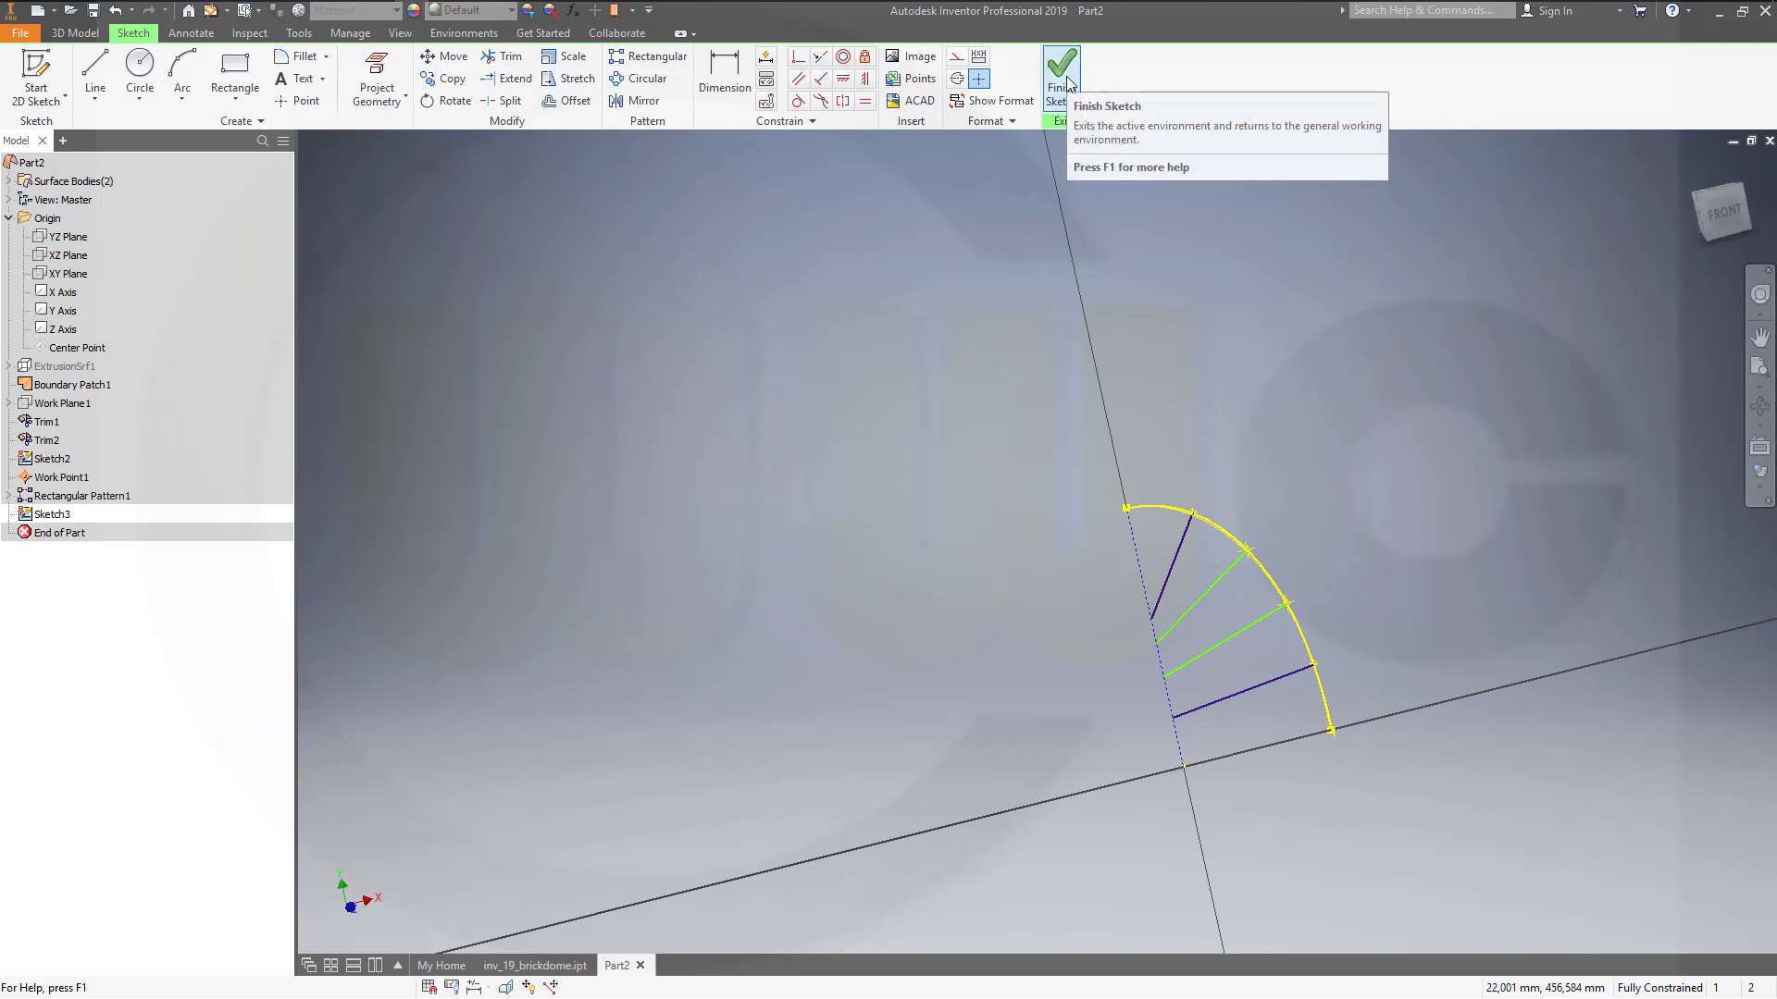
Finish Sketch3 with its four dividing lines across the wedge slice.
left_click(1061, 65)
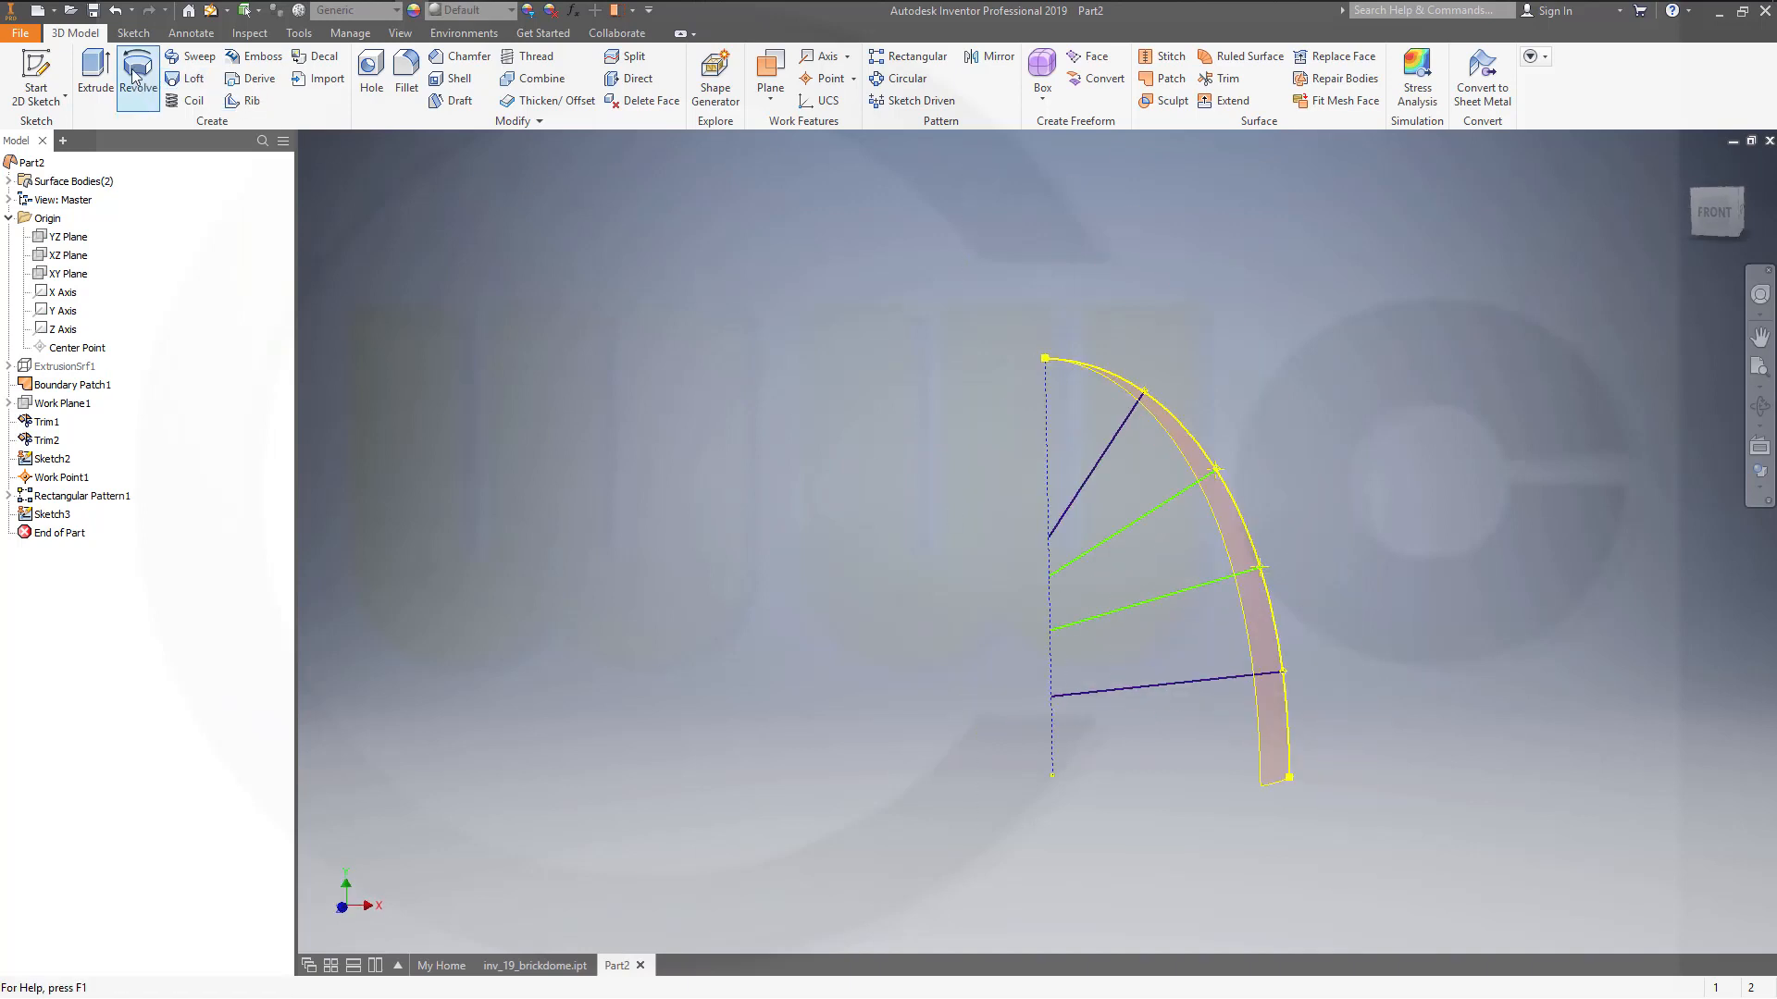
Revolve the first two dividing lines 45 degrees about the axis into fan-shaped surfaces.
left_click(137, 70)
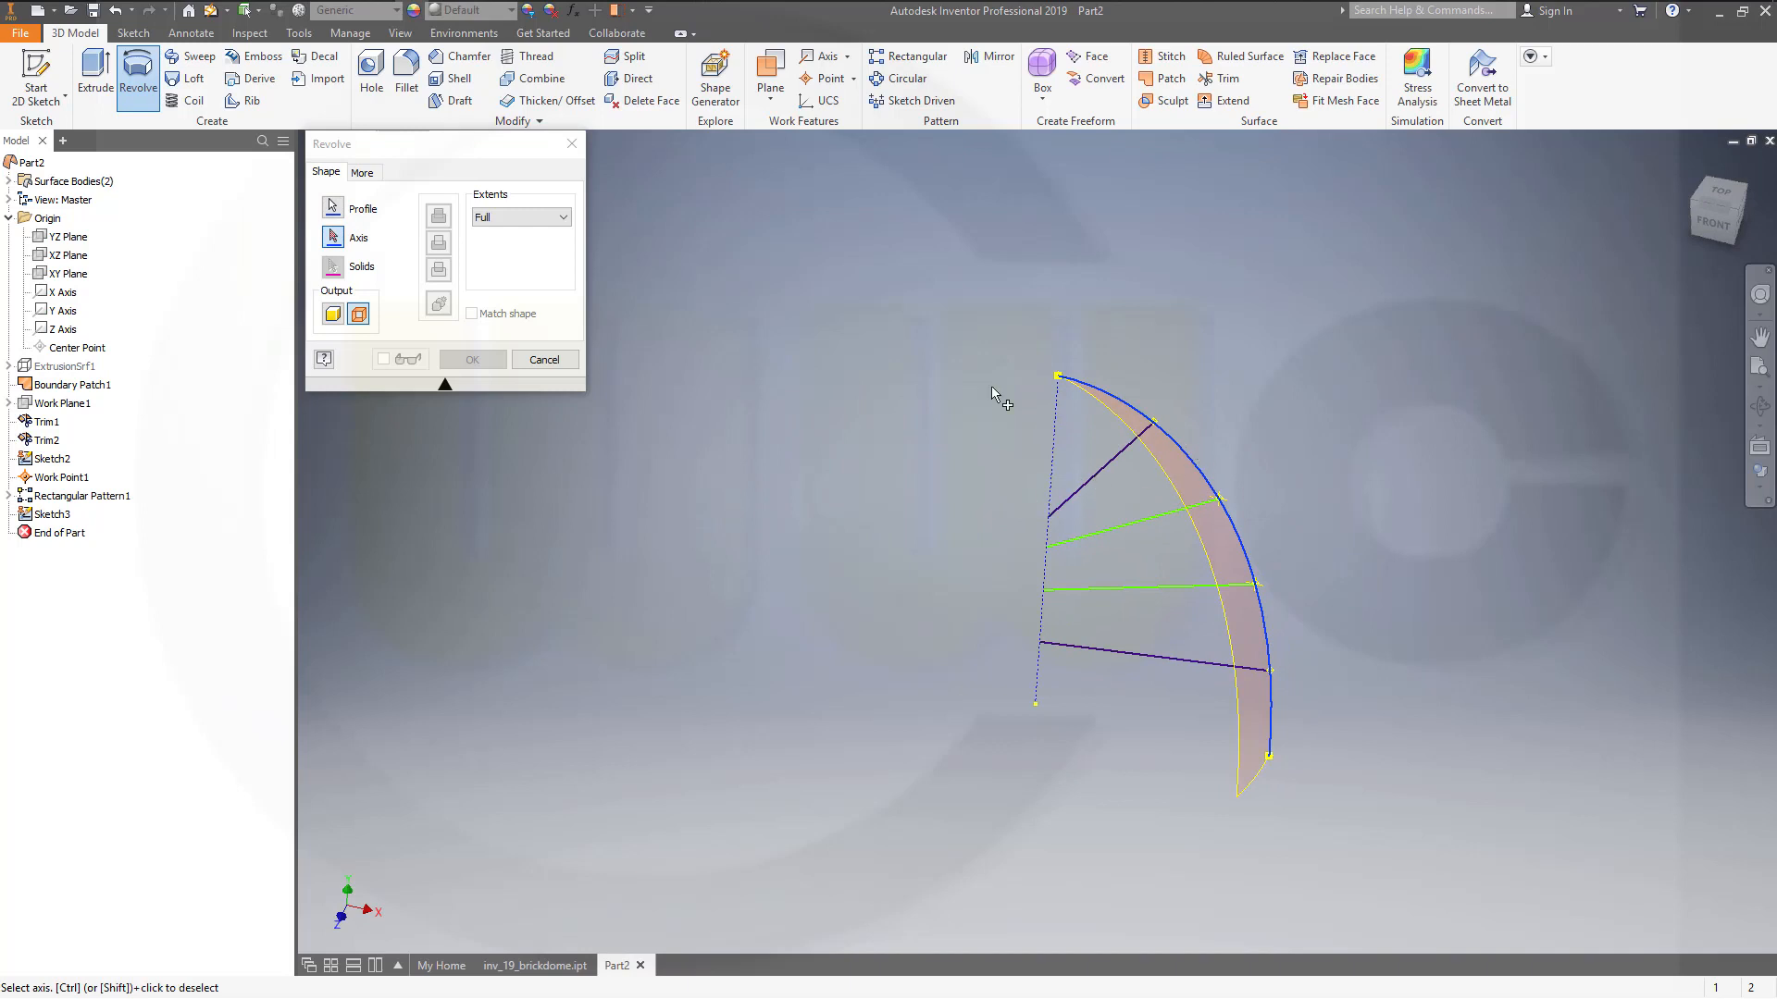
left_click(332, 207)
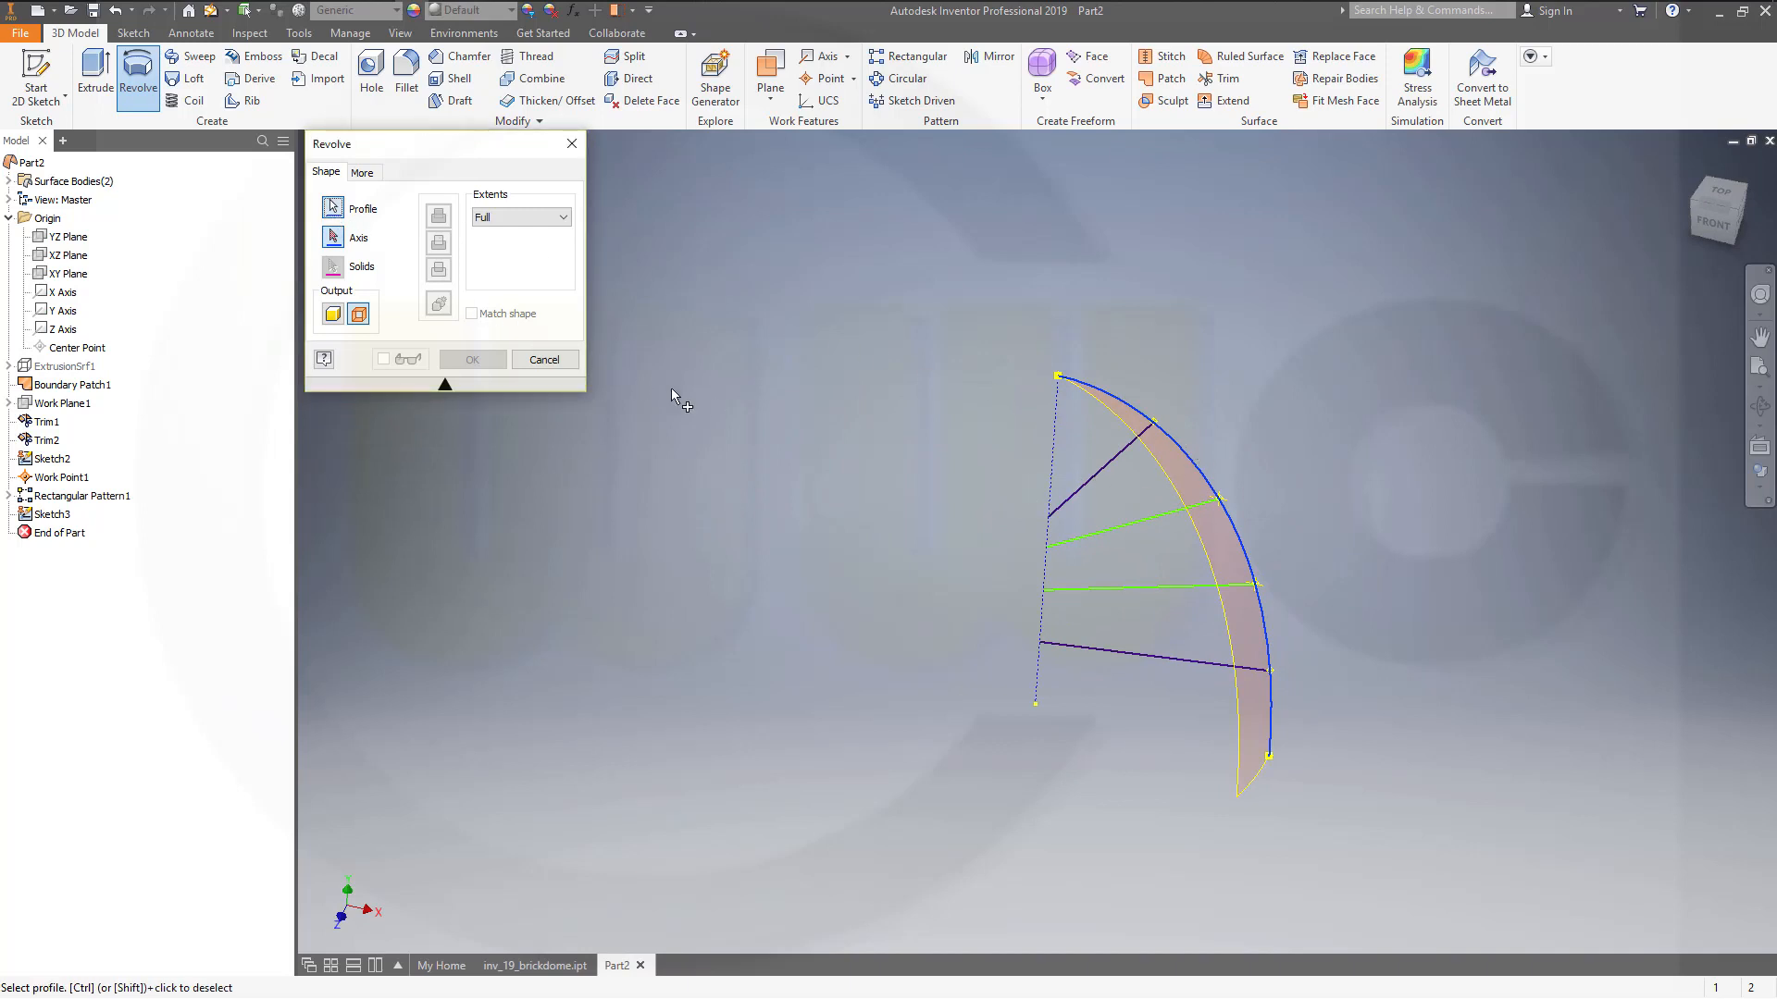
left_click(1094, 475)
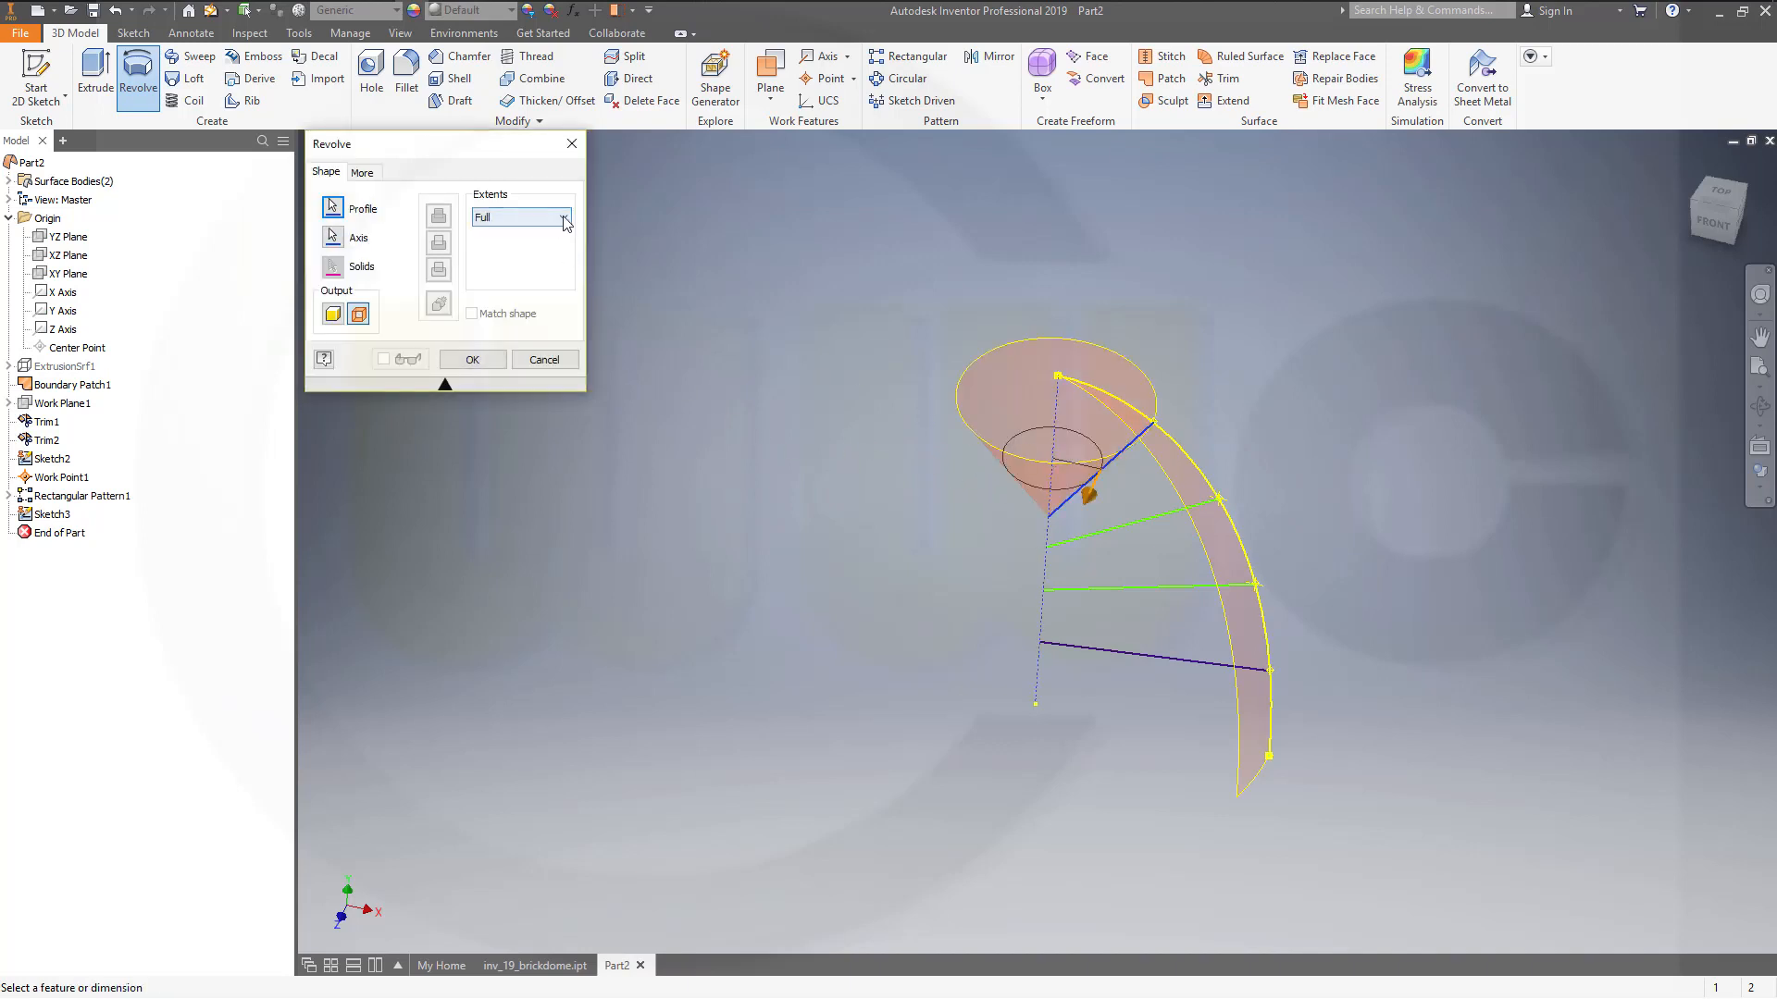
left_click(564, 217)
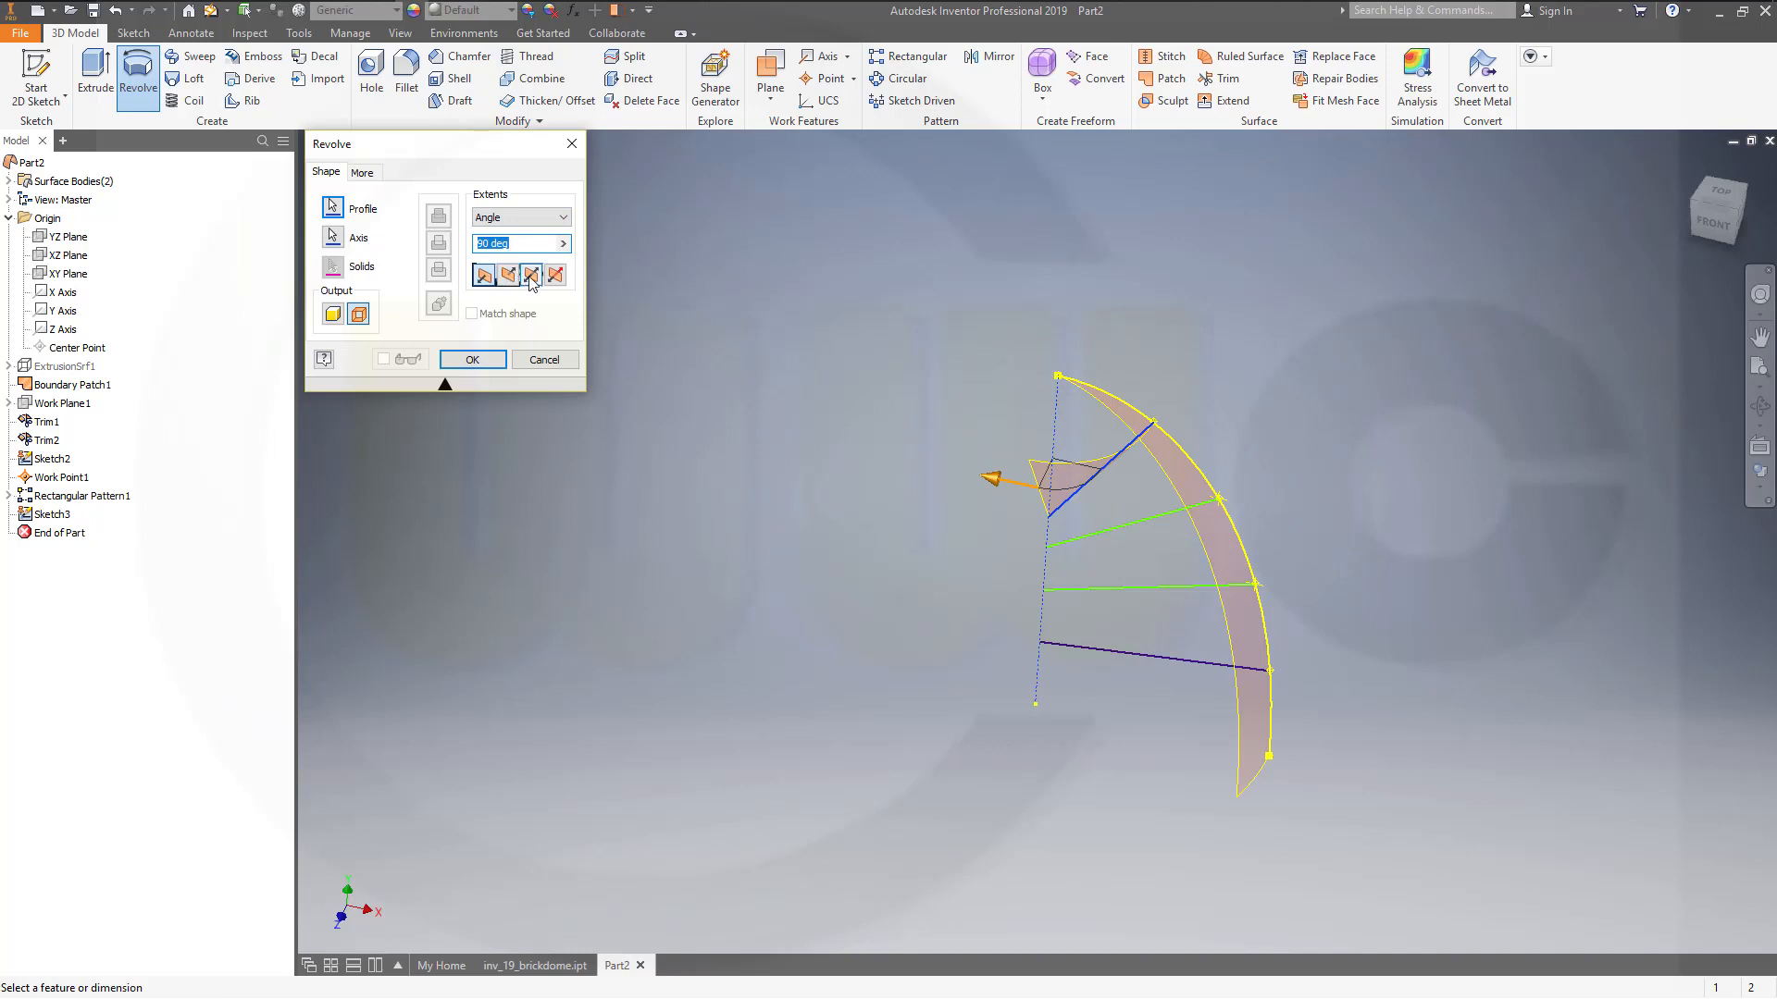
type("45")
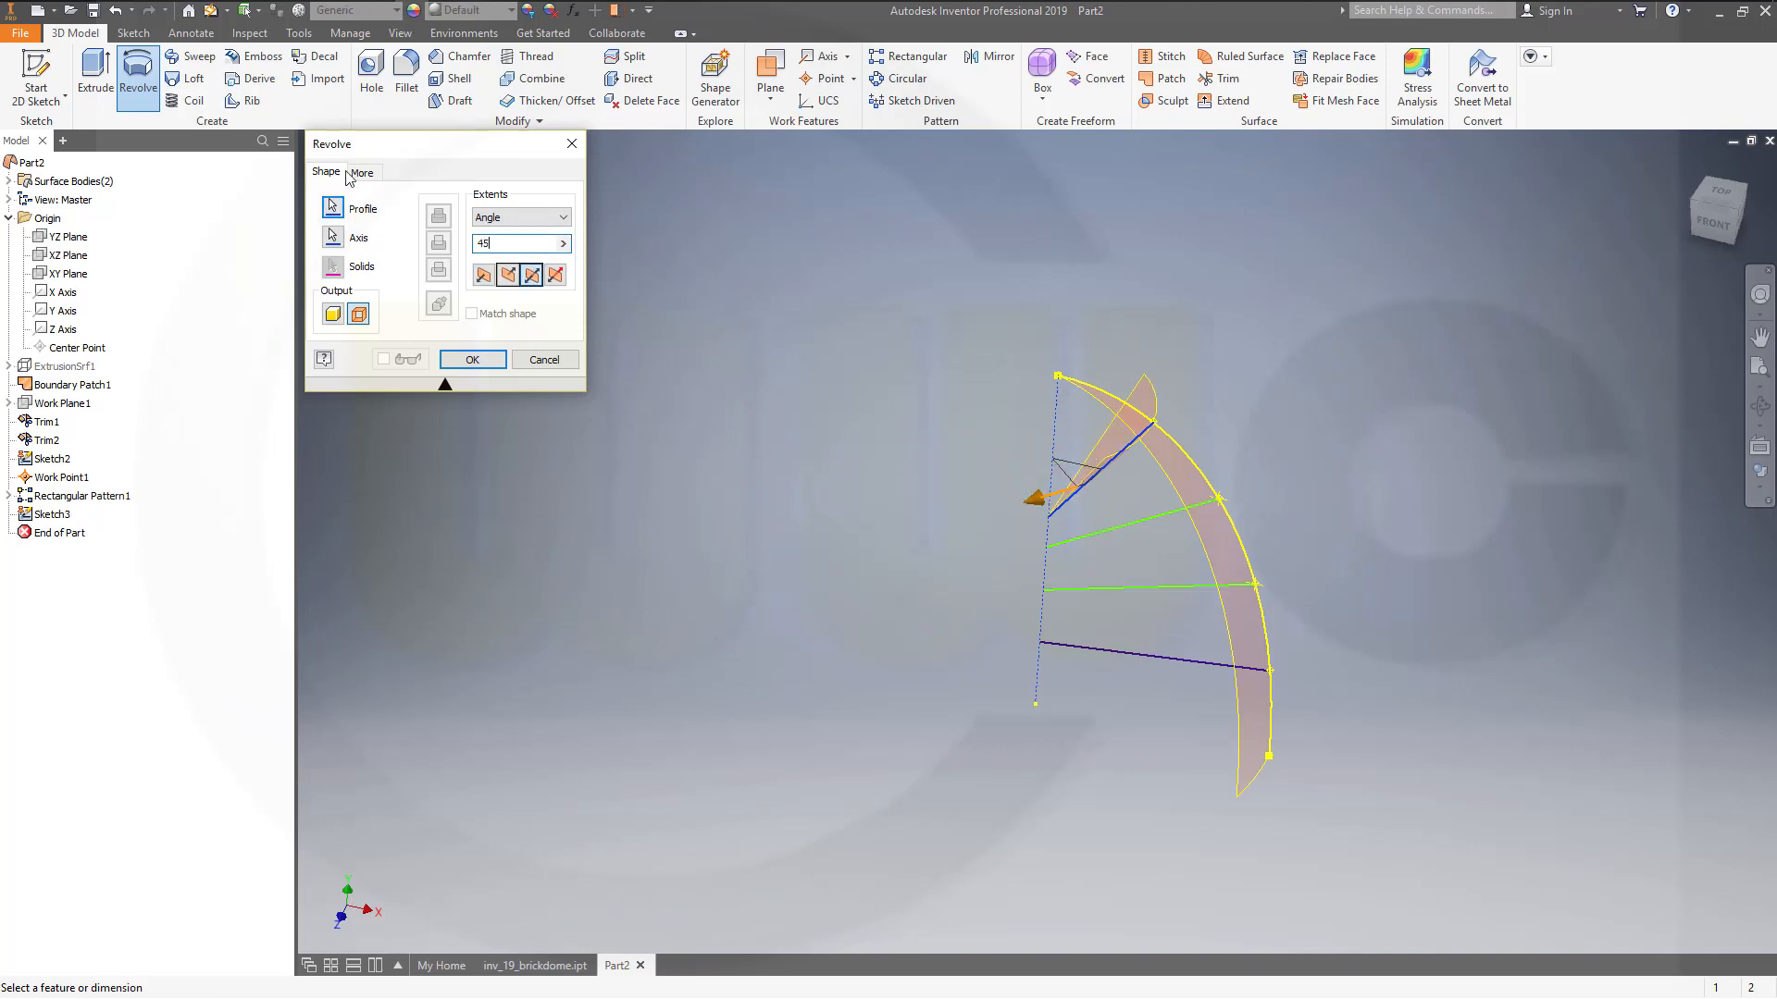
left_click(471, 359)
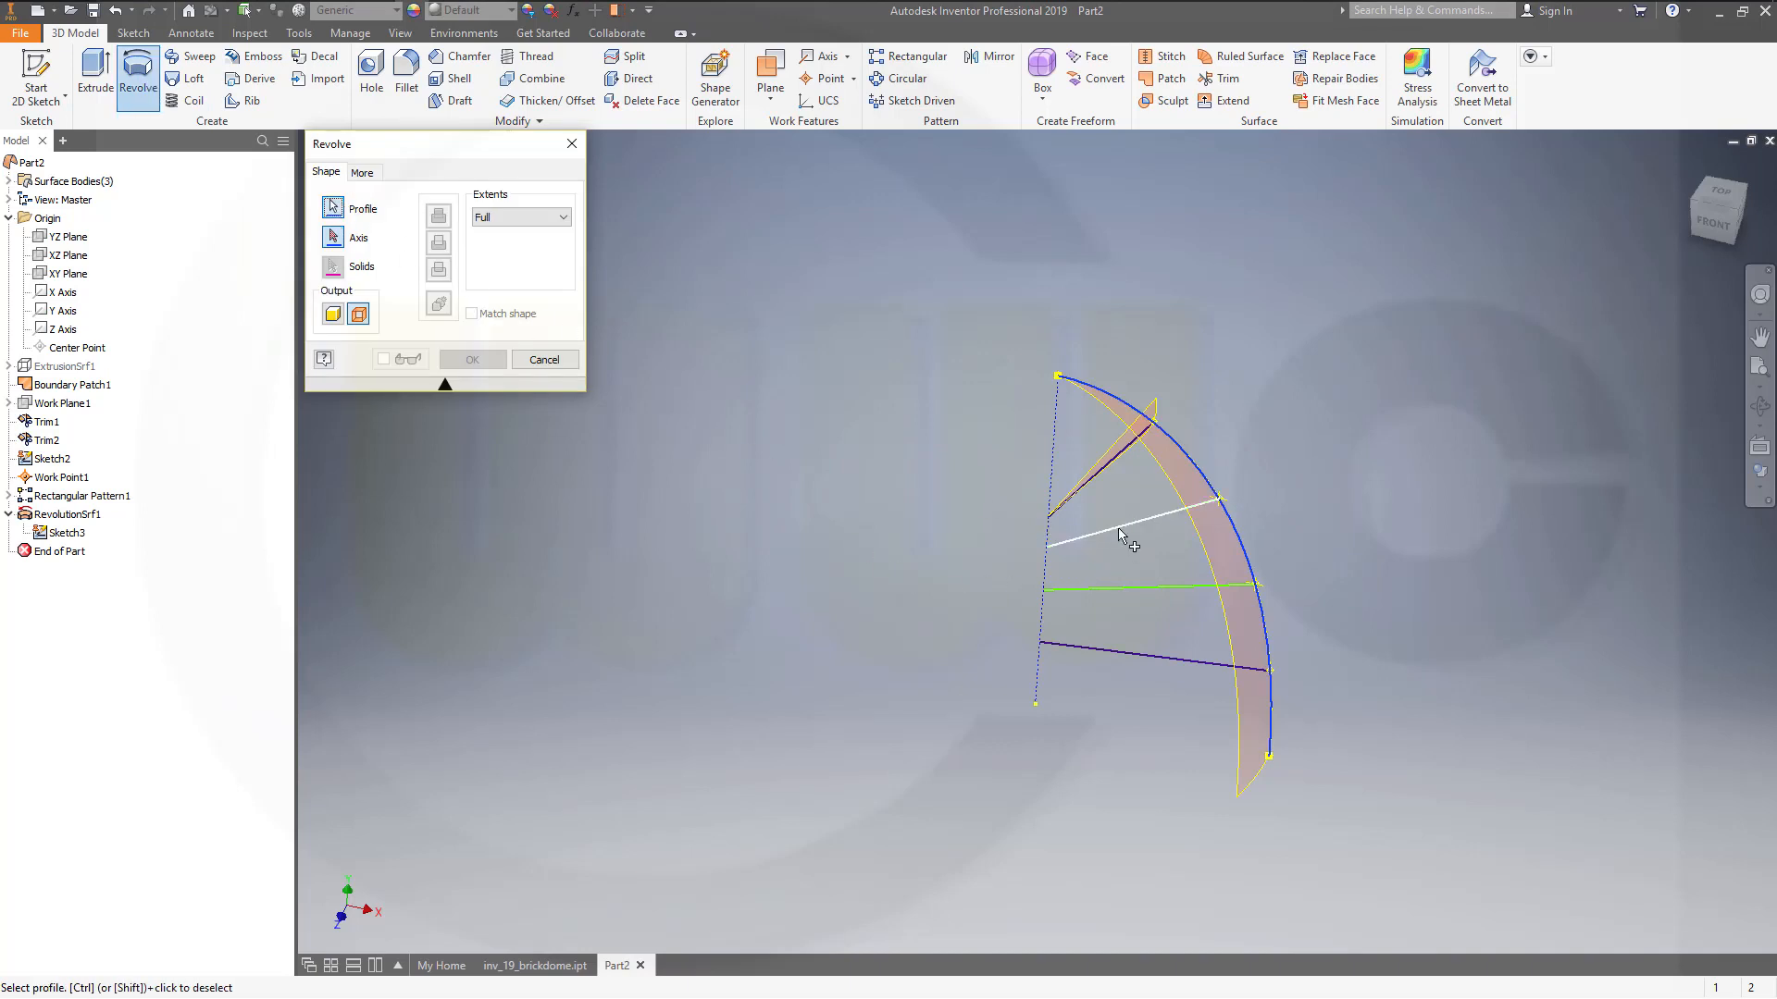
left_click(1121, 536)
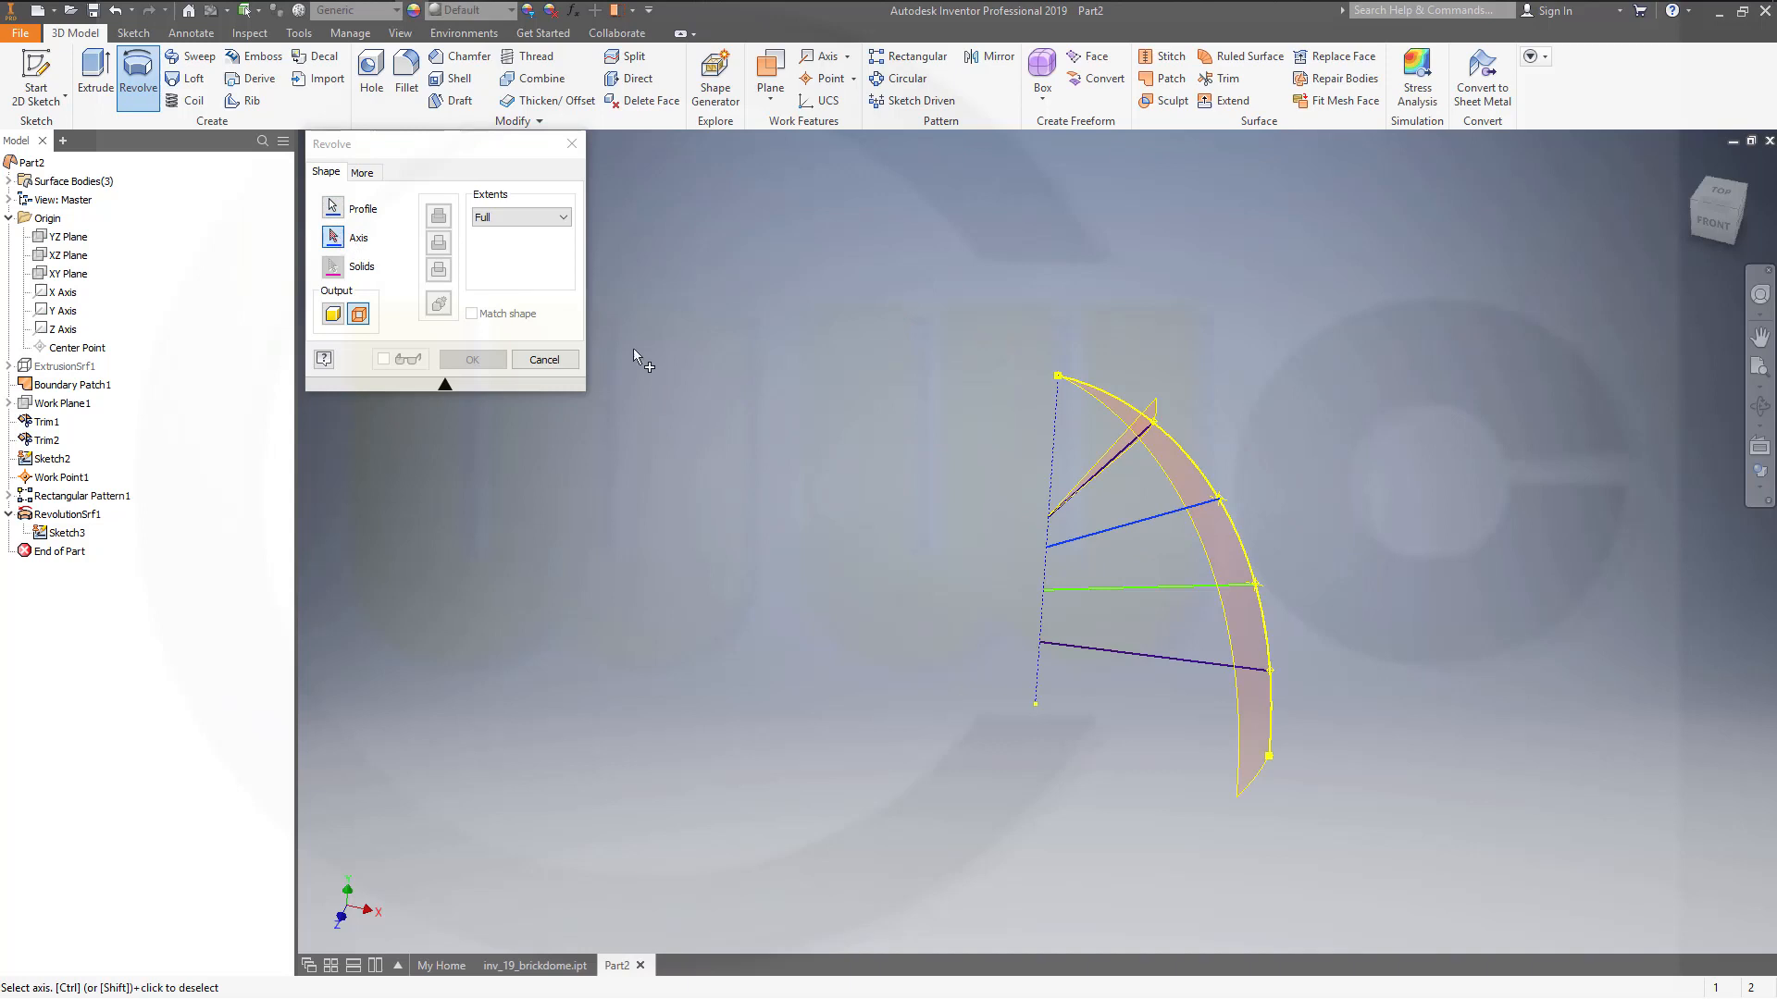
left_click(1039, 533)
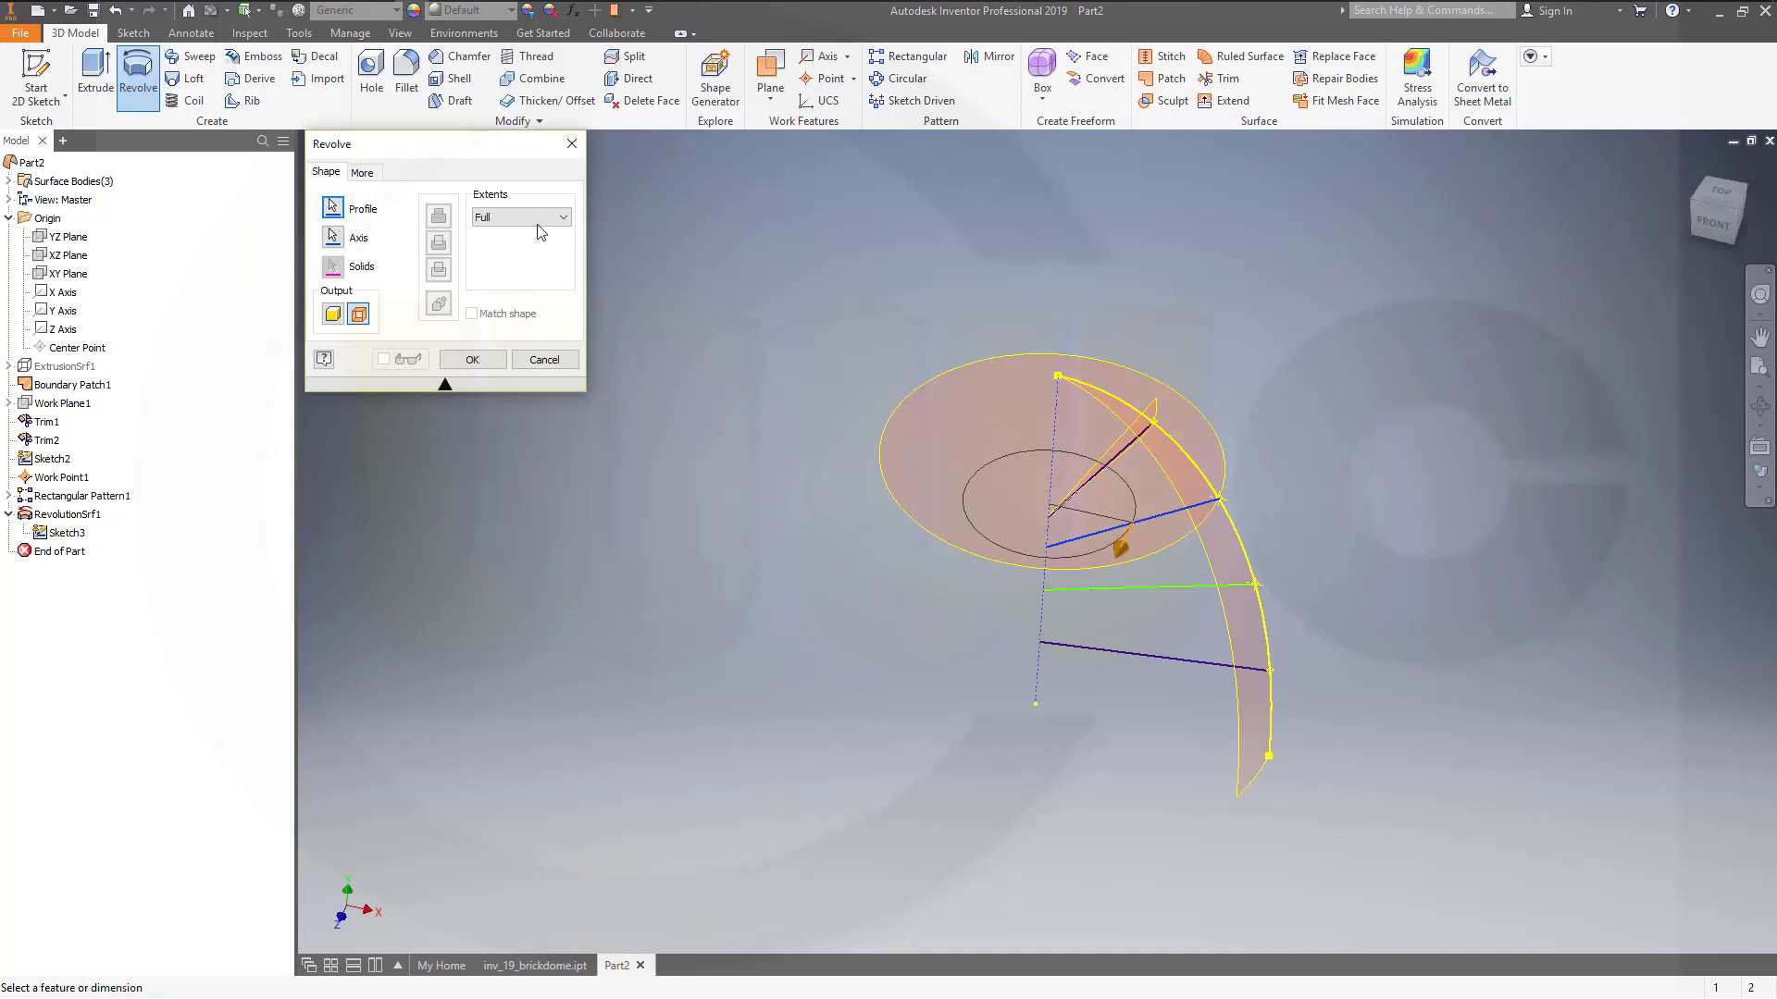
left_click(560, 216)
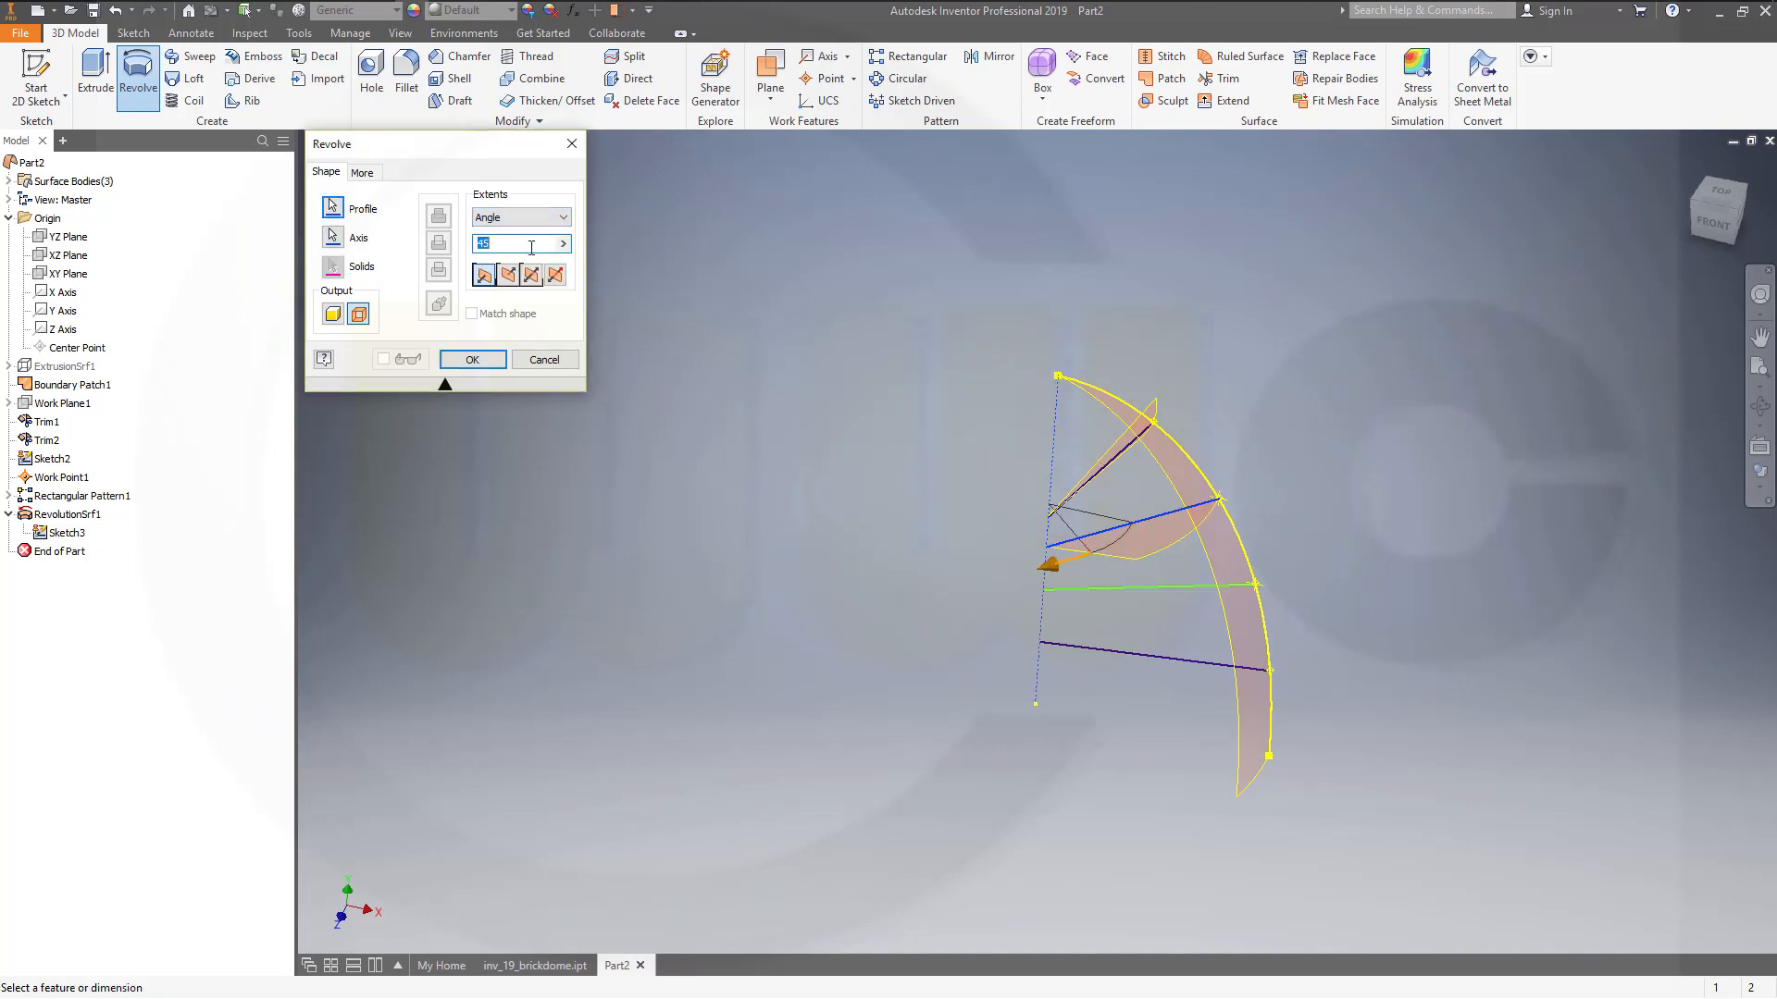
left_click(508, 274)
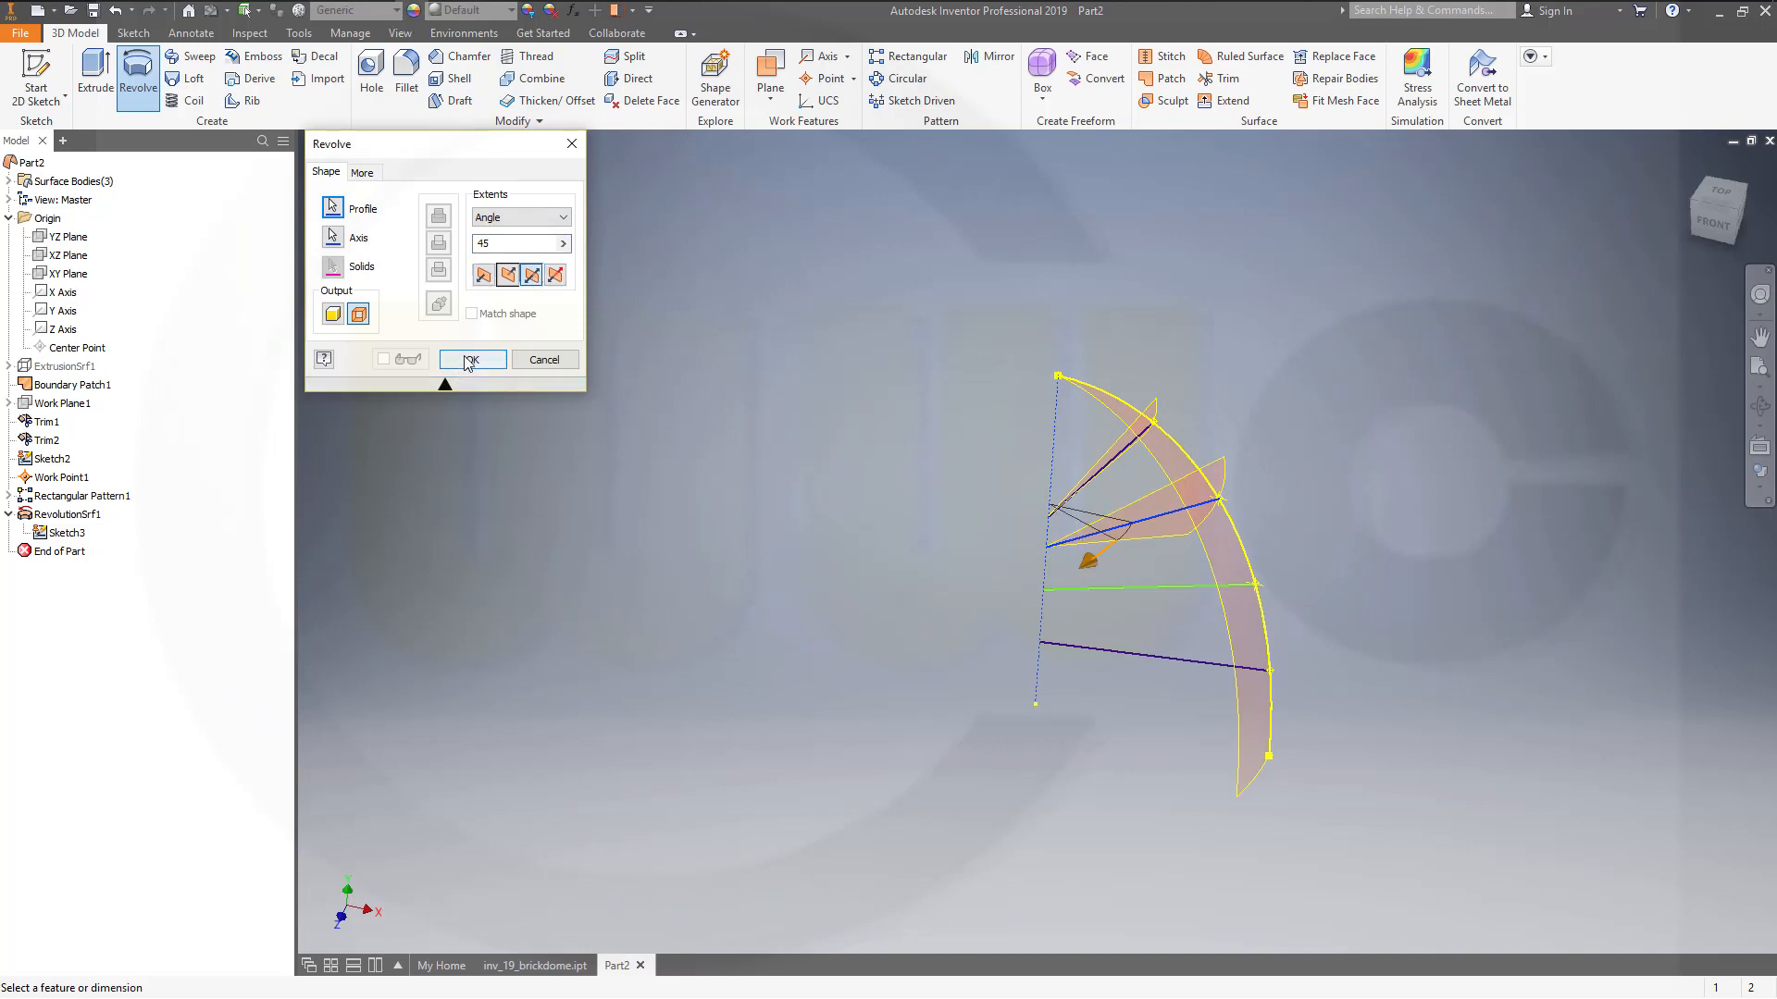
left_click(471, 360)
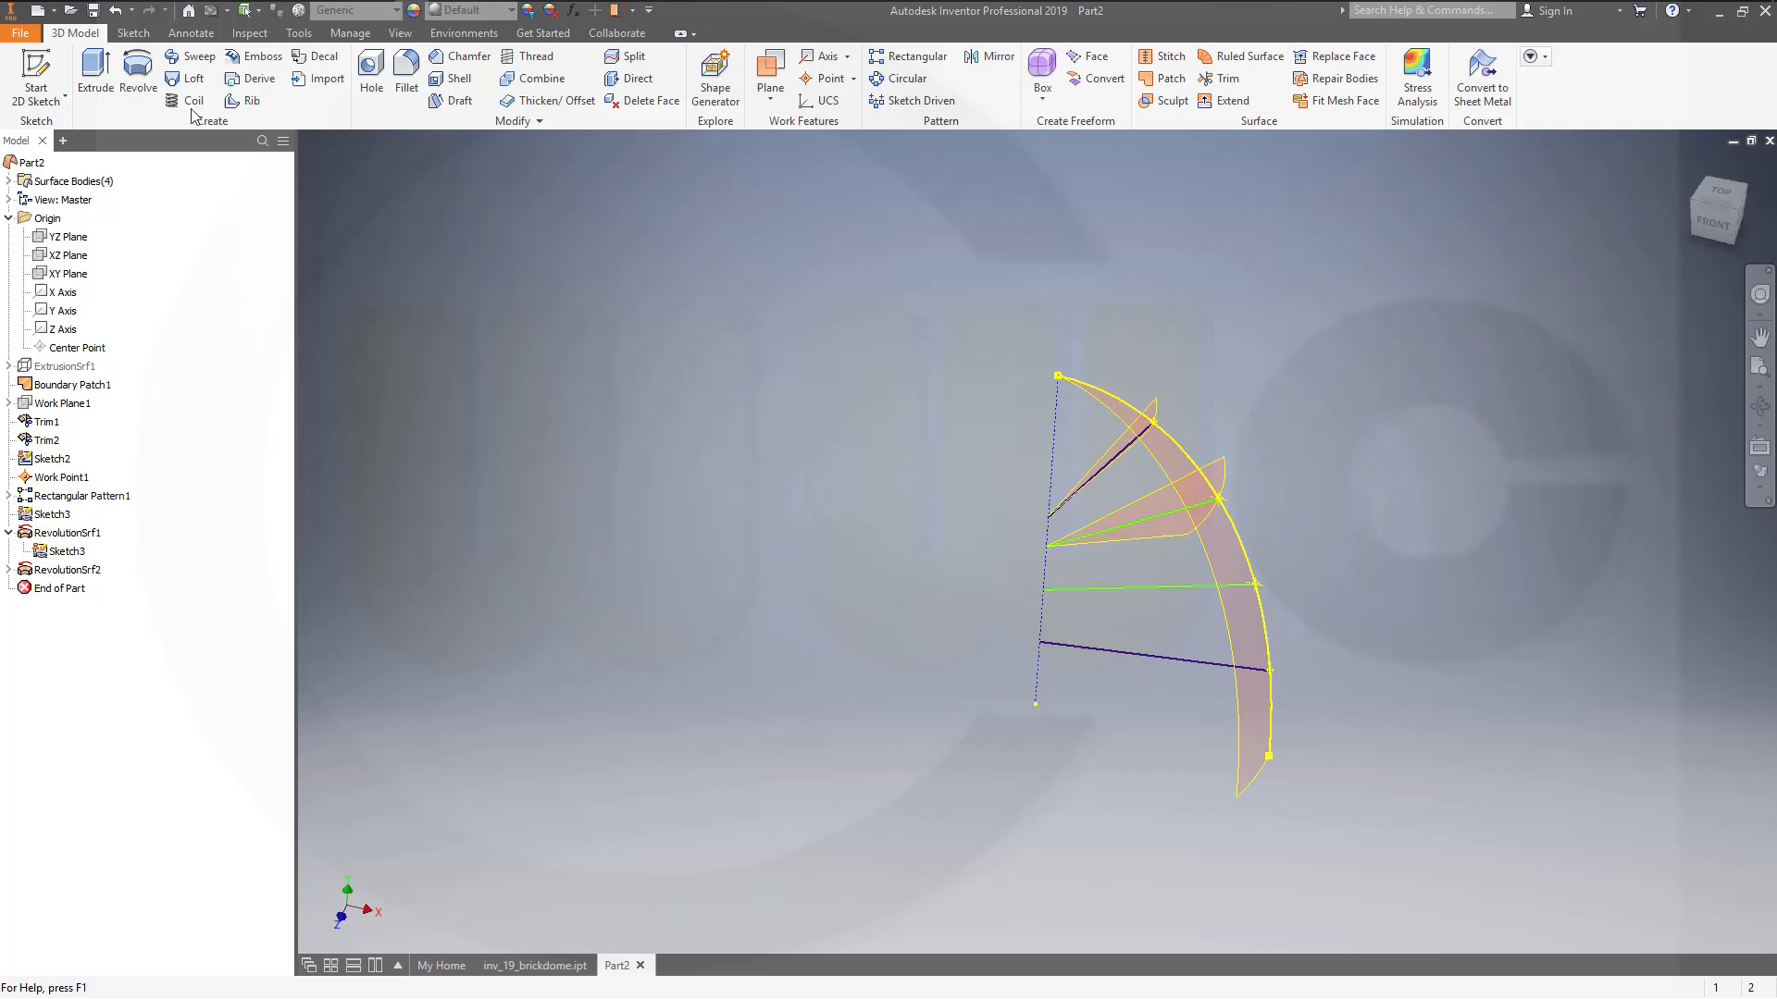
Revolve the third and fourth dividing lines by an angle, creating RevolutionSrf3 and RevolutionSrf4.
left_click(136, 76)
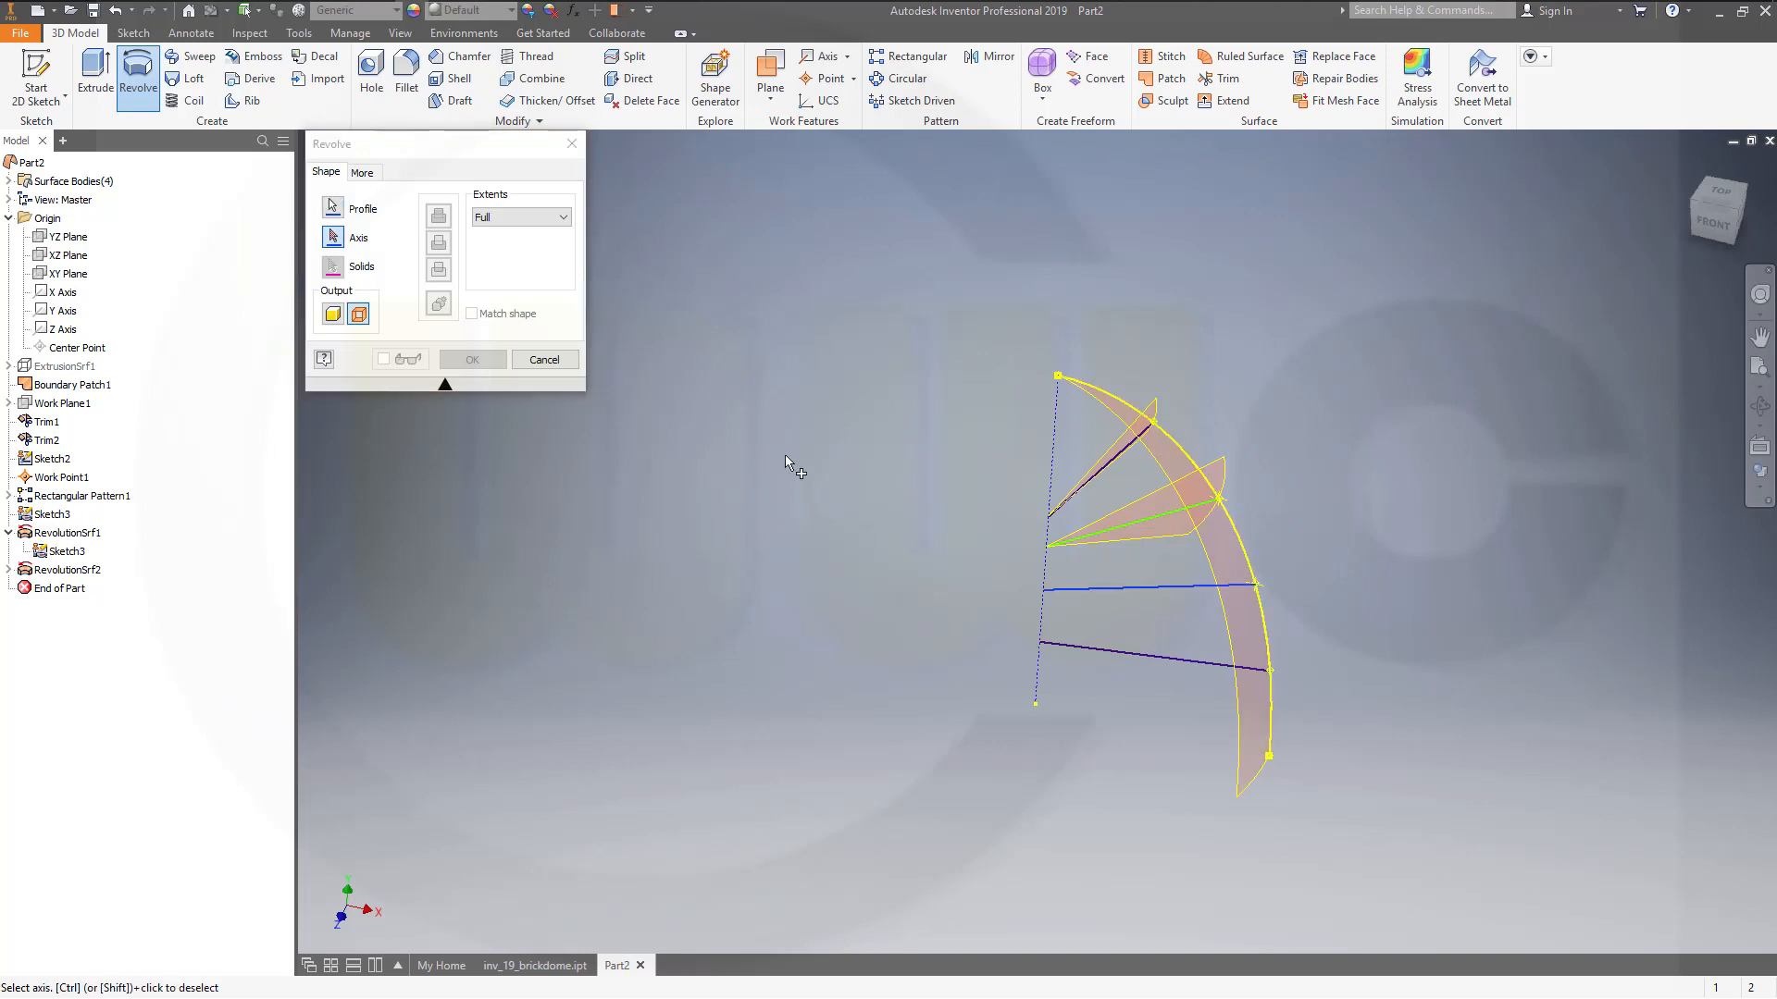
mouse_move(1057, 468)
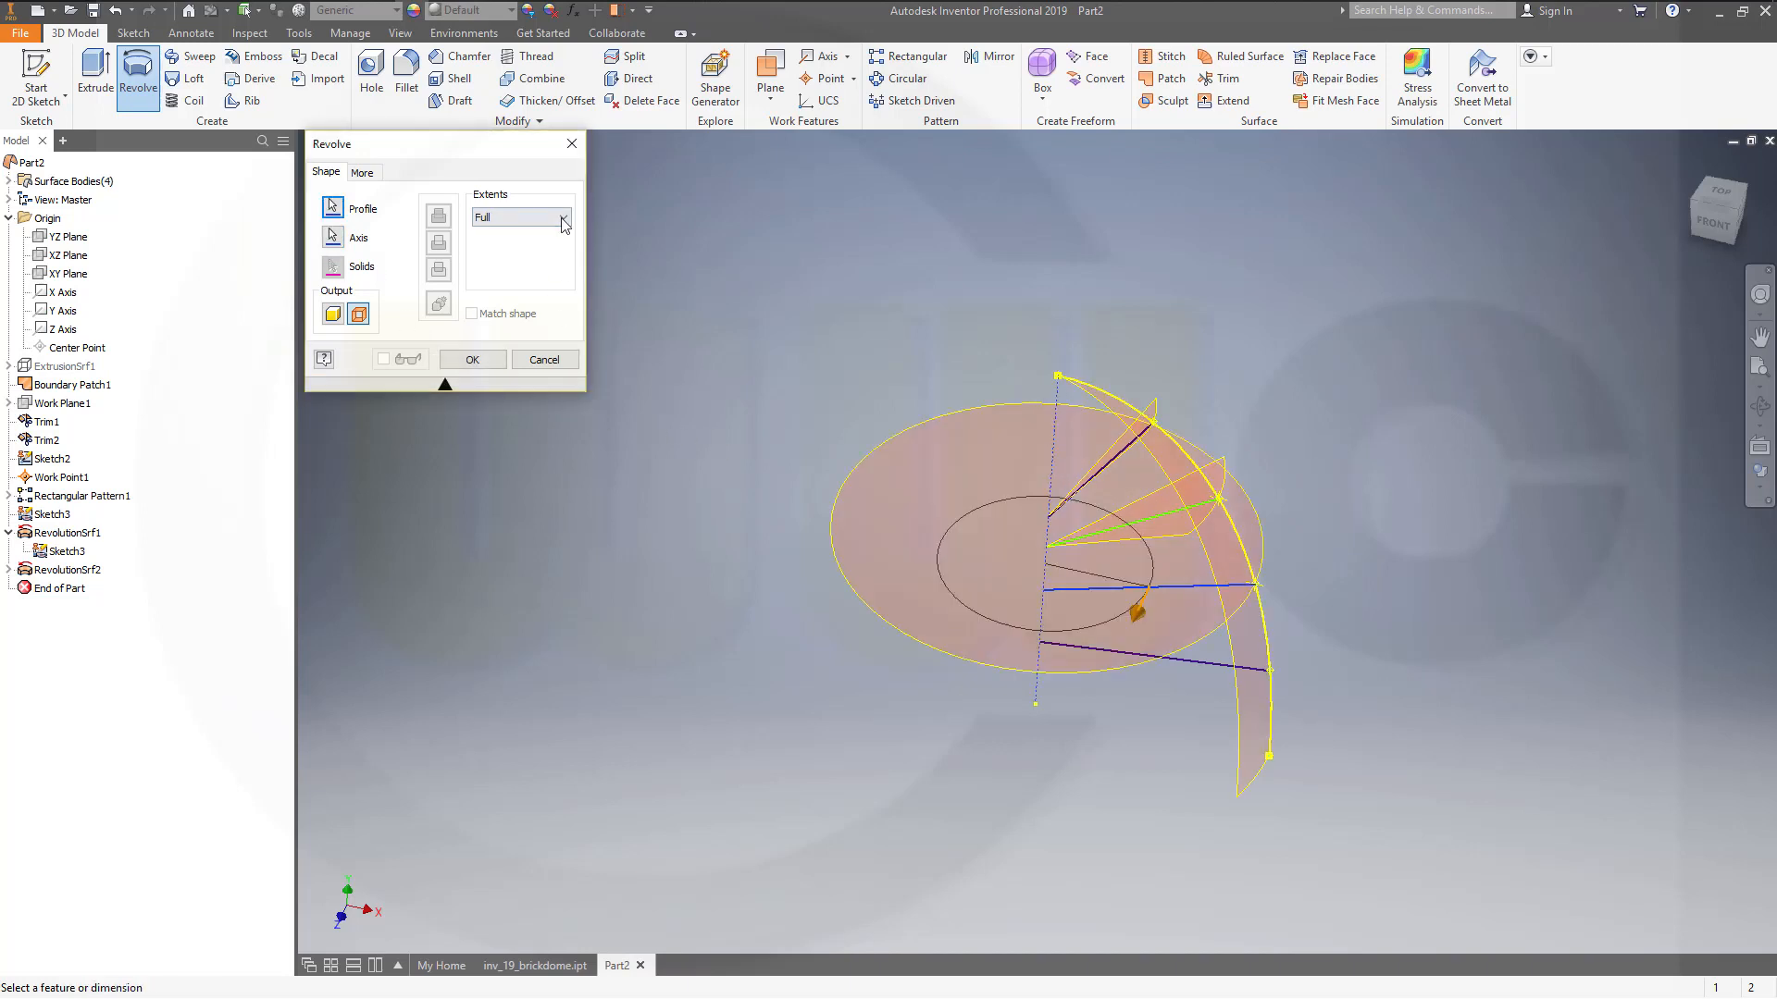
left_click(561, 216)
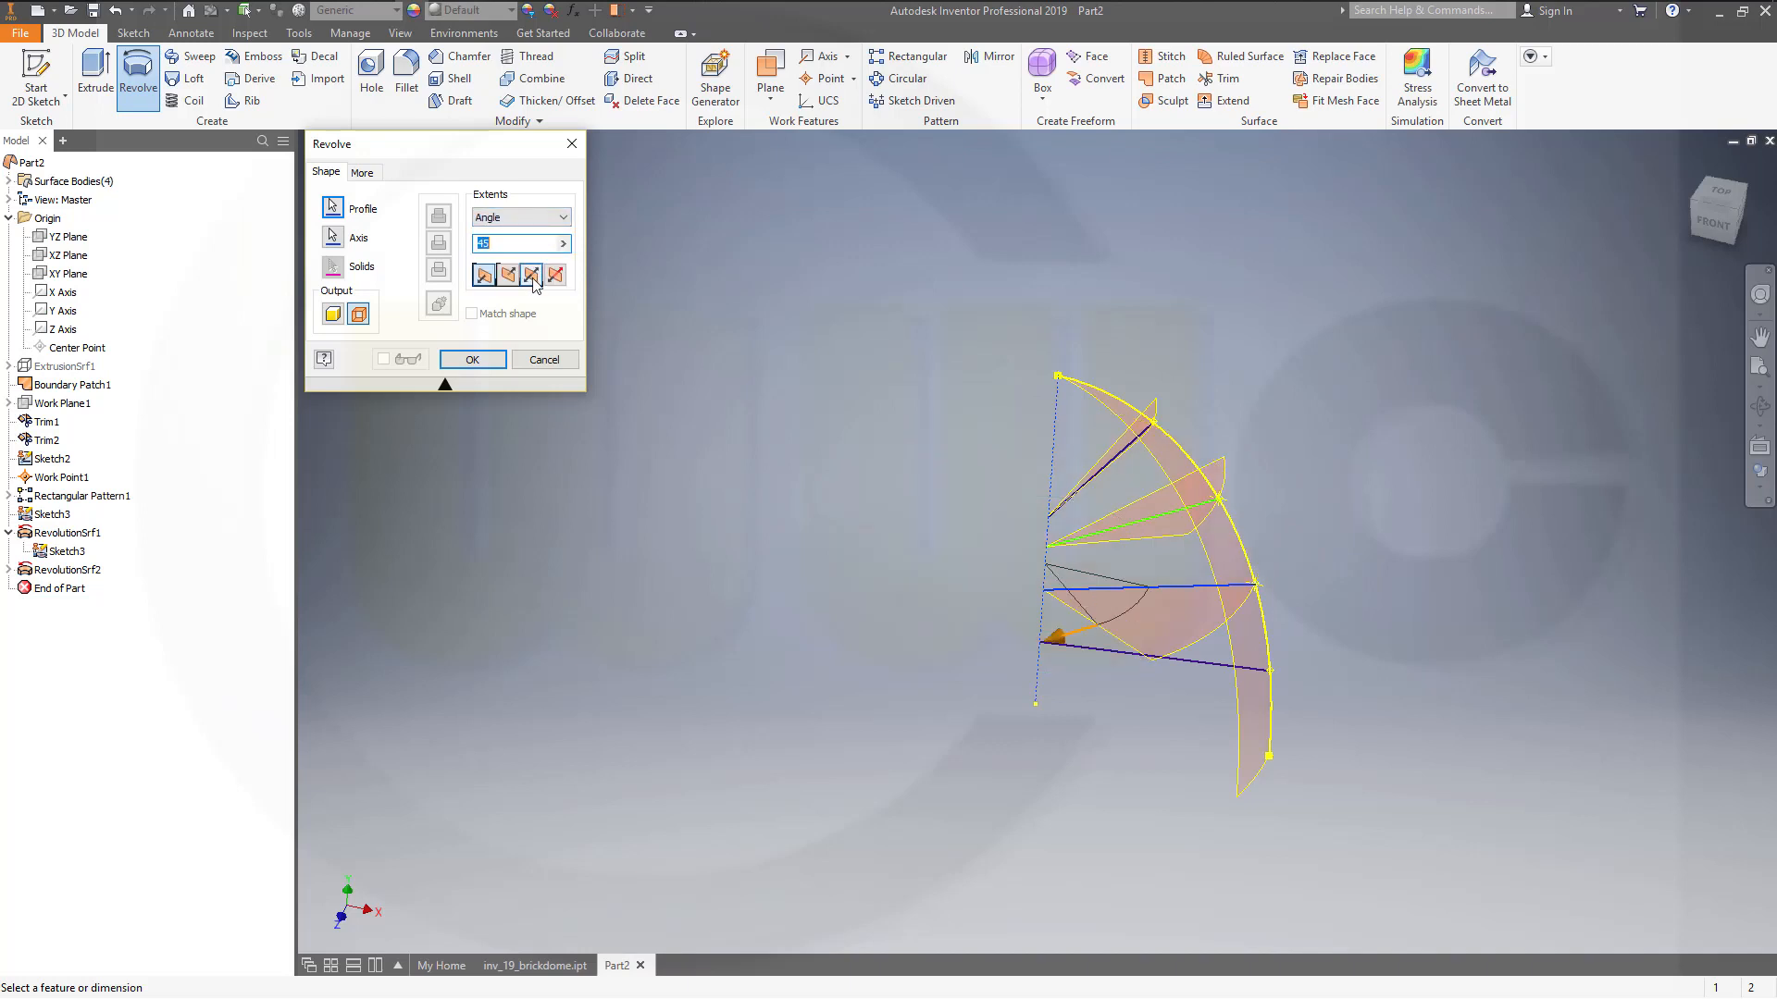
left_click(471, 359)
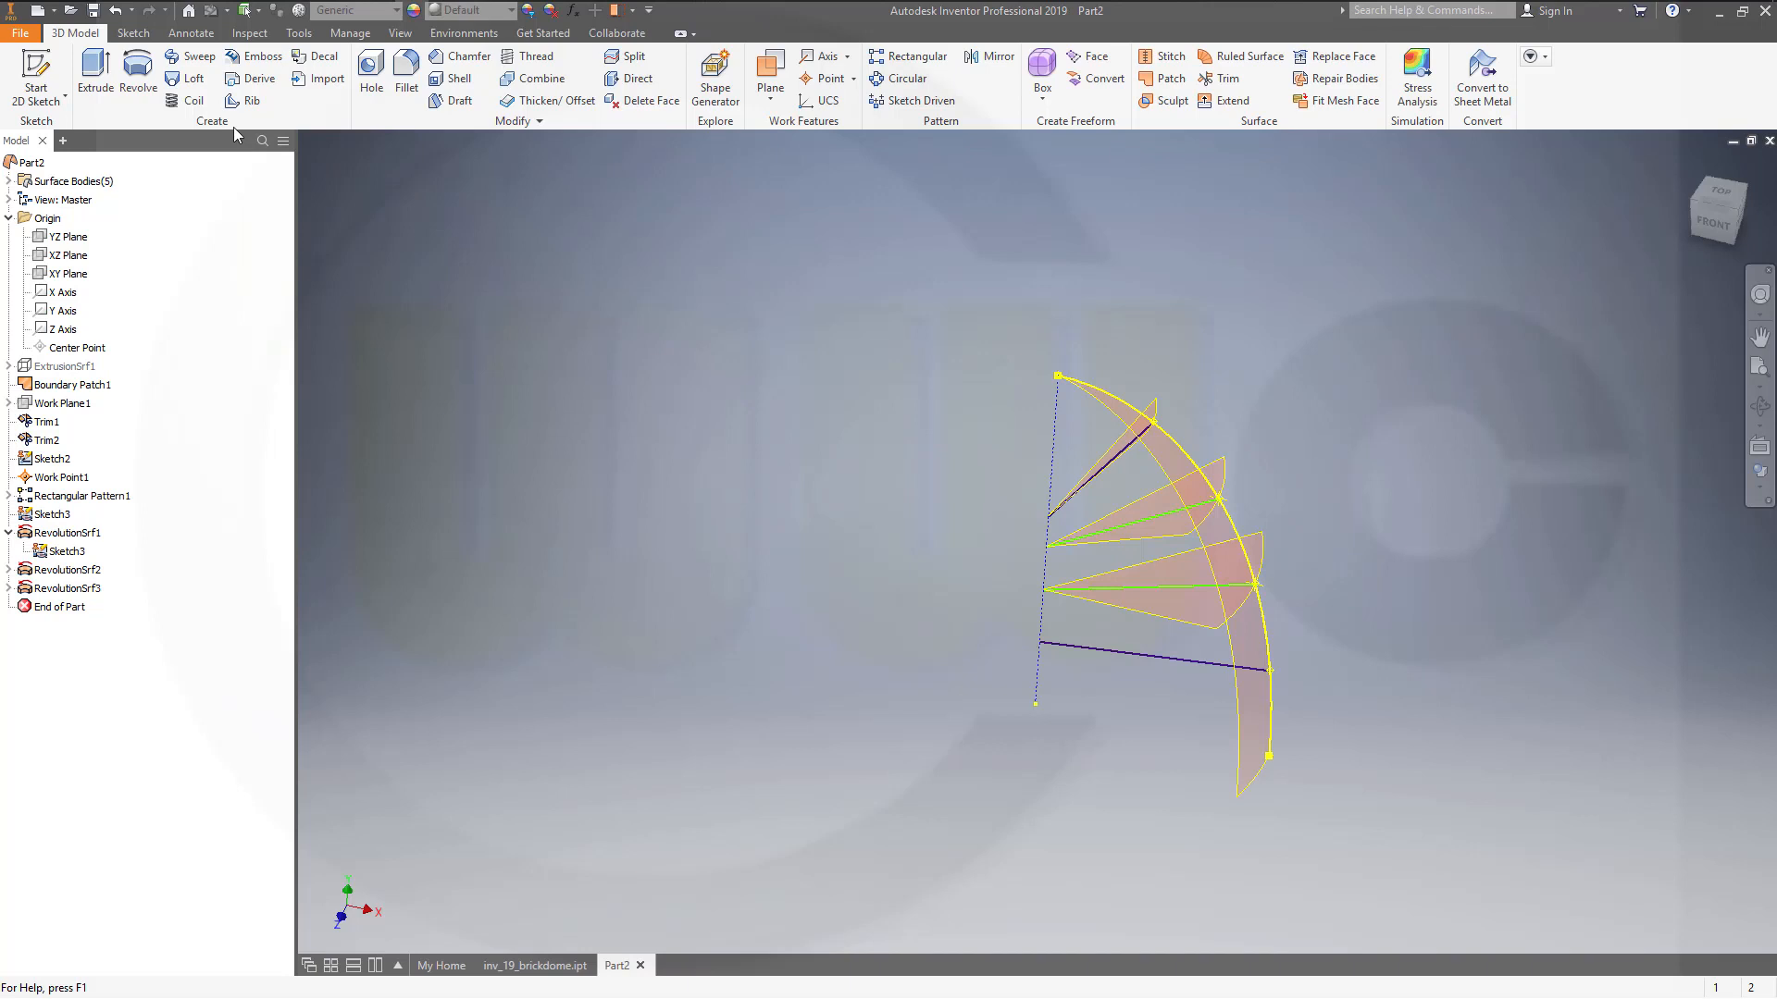
left_click(137, 67)
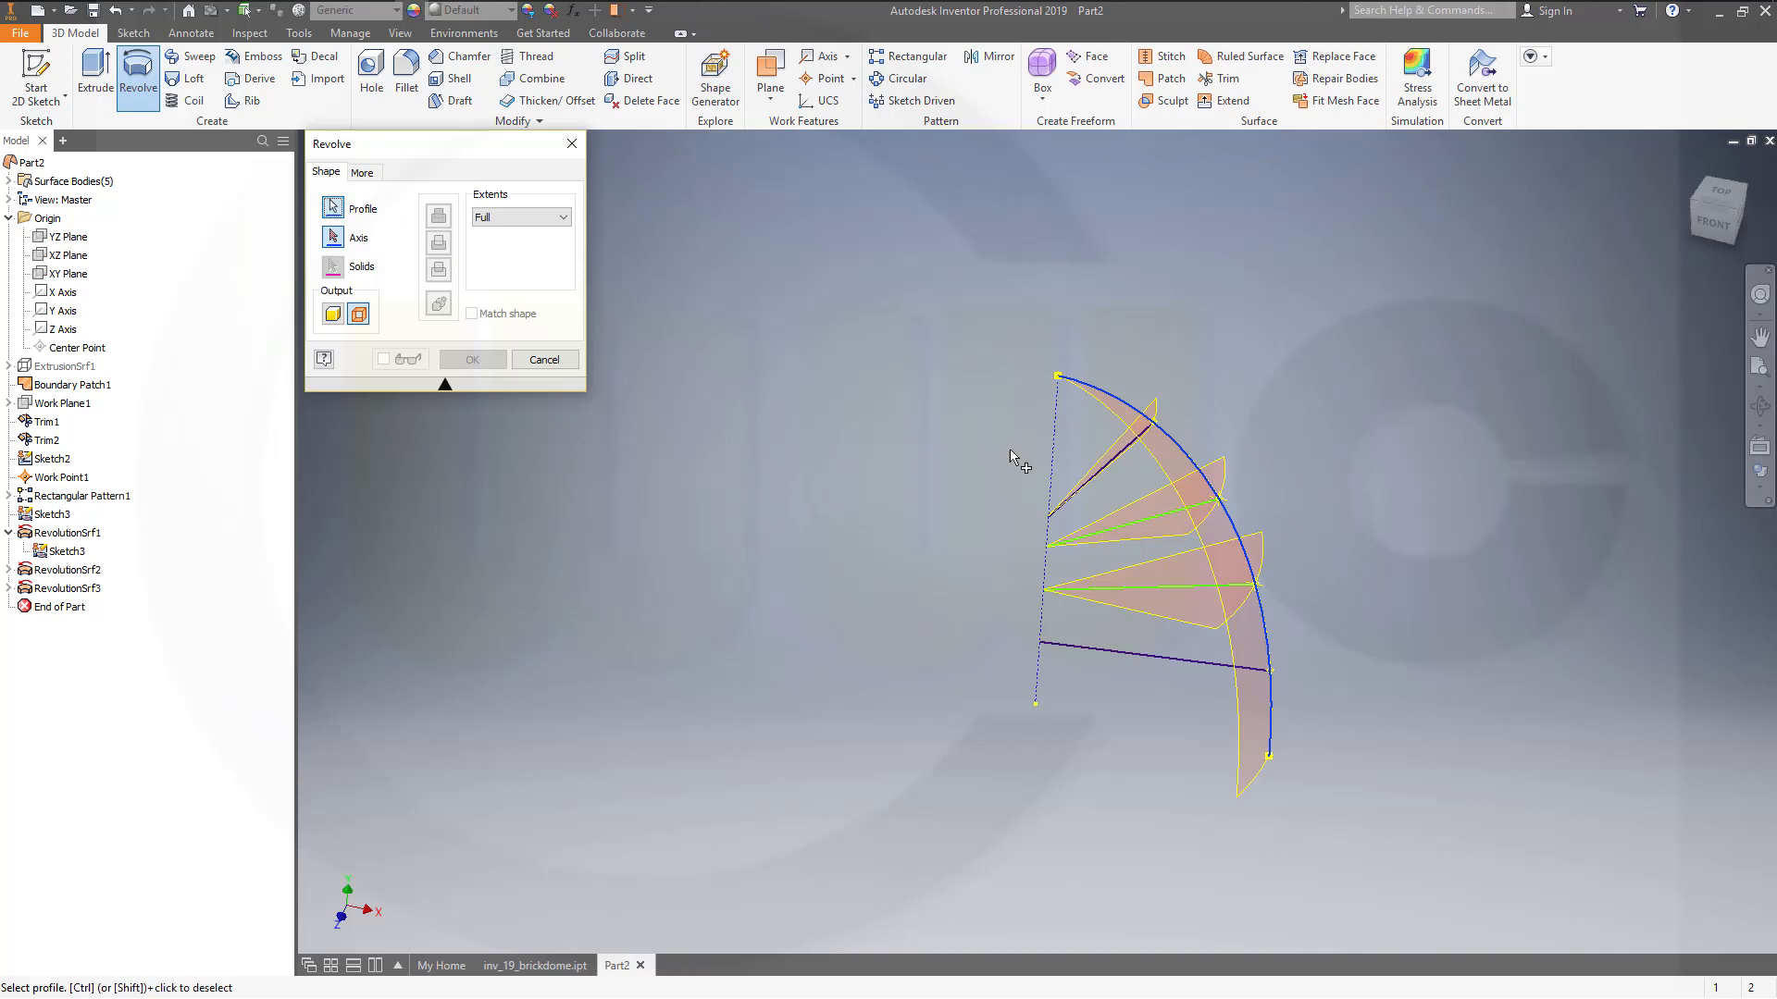
left_click(333, 207)
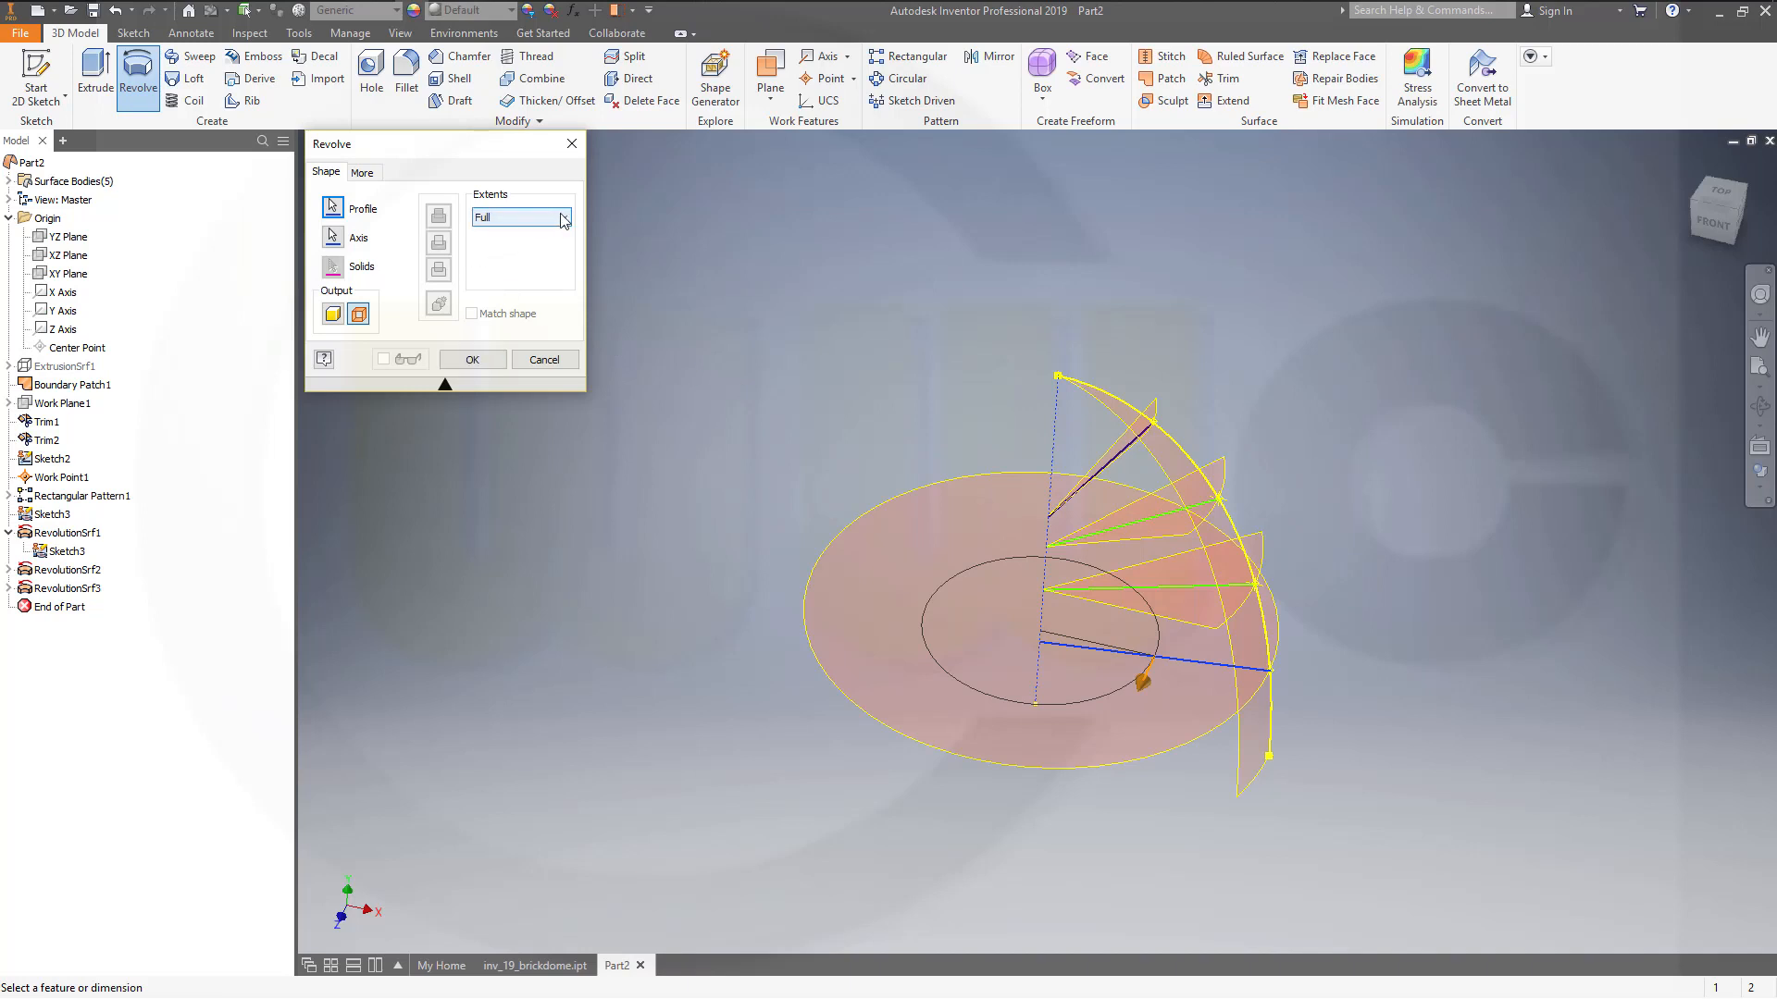
left_click(564, 216)
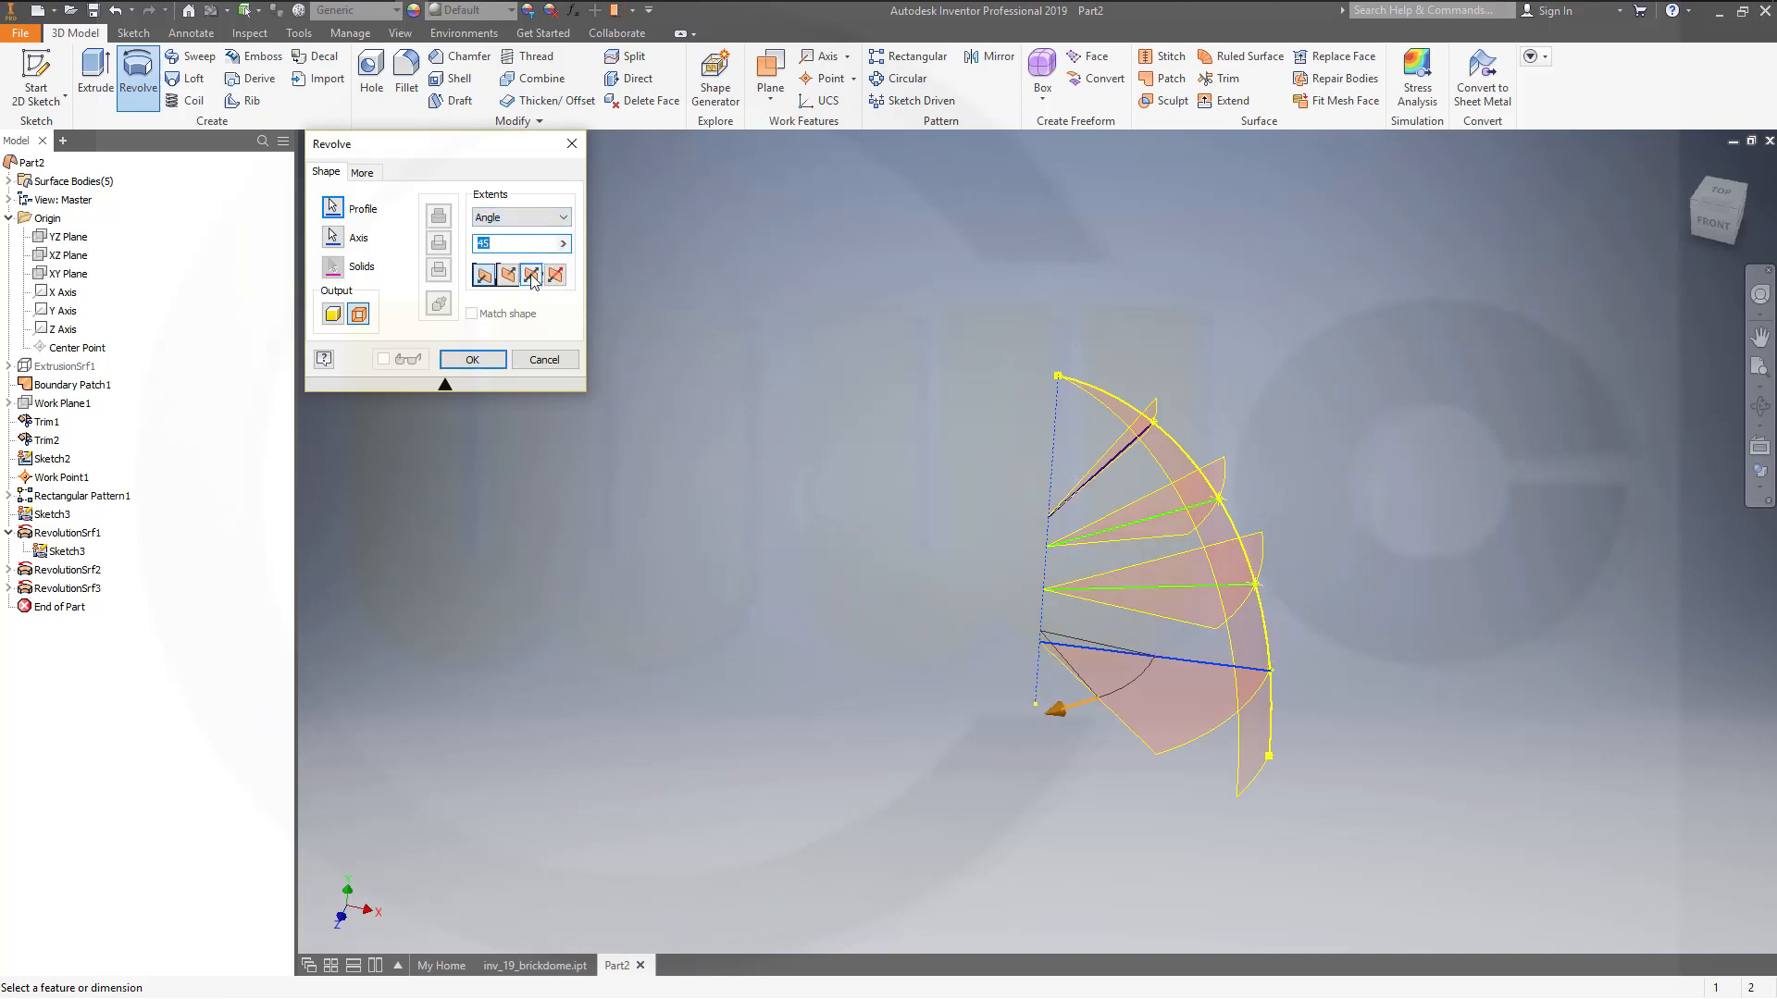
left_click(471, 359)
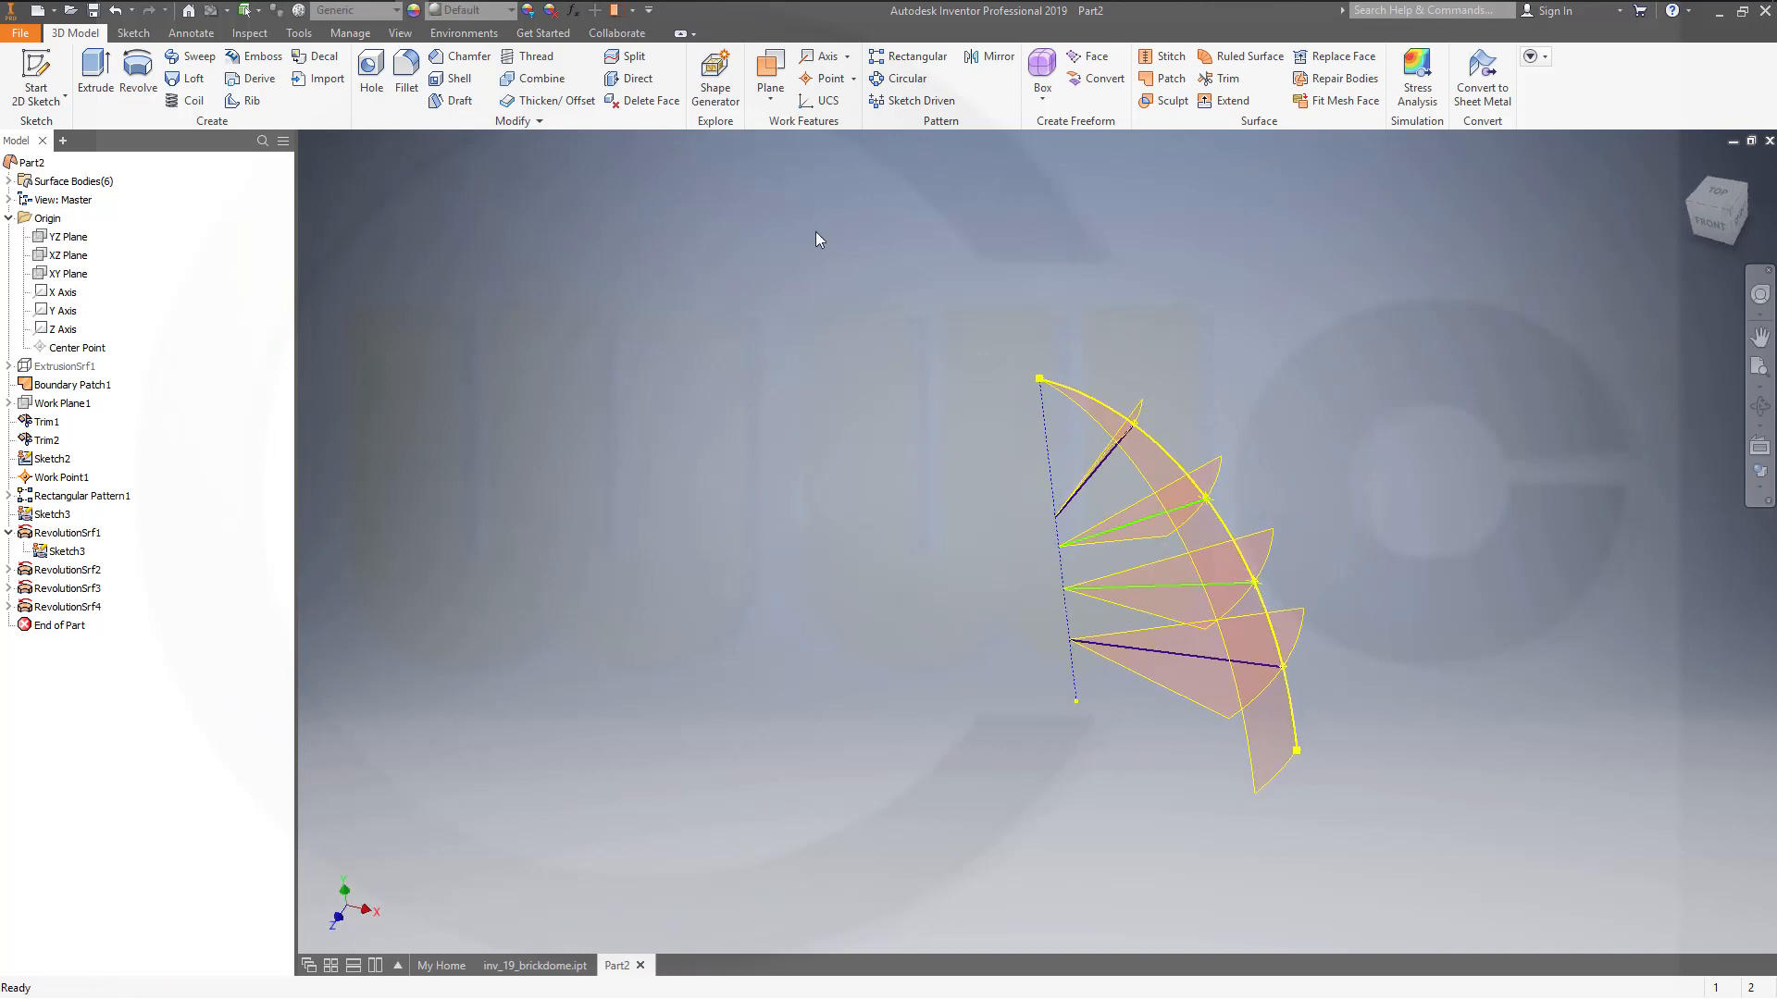
Extend the top and second fan surfaces' edges by 10 mm.
left_click(1230, 100)
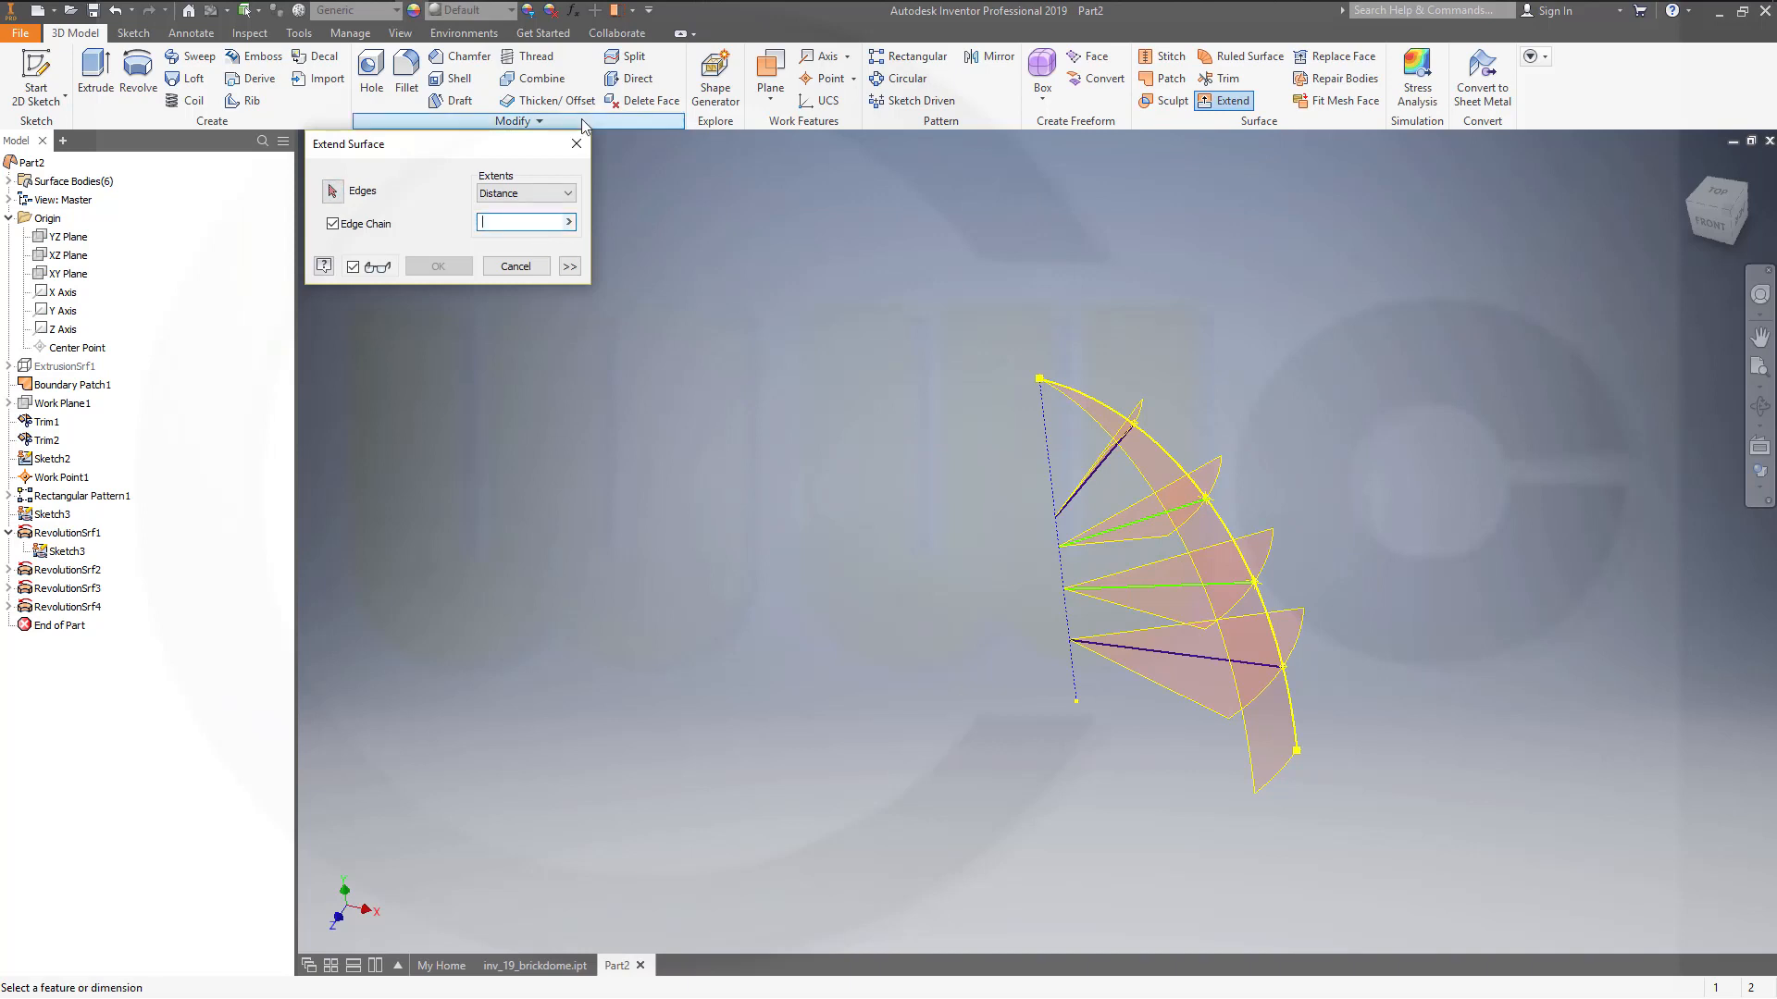
type("10")
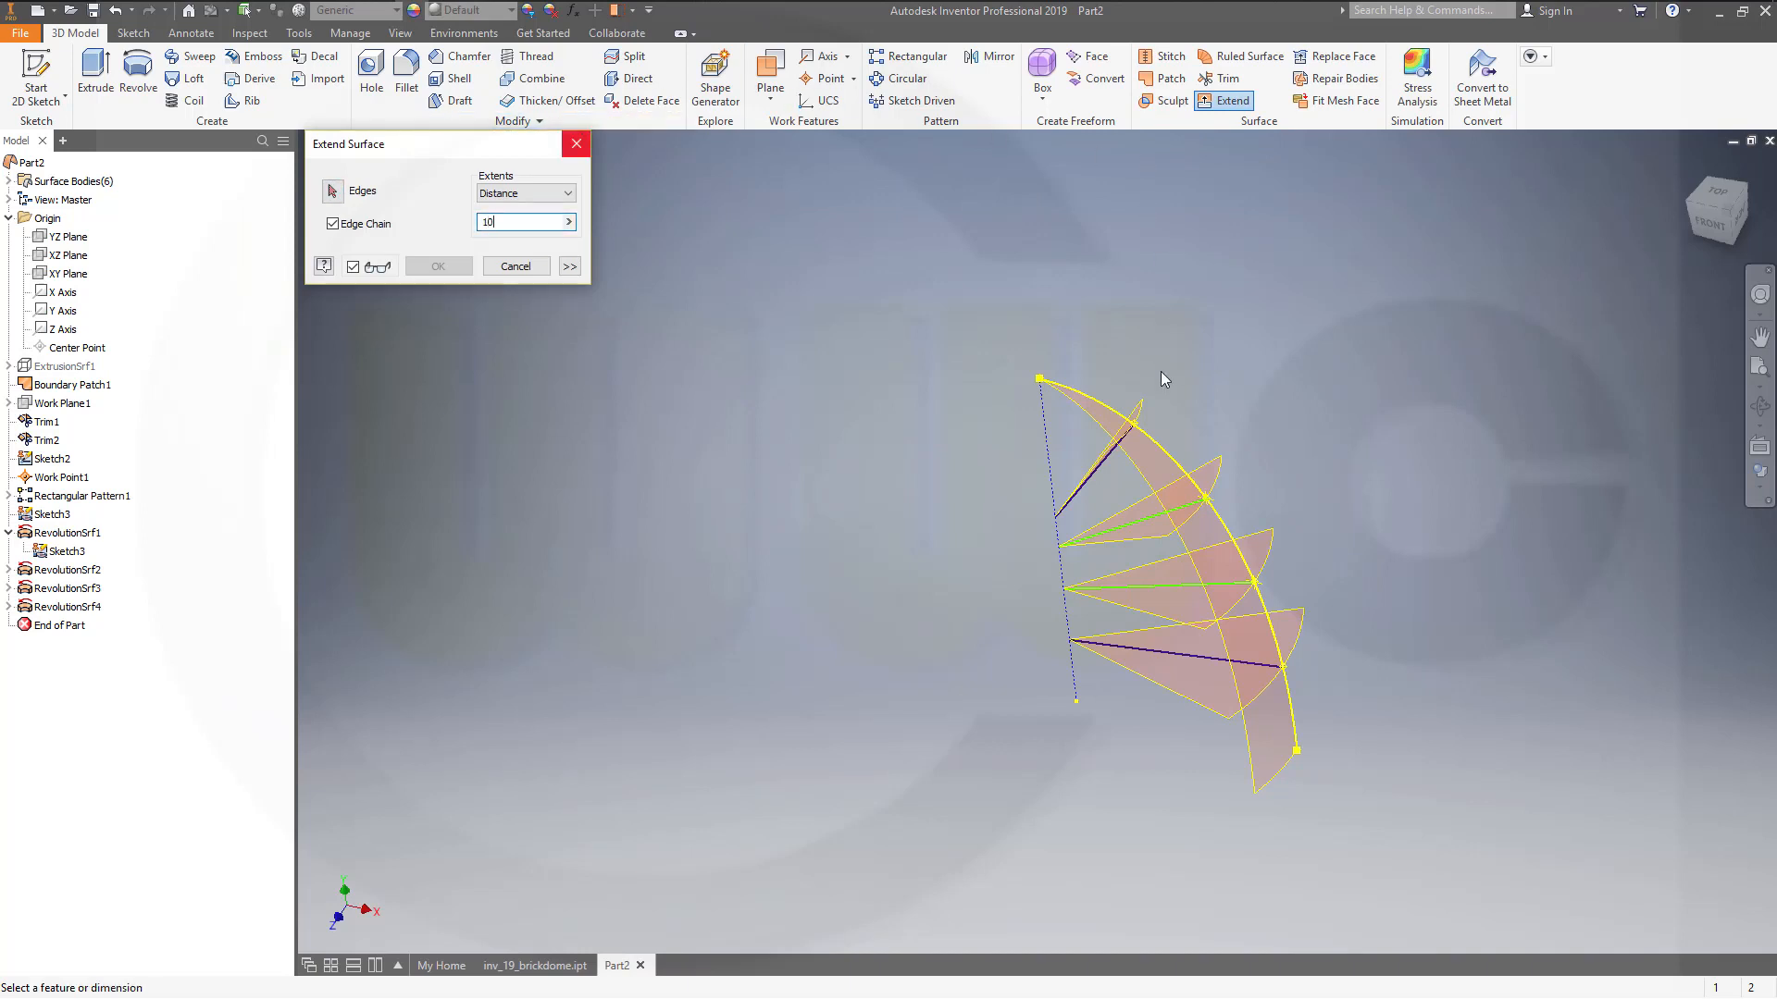
mouse_move(914, 443)
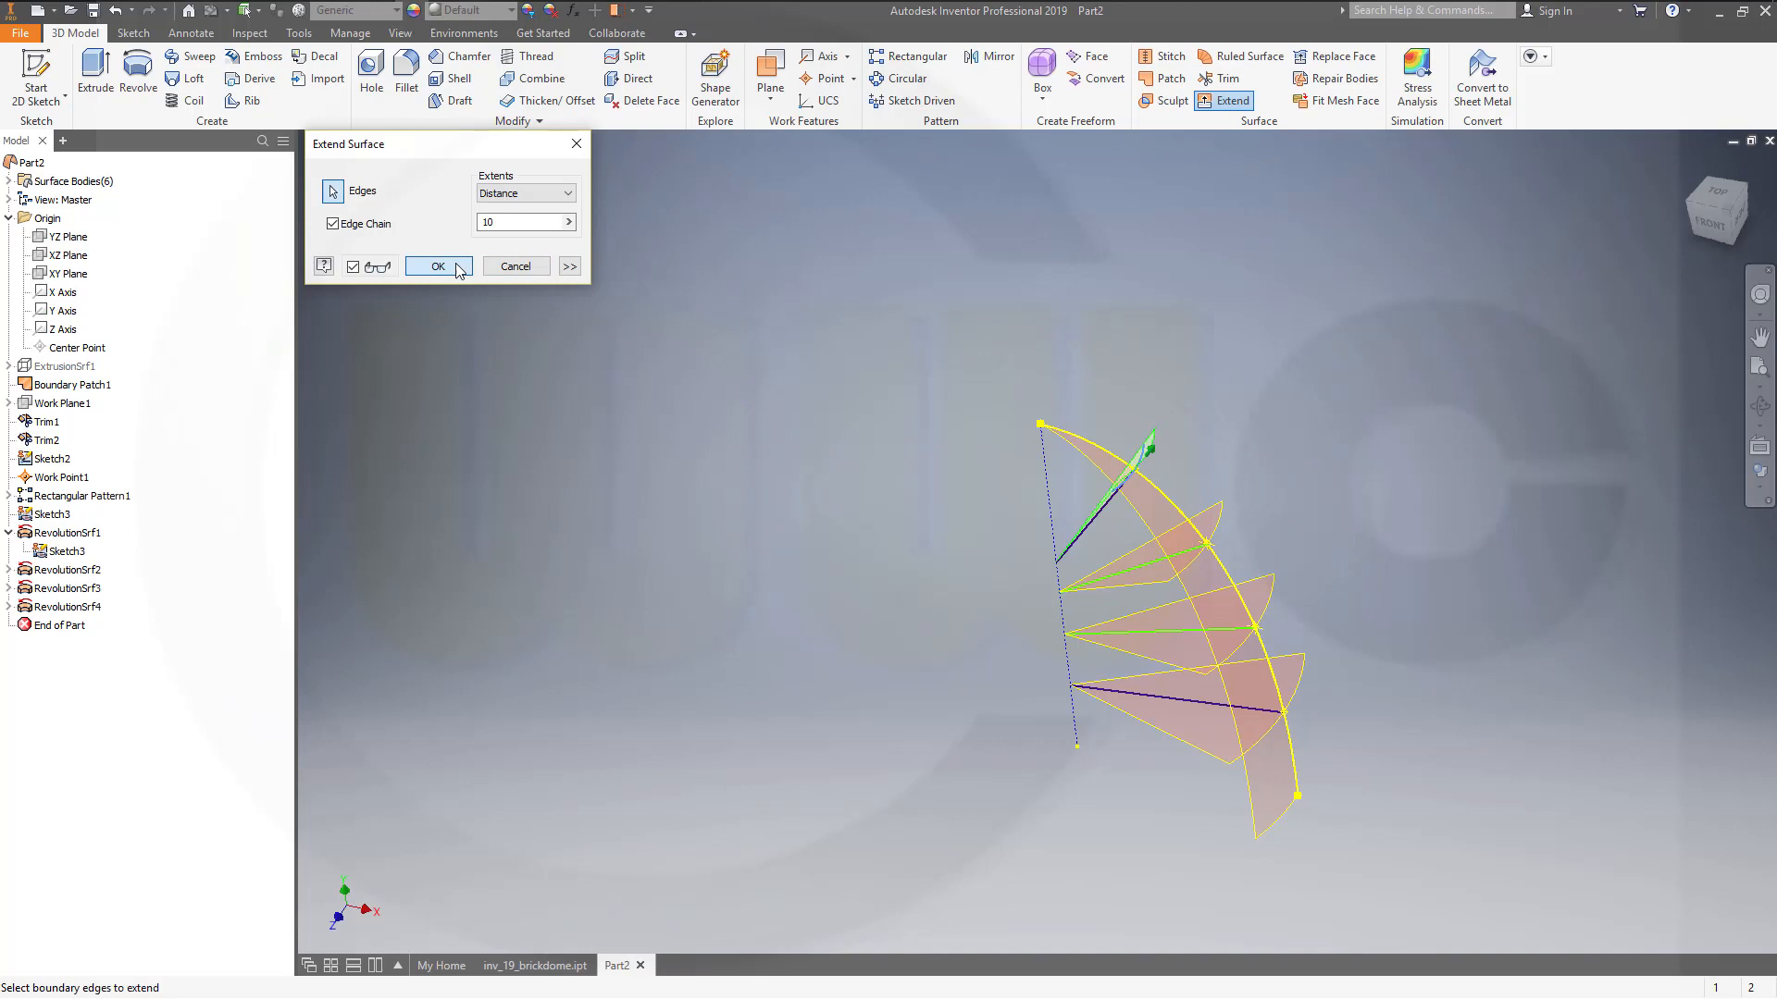
left_click(438, 266)
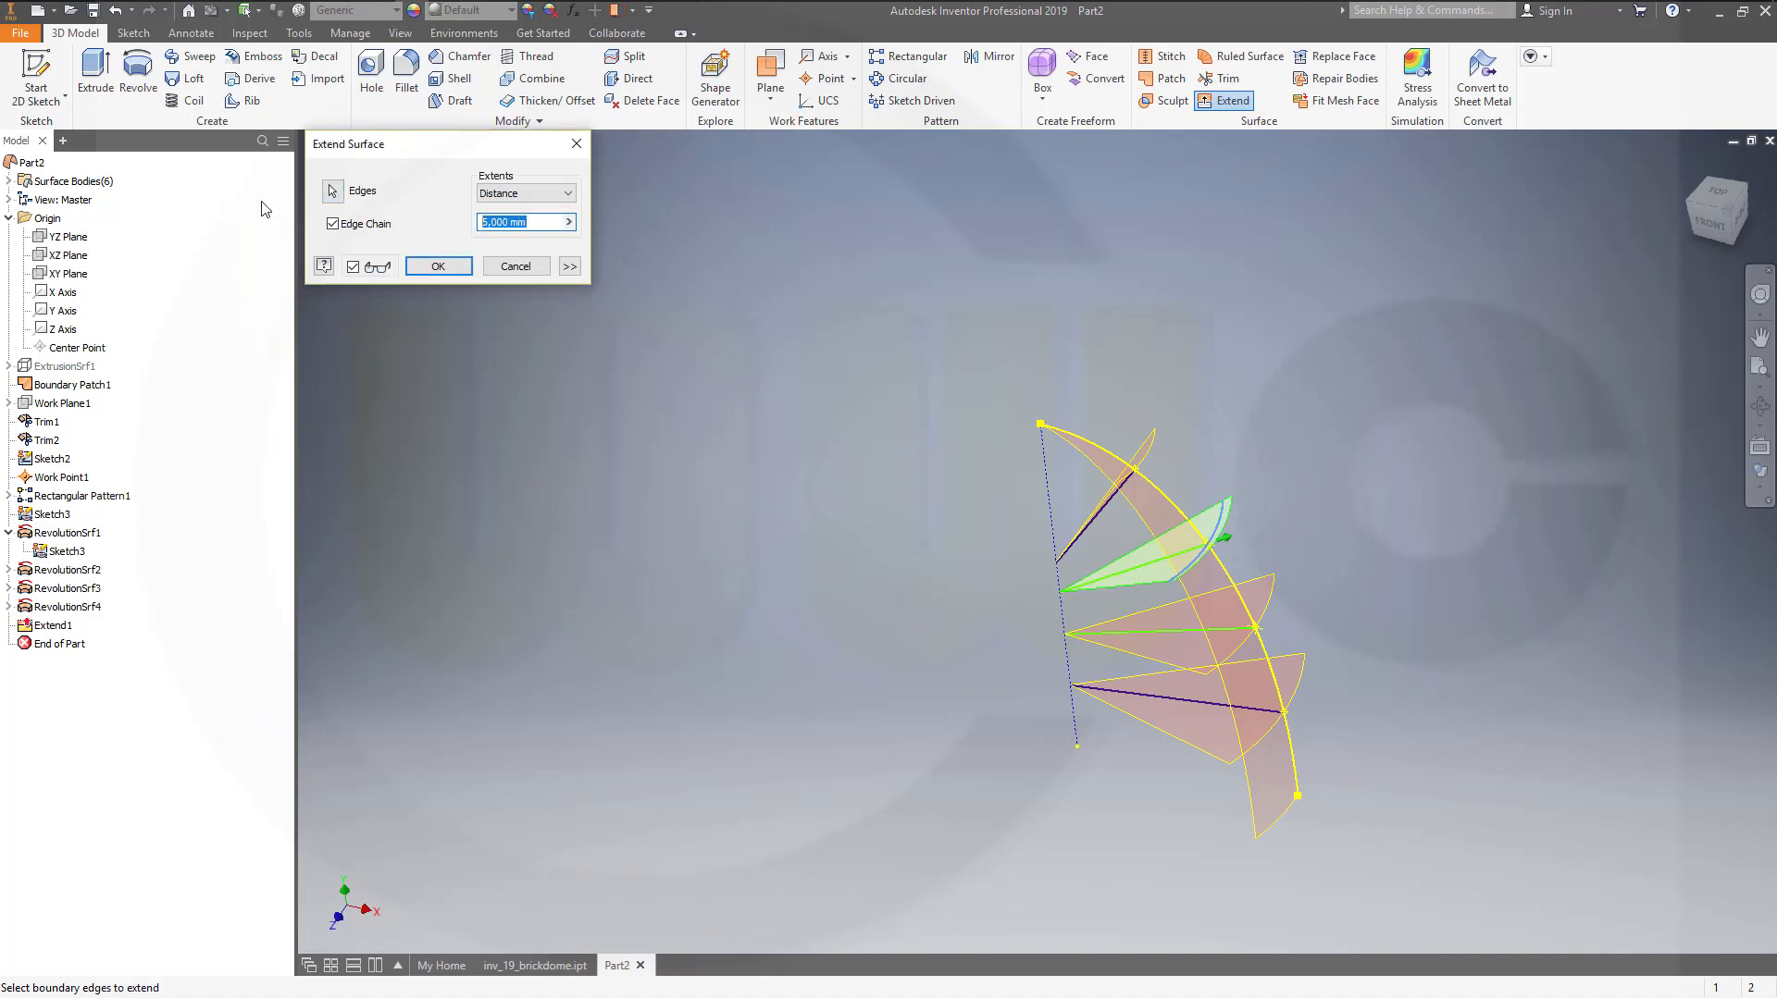
type("10")
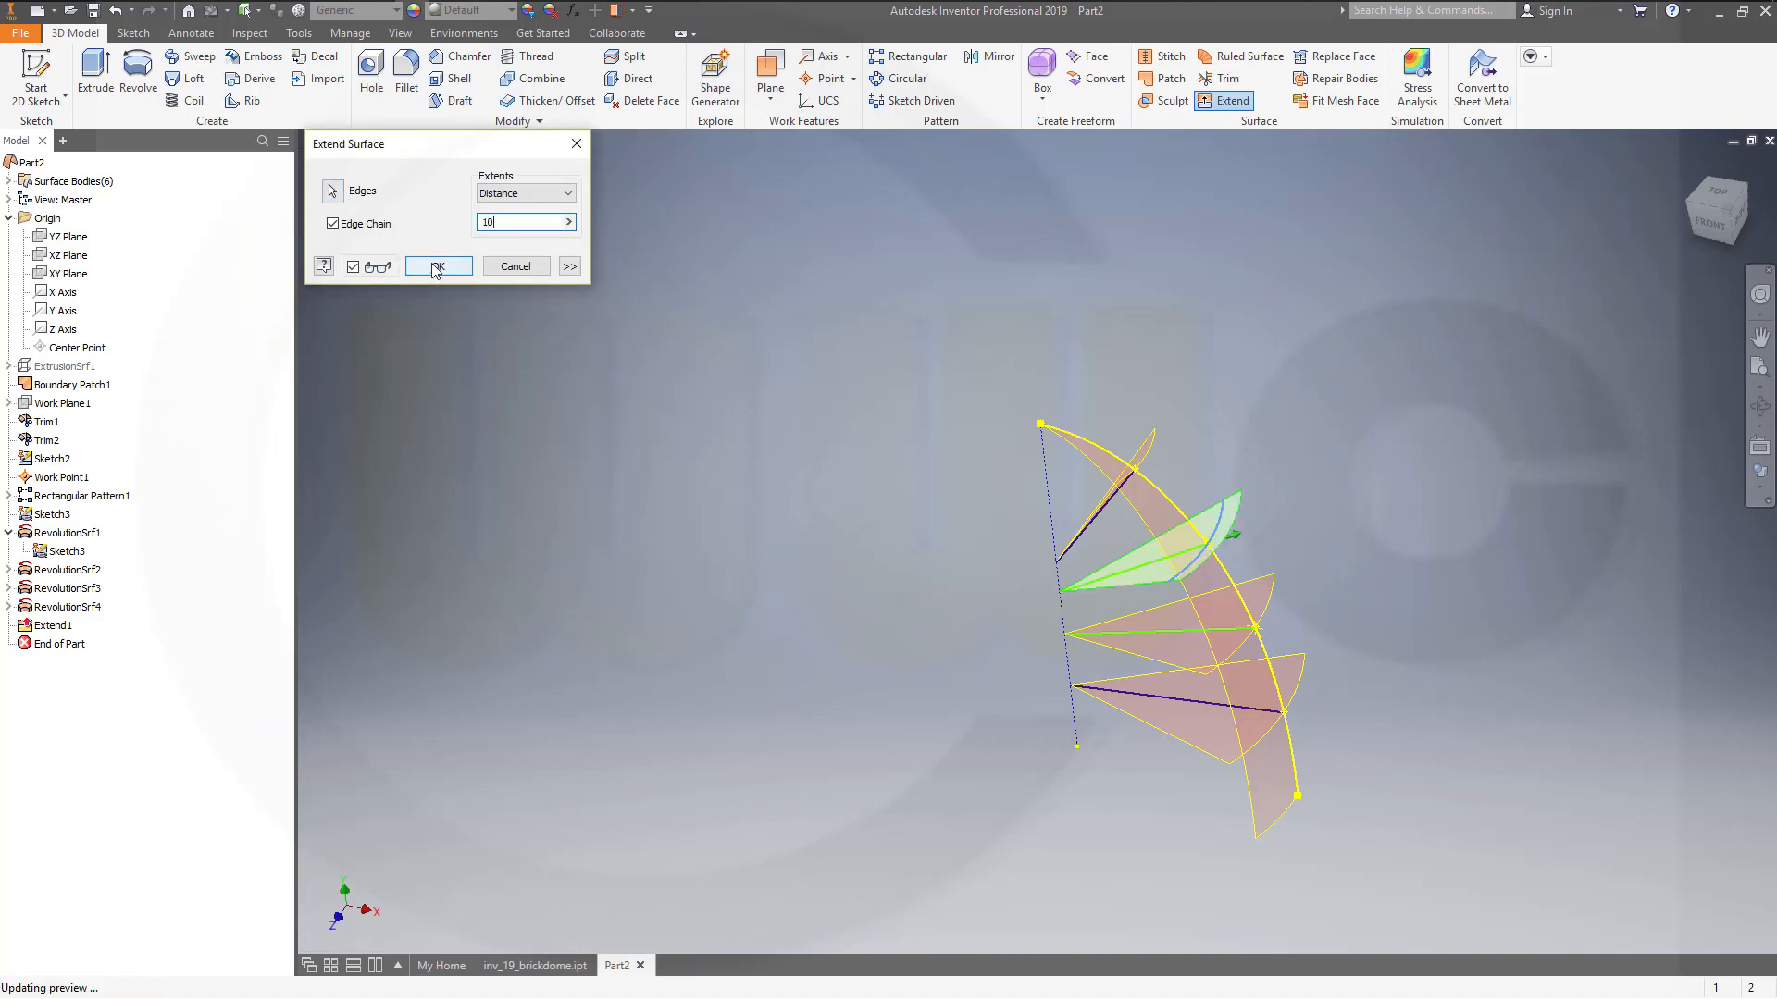
left_click(438, 265)
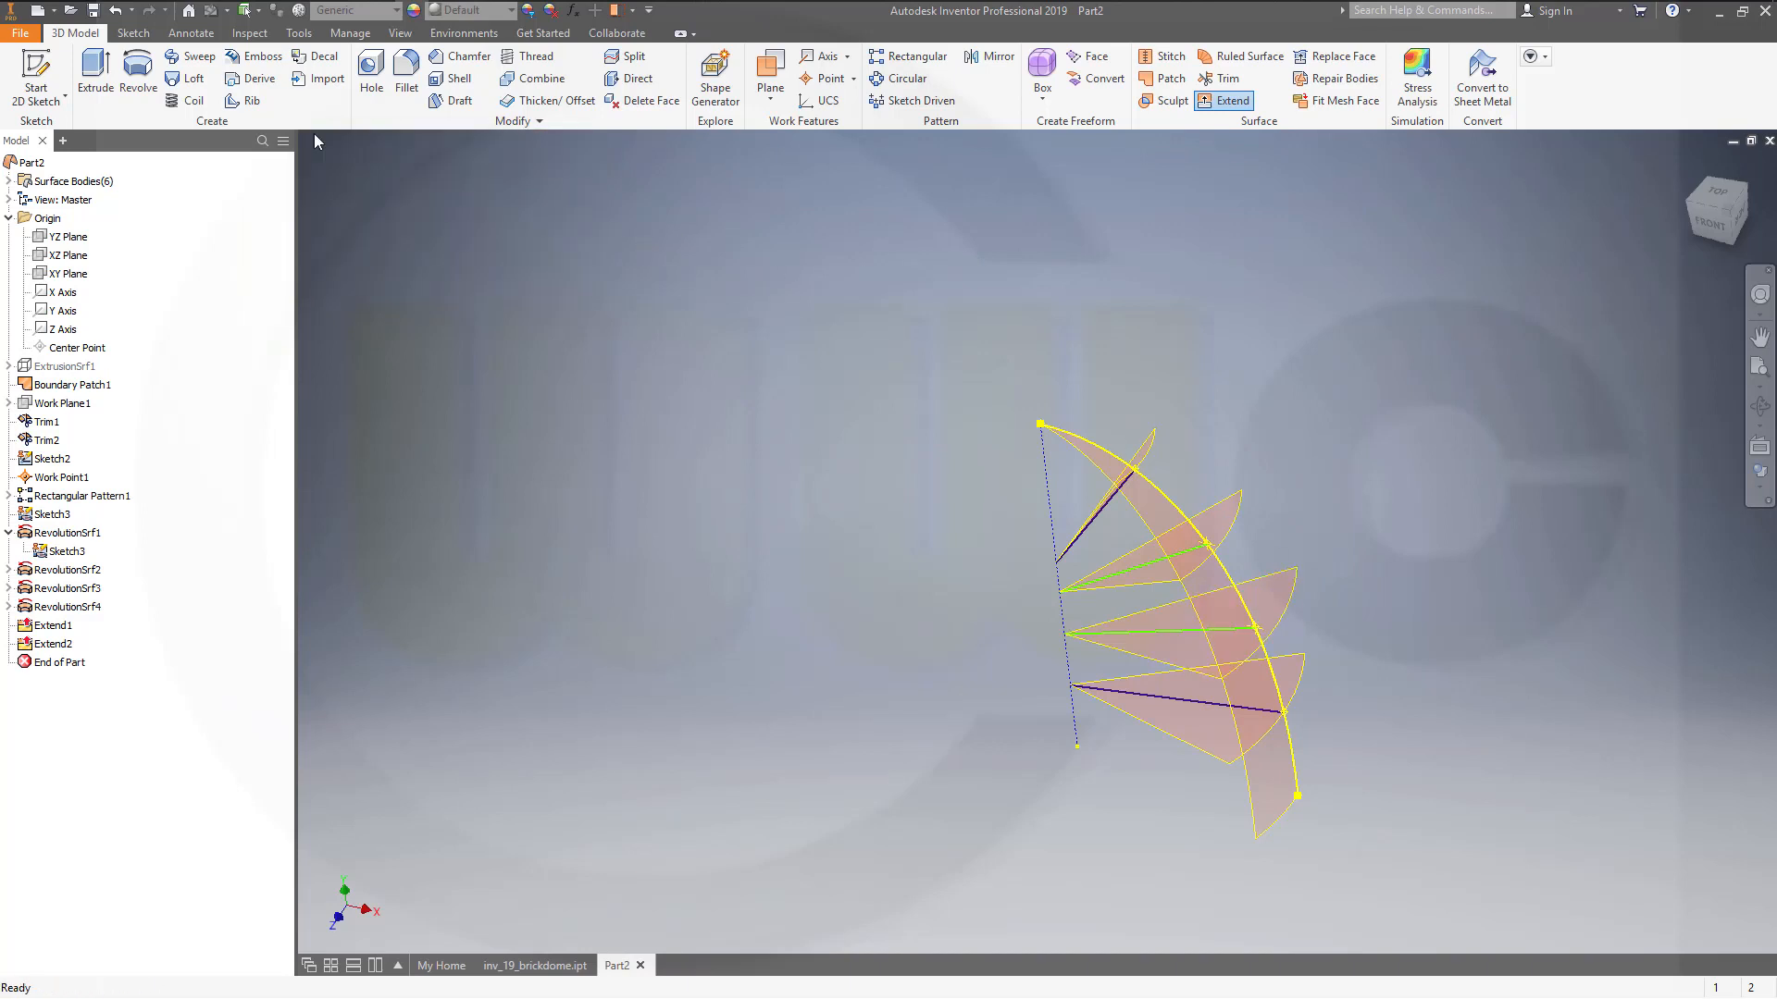
Extend the bottom fan surface's outer edge by 10 mm.
left_click(1231, 101)
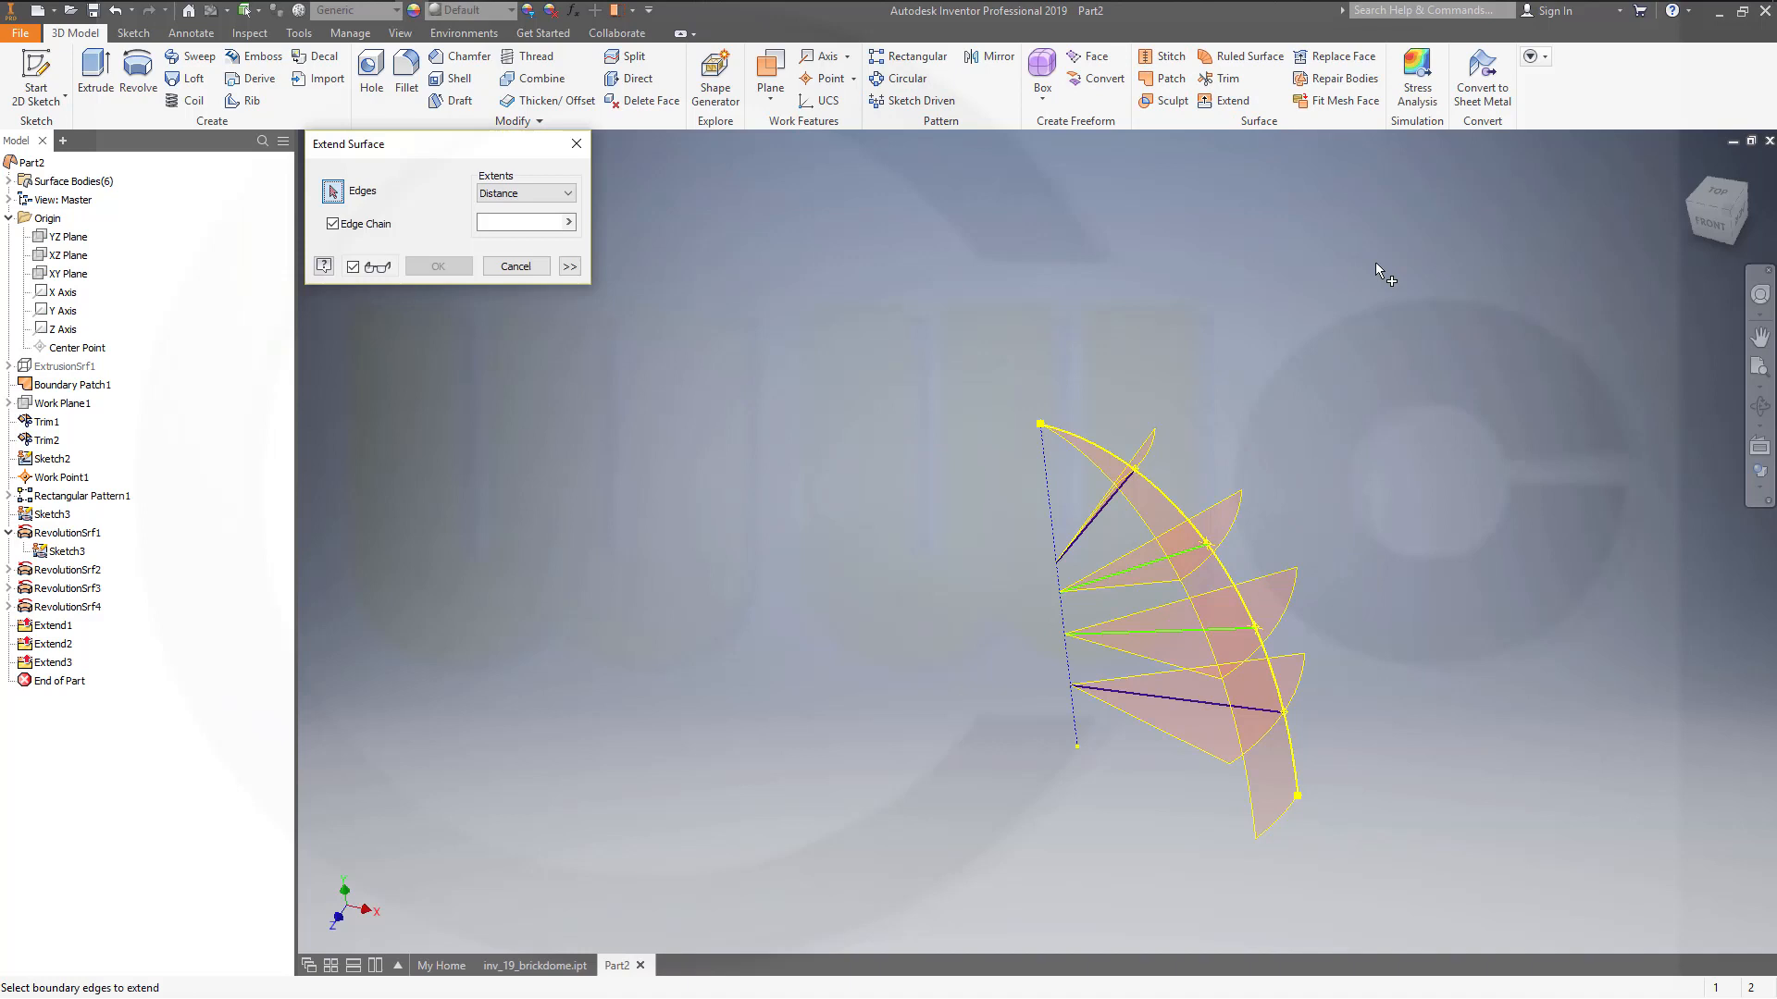
left_click(1280, 680)
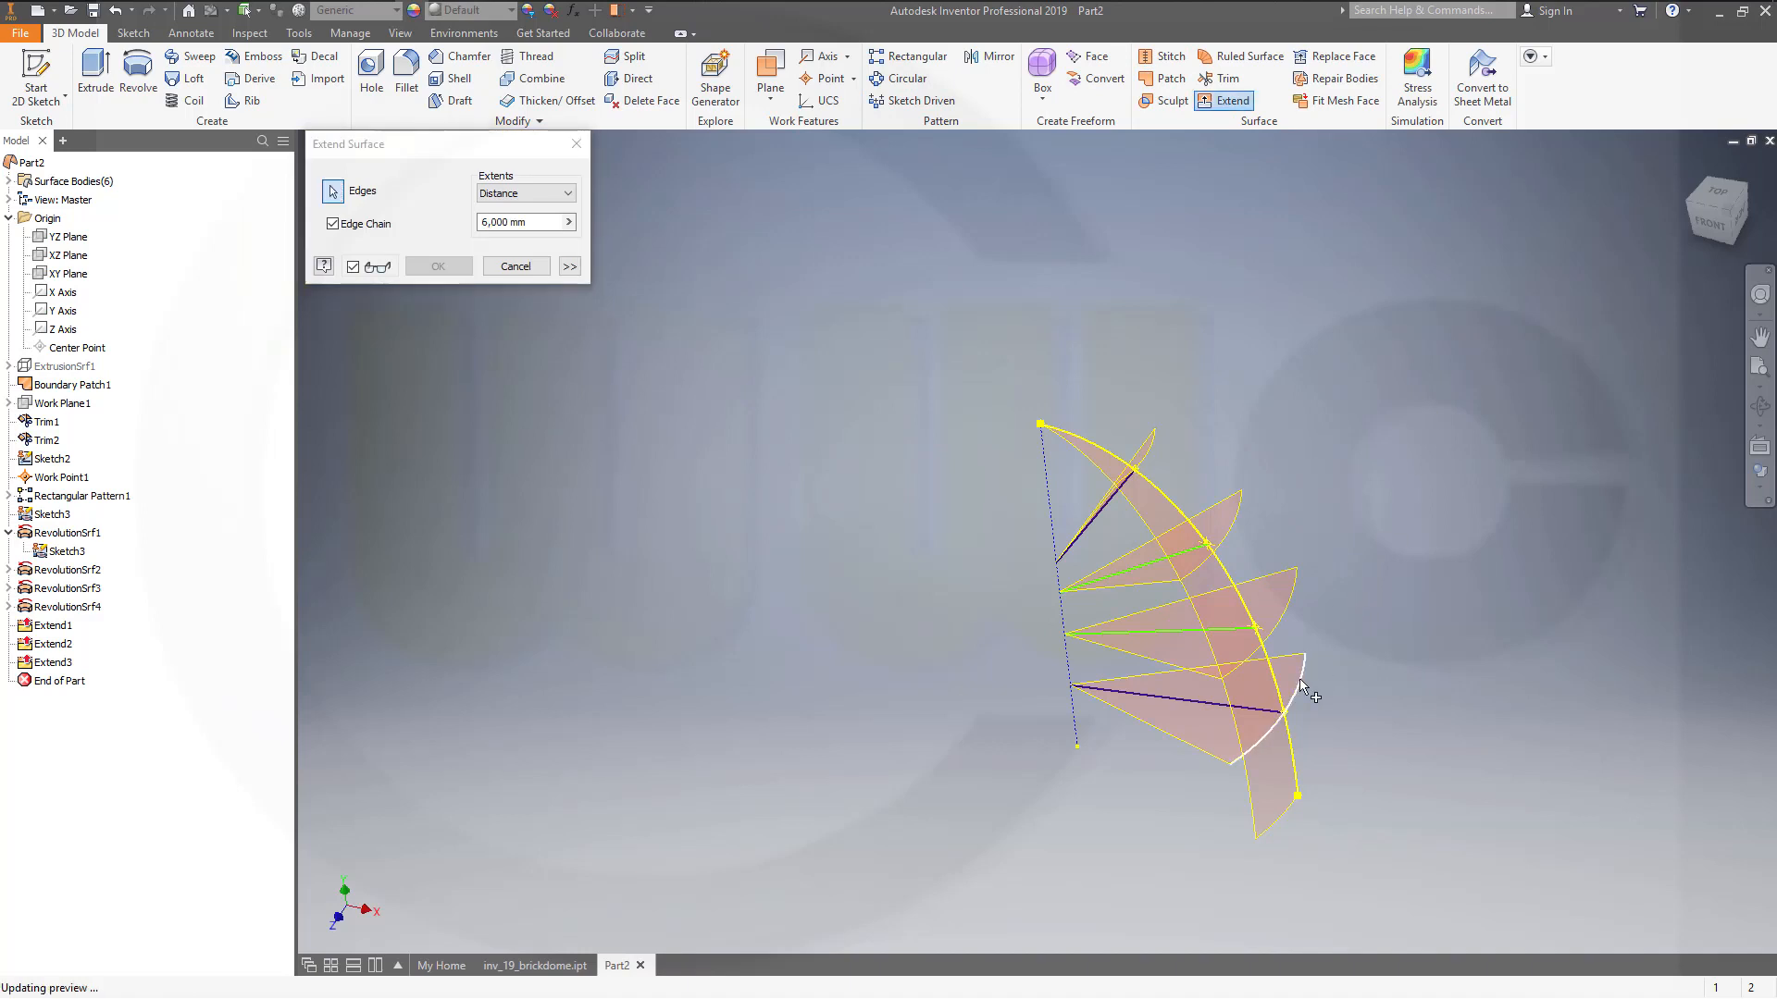
left_click(1303, 713)
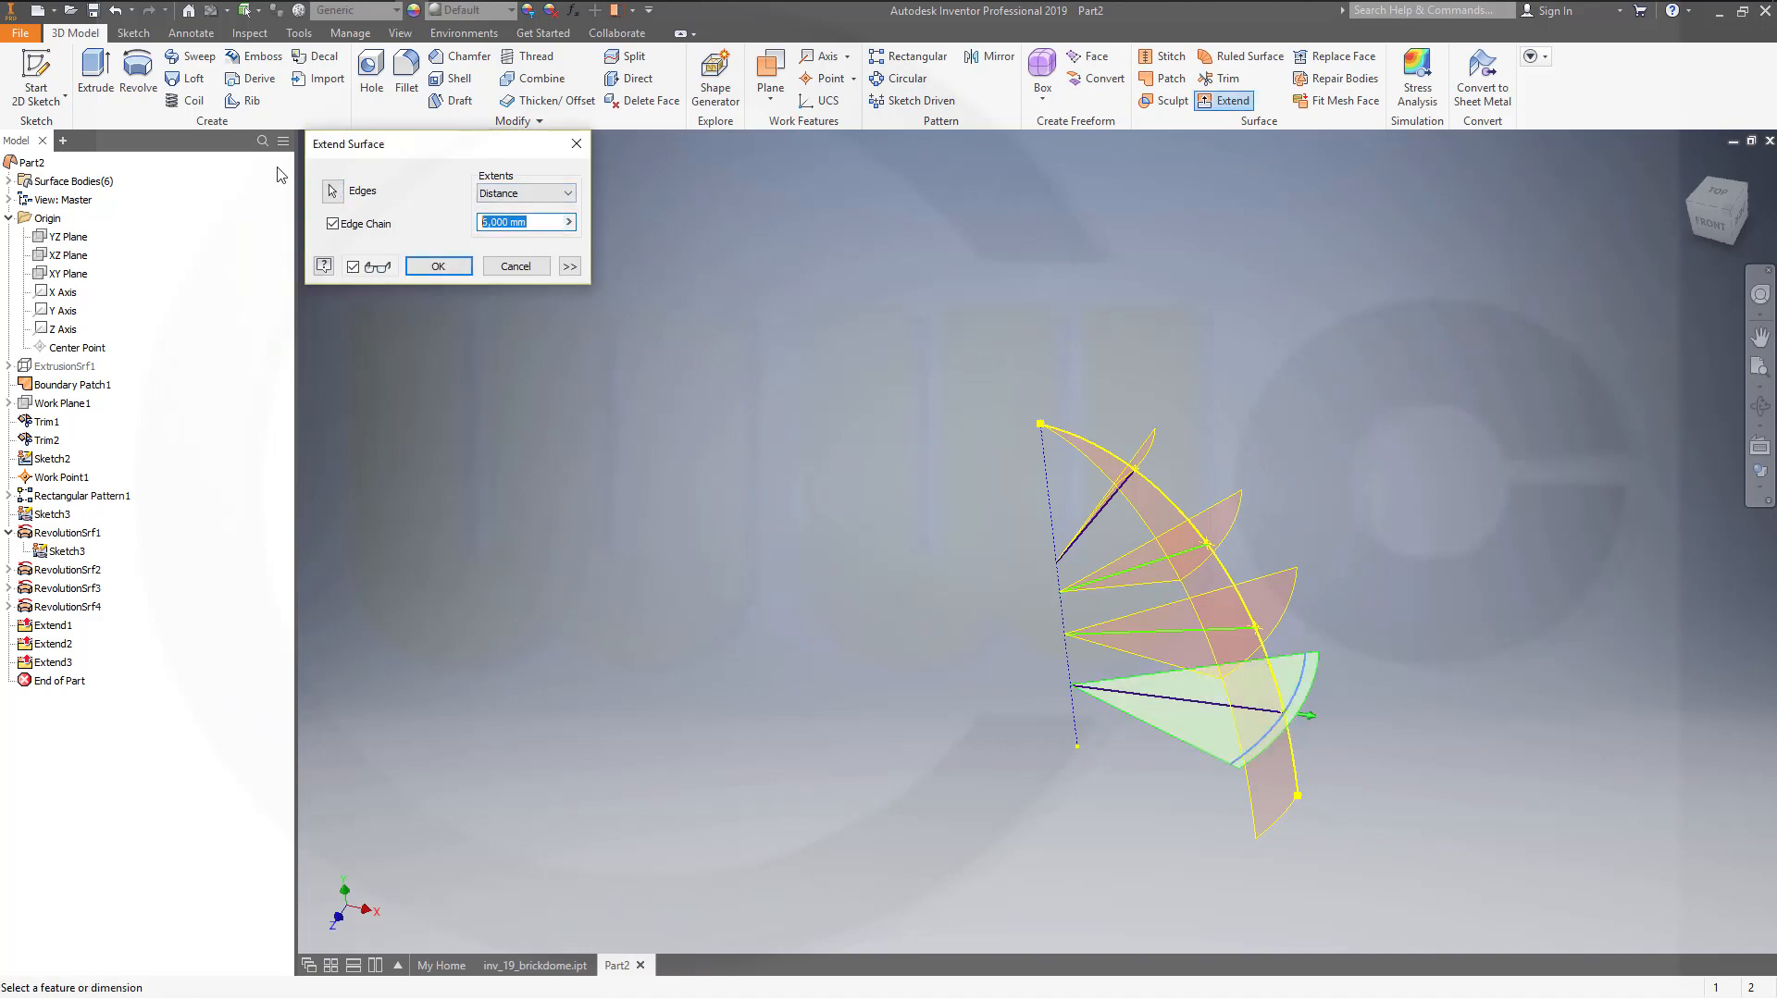
left_click(437, 266)
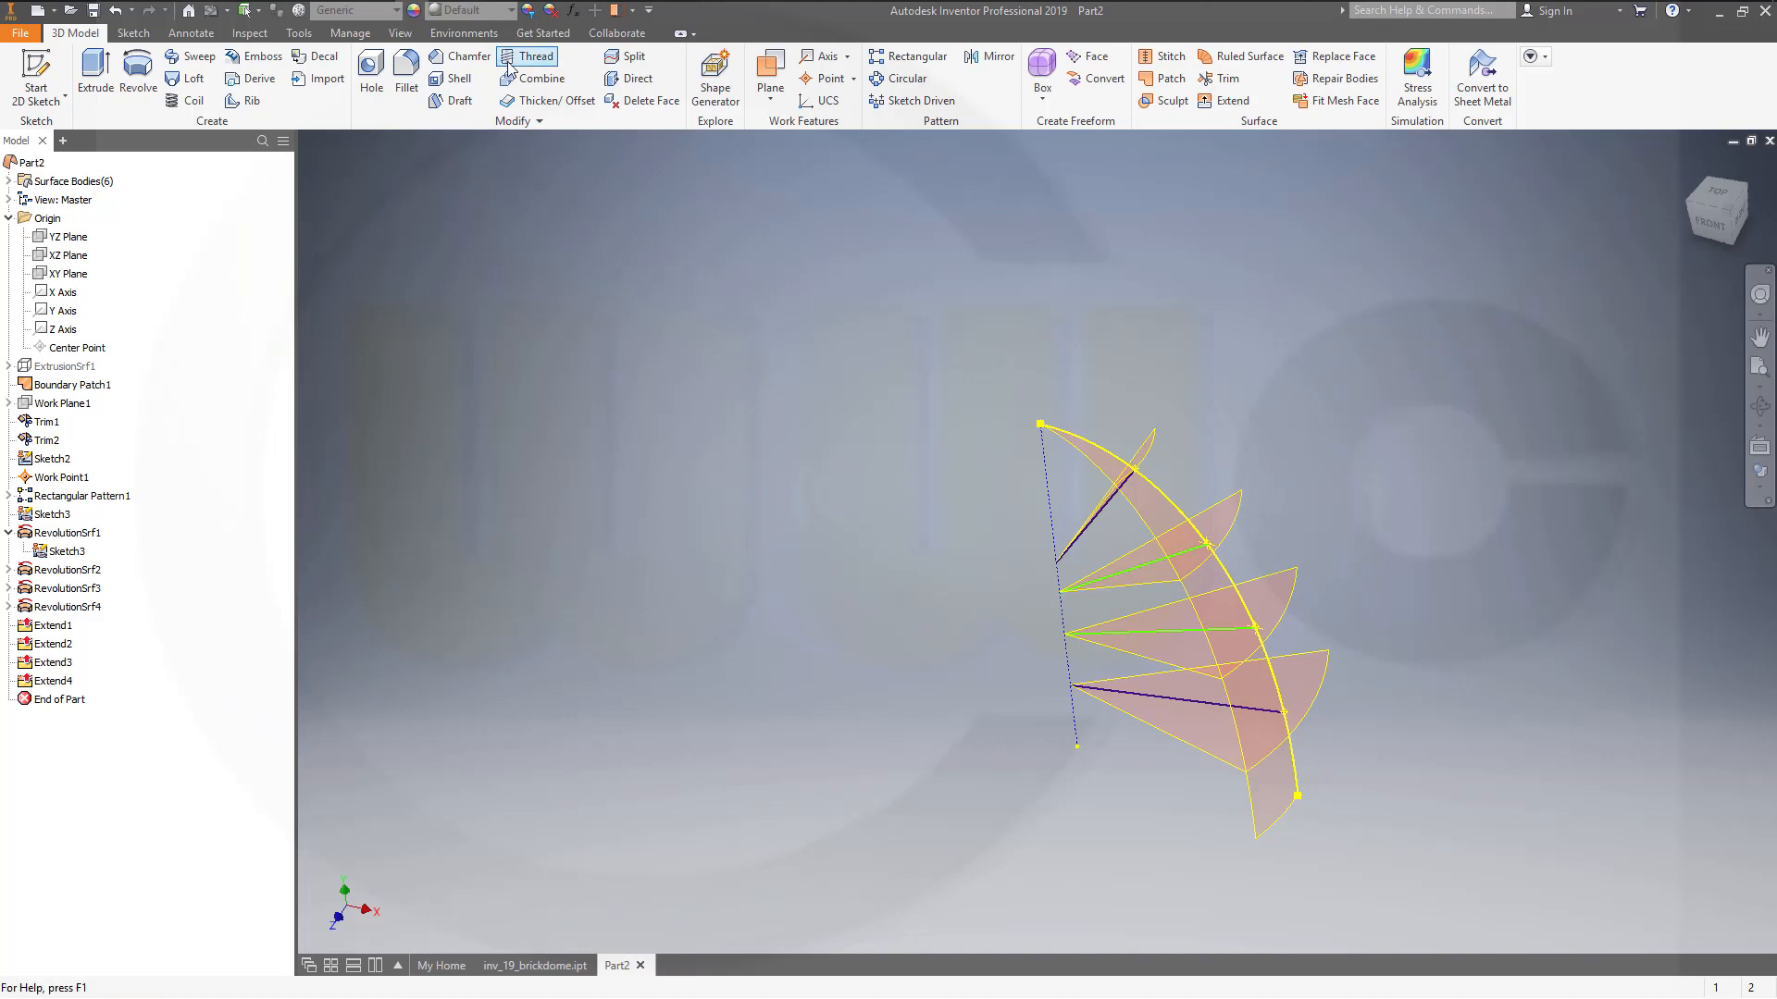
Thicken the curved slice surface 10 mm into Thicken1 and orbit to inspect the solid.
left_click(546, 100)
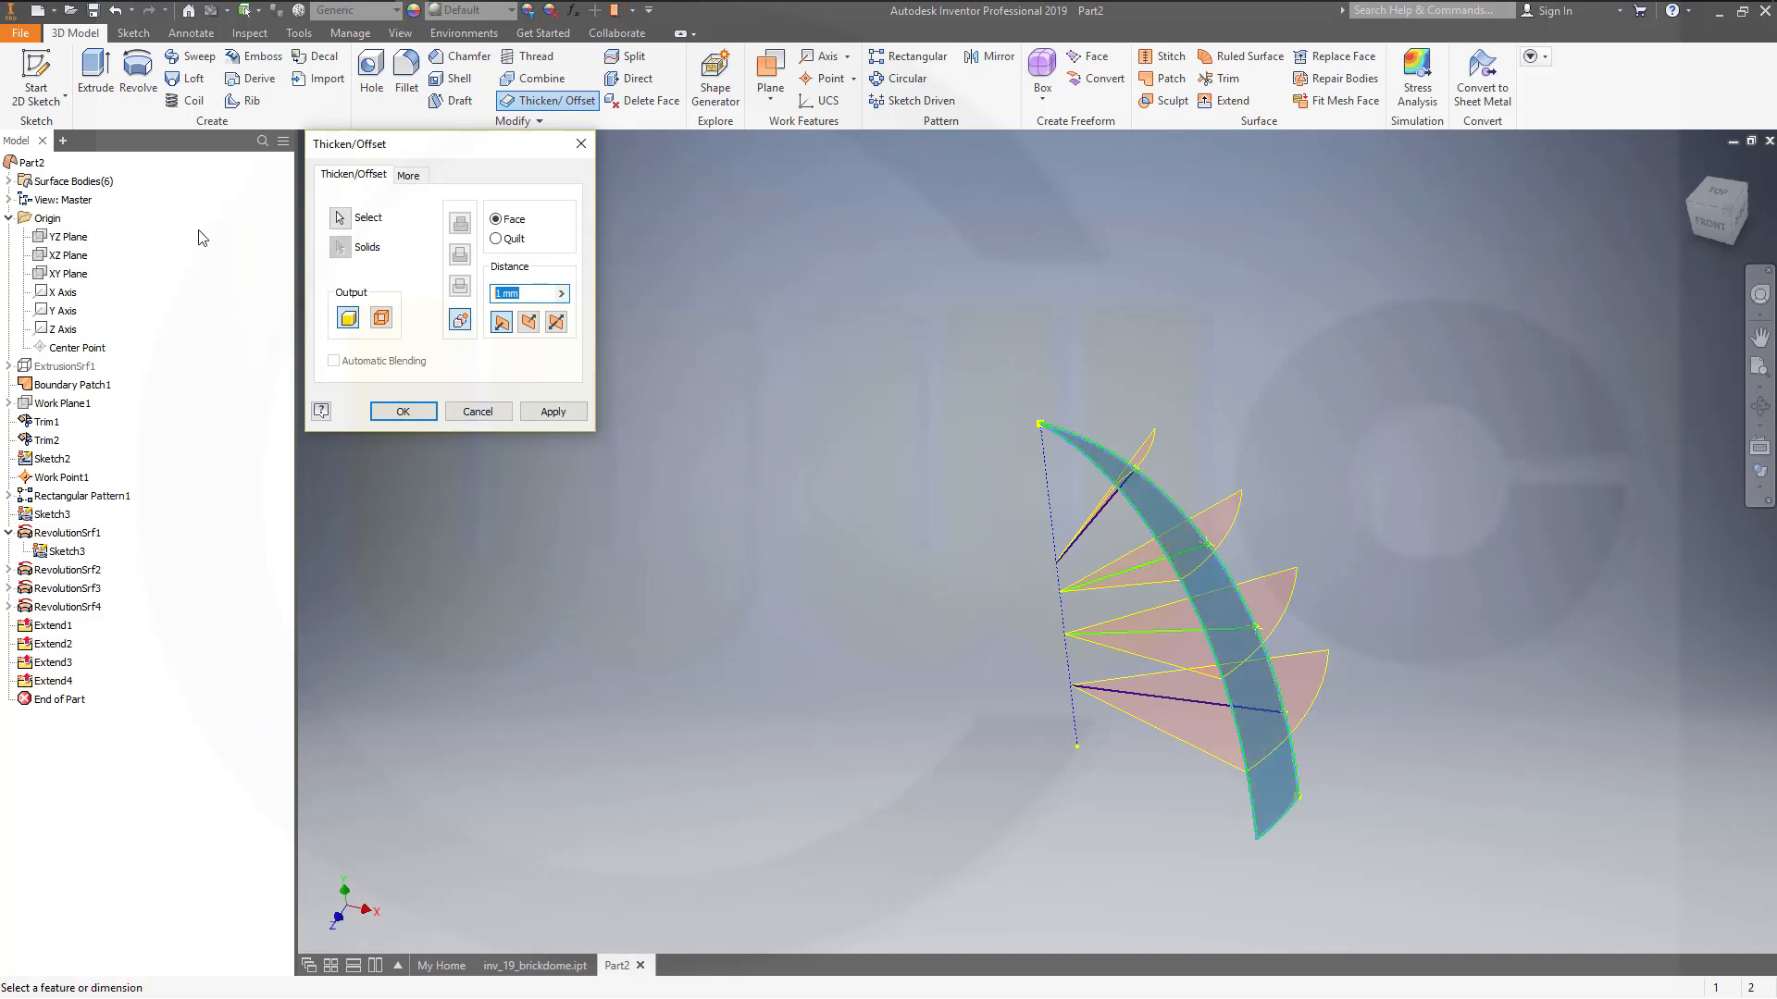
left_click(403, 410)
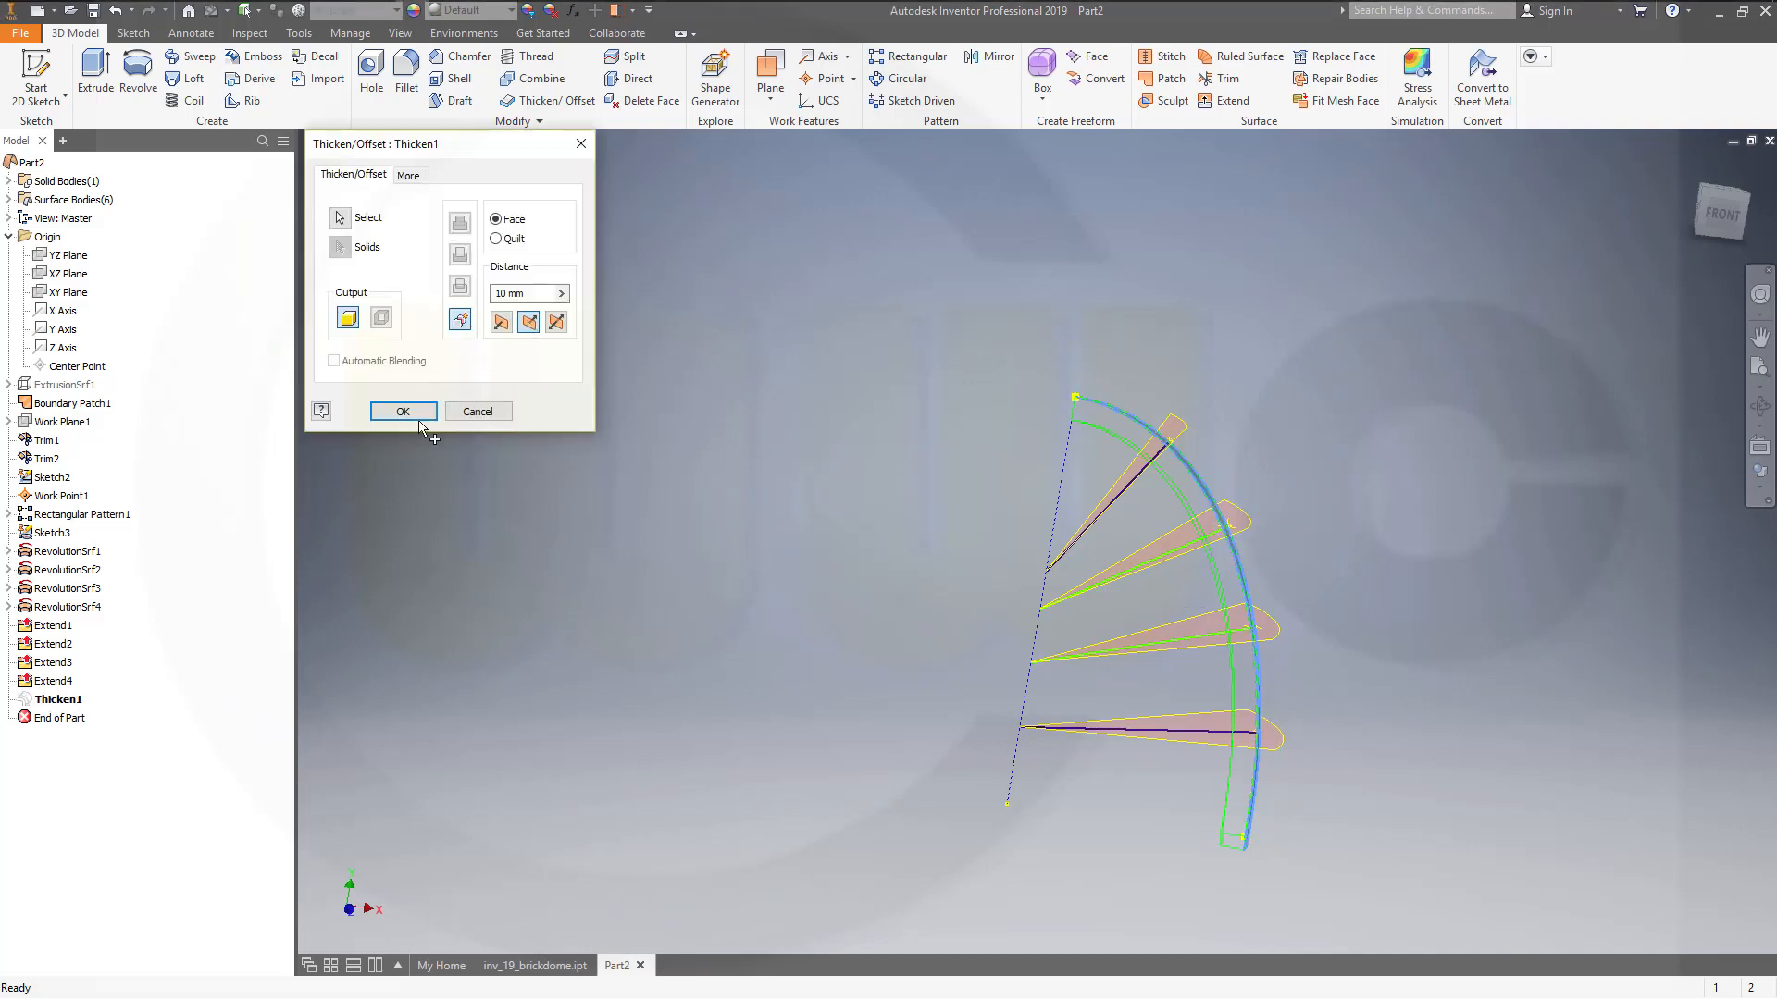
left_click(402, 410)
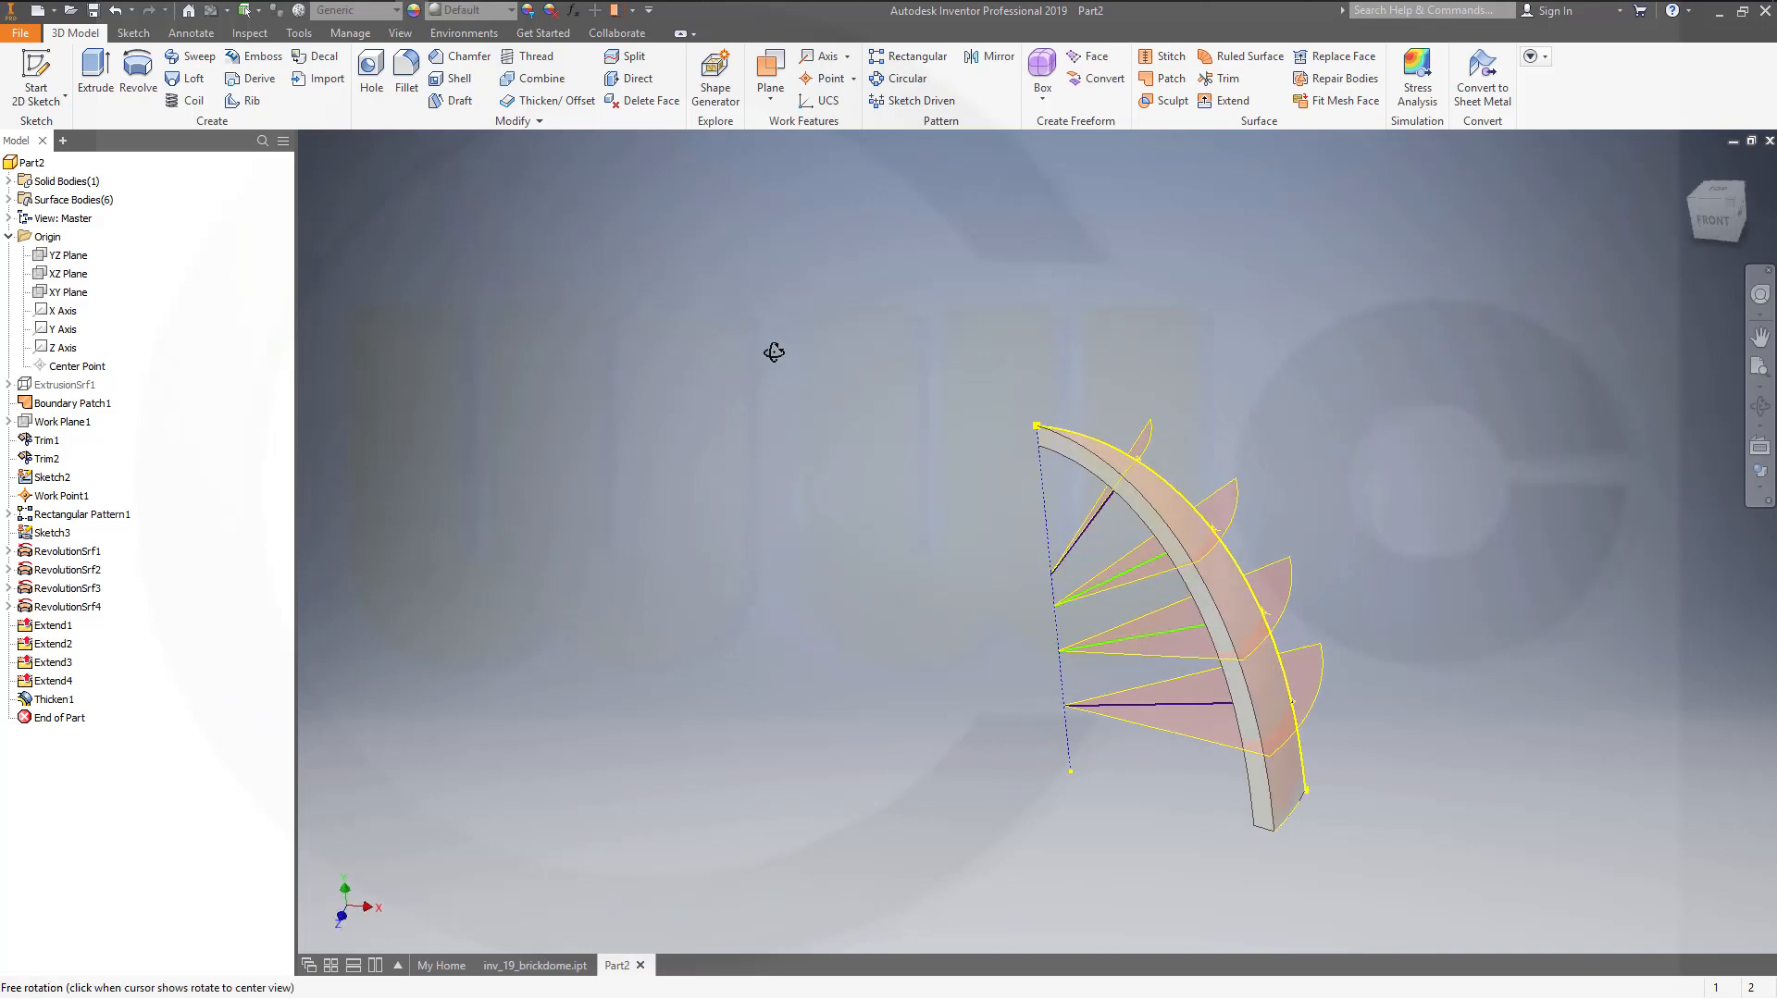
left_click_drag(774, 352, 962, 567)
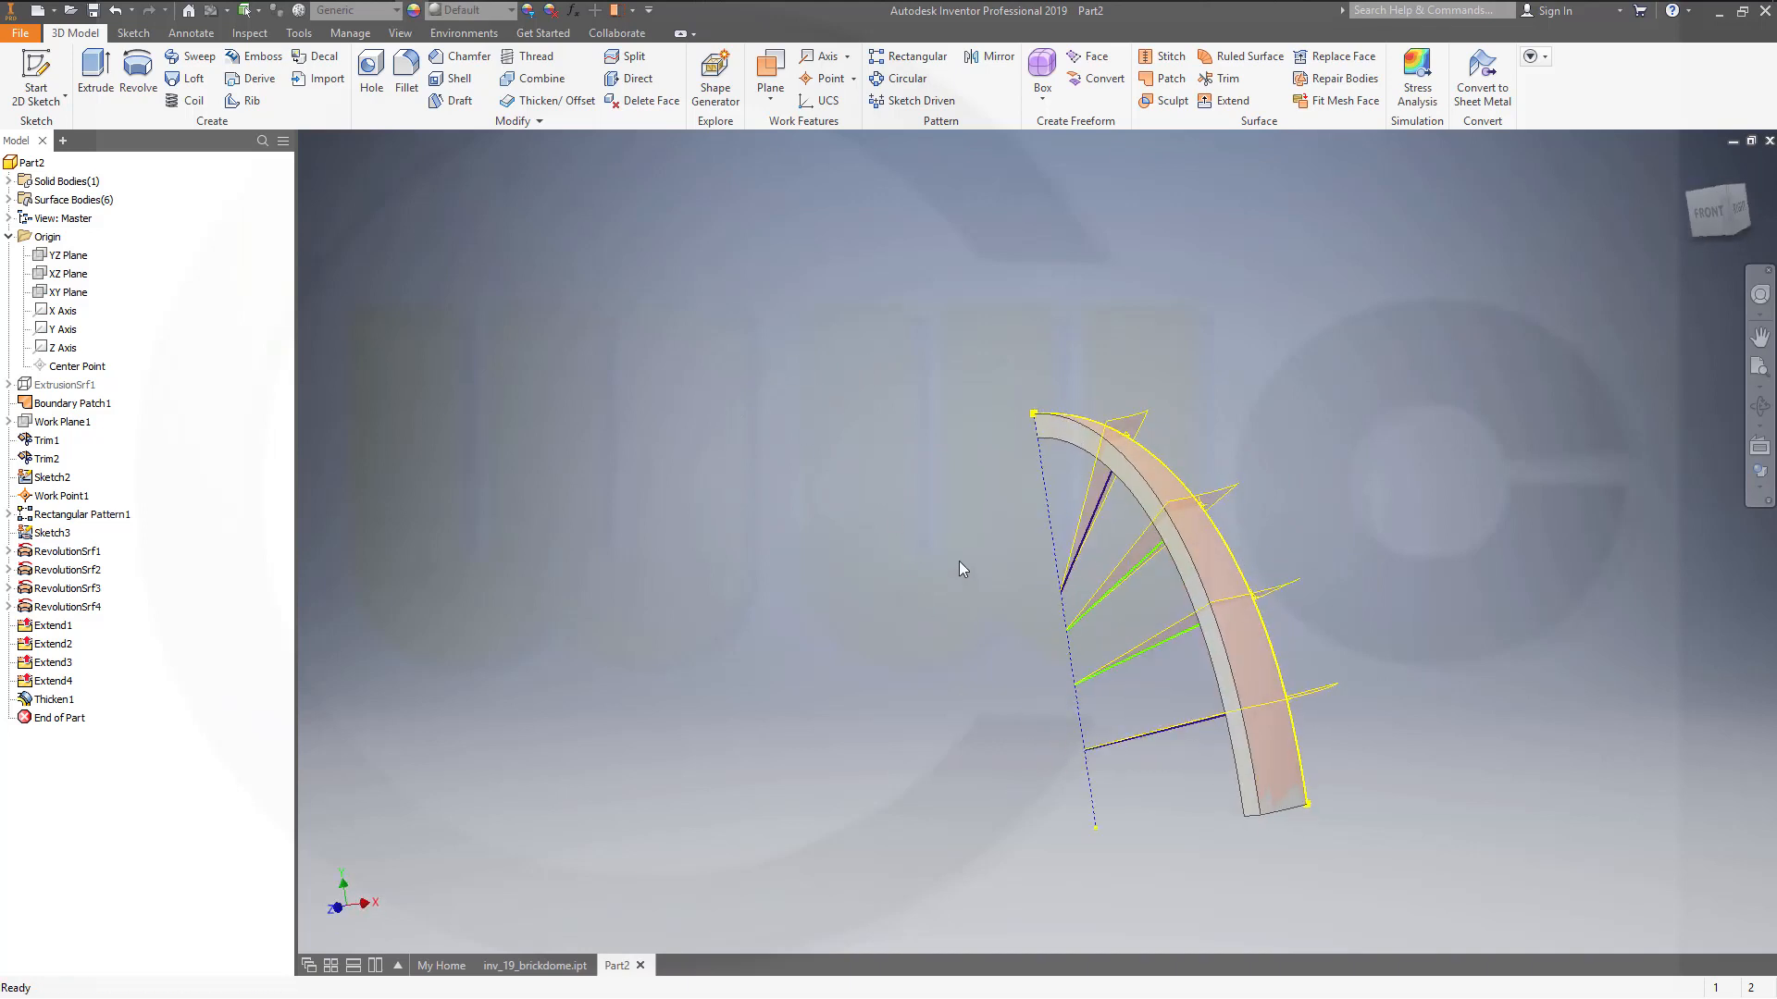
mouse_move(685, 448)
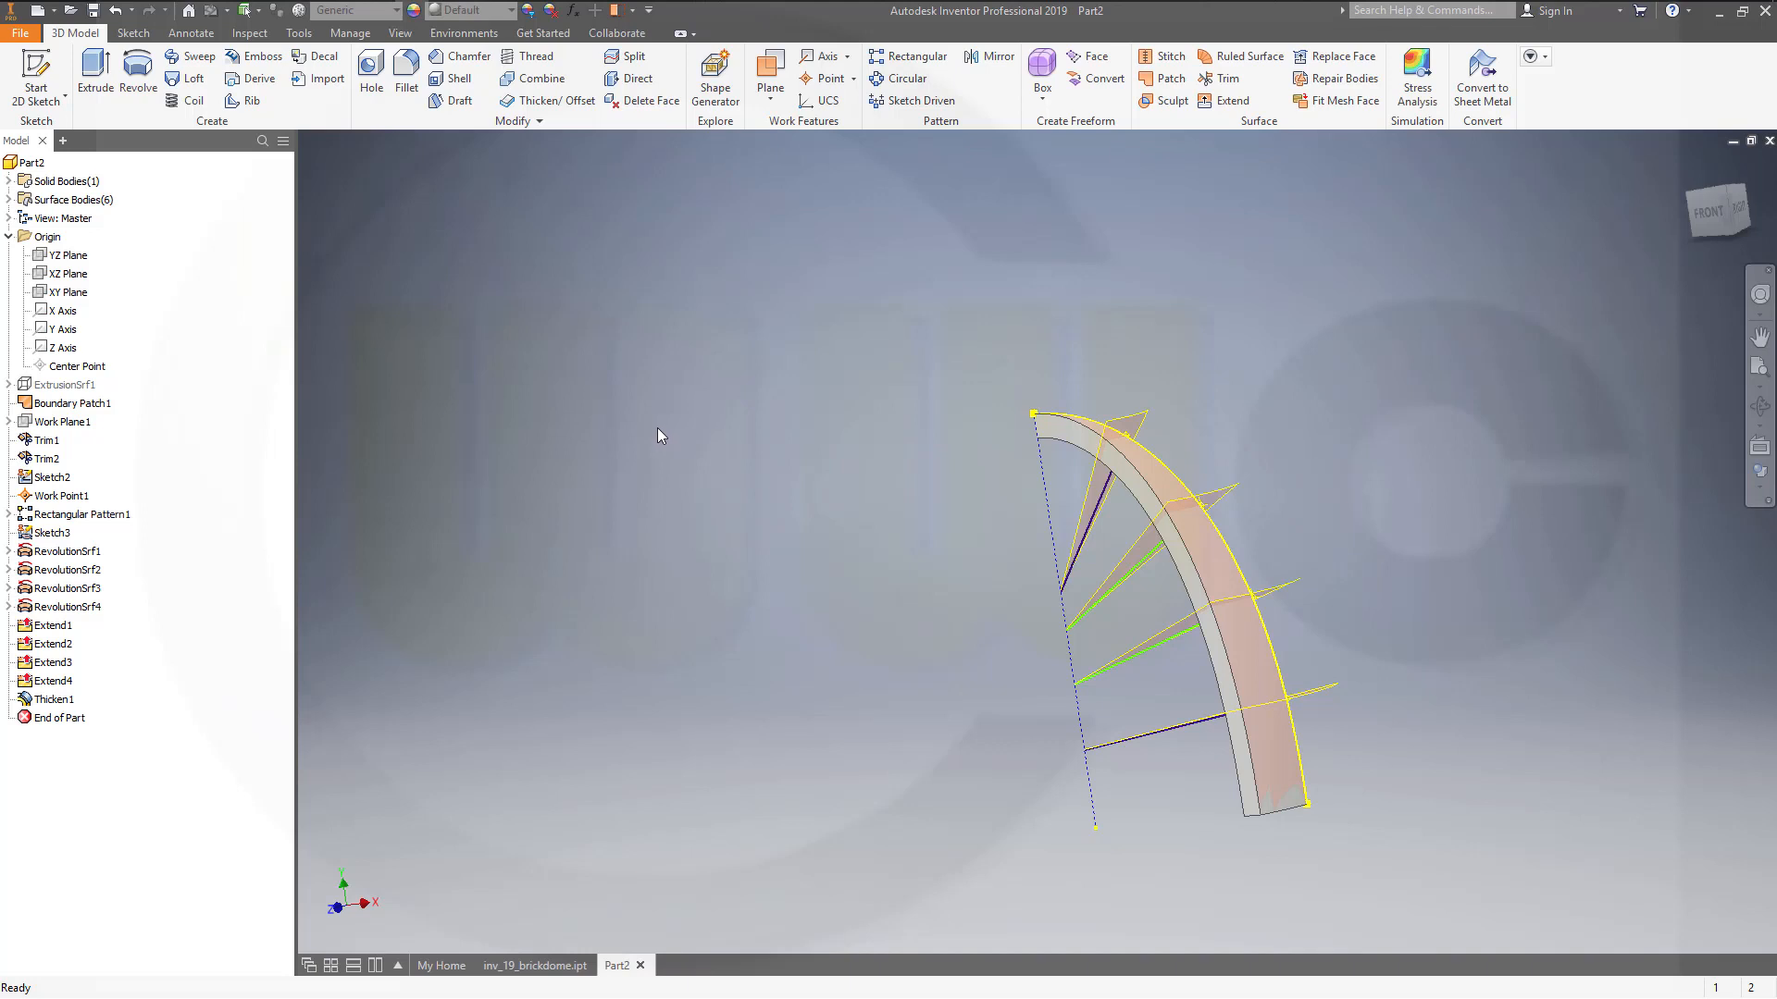
mouse_move(445, 578)
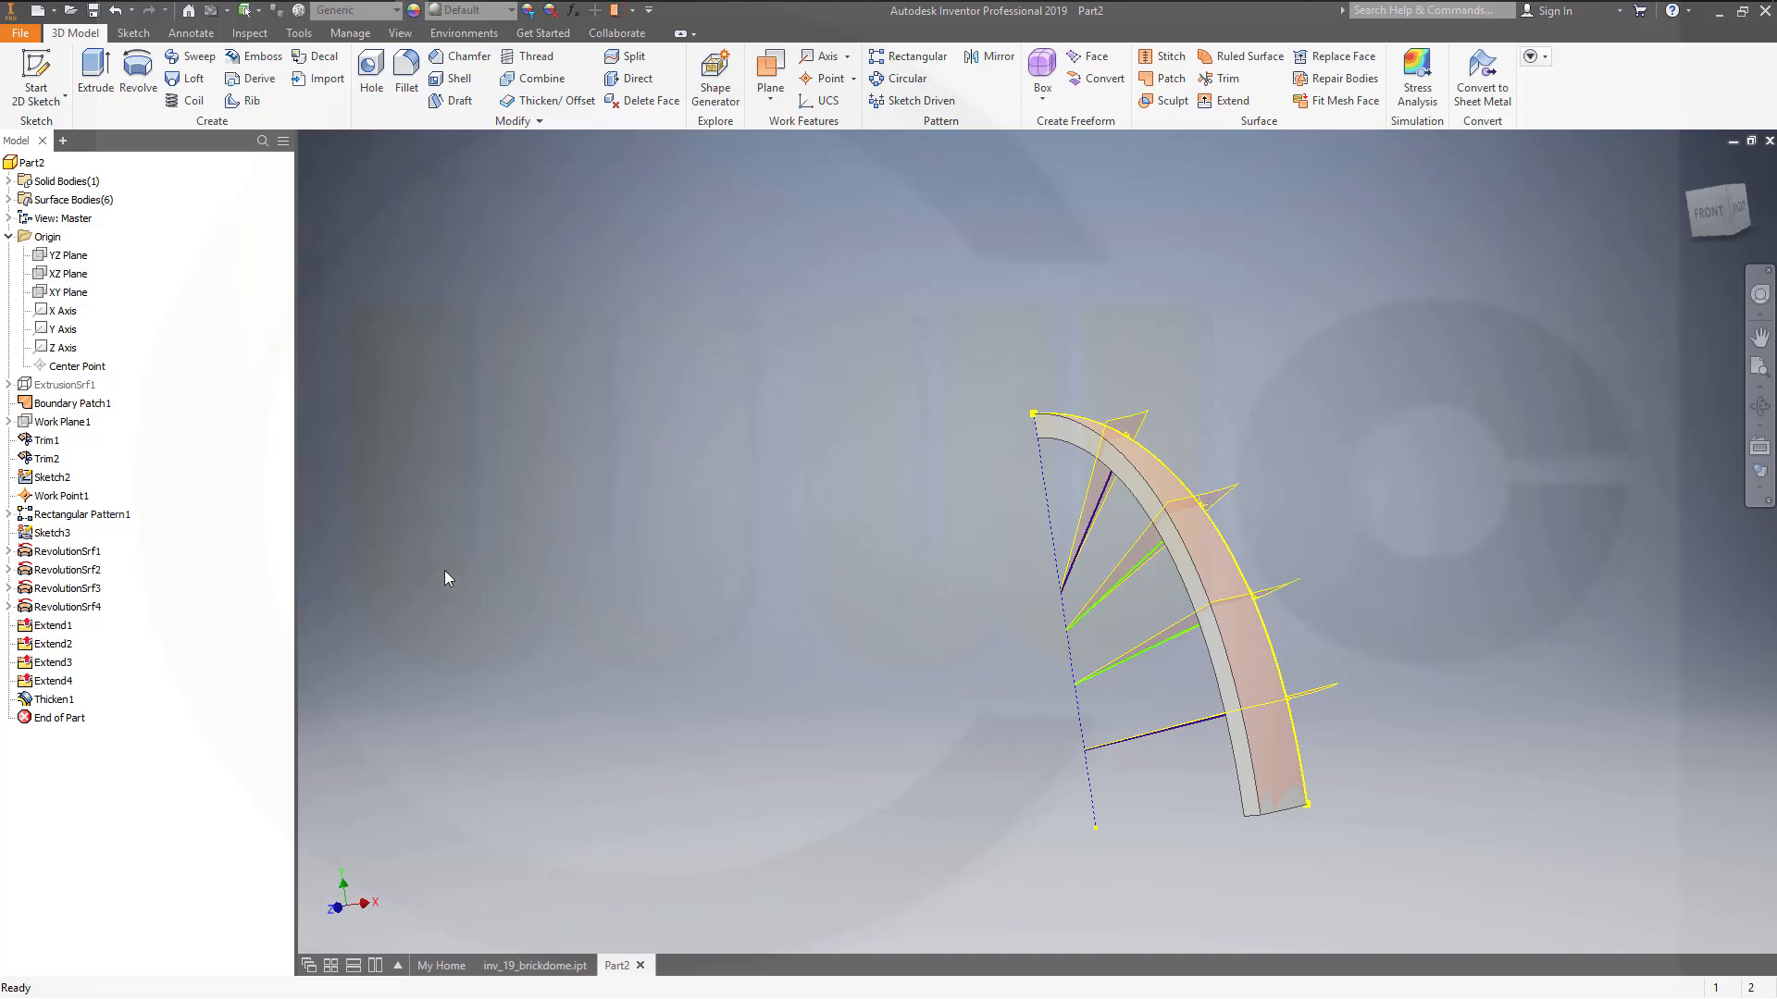
left_click(67, 606)
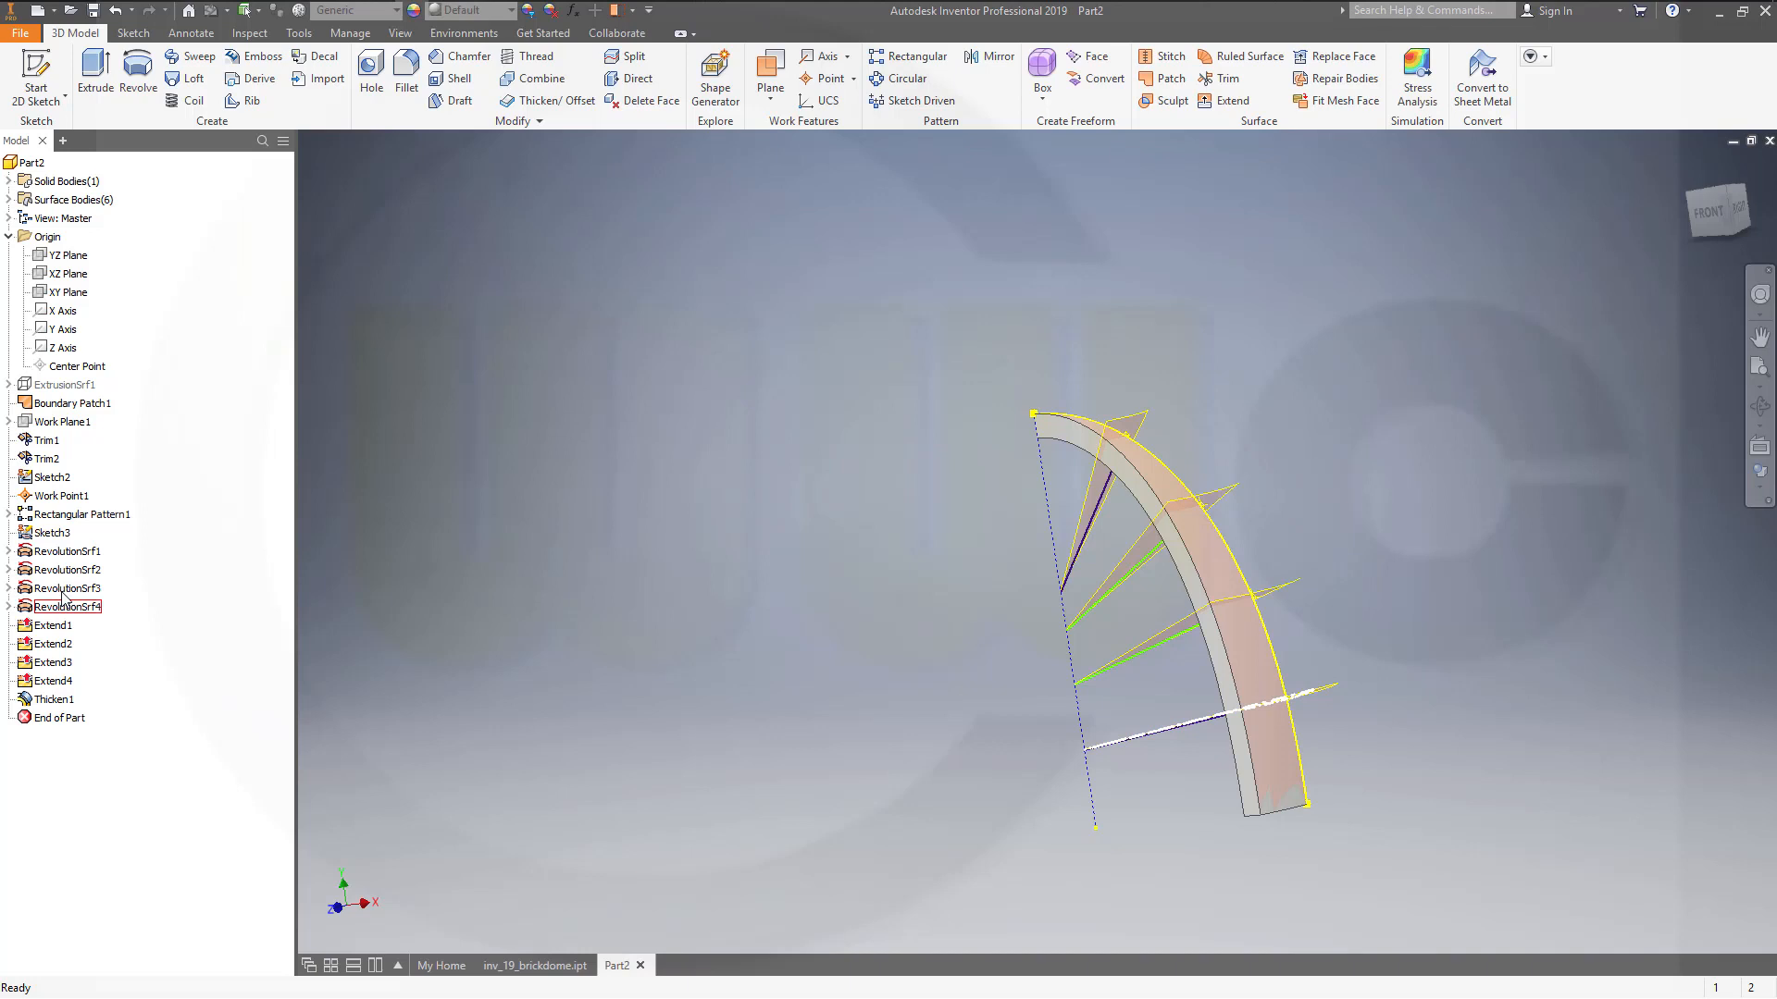
left_click(9, 199)
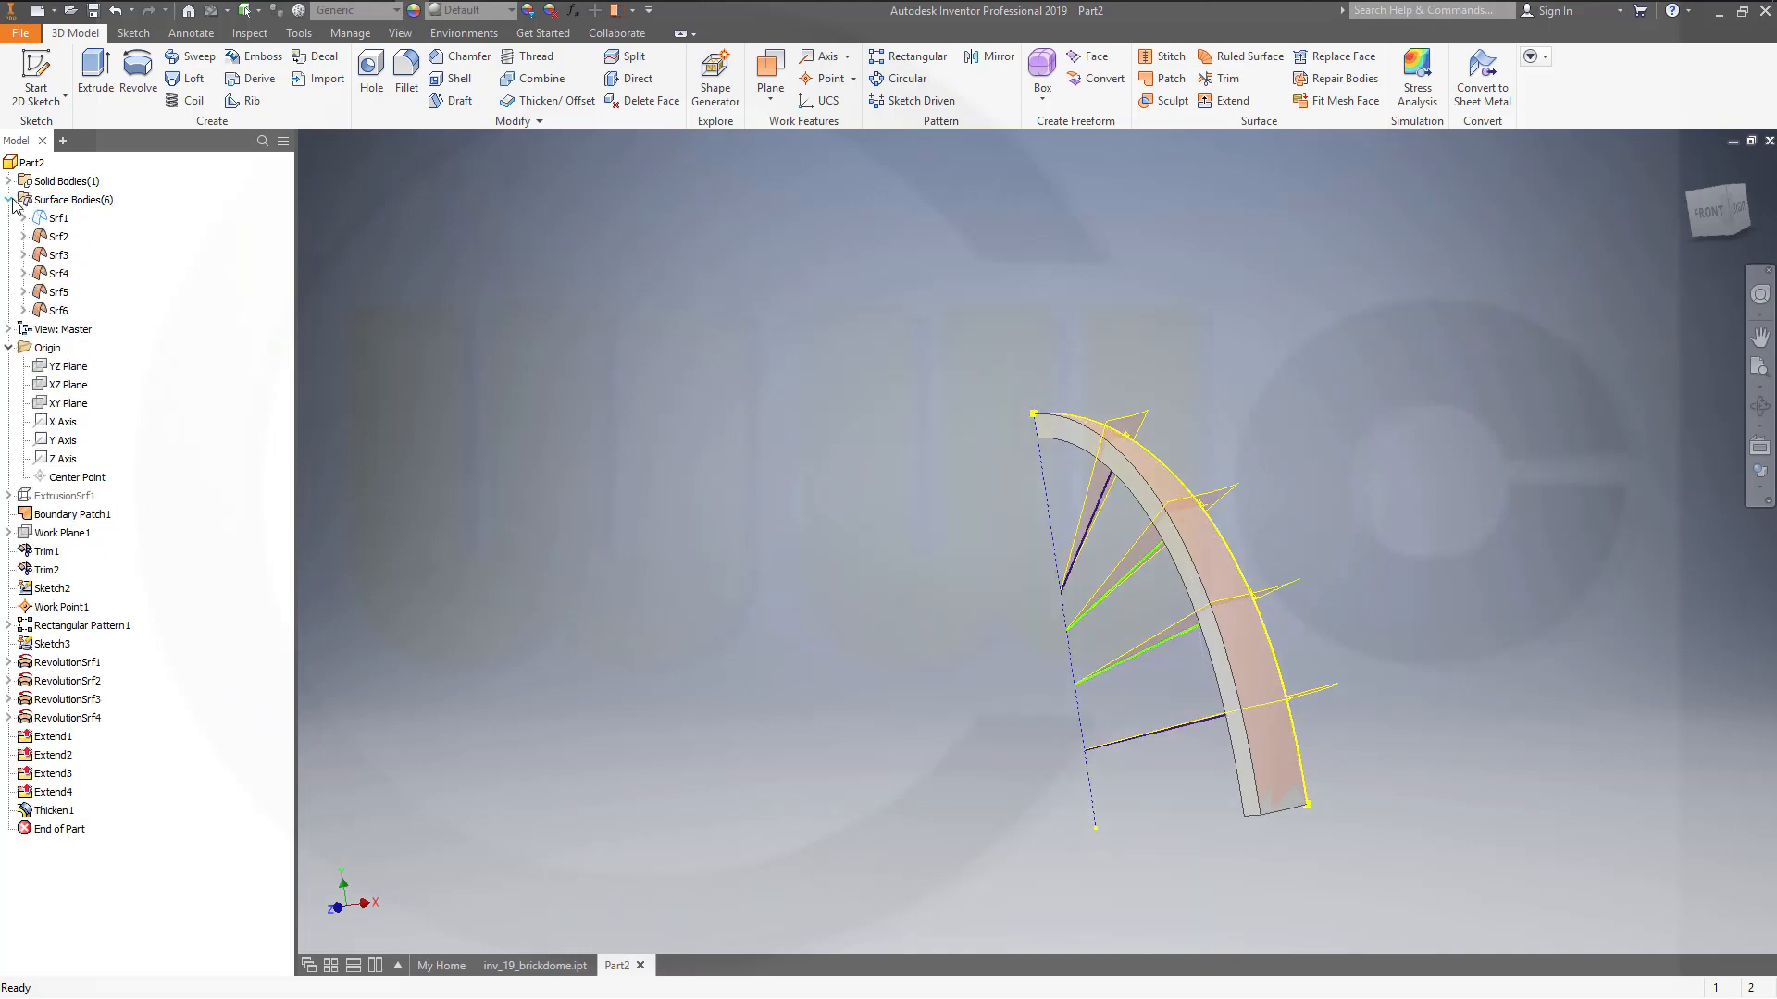
right_click(57, 236)
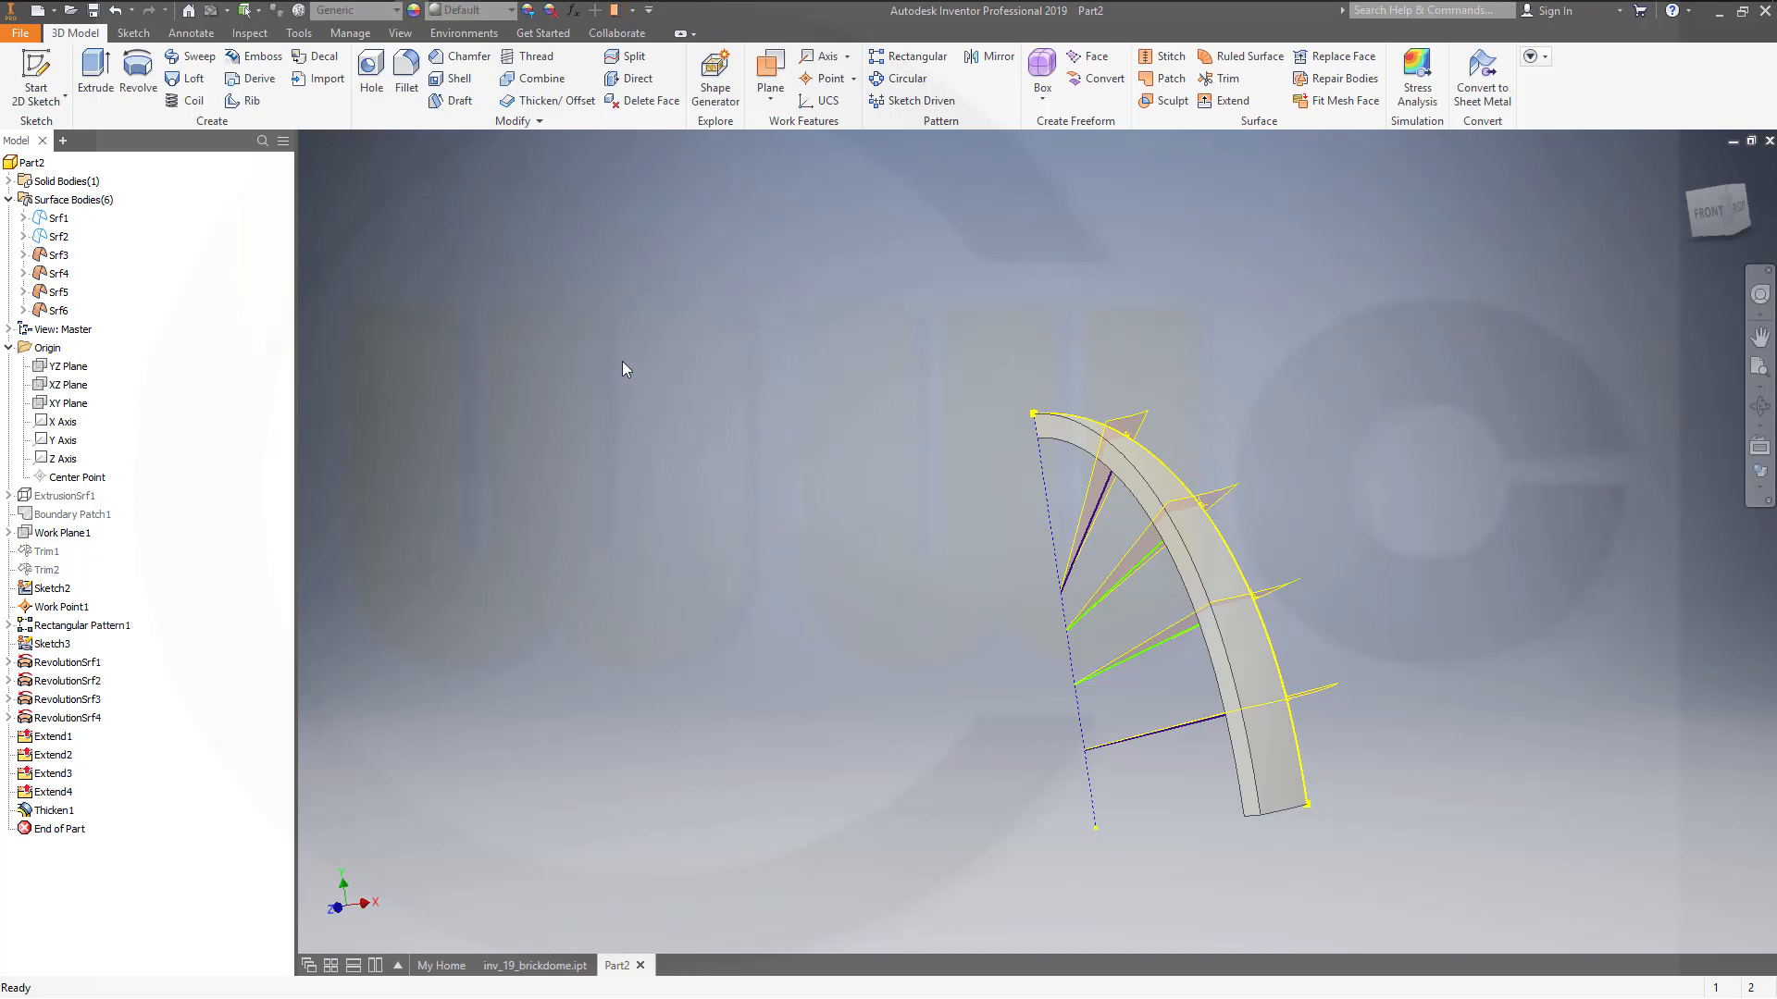
mouse_move(943, 525)
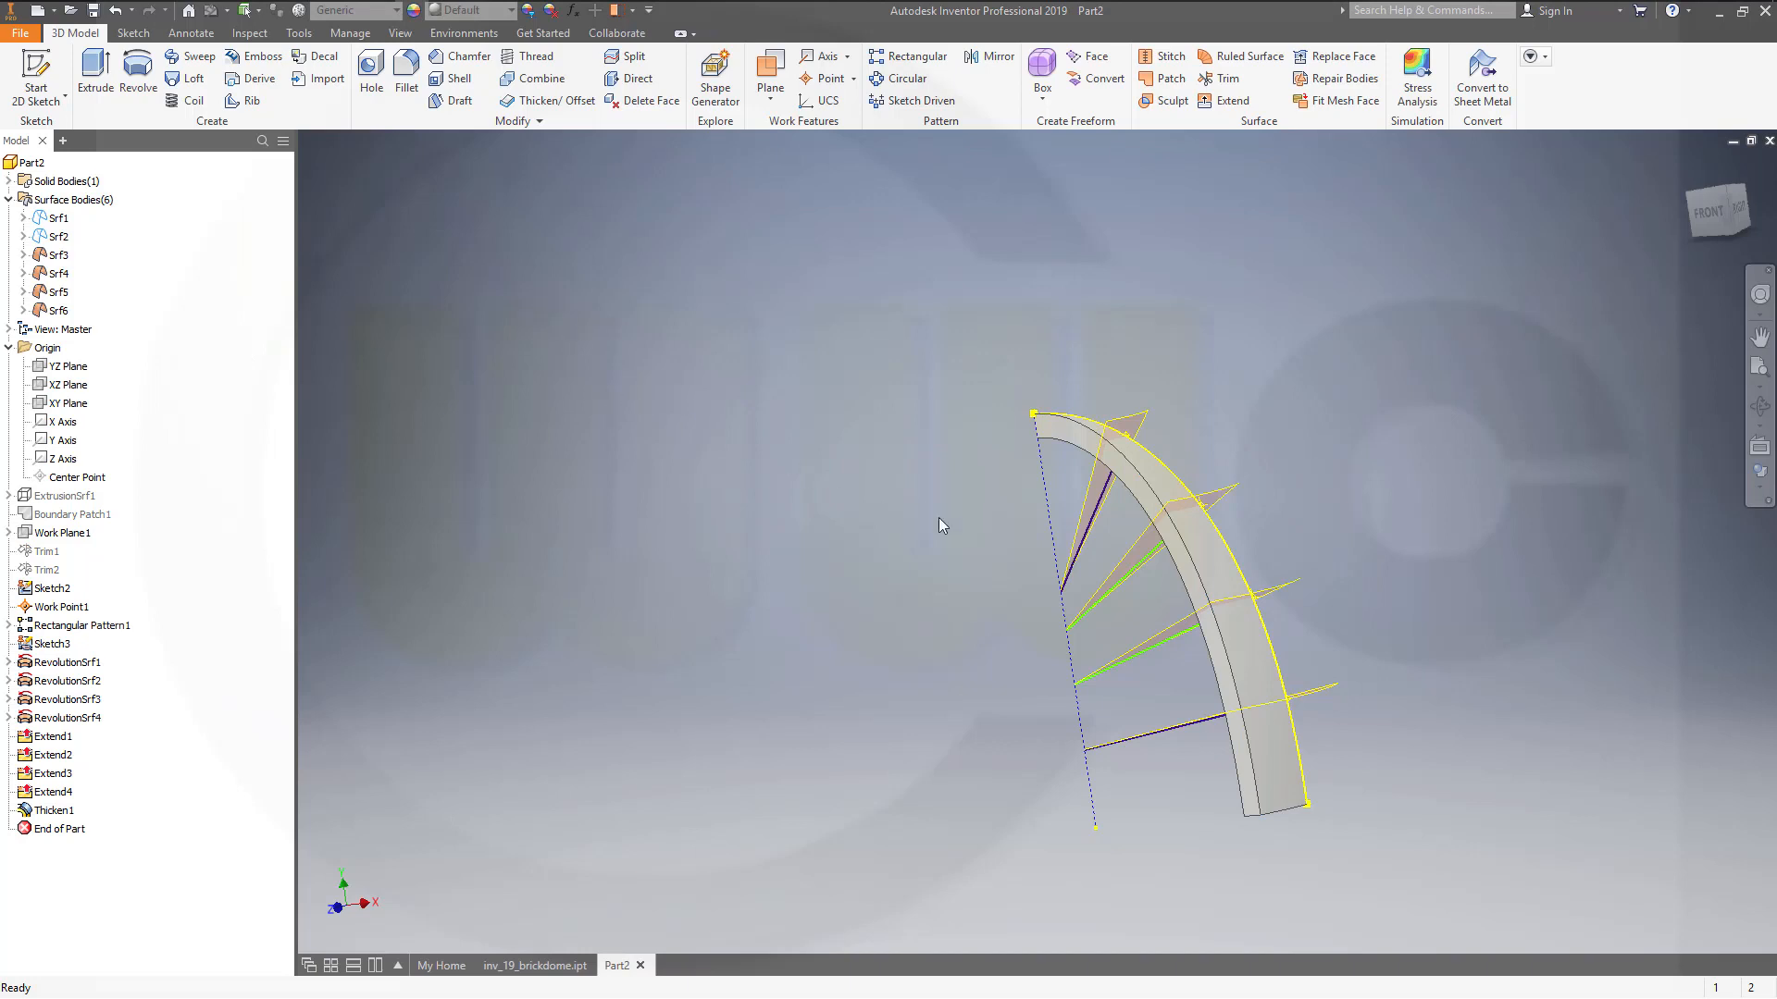
right_click(45, 550)
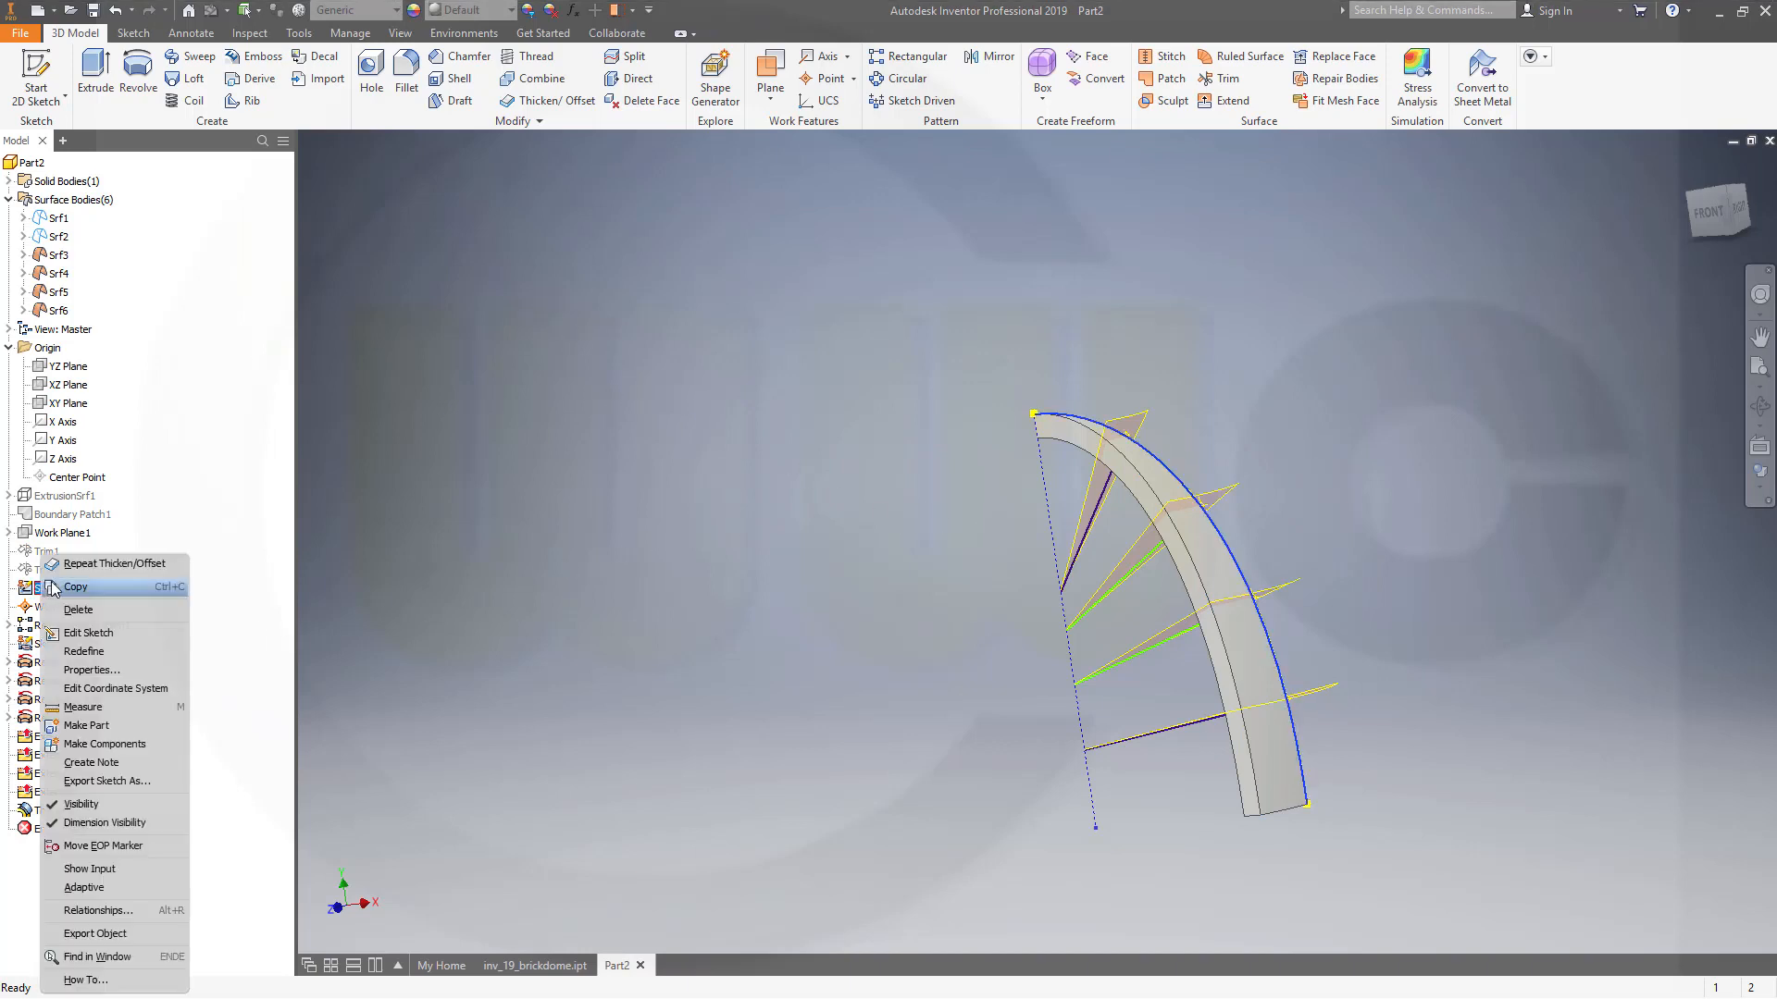
mouse_move(107, 807)
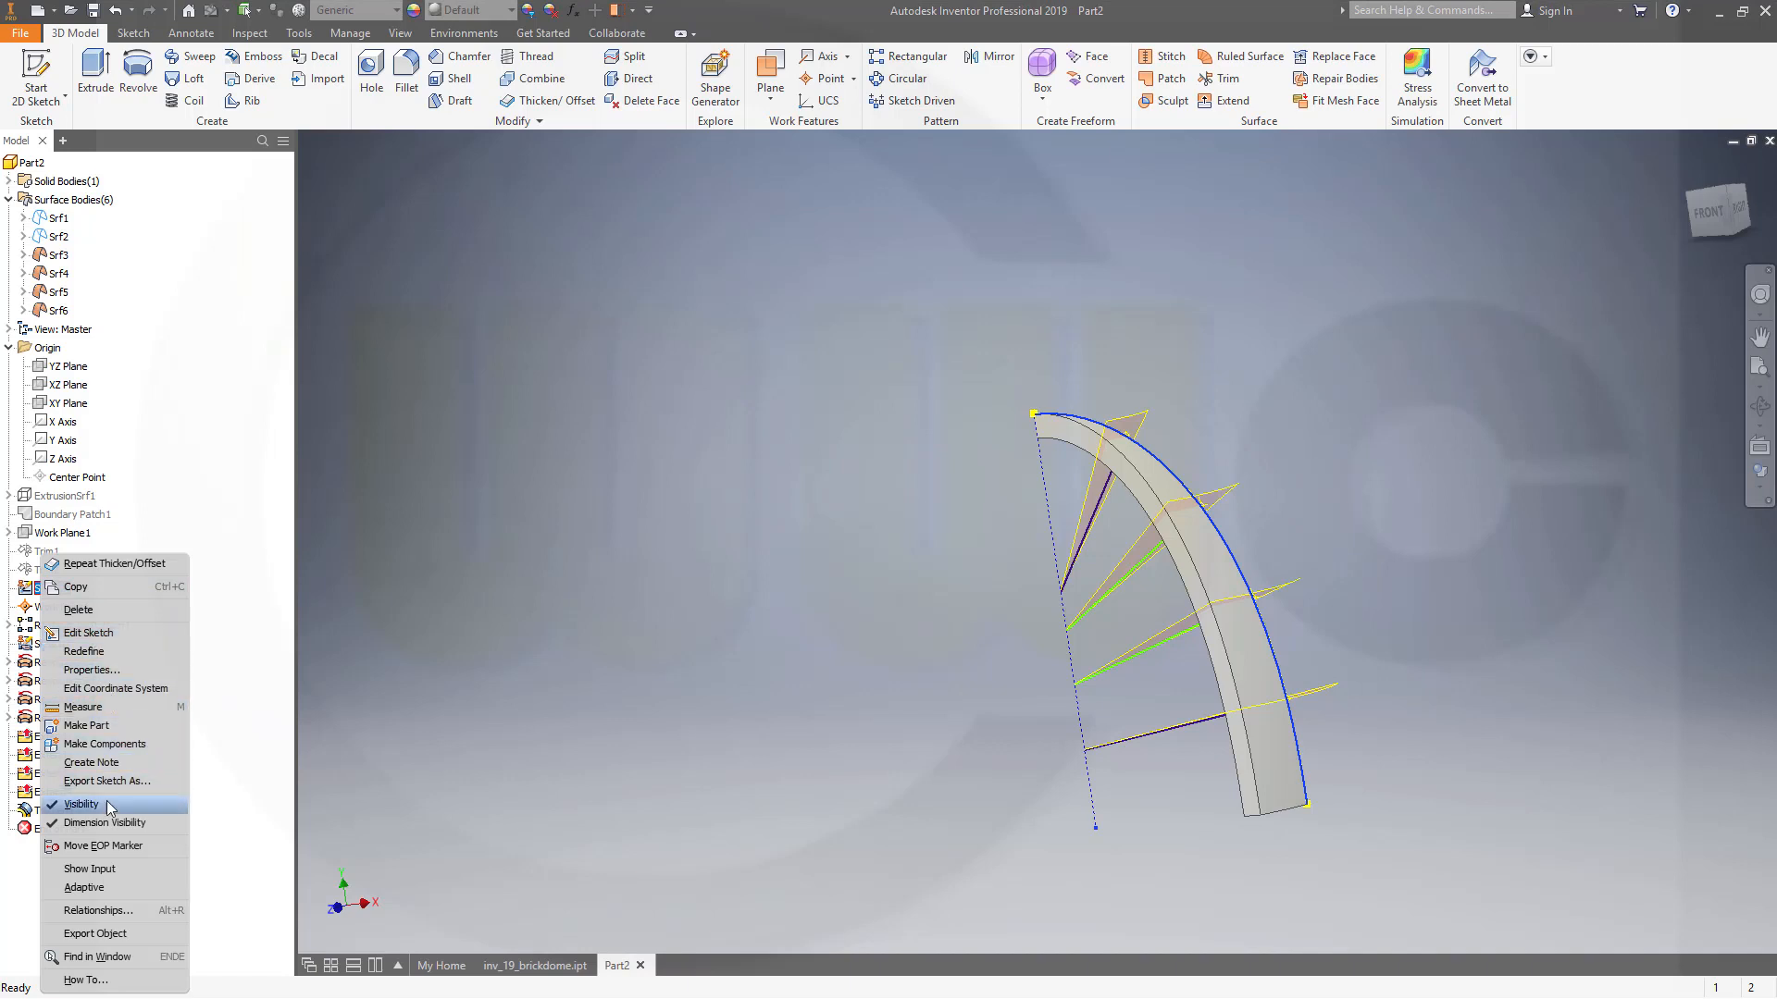
left_click(81, 804)
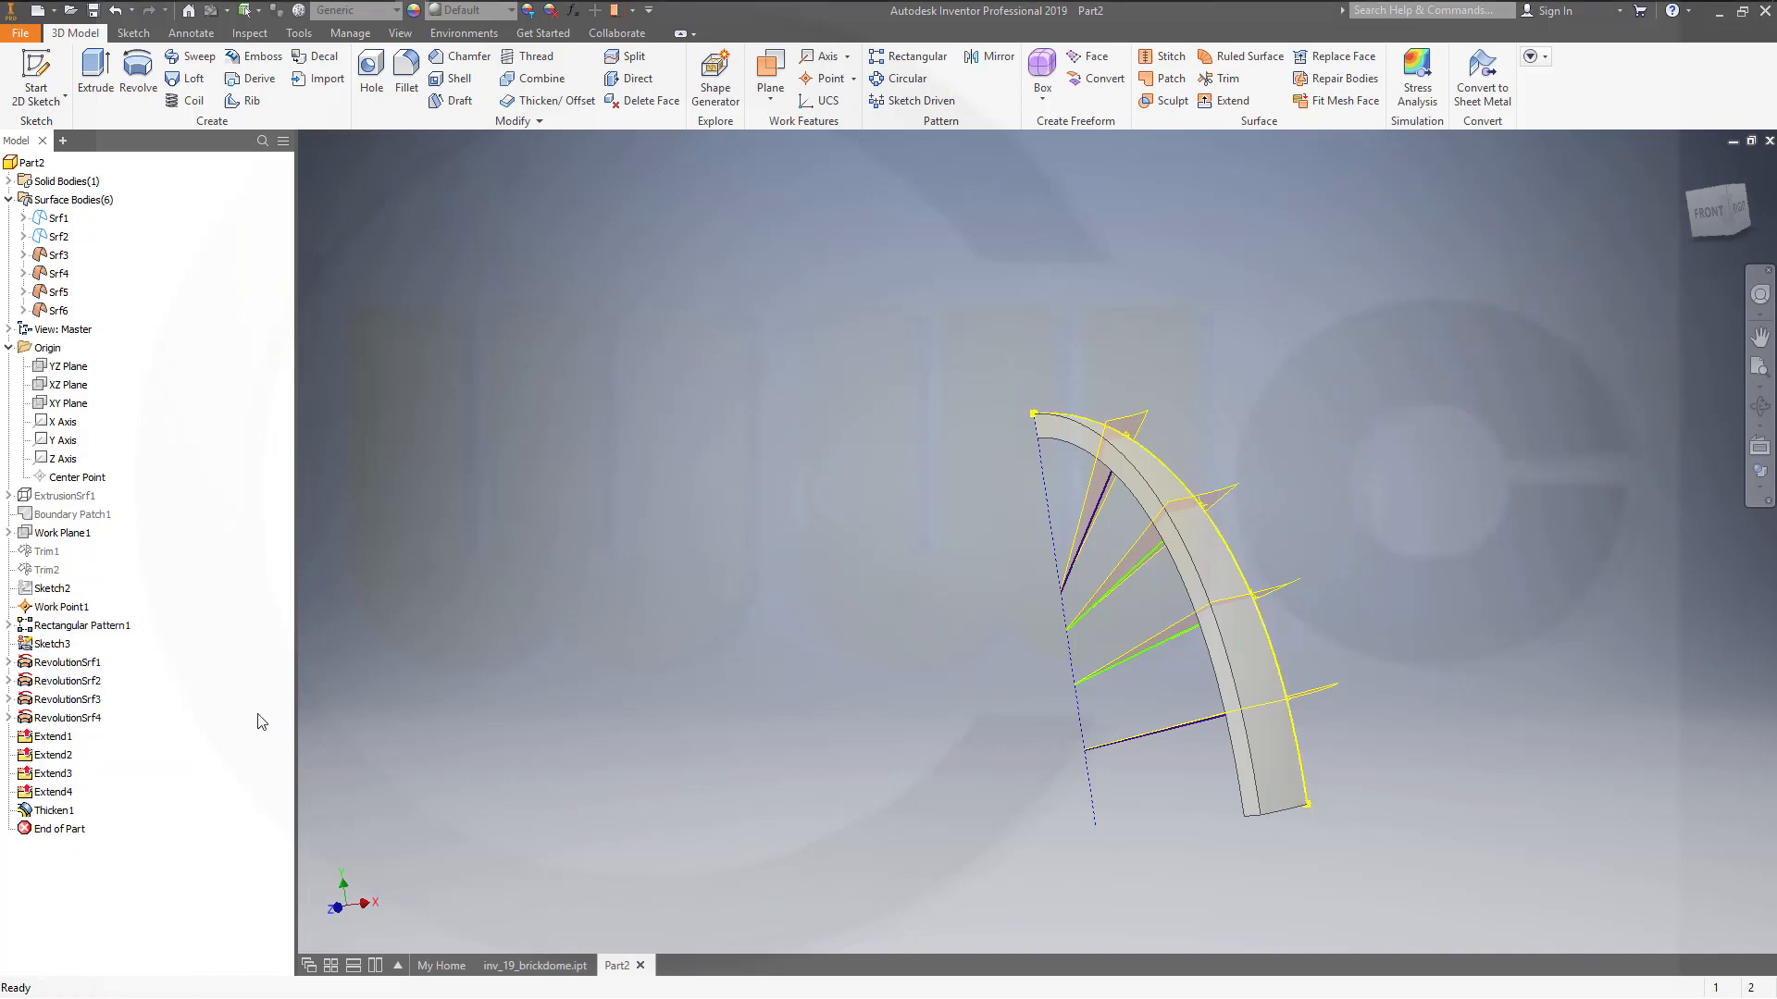
right_click(51, 587)
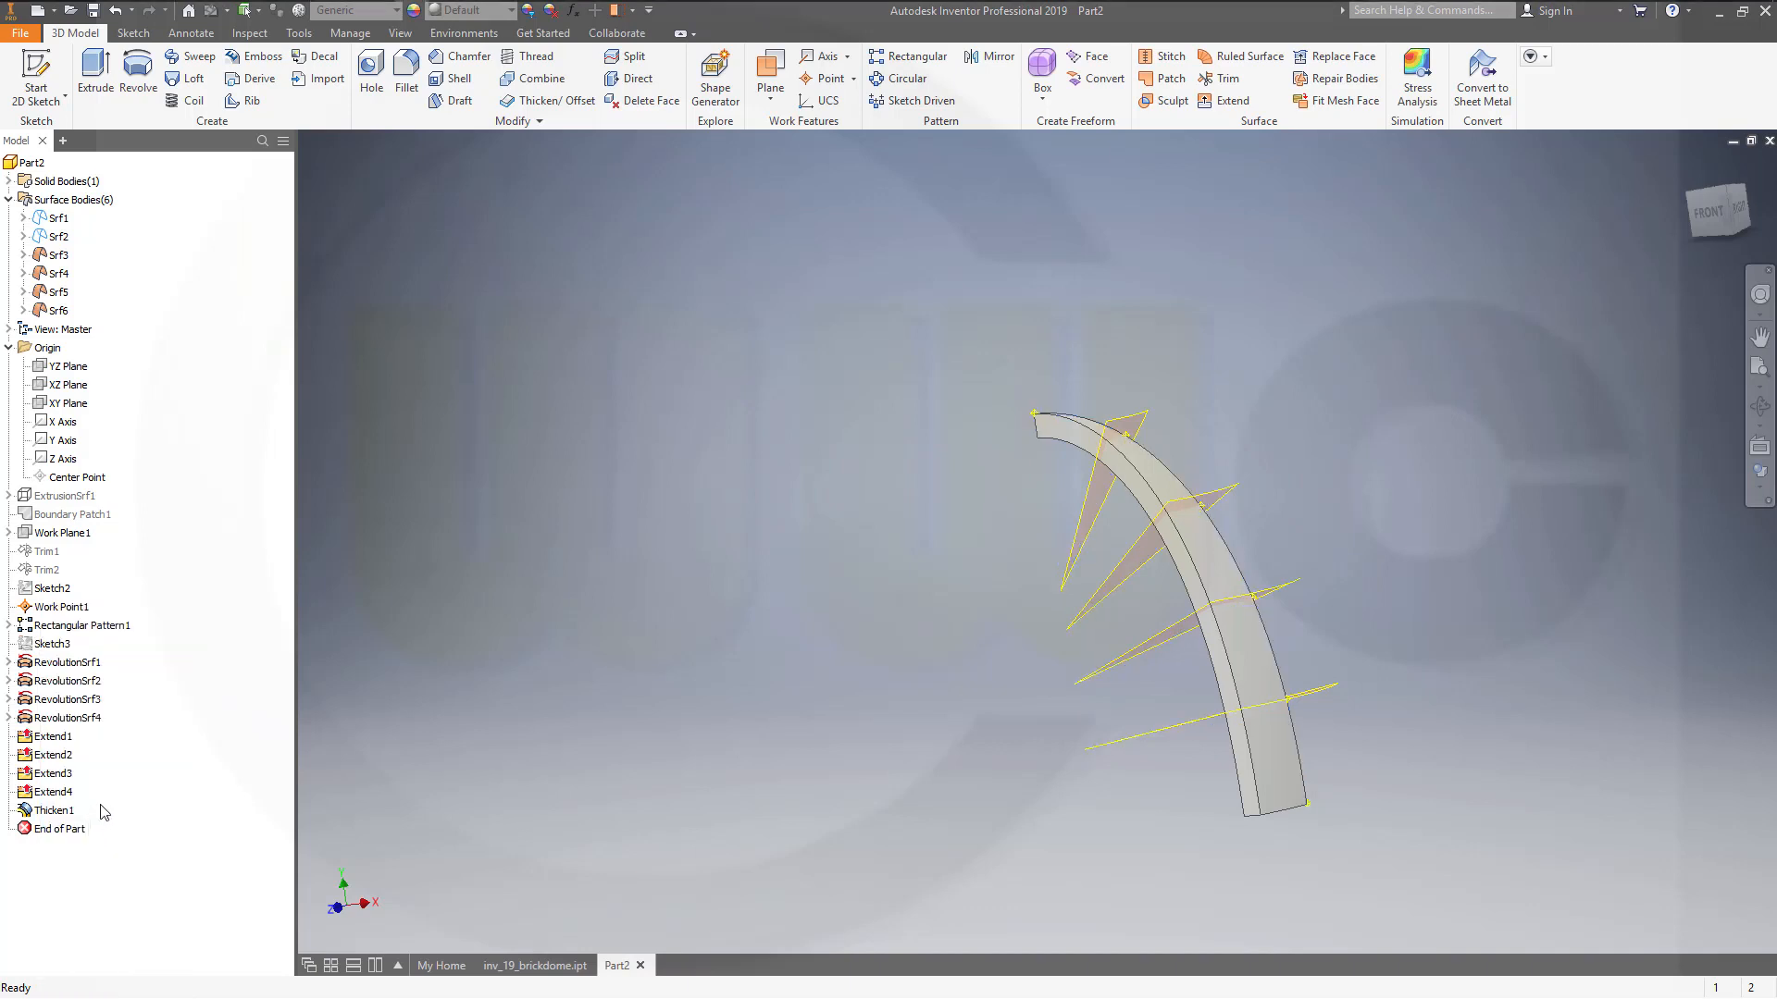
left_click(60, 606)
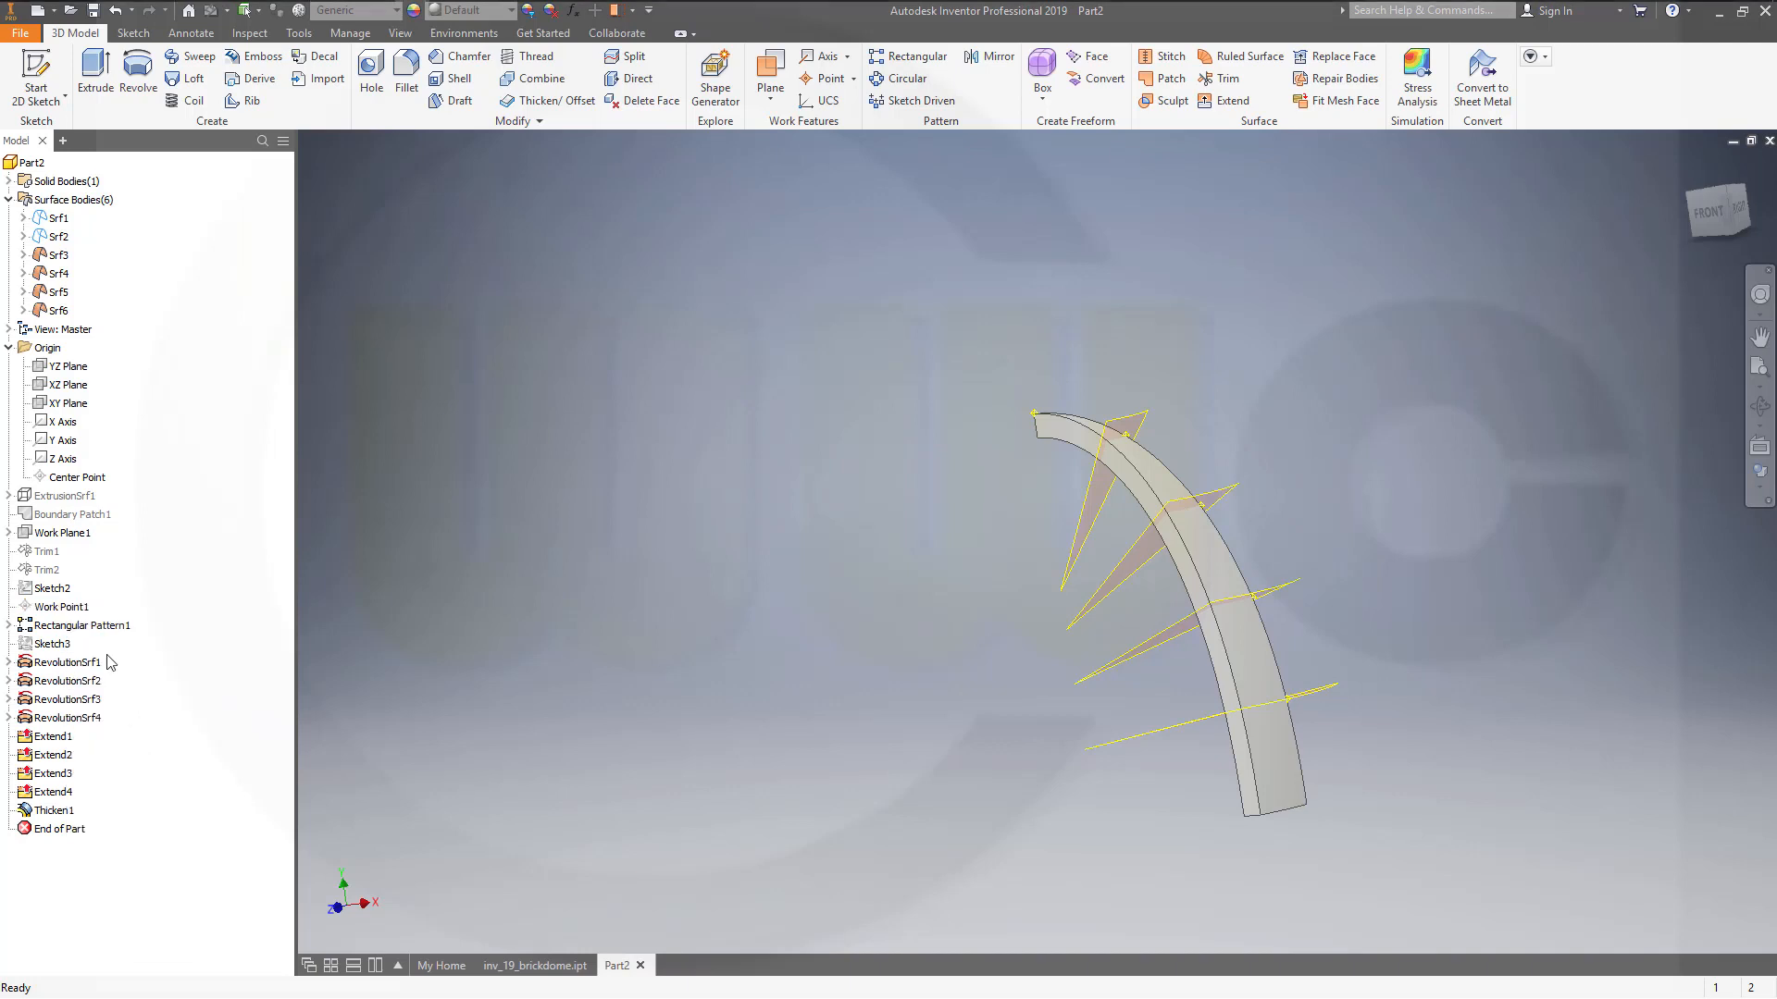
right_click(62, 625)
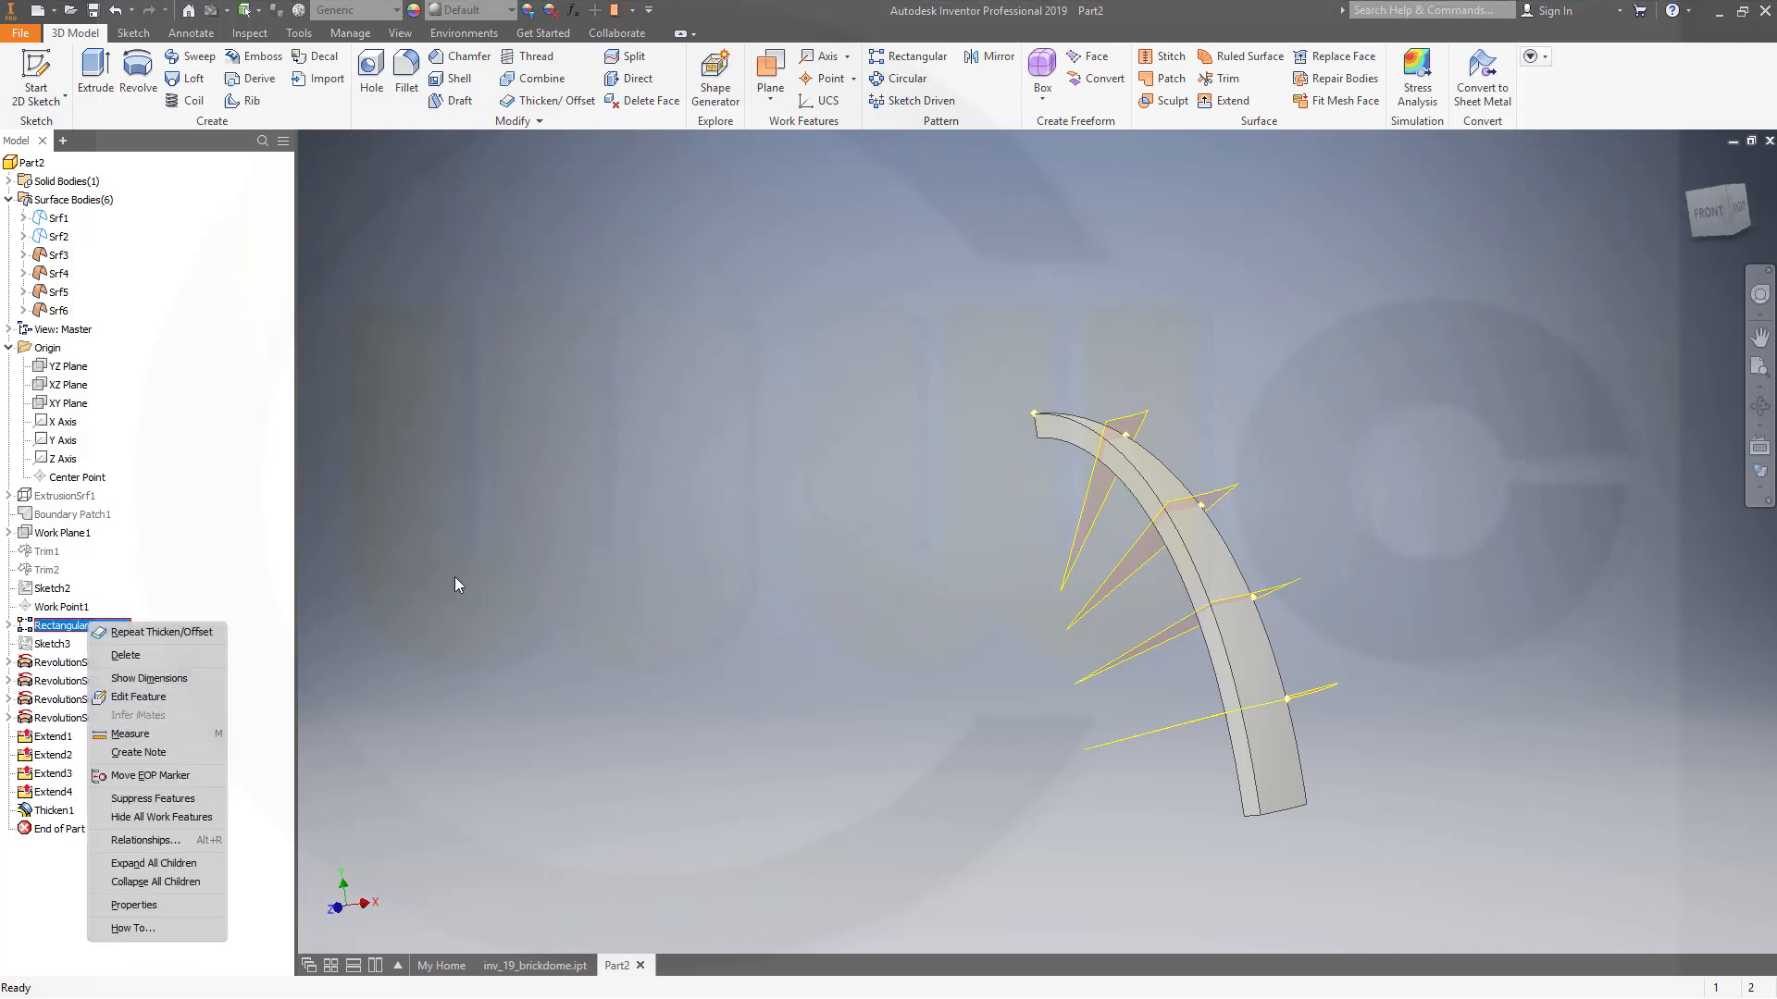
left_click(716, 272)
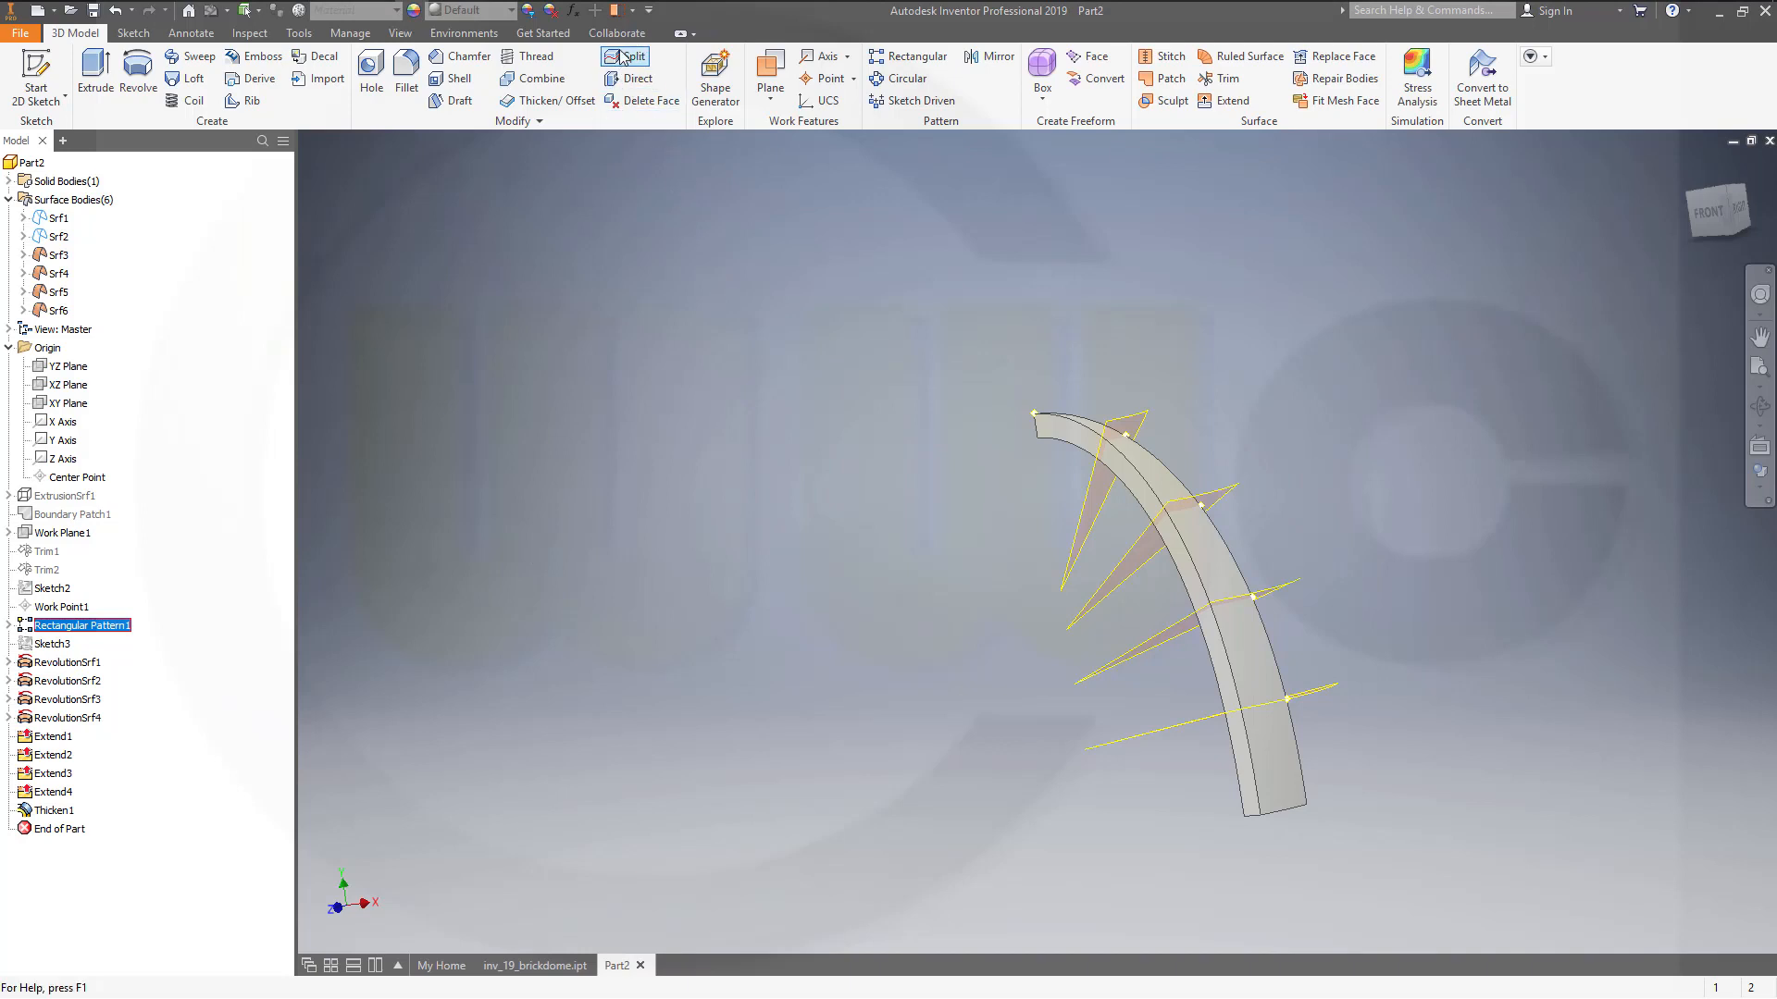
Split the solid band at each cutting surface into five blocks using Split Solid.
left_click(624, 56)
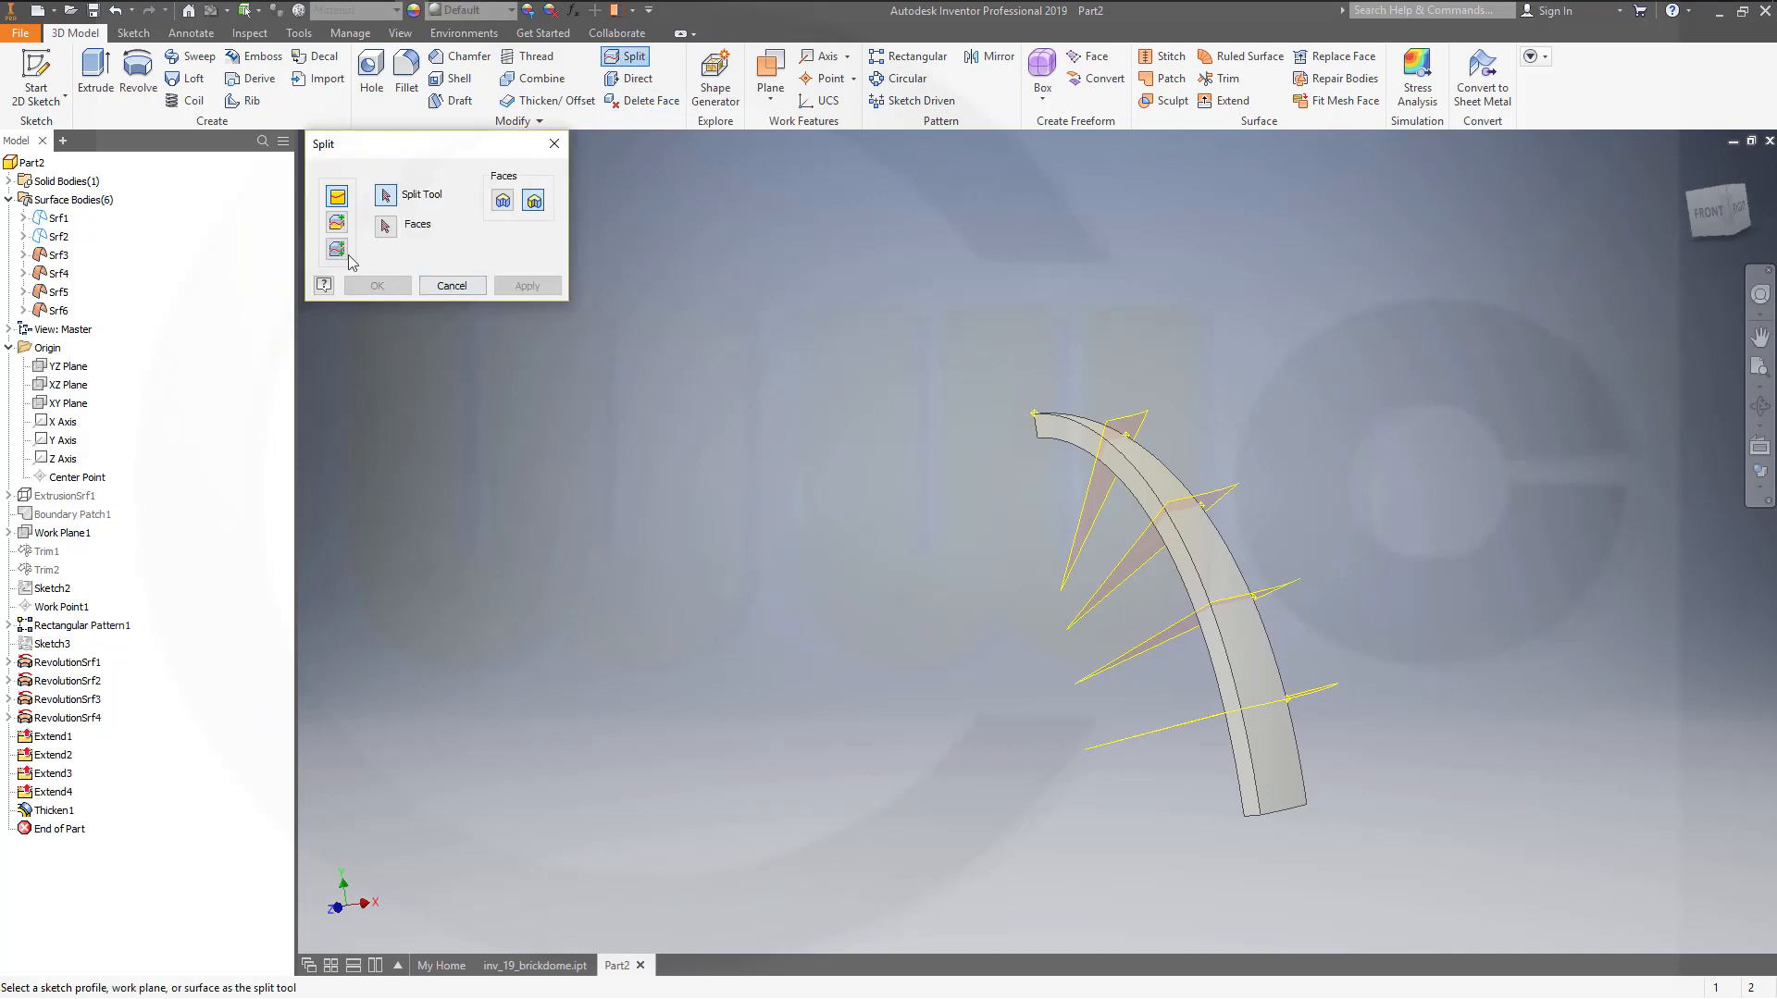
left_click(337, 248)
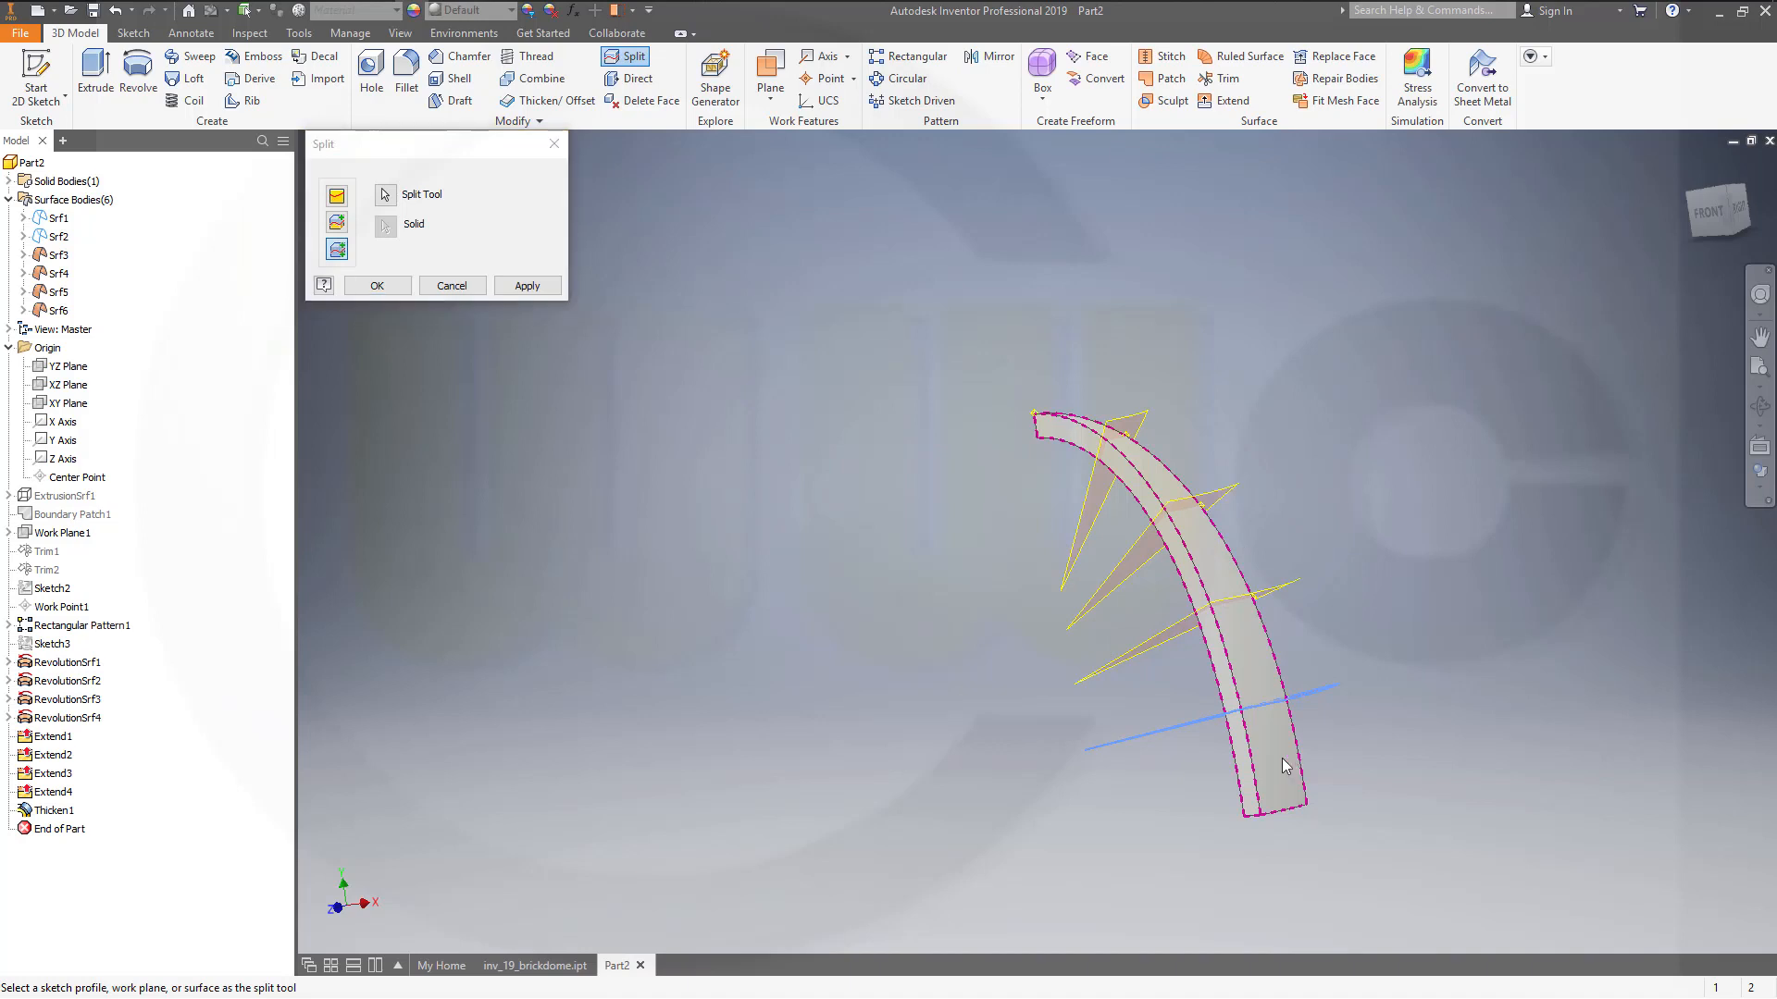
left_click(526, 284)
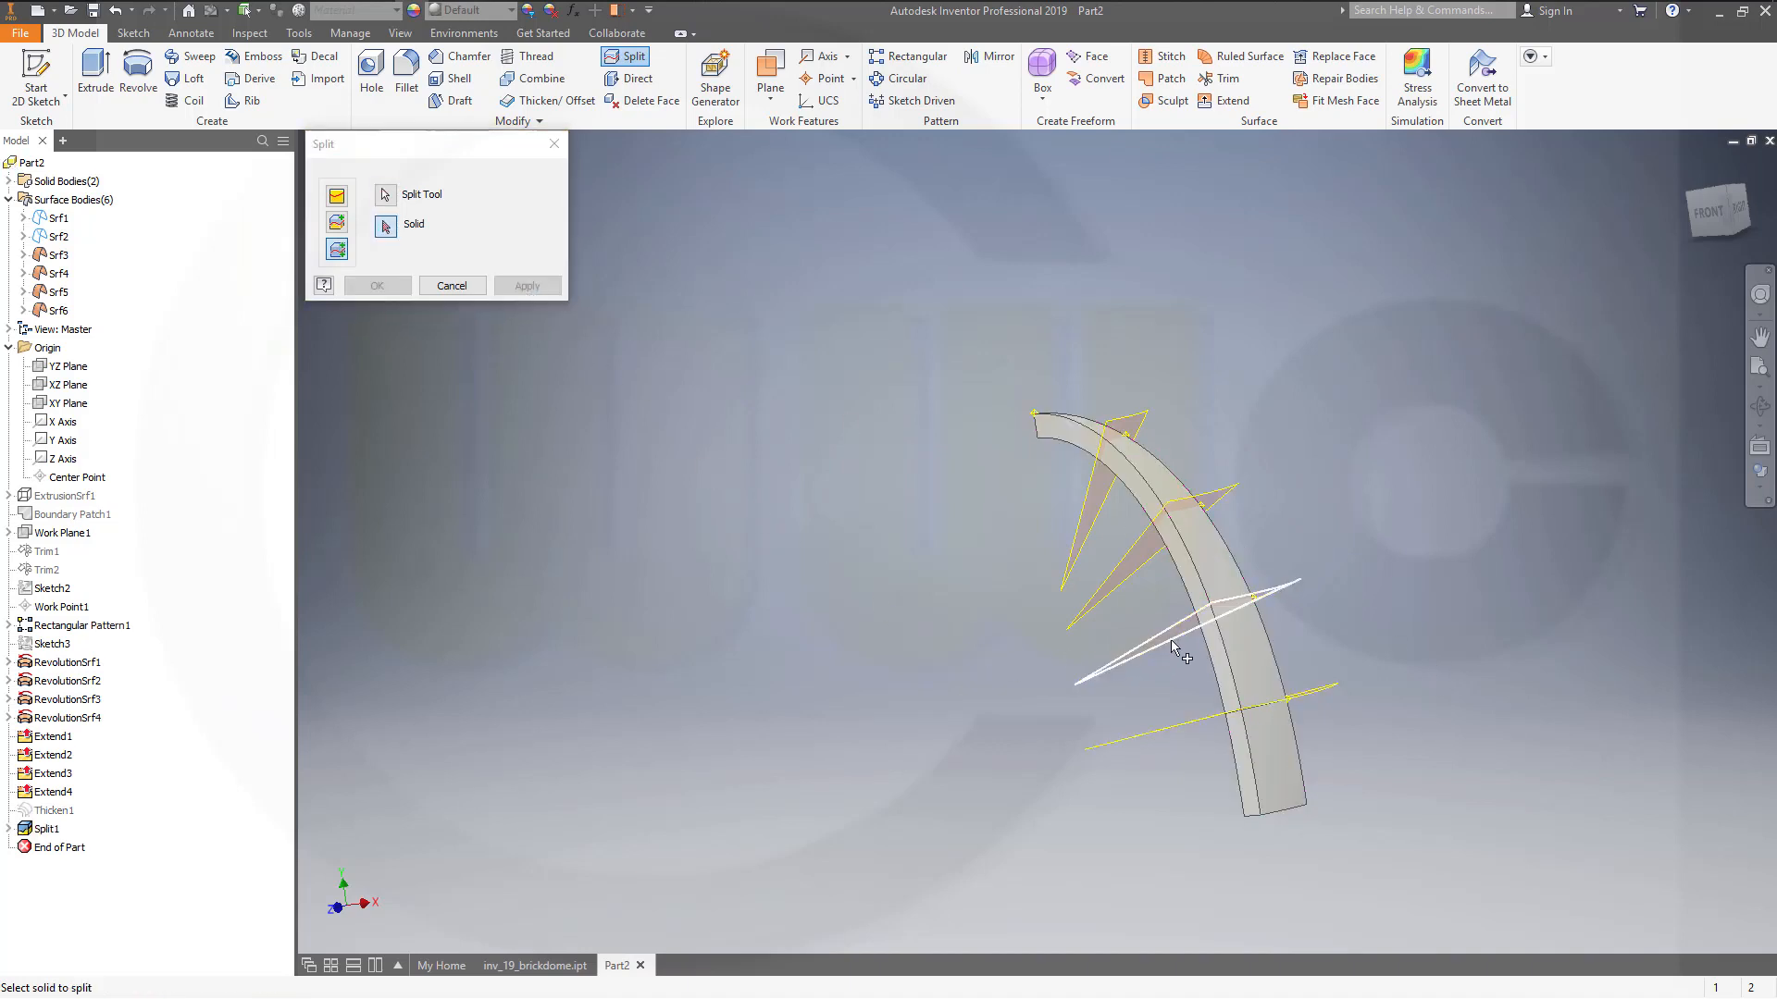
left_click(1178, 646)
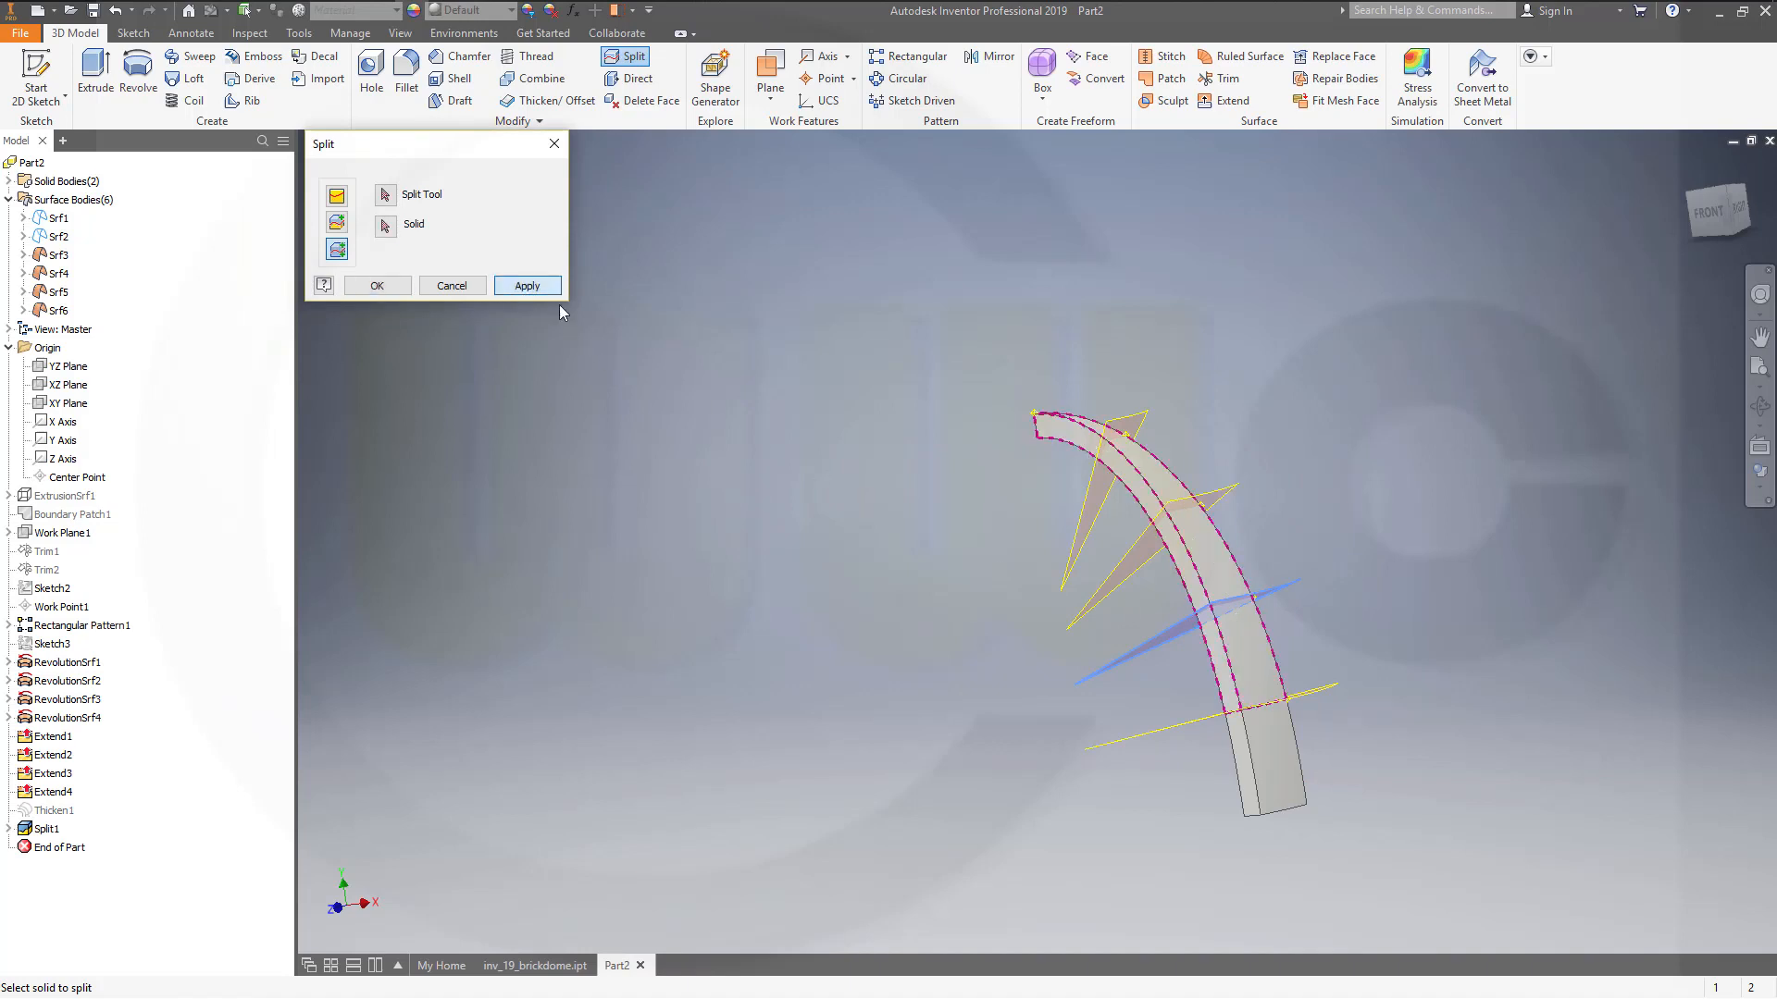
left_click(525, 284)
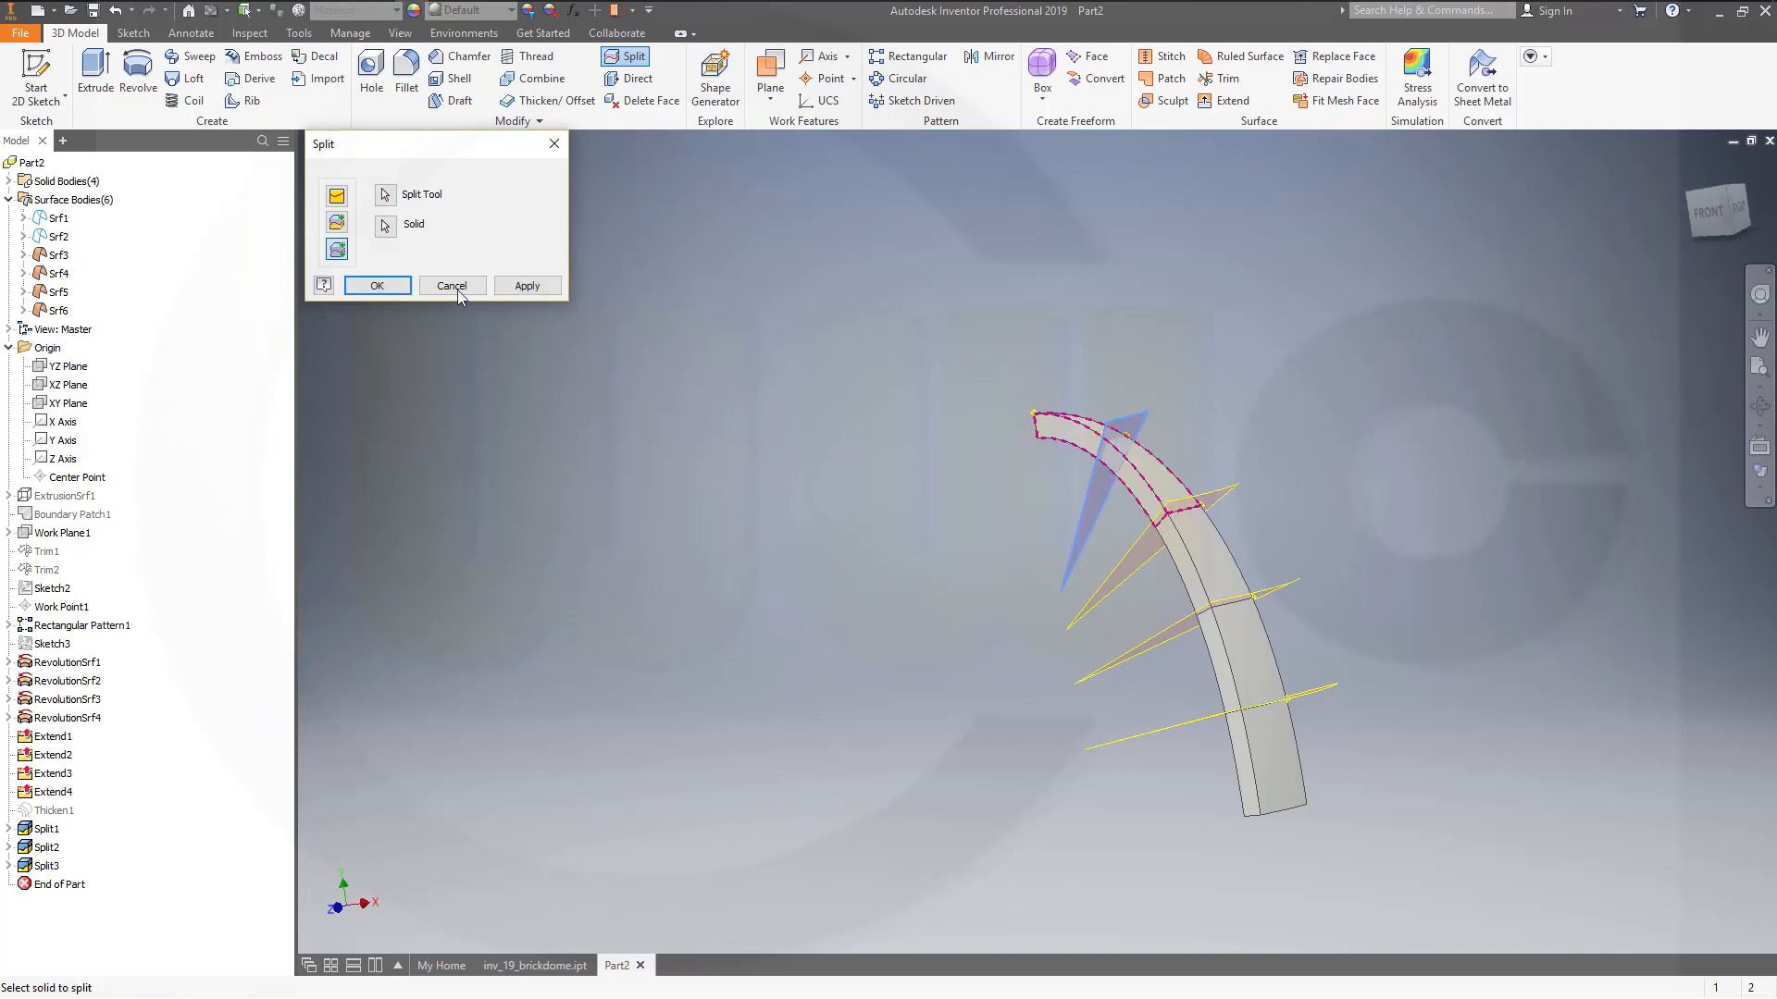
left_click(377, 284)
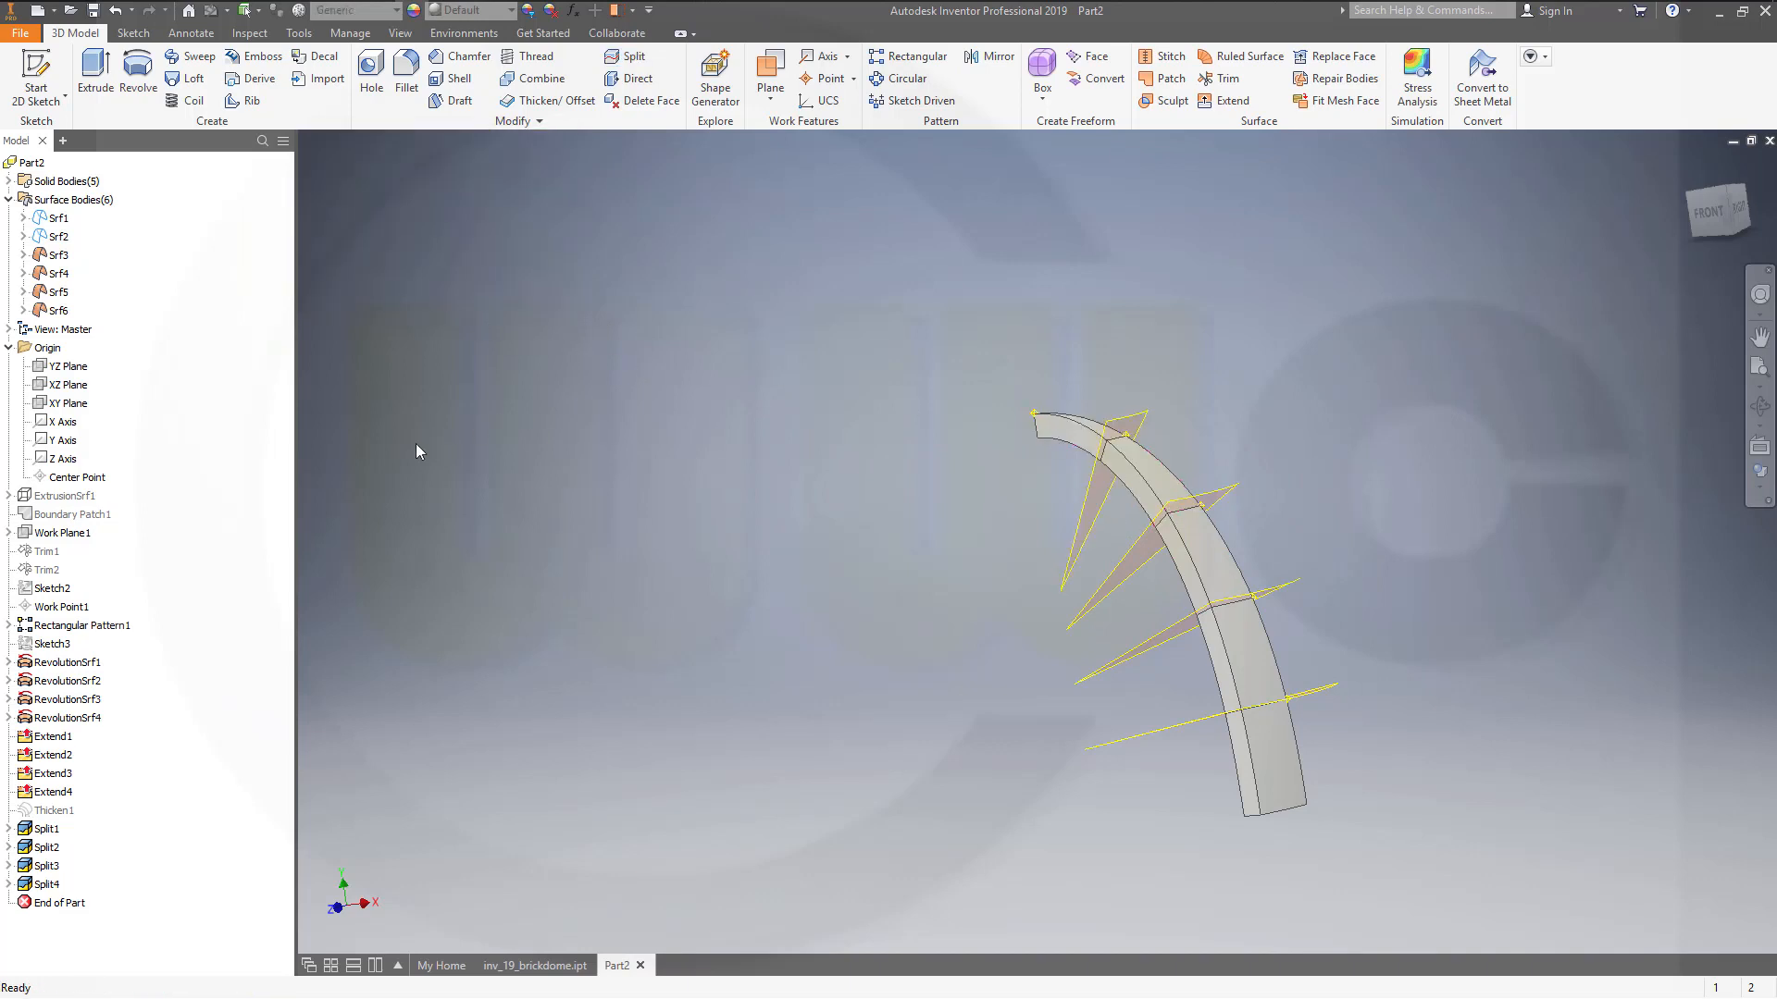
Hide cutting surfaces Srf3–Srf6 so only the five split blocks remain visible.
left_click(56, 253)
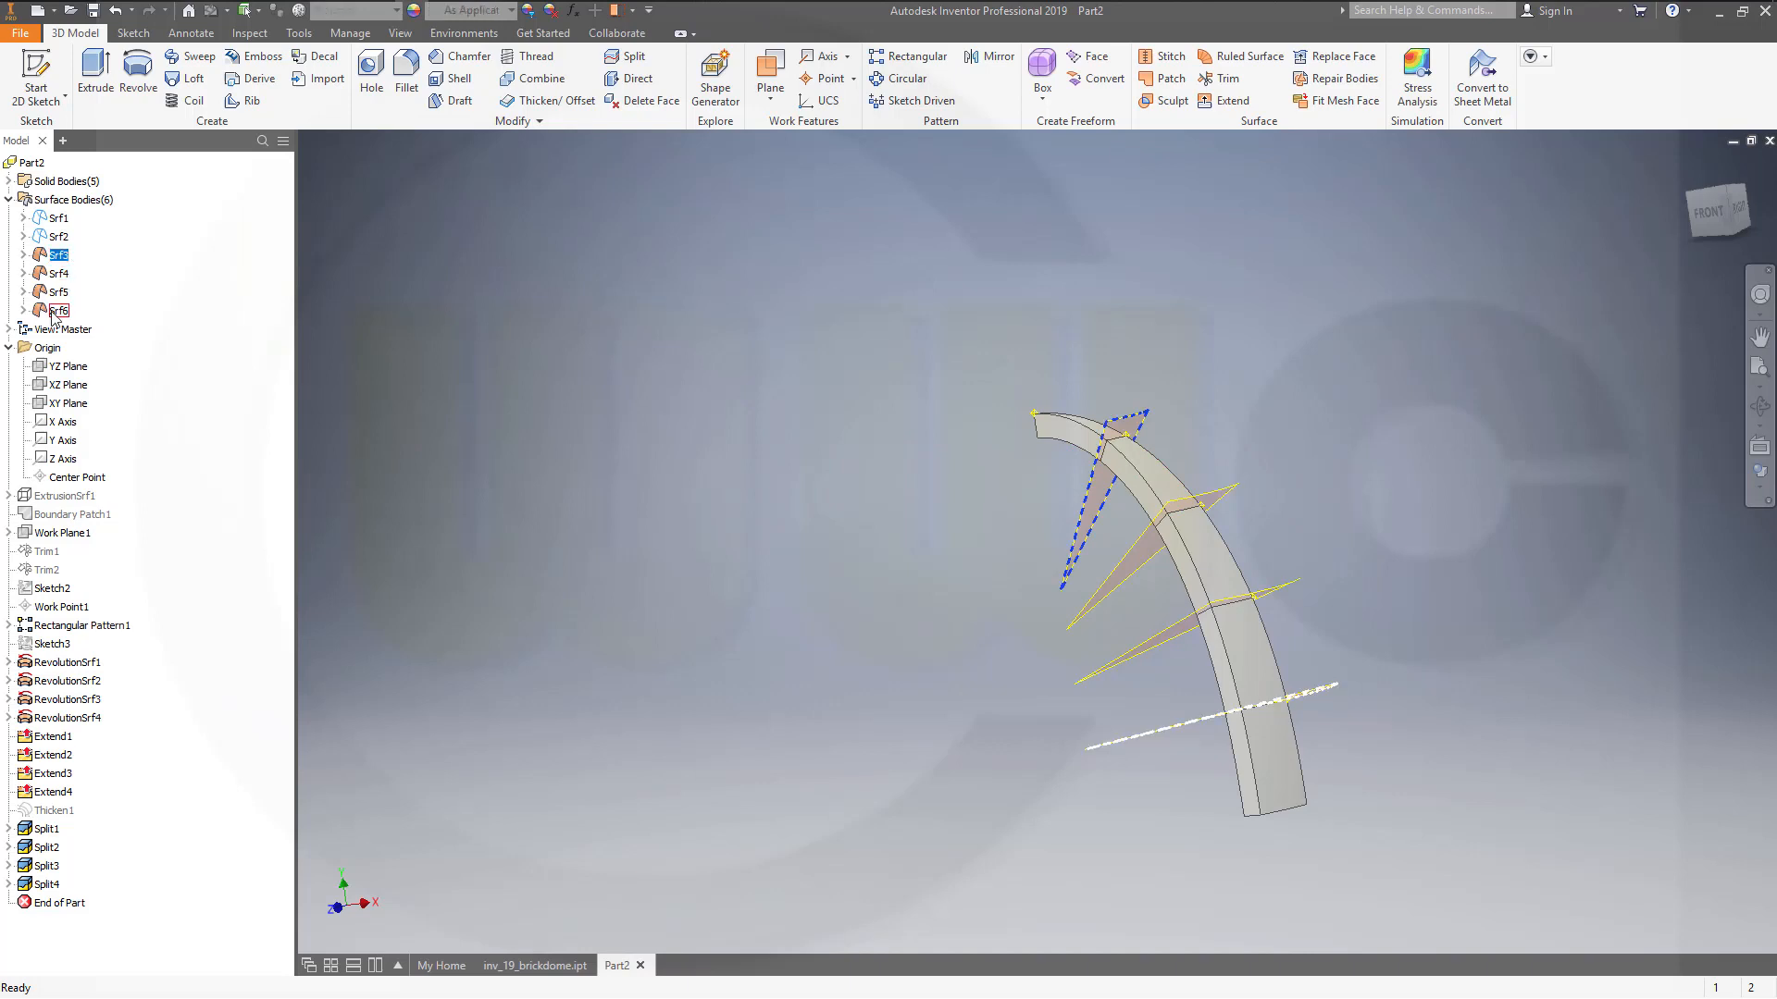
right_click(56, 292)
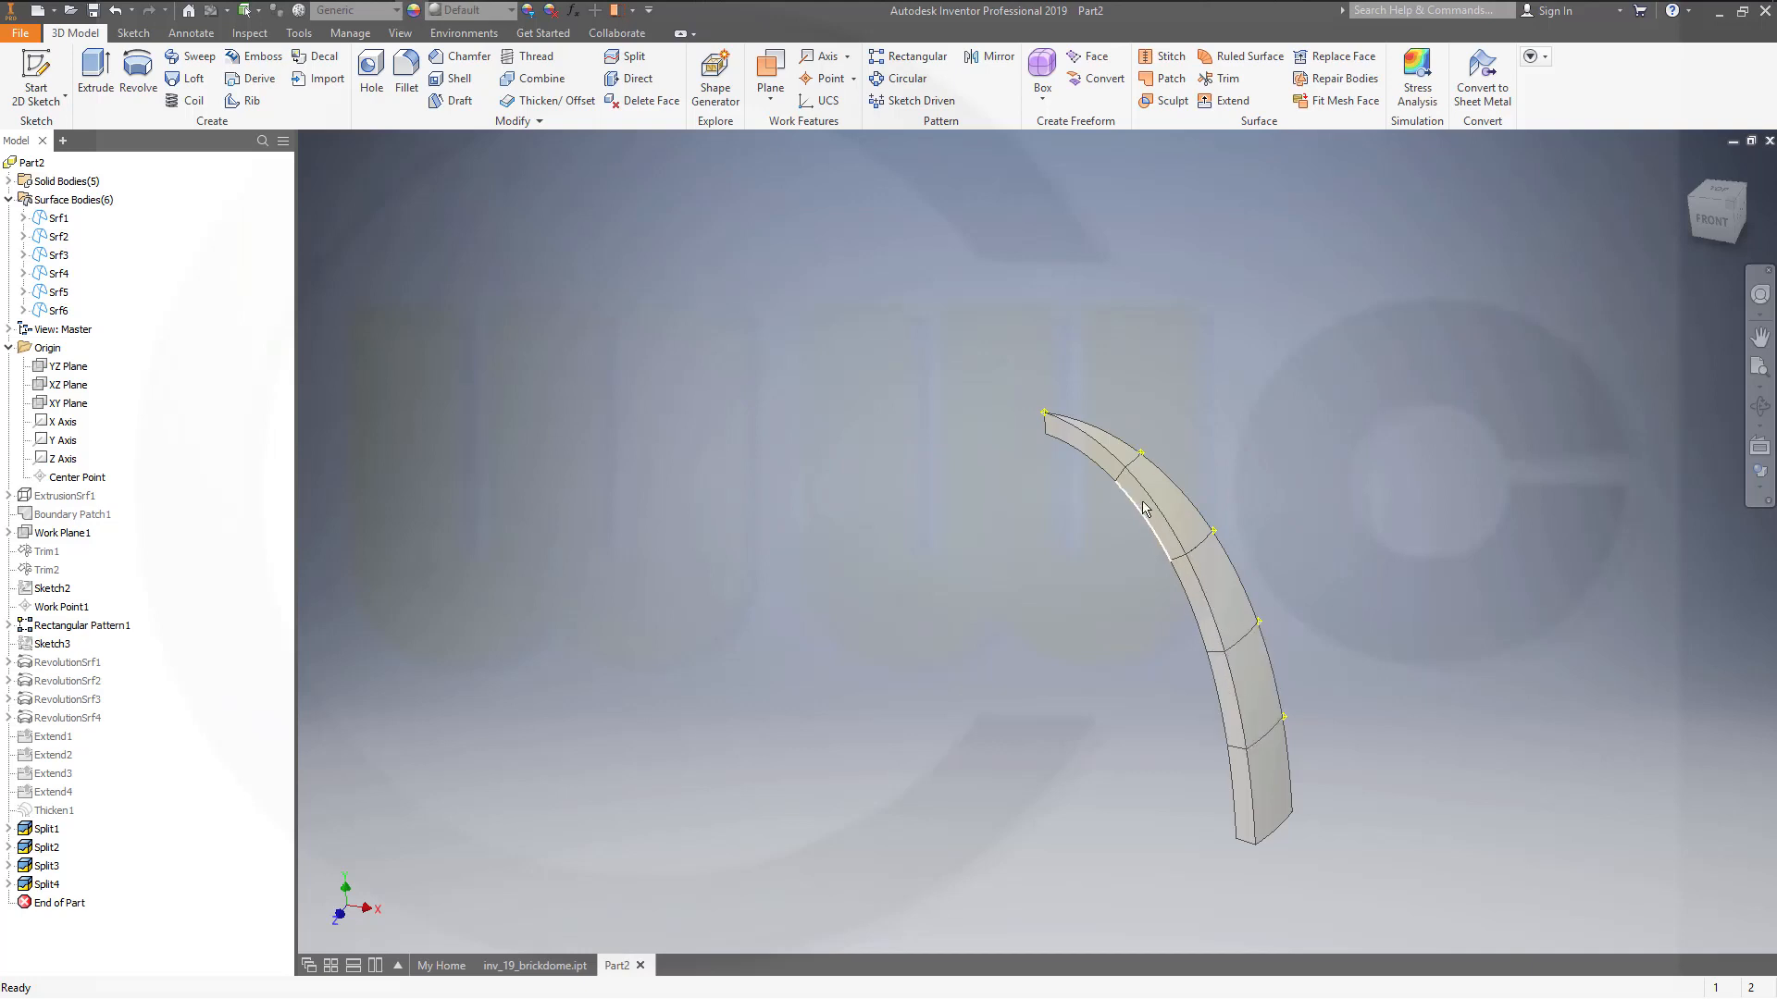
mouse_move(853, 393)
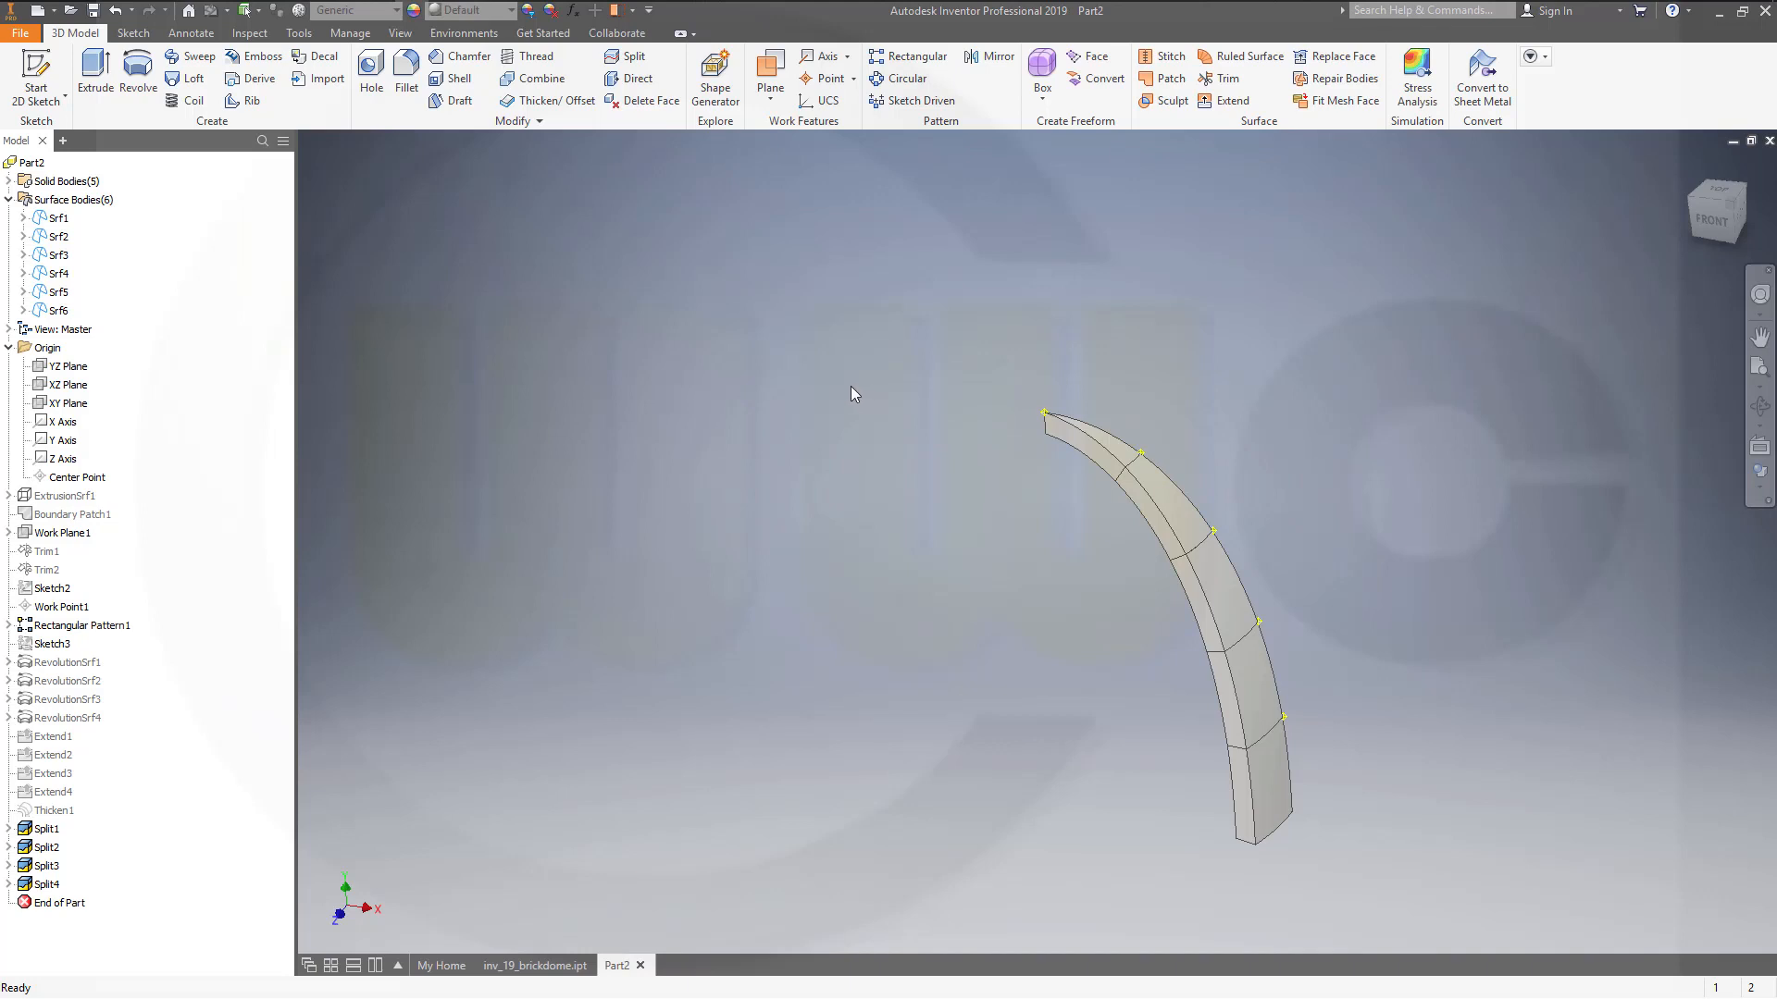
mouse_move(821, 383)
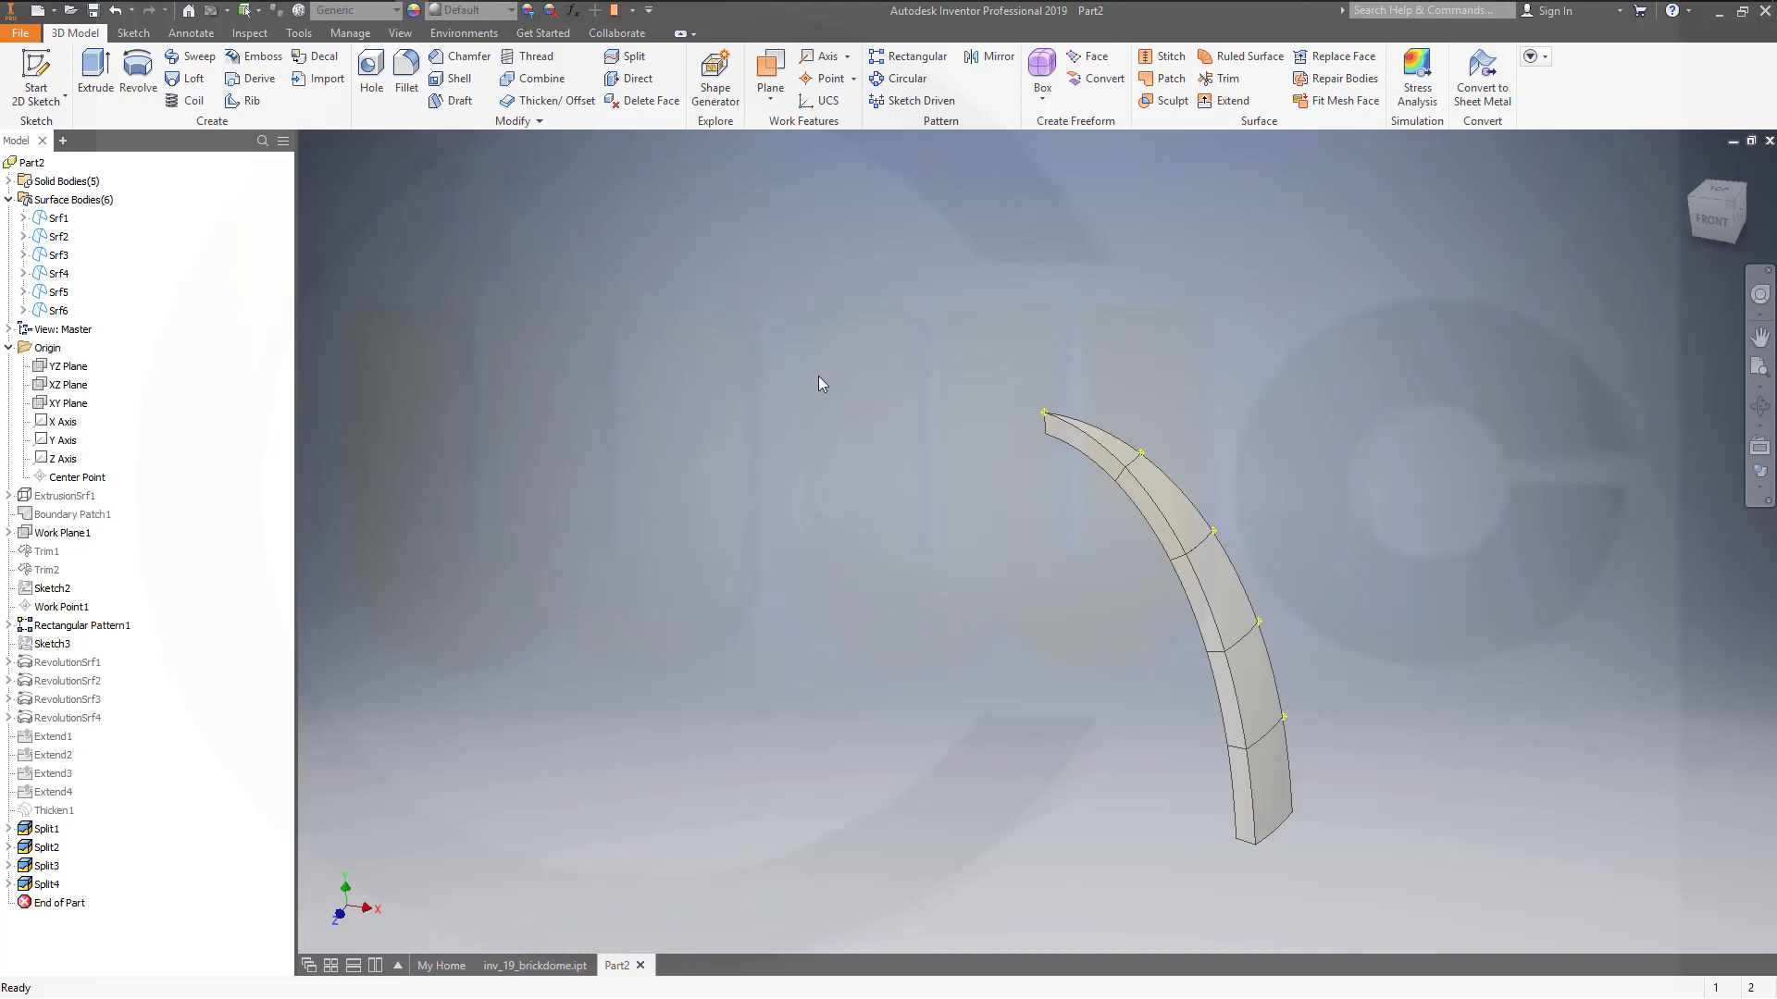
mouse_move(941, 442)
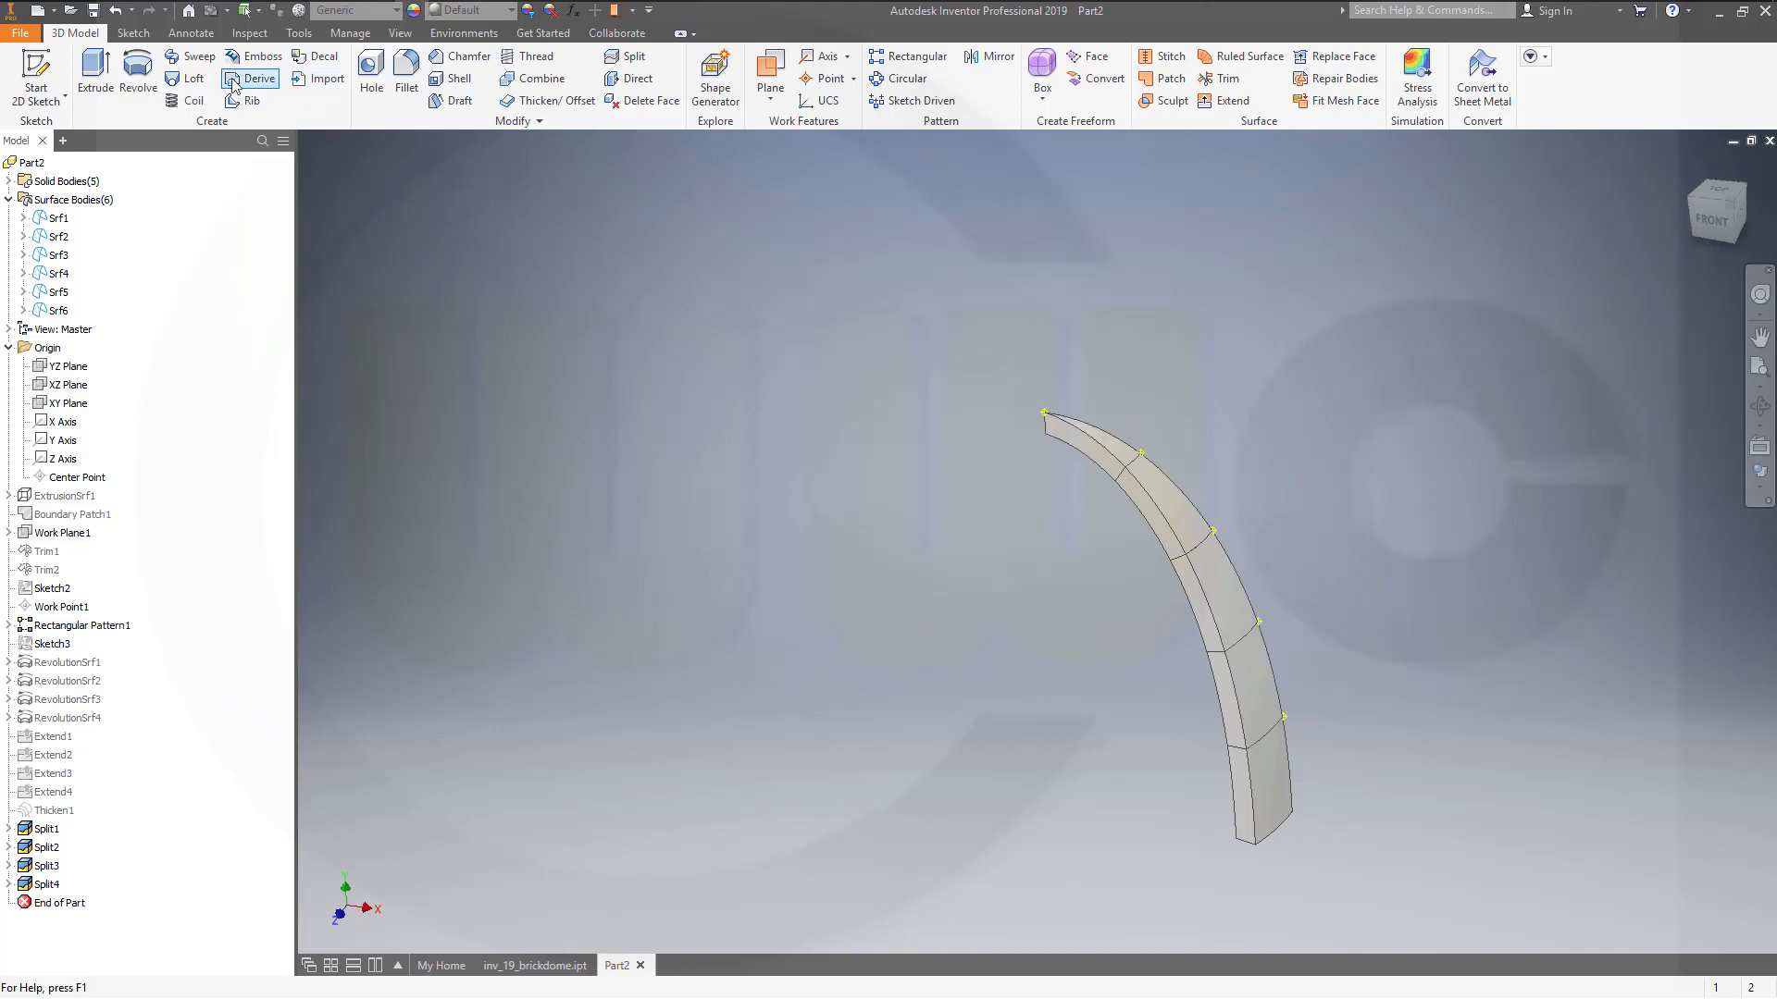
mouse_move(765, 358)
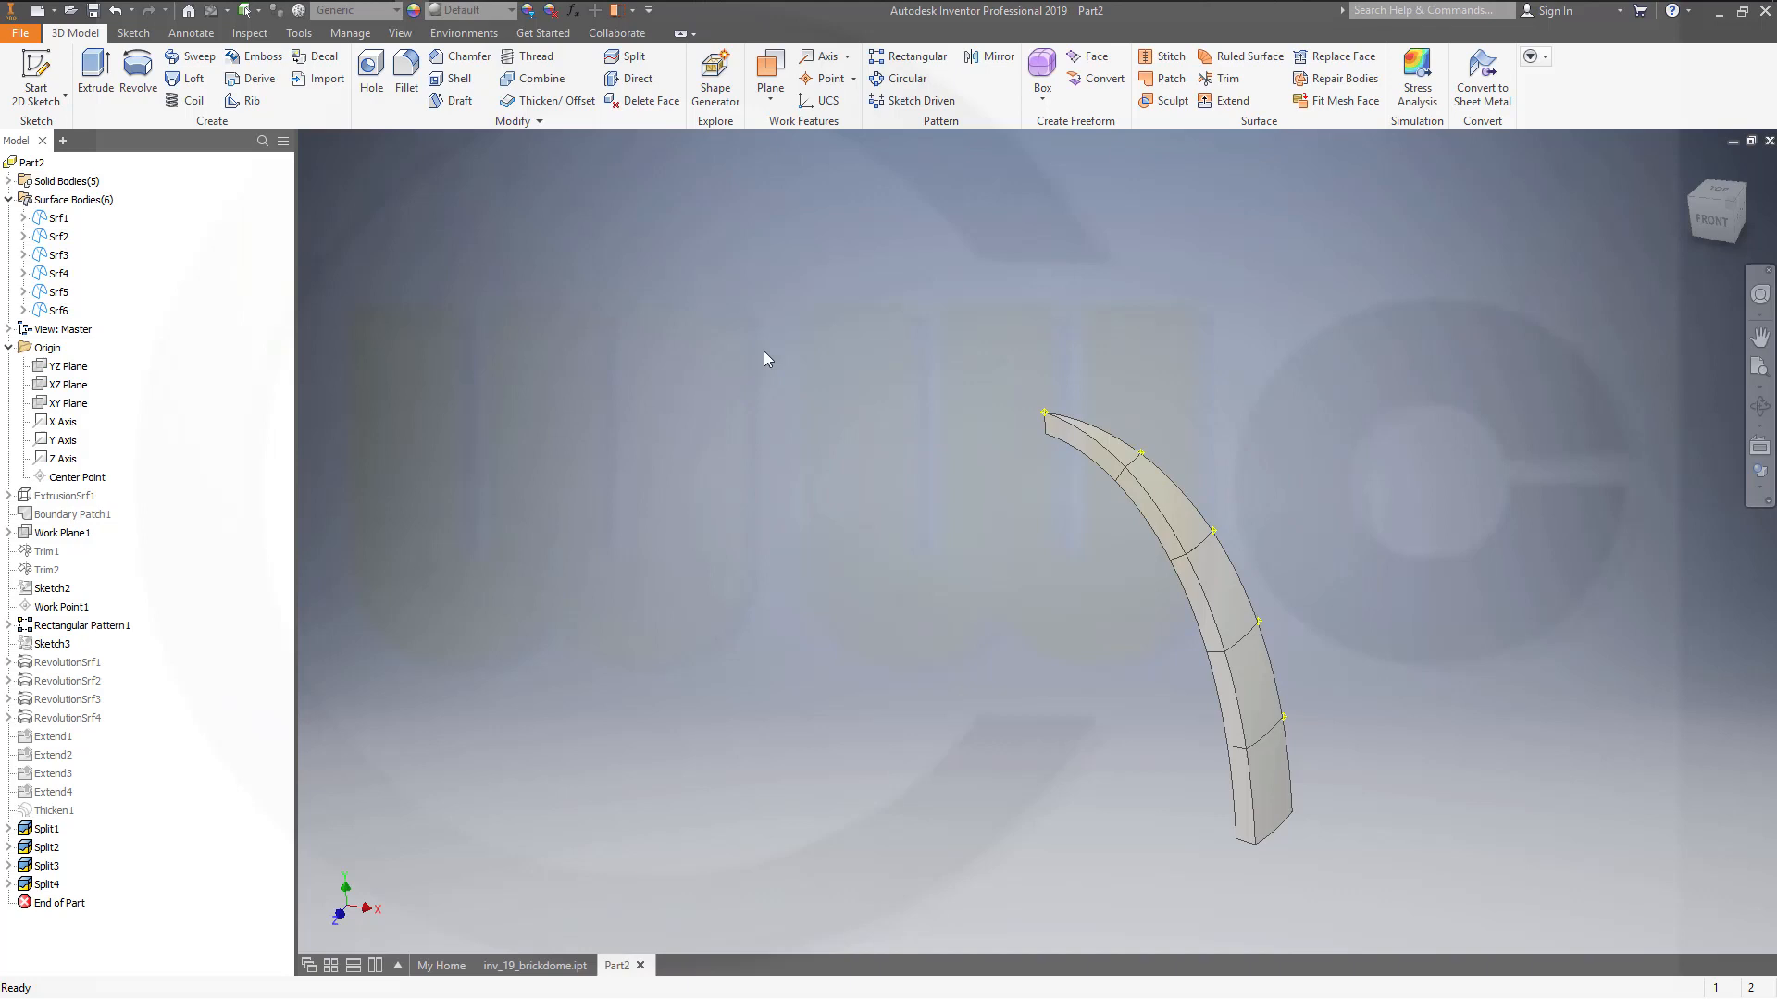
mouse_move(793, 164)
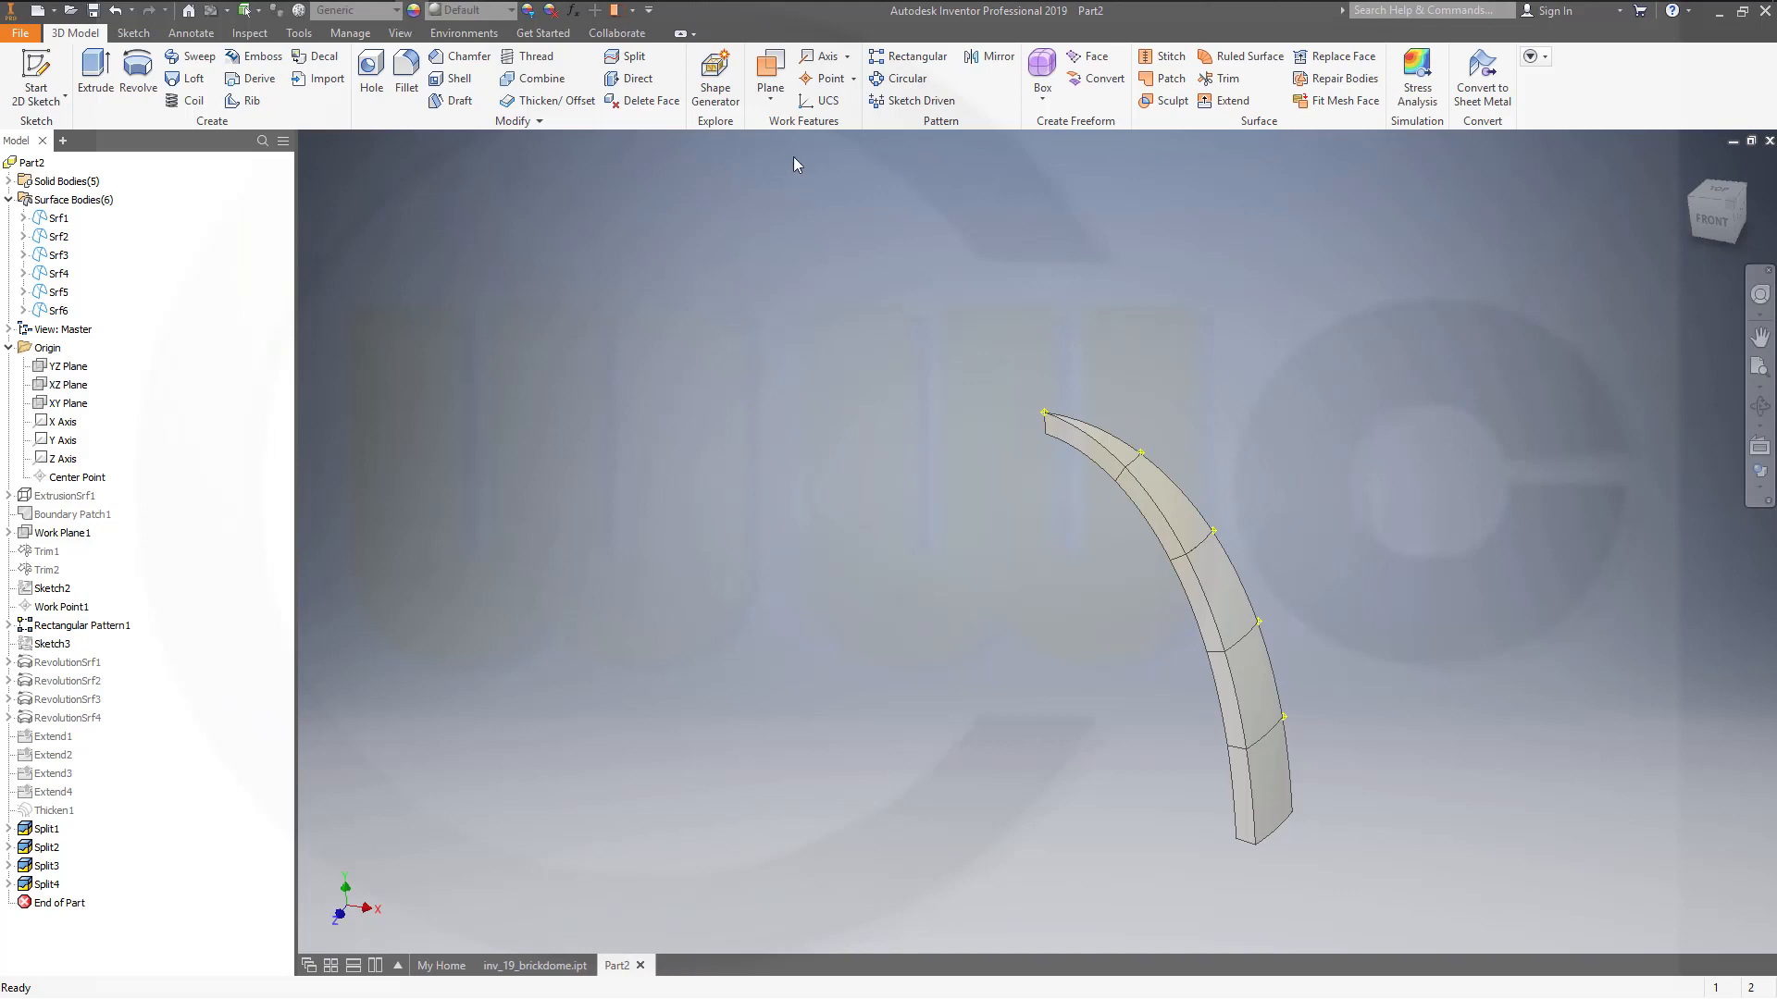
left_click(903, 78)
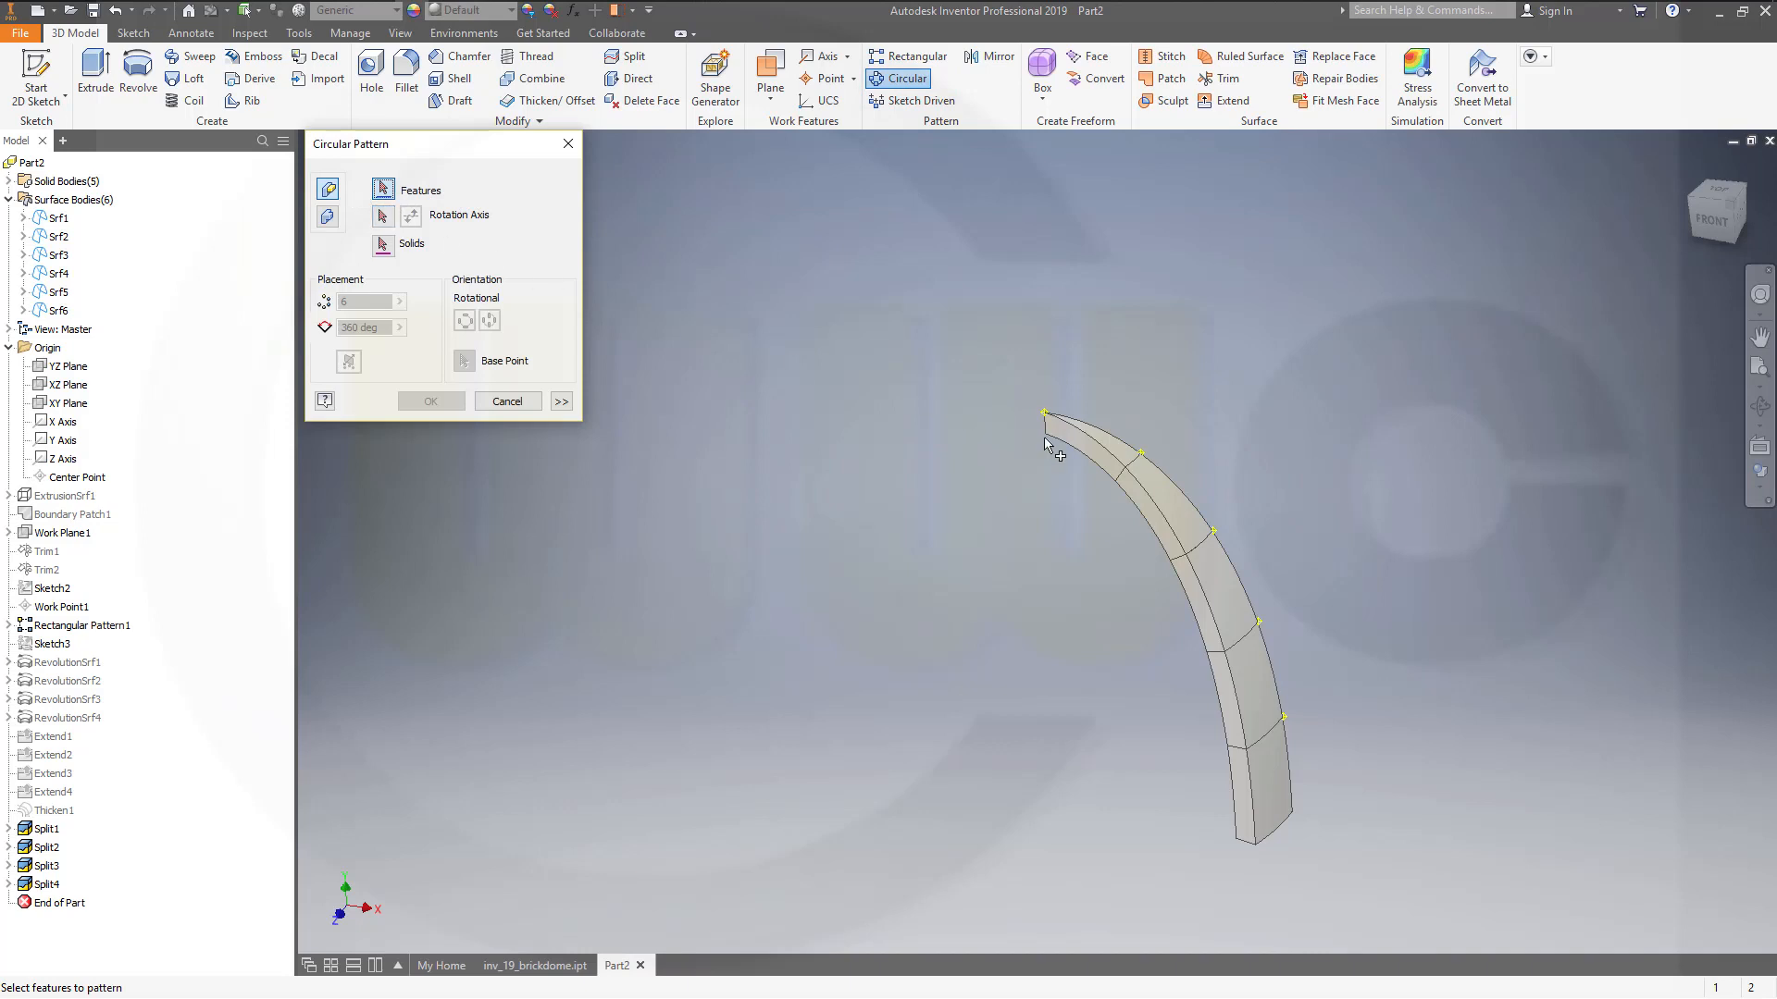
Pattern the five-block solid 20 times around the Y axis, joined into one body.
left_click(328, 189)
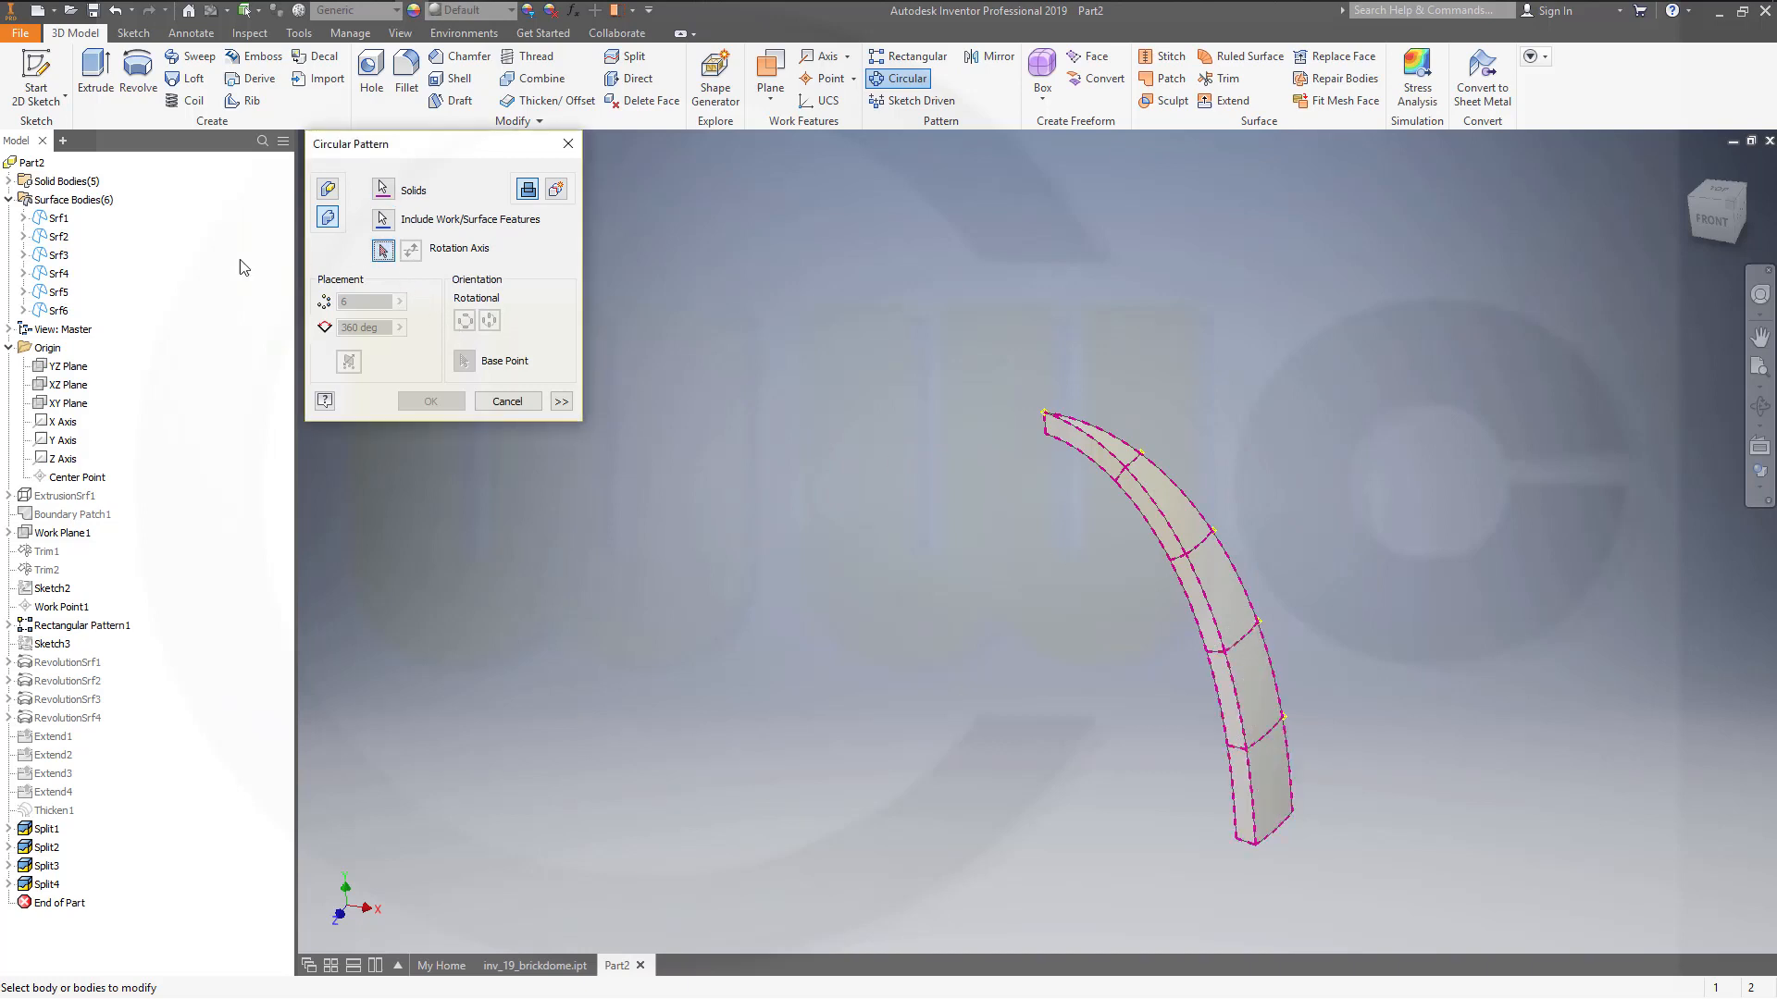
left_click(62, 440)
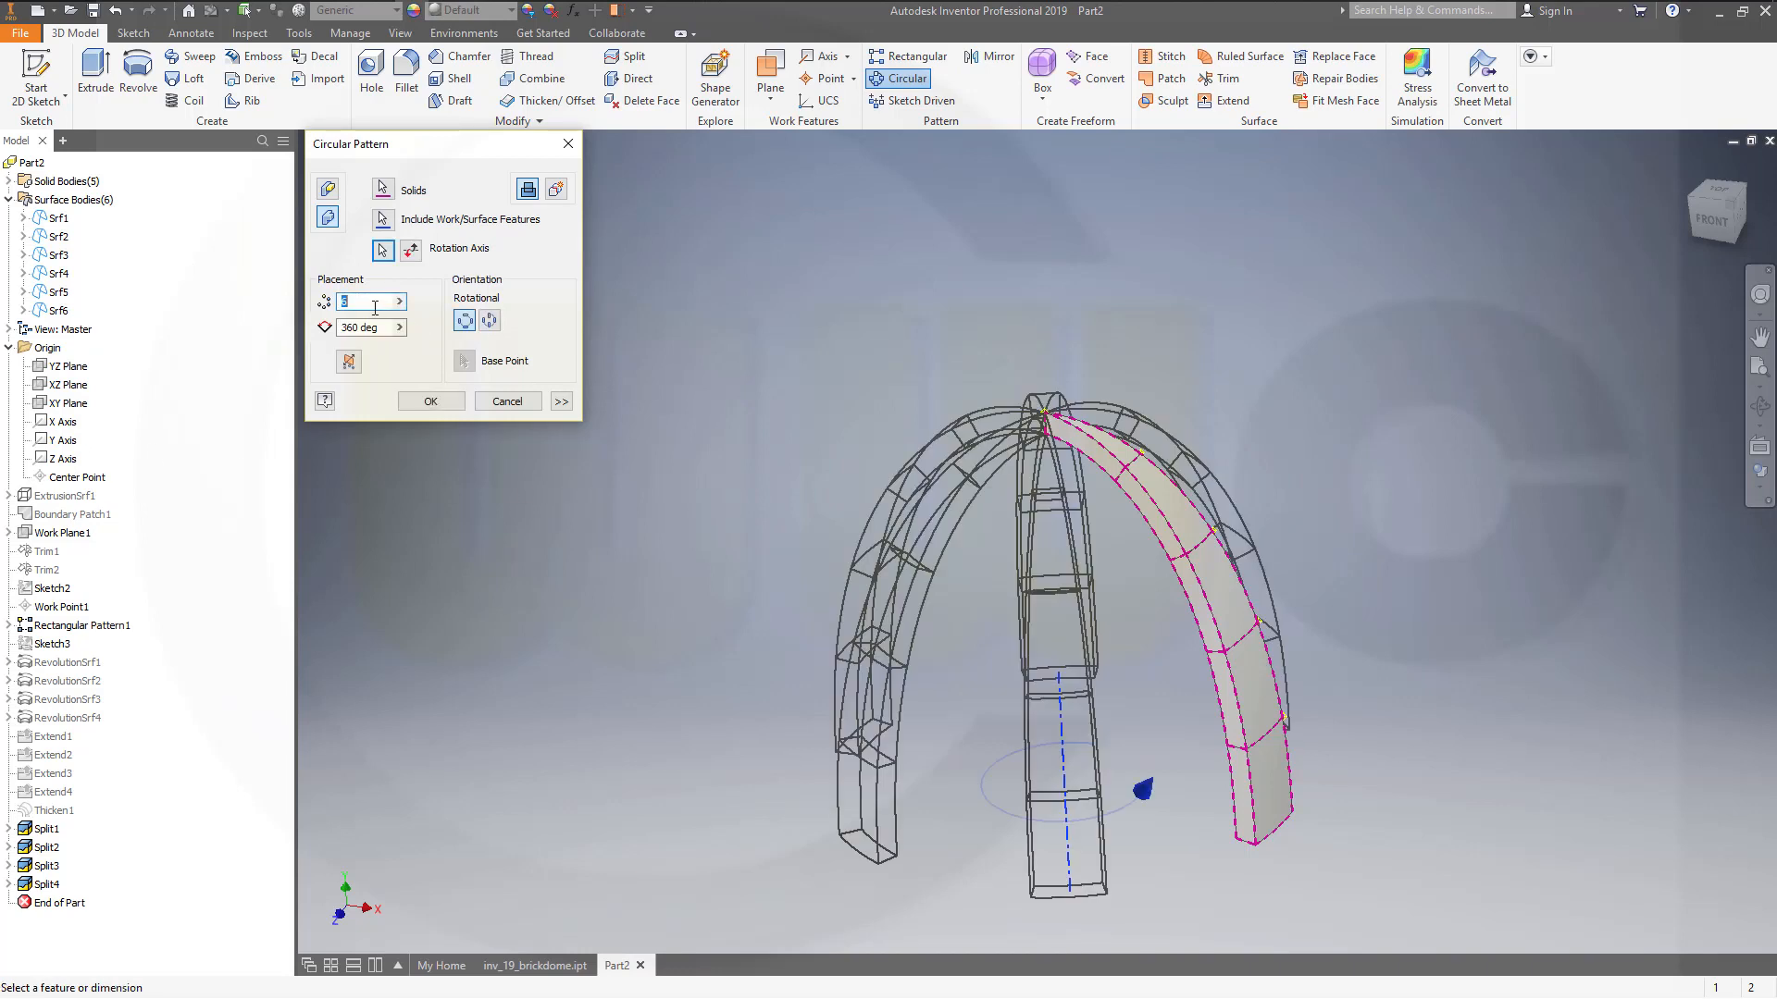
type("20")
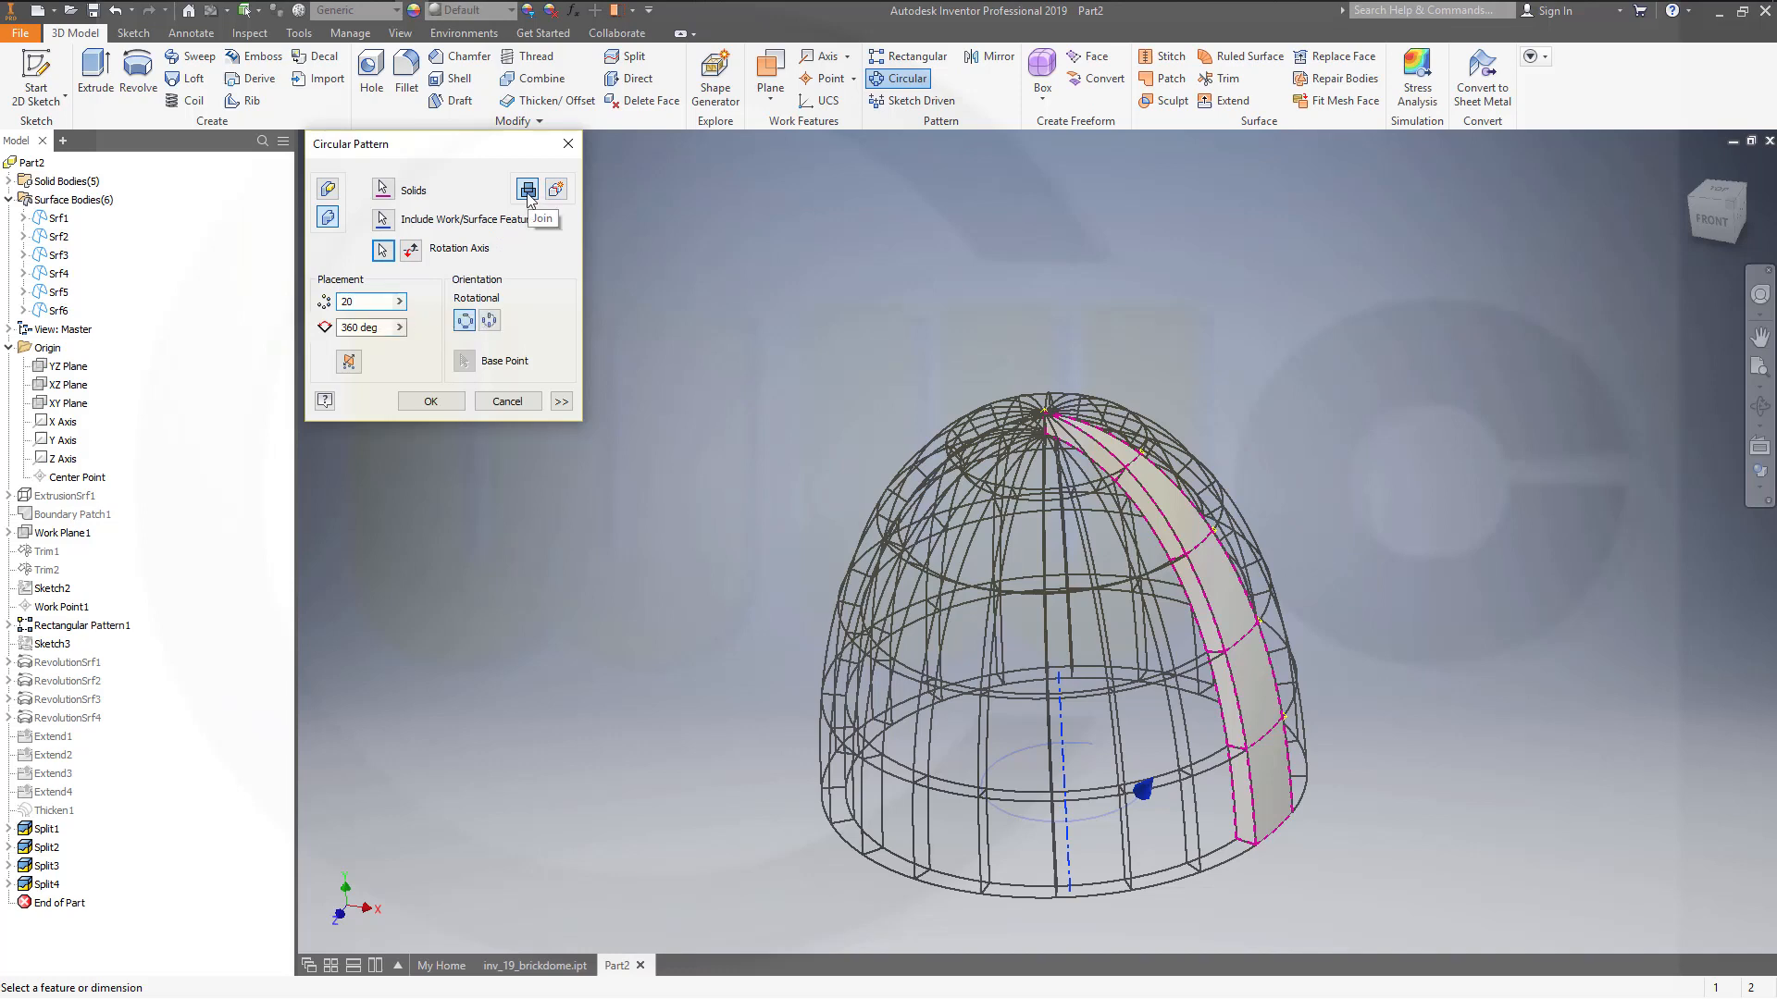
left_click(363, 300)
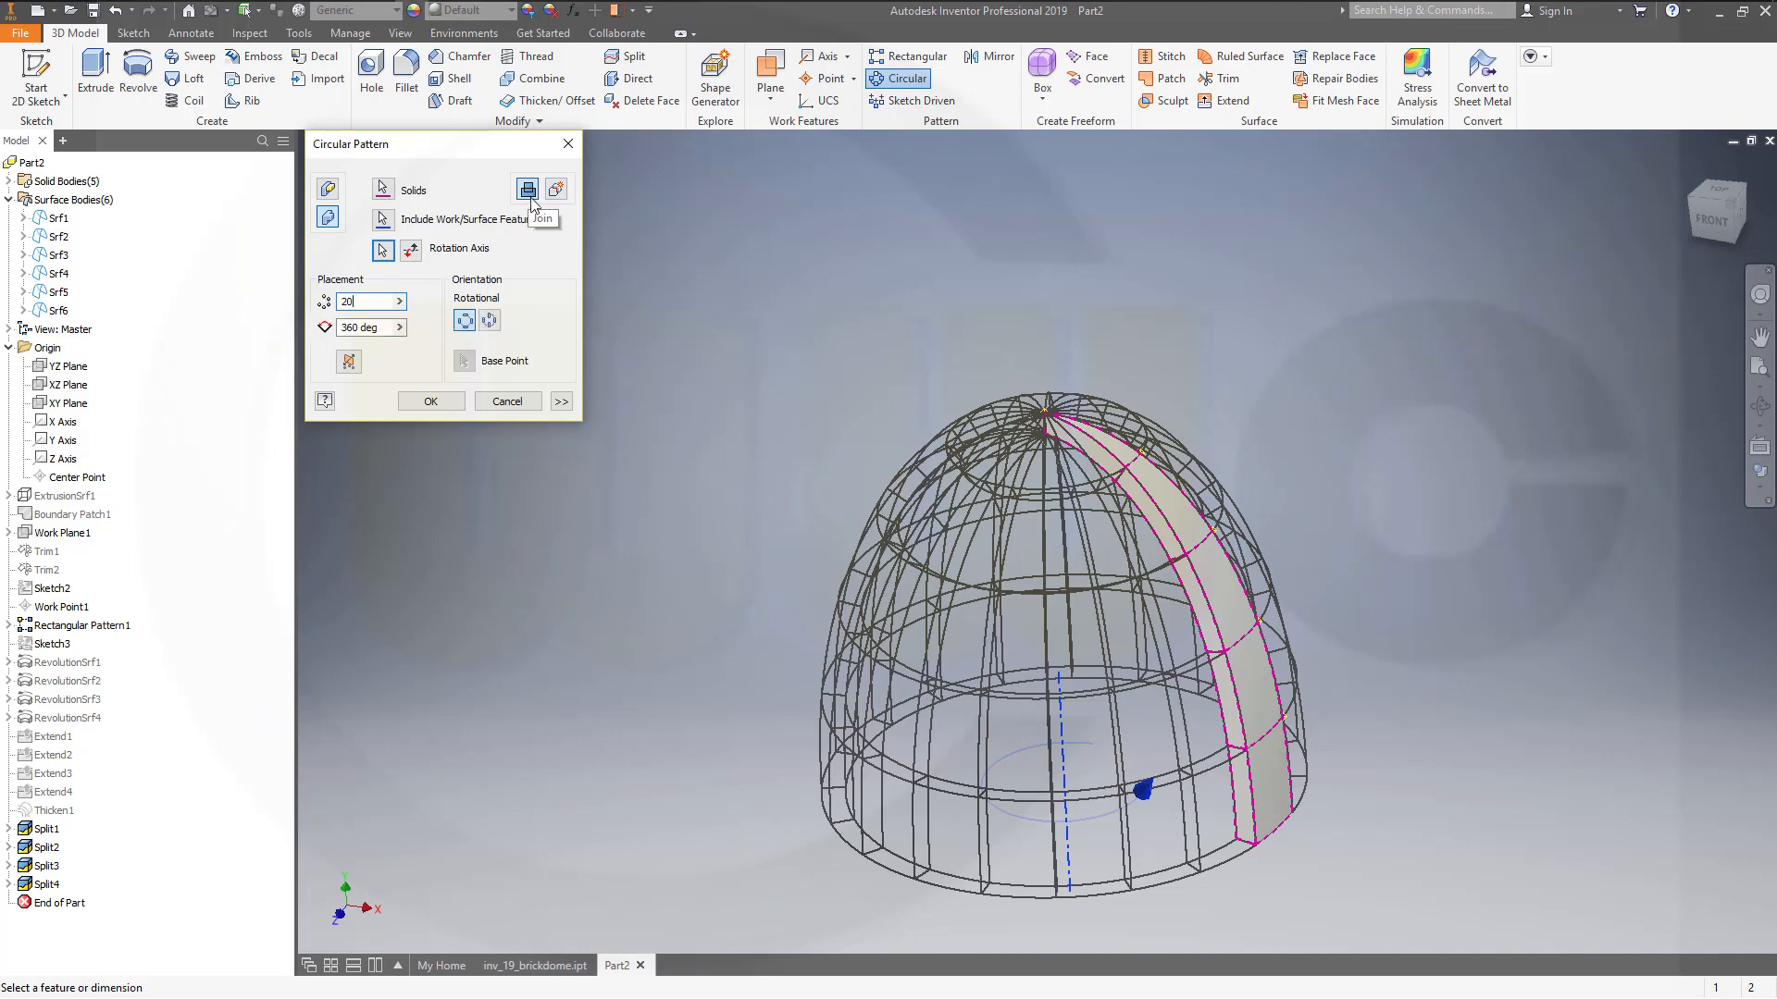
mouse_move(555, 188)
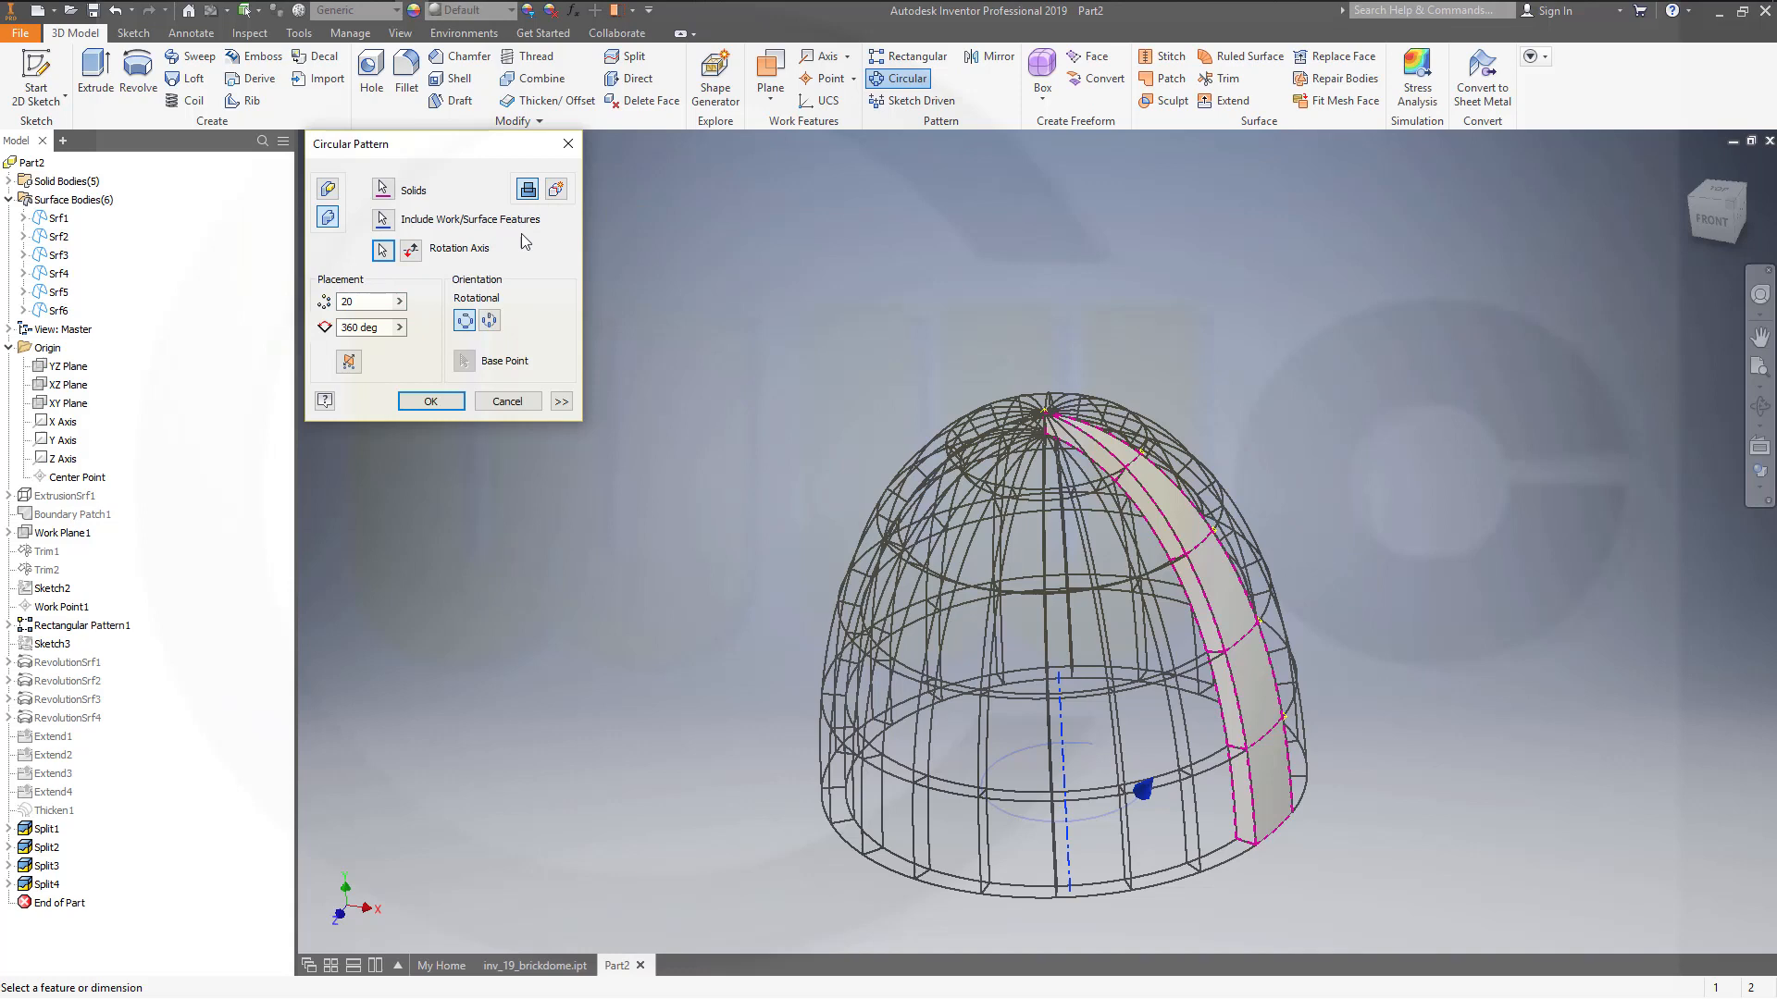
left_click(429, 400)
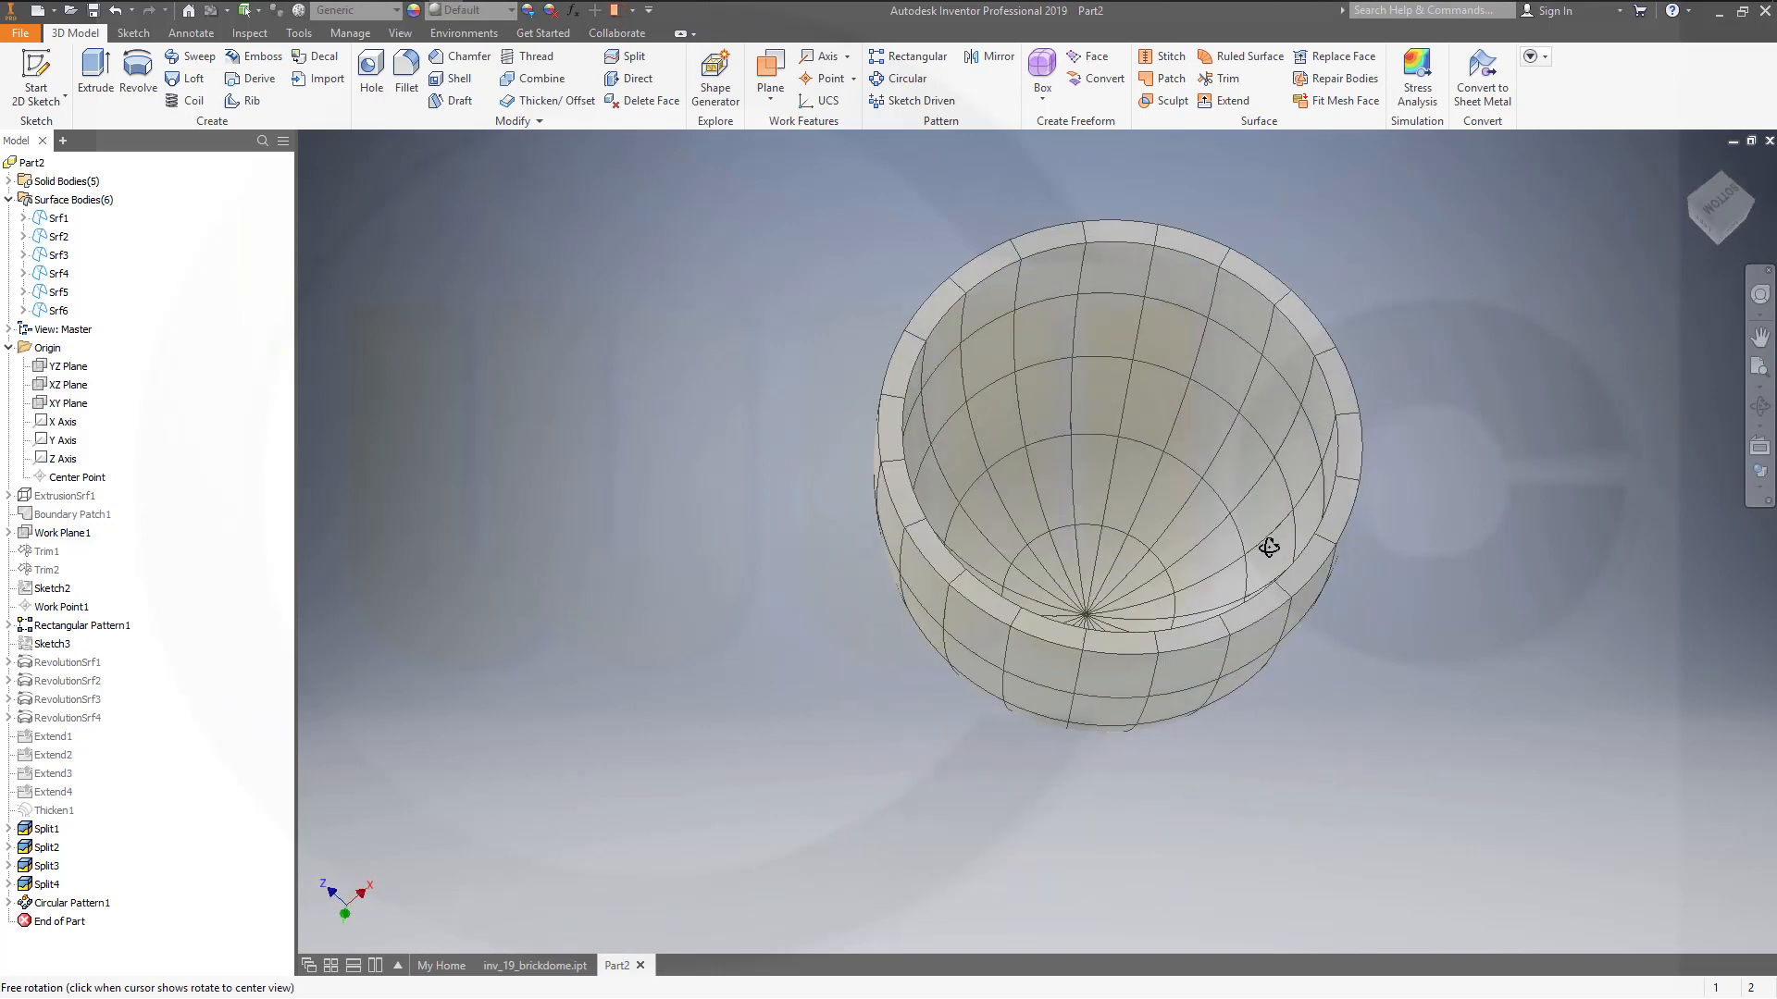
left_click_drag(1268, 547, 1306, 661)
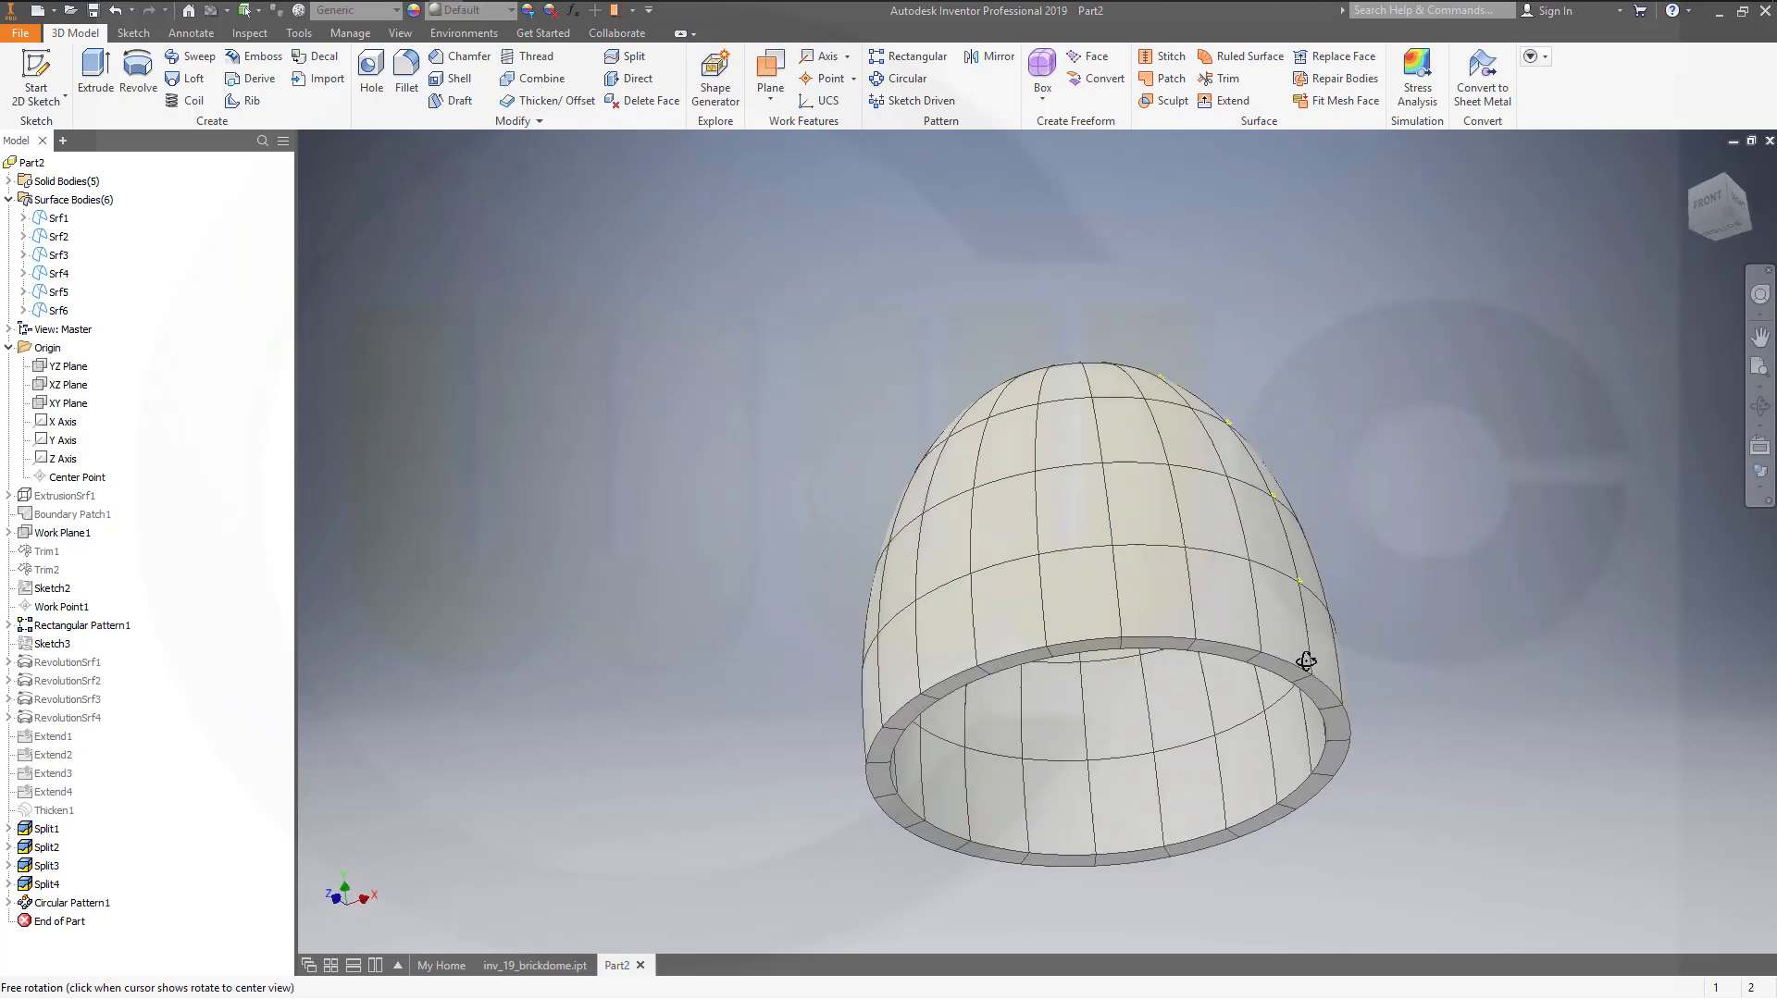
left_click_drag(1303, 661, 1331, 534)
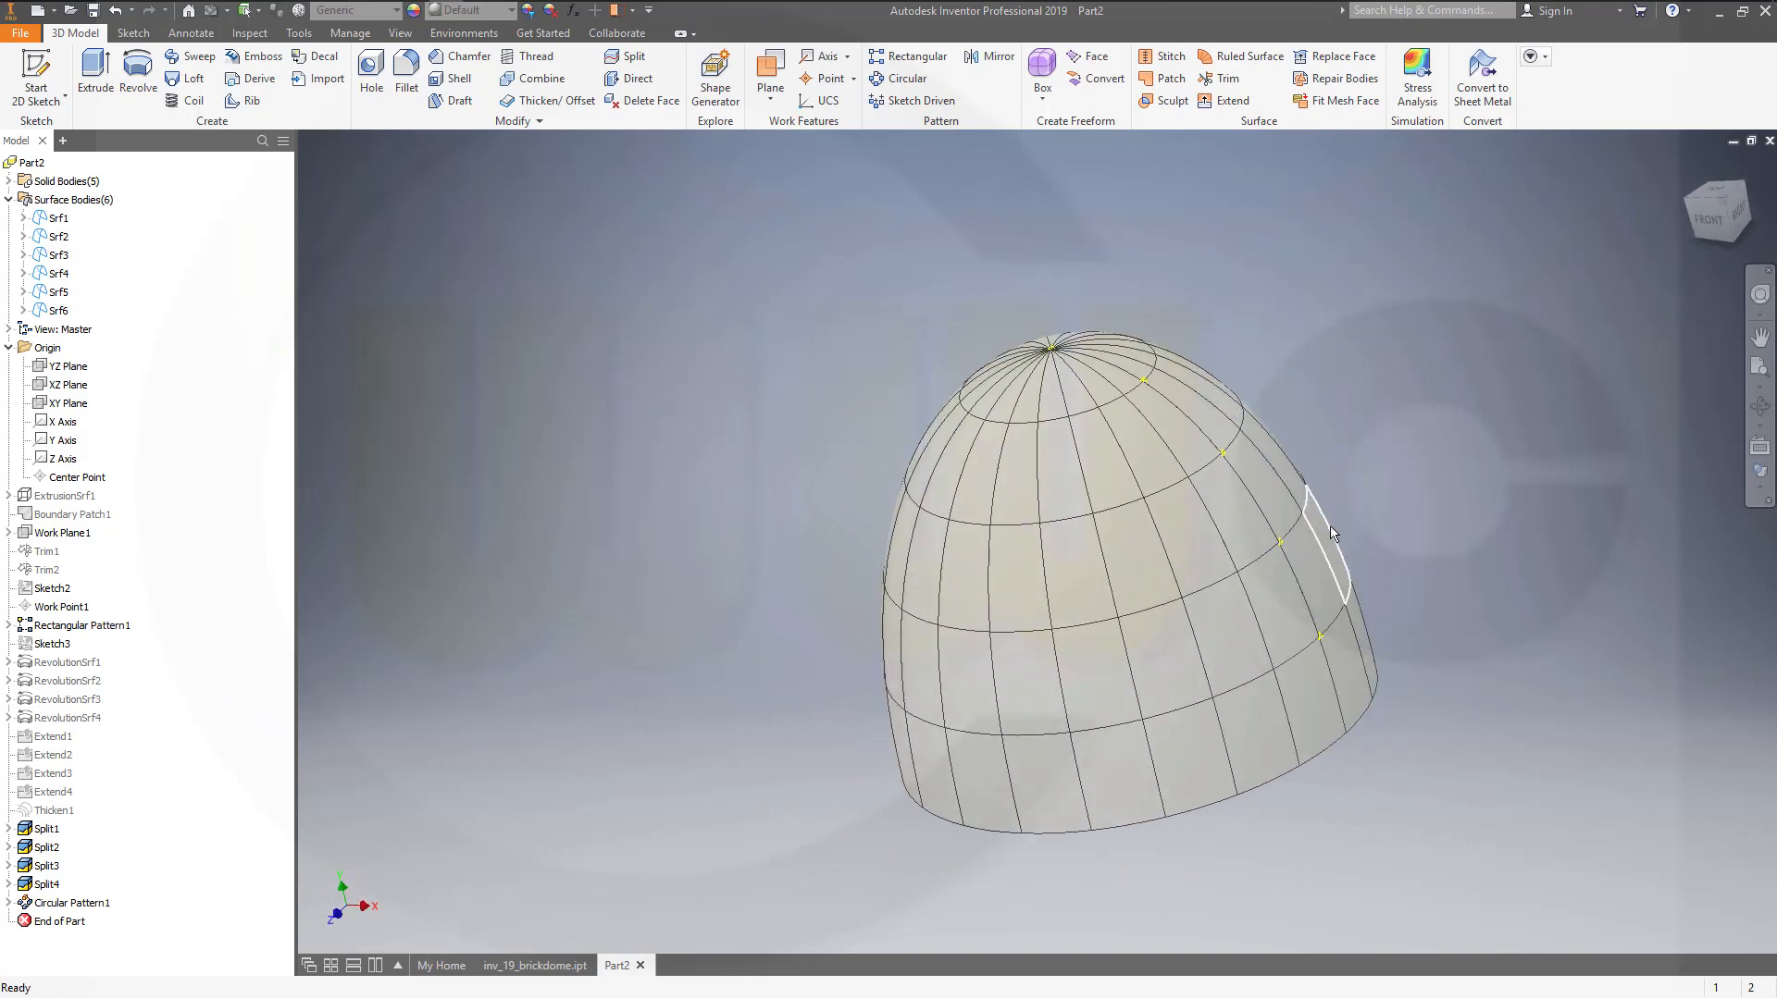
mouse_move(1312, 409)
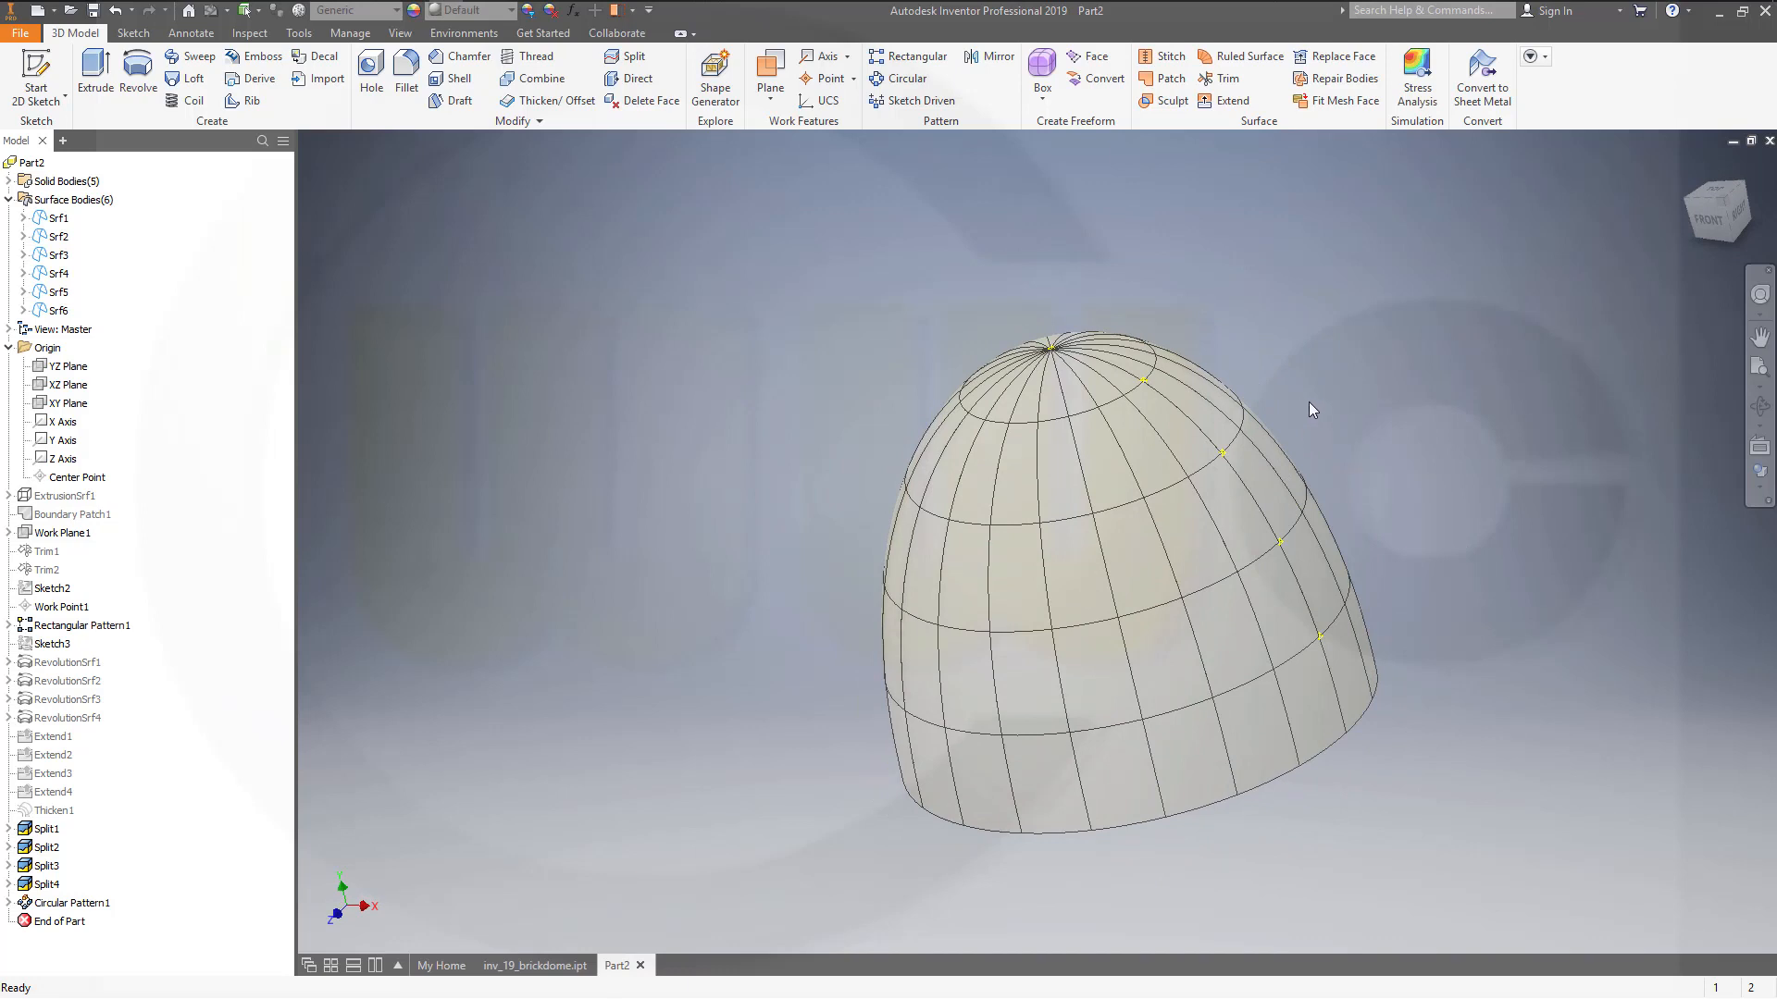